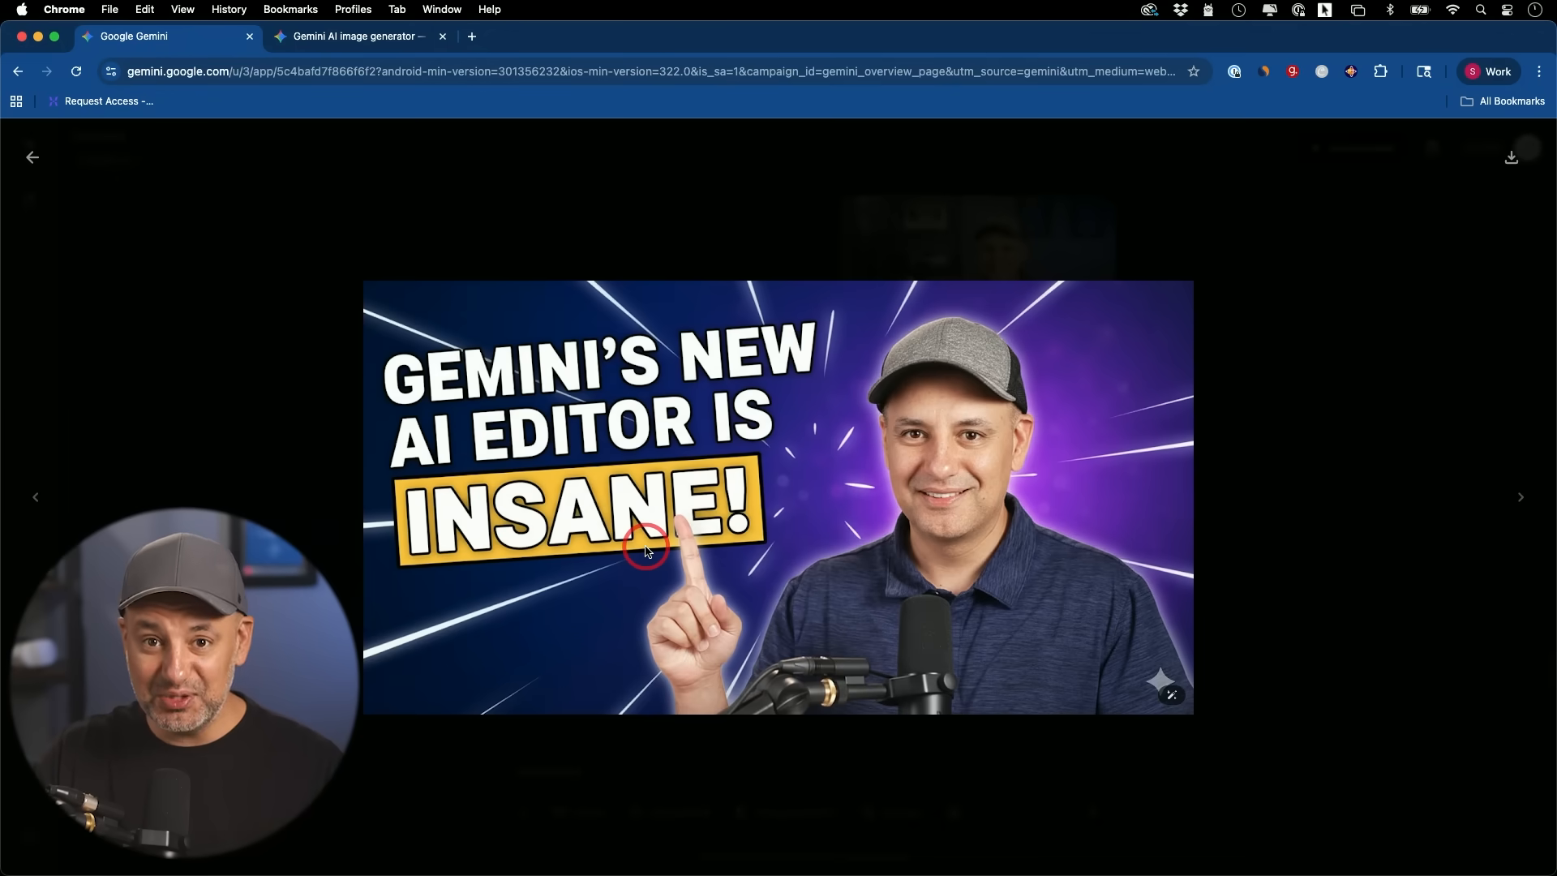
mouse_move(964, 551)
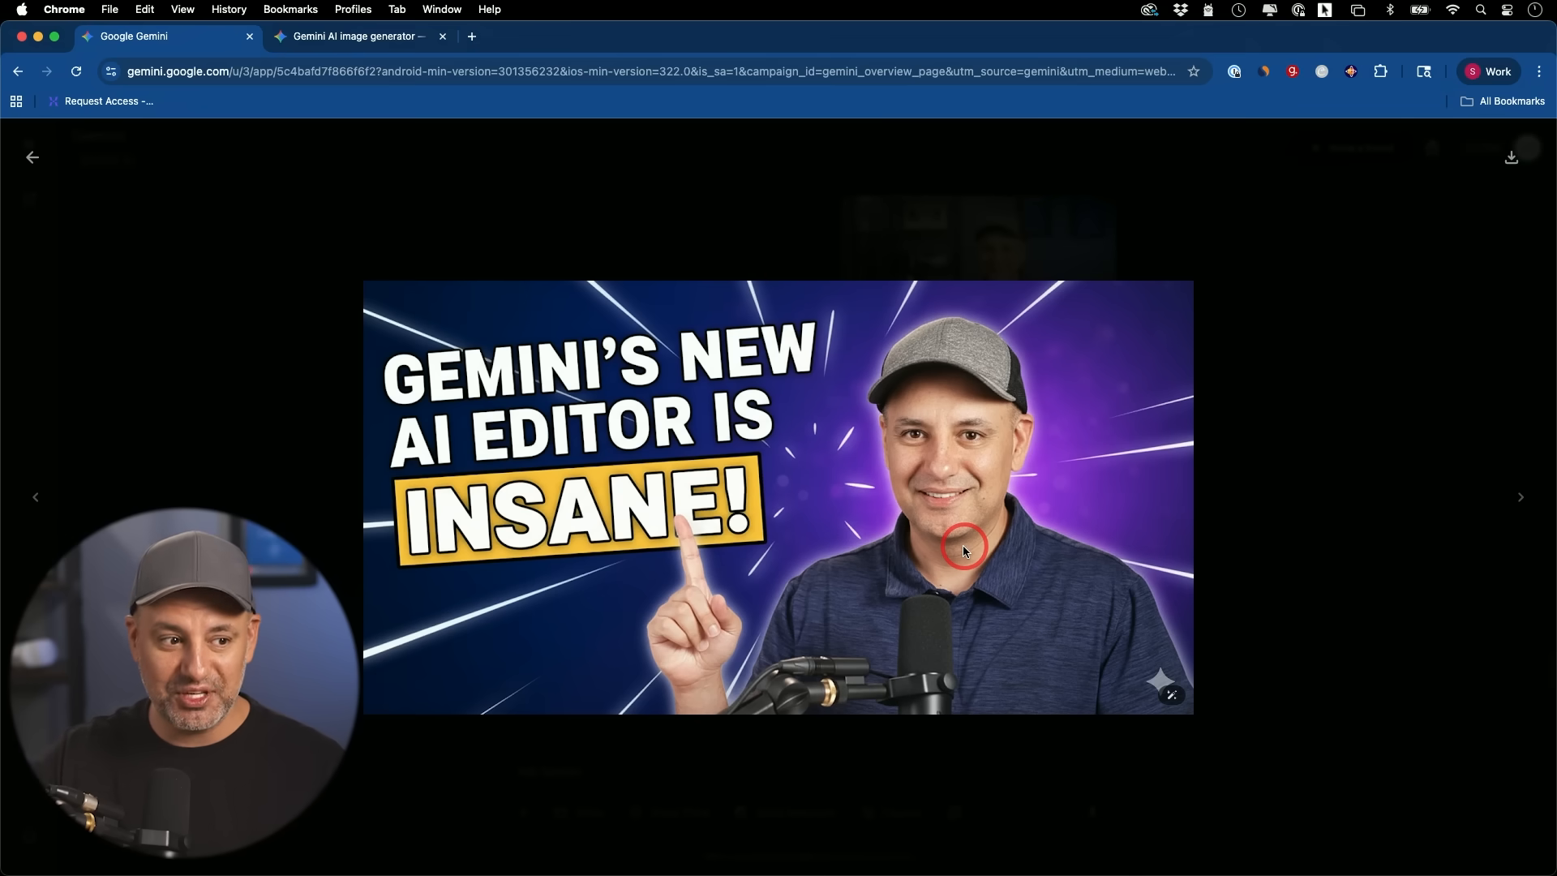
mouse_move(922, 469)
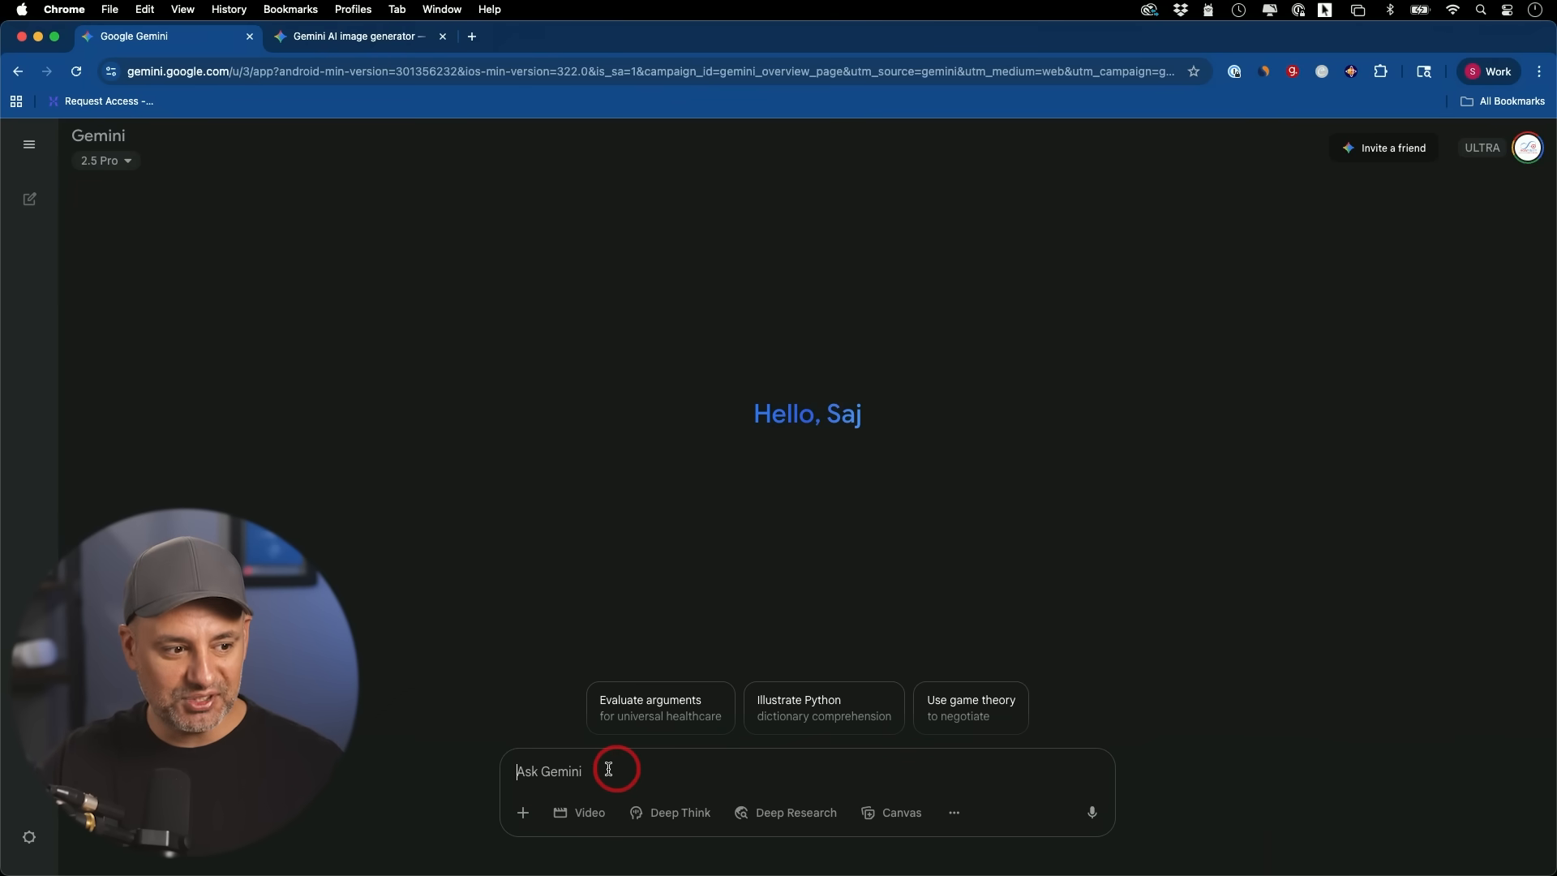
mouse_move(523, 813)
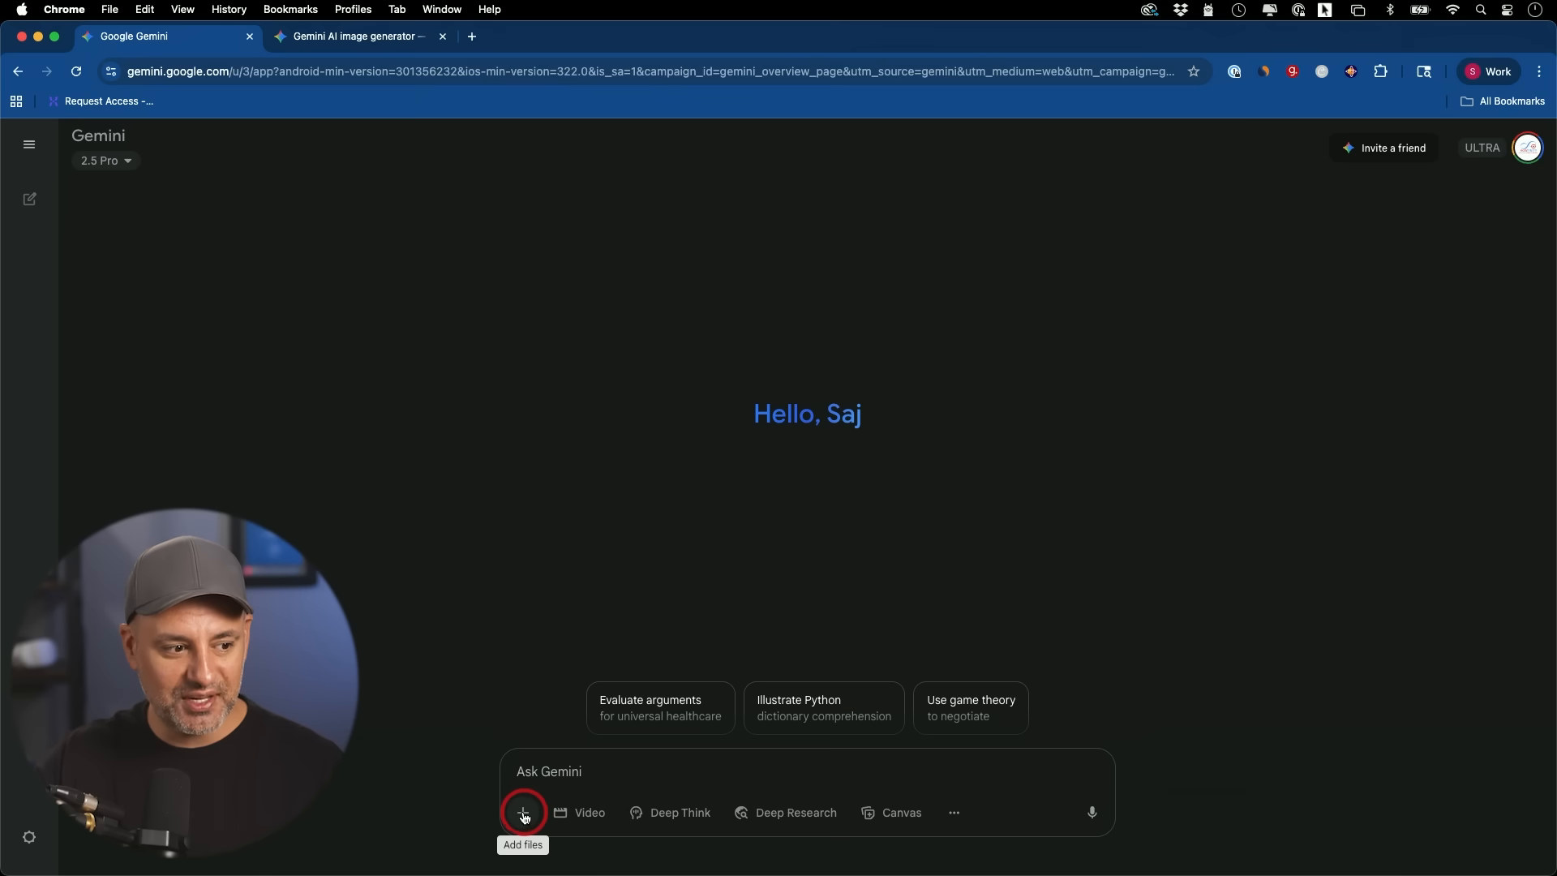
Upload the man-pointing photo and request a subtle blue circuit-board background.
left_click(523, 813)
type("remove the background and replace with subtle blue techy bacgkround")
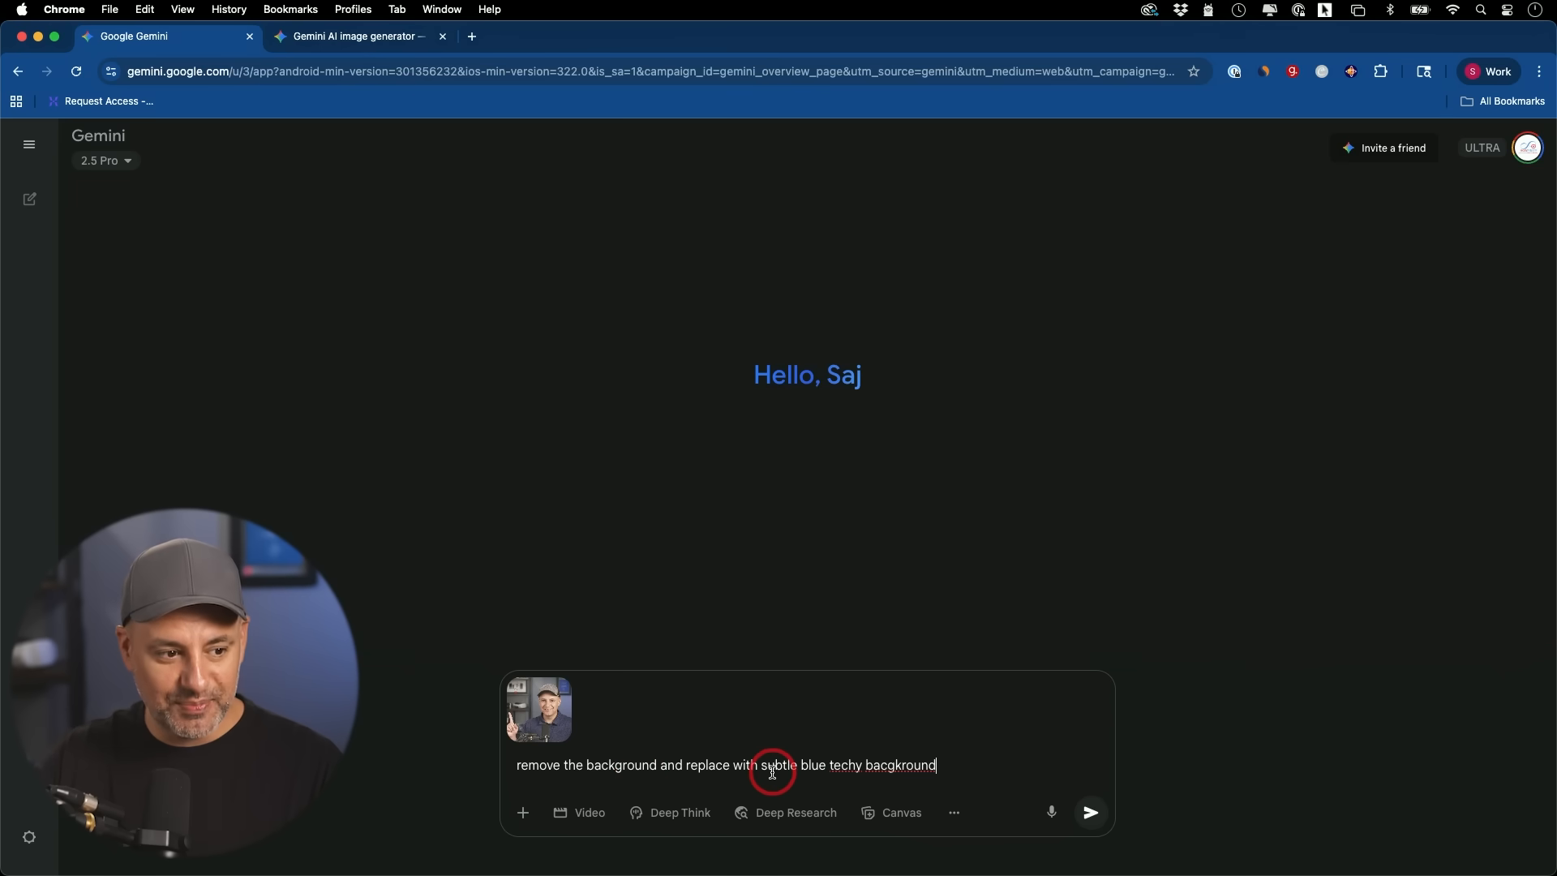
mouse_move(1090, 812)
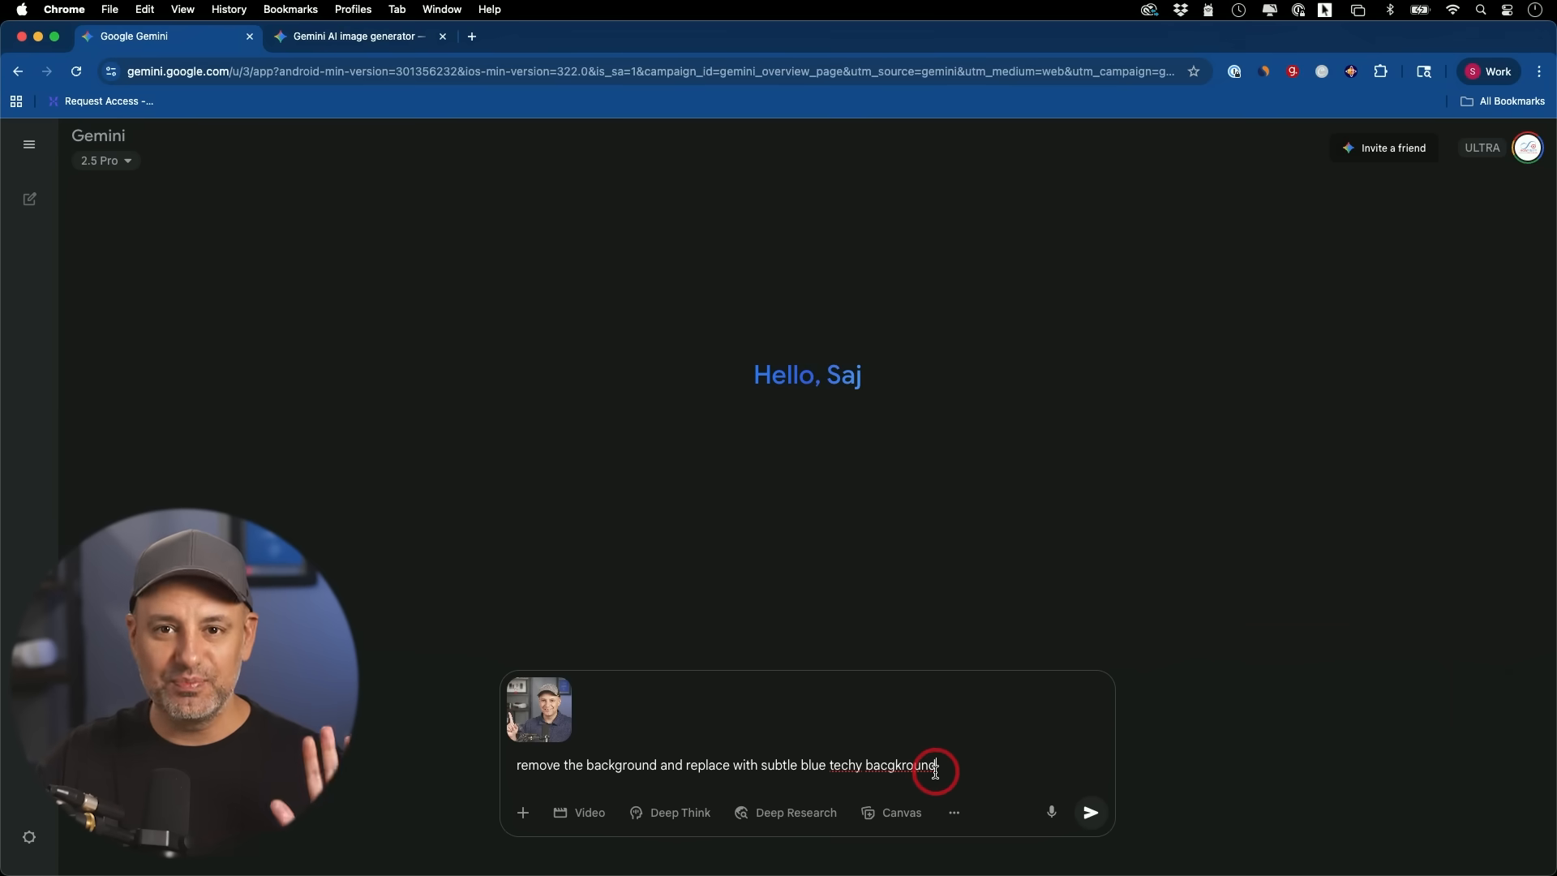
left_click(1089, 811)
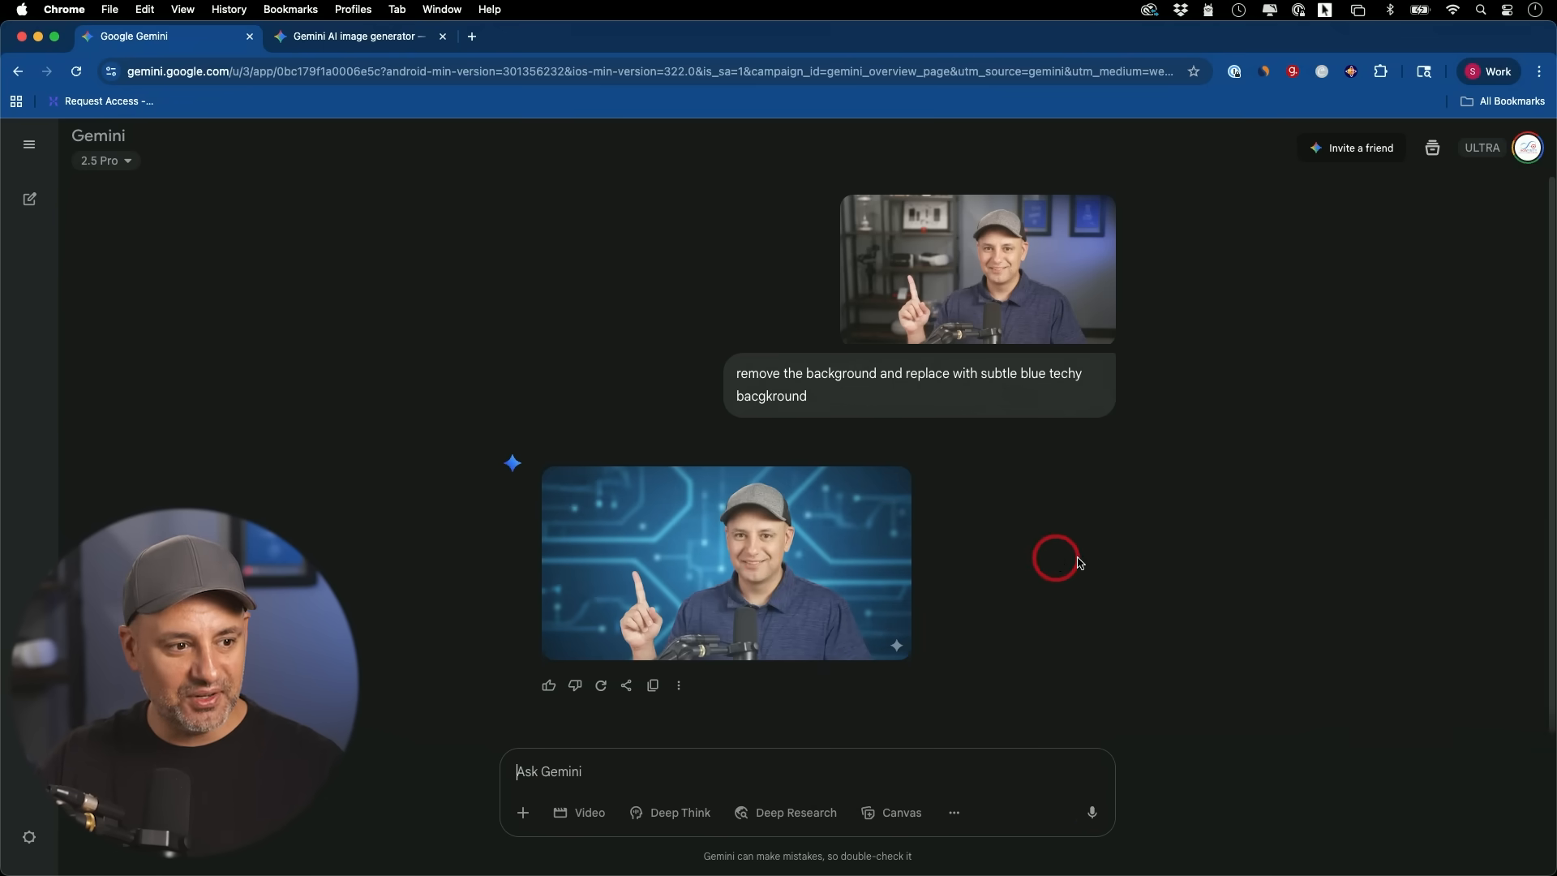
left_click(725, 563)
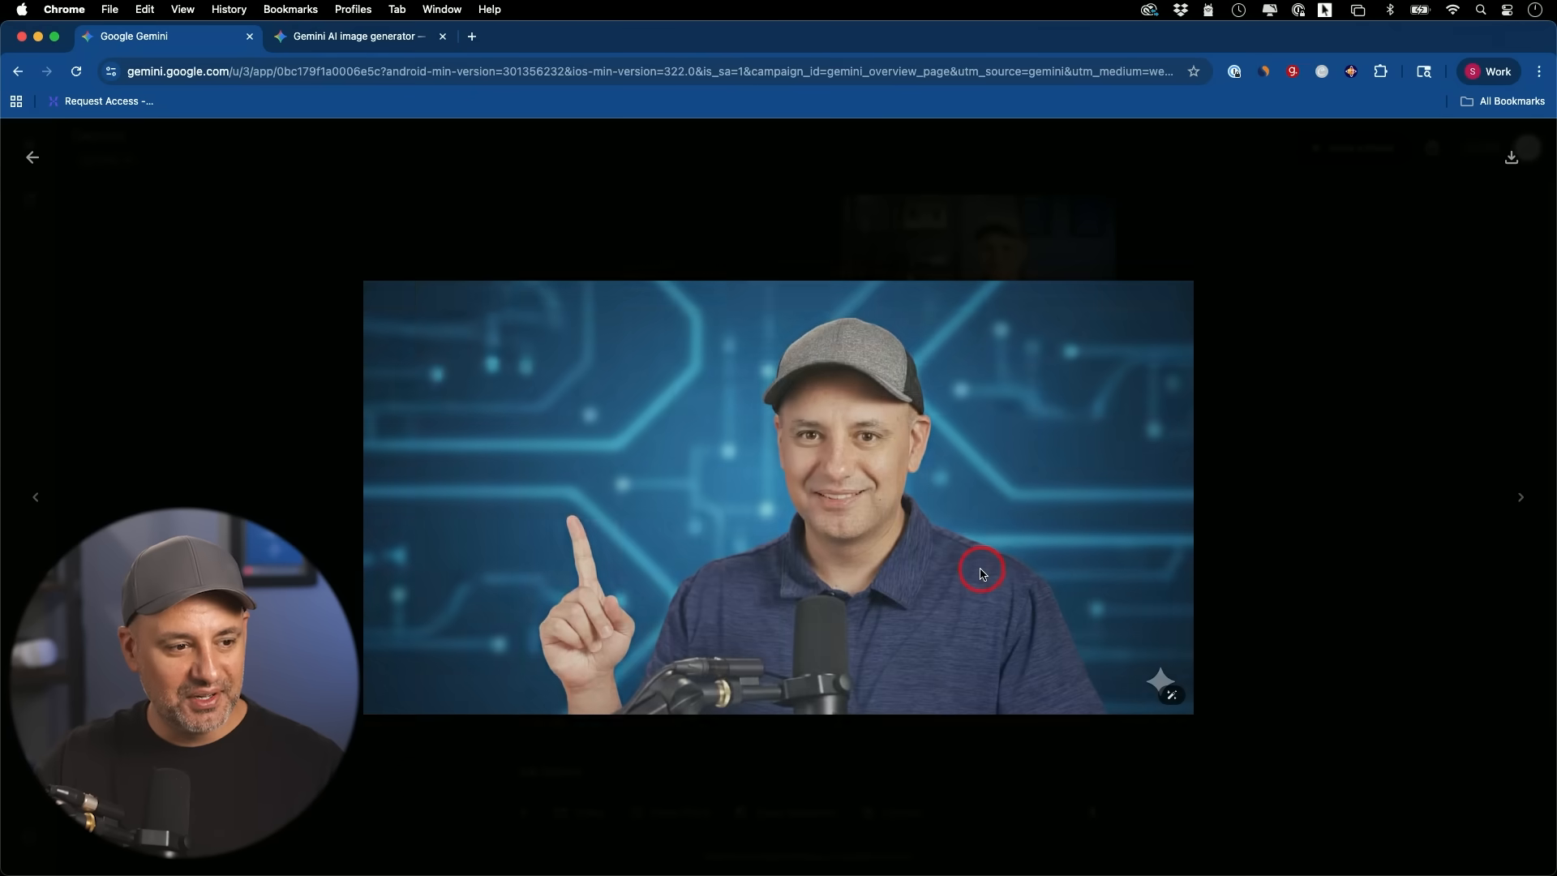
mouse_move(1040, 582)
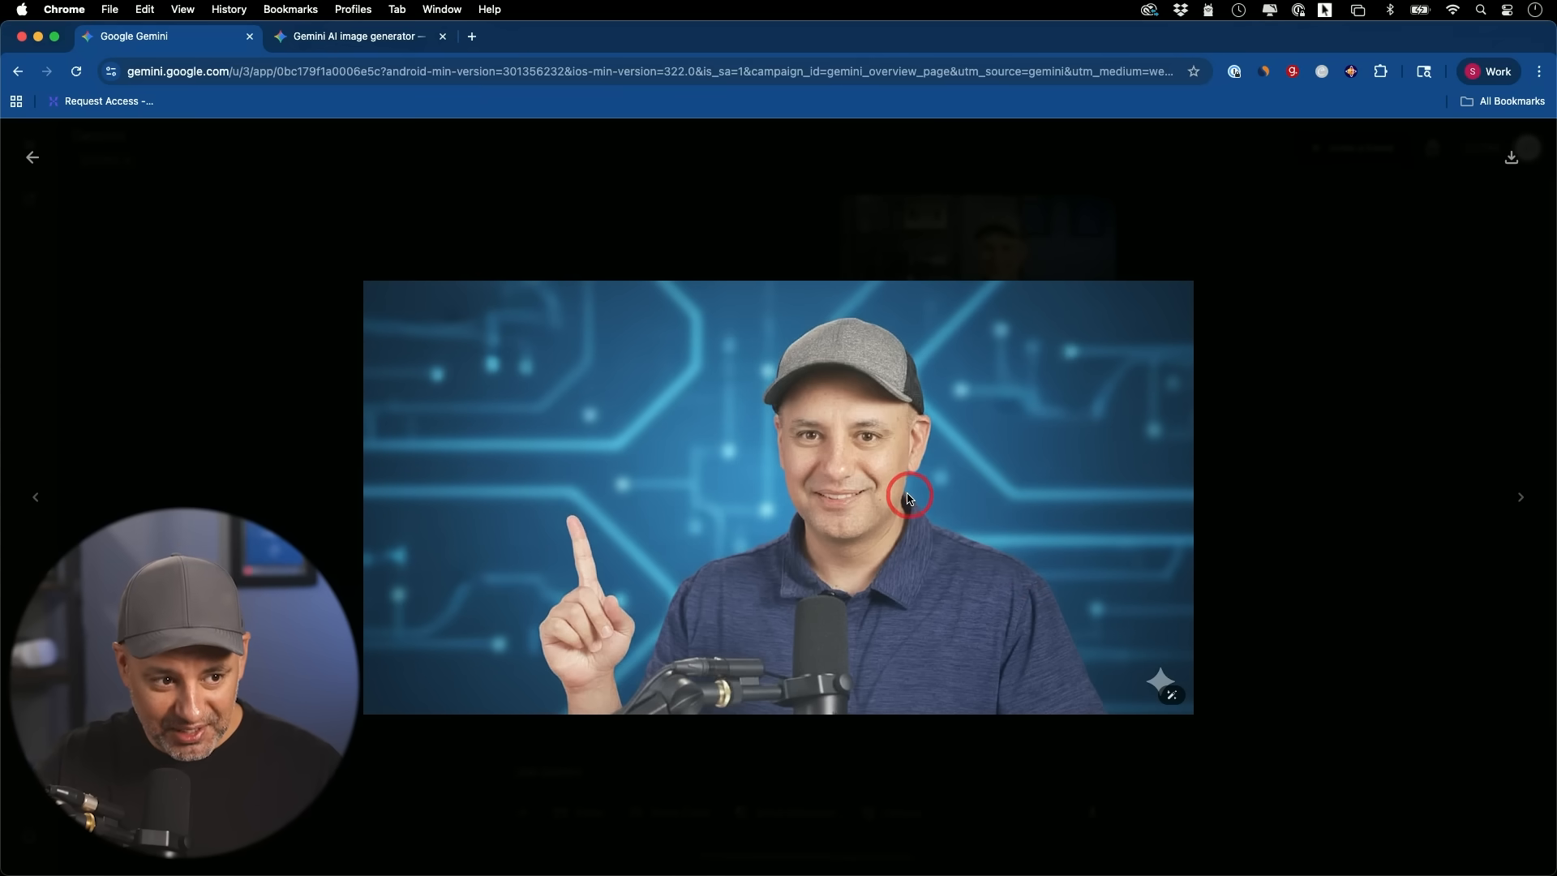
mouse_move(919, 391)
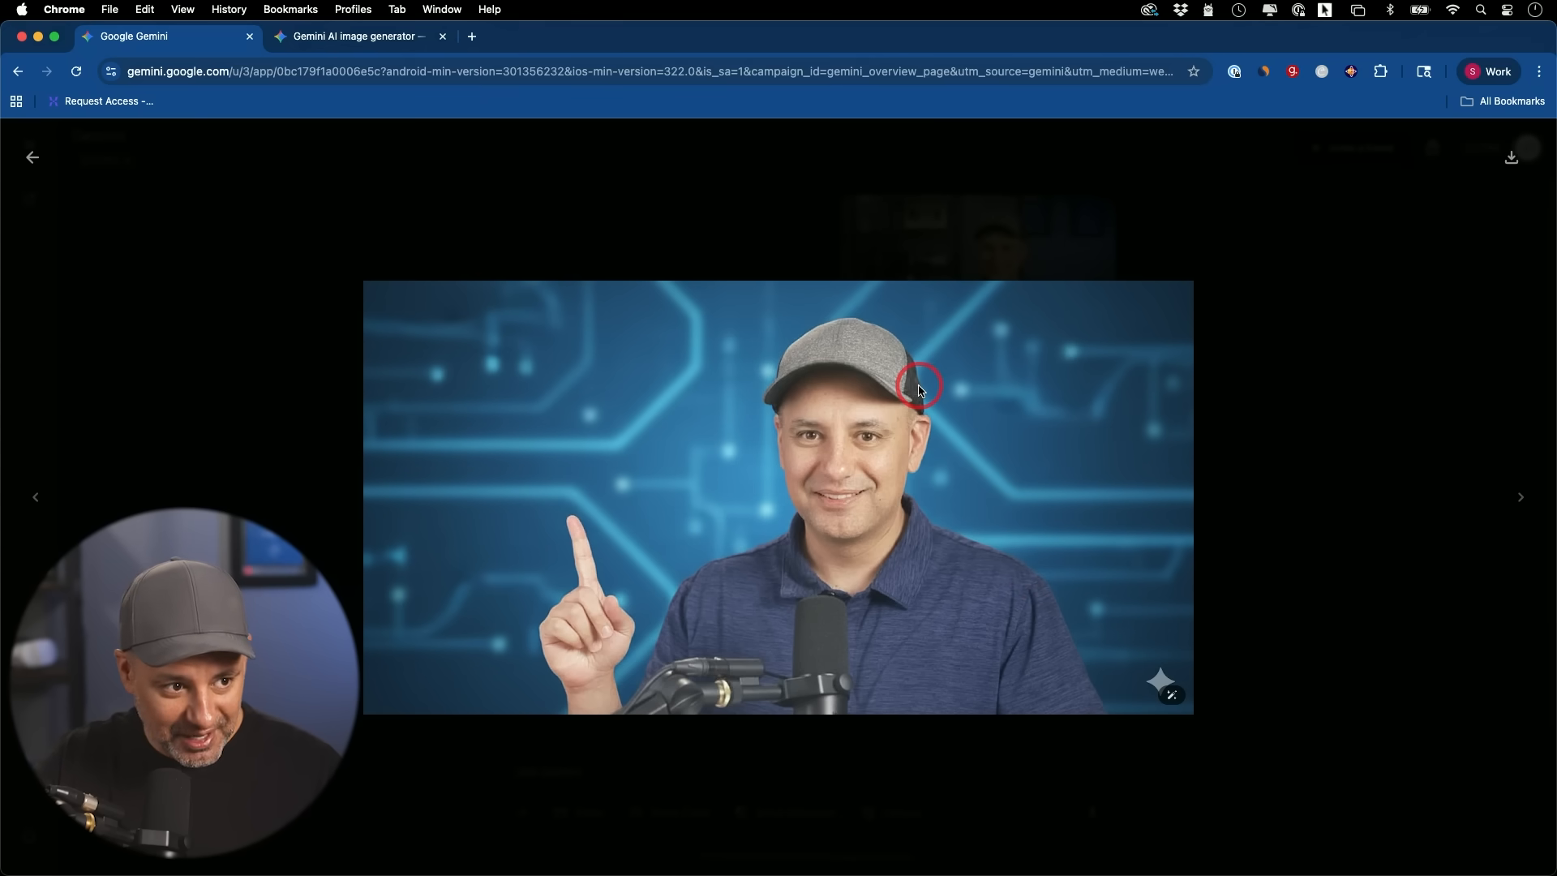
mouse_move(663, 607)
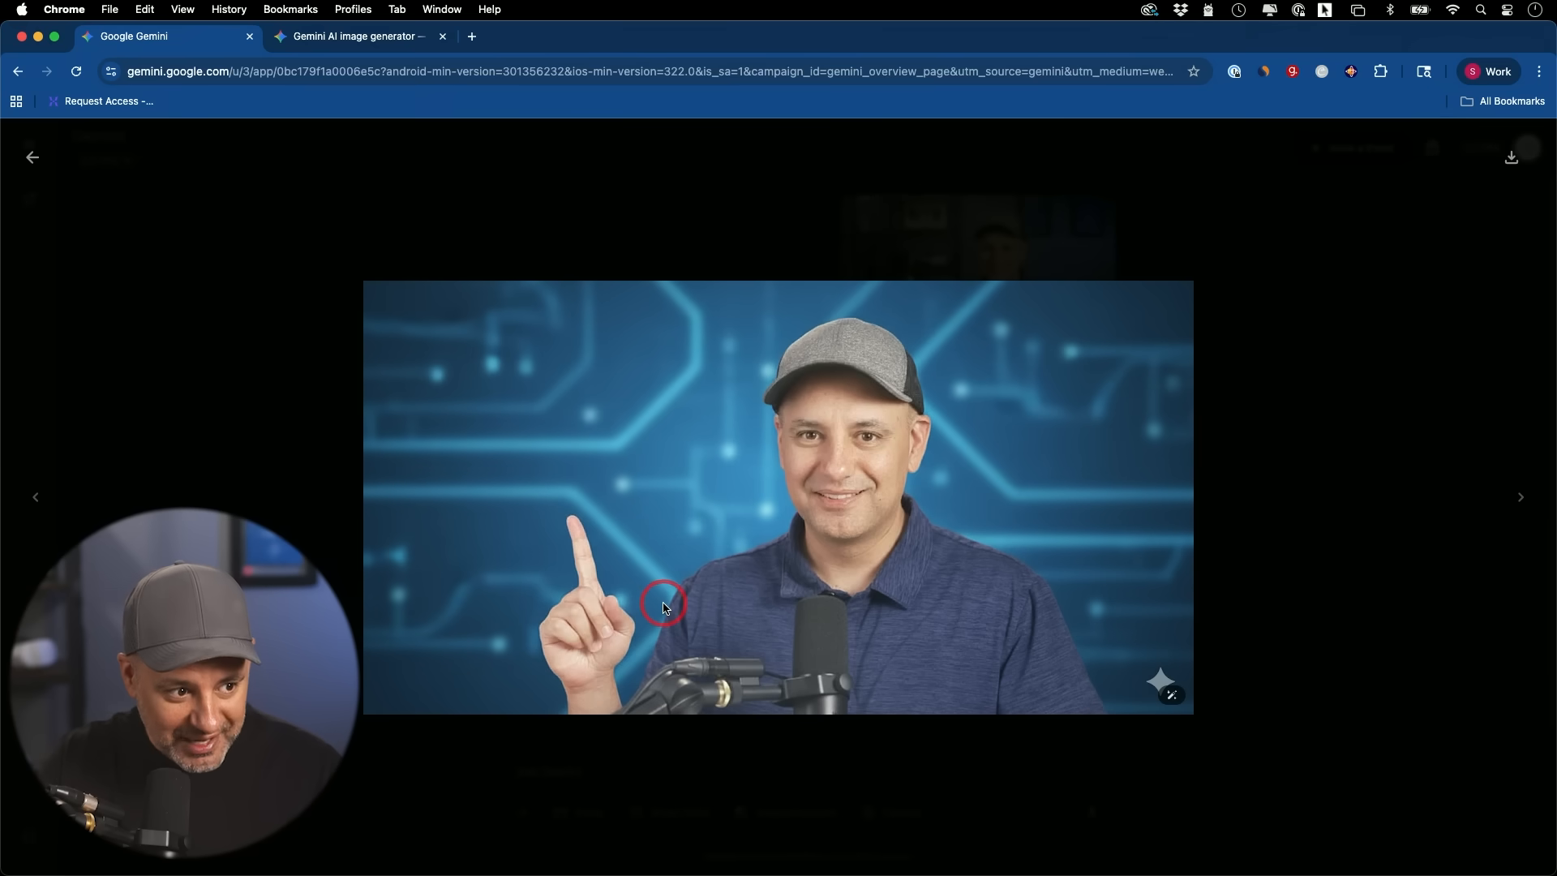
mouse_move(584, 536)
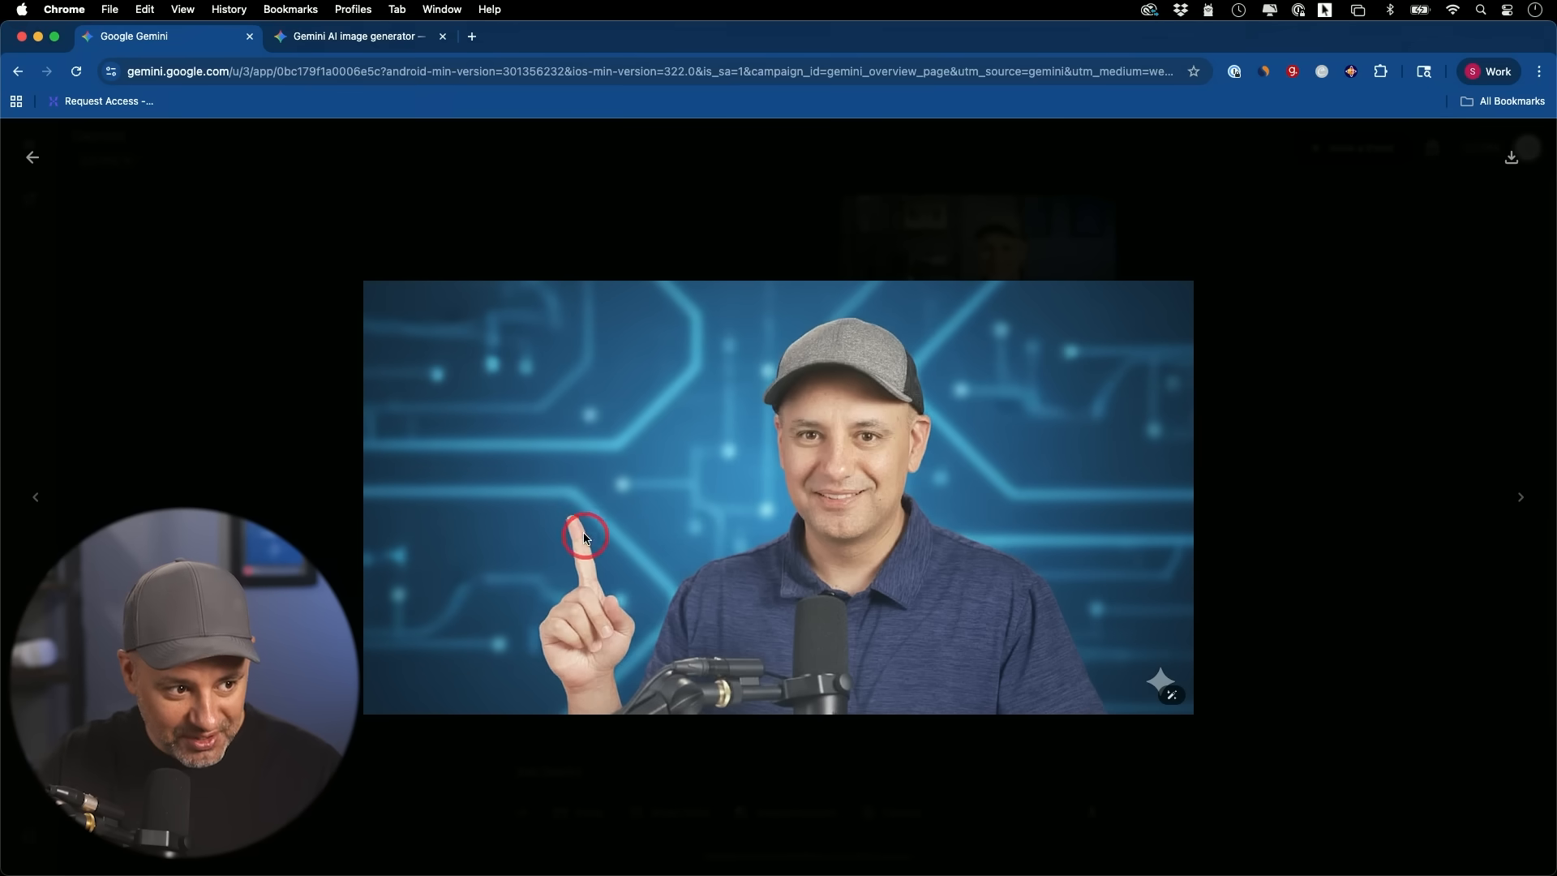
mouse_move(683, 549)
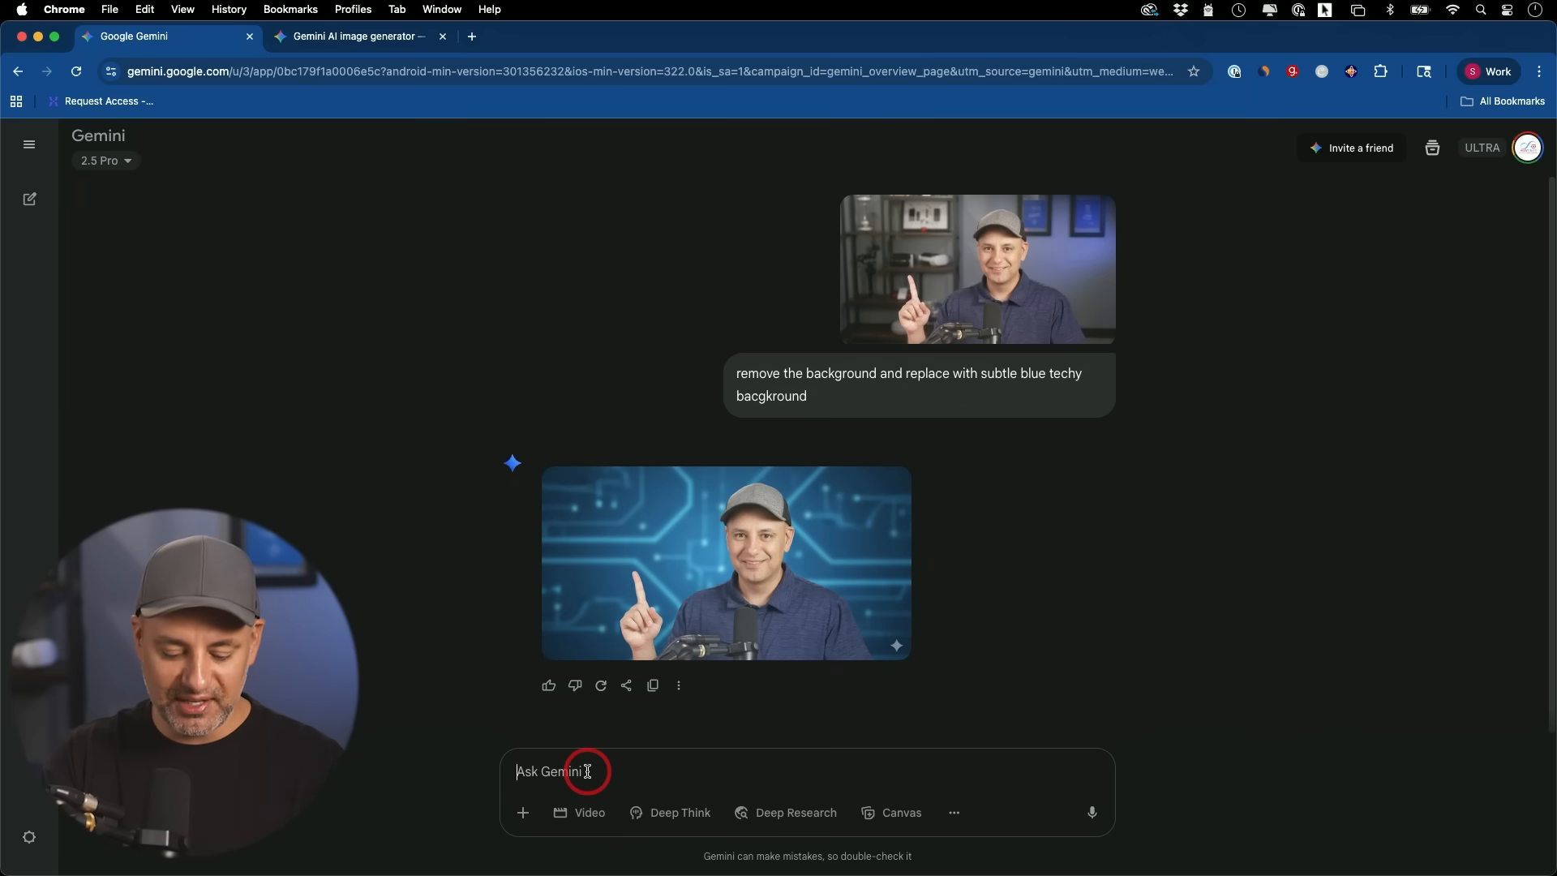
Ask Gemini to change the shirt to a green t-shirt, then view the result full size.
type("change my")
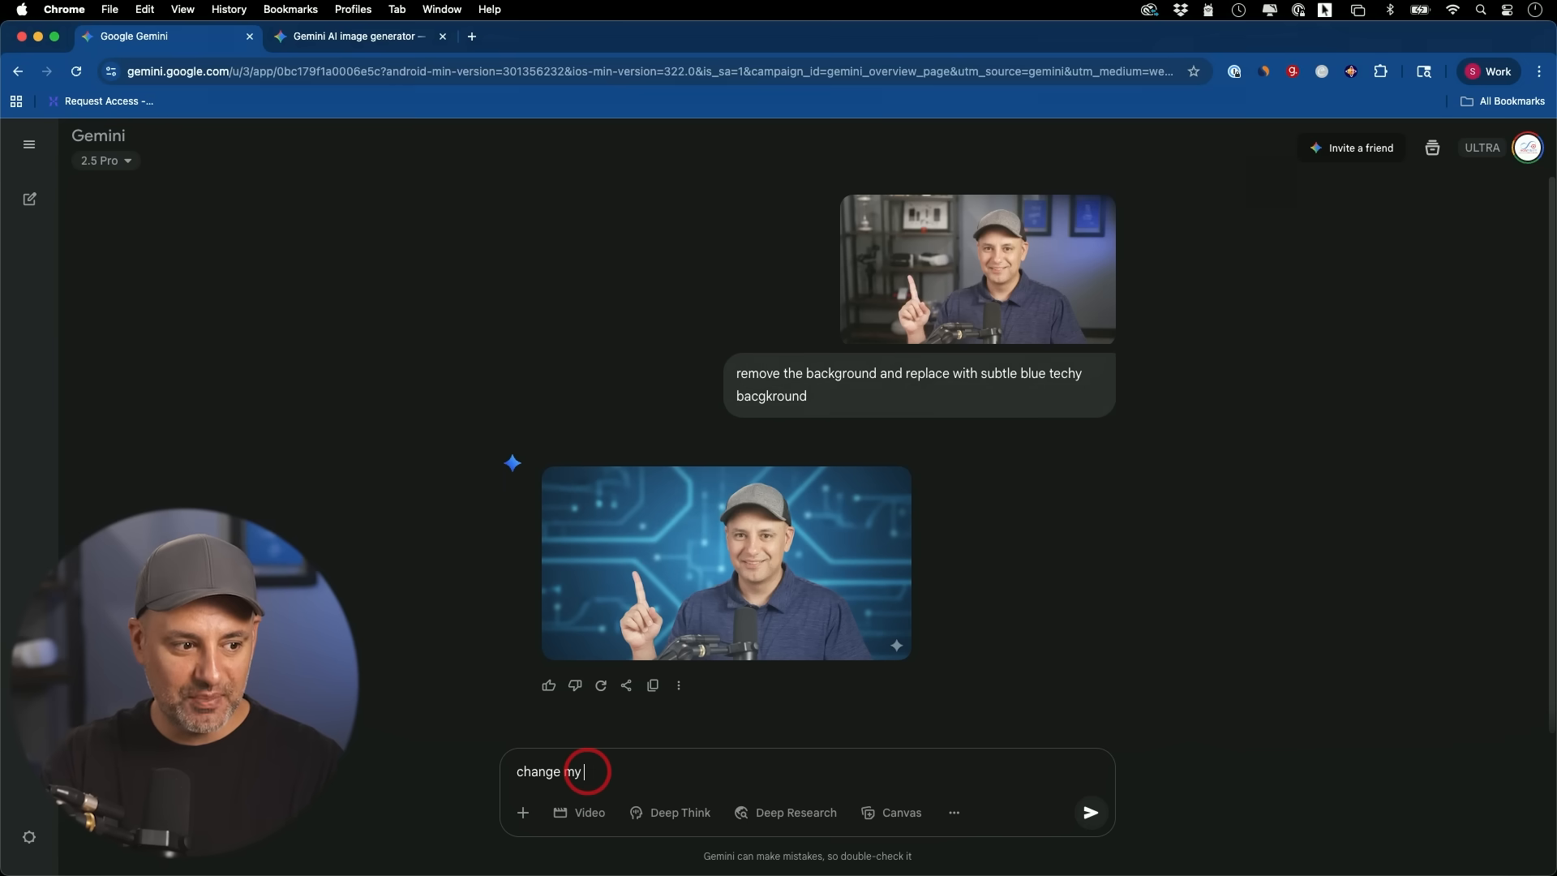
type("shirt to a gre")
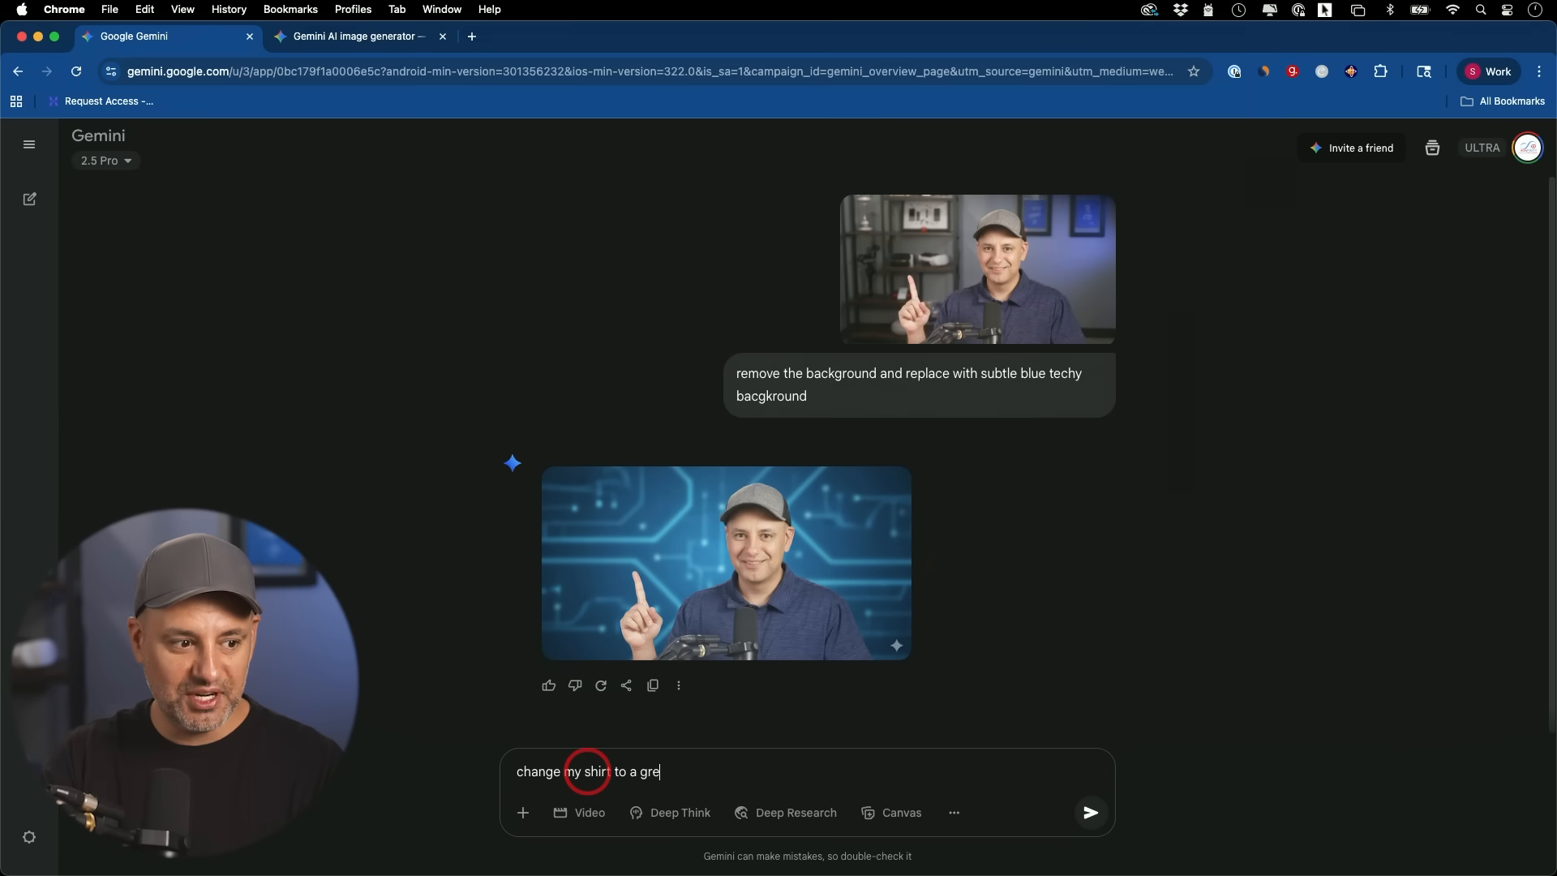
left_click(1089, 812)
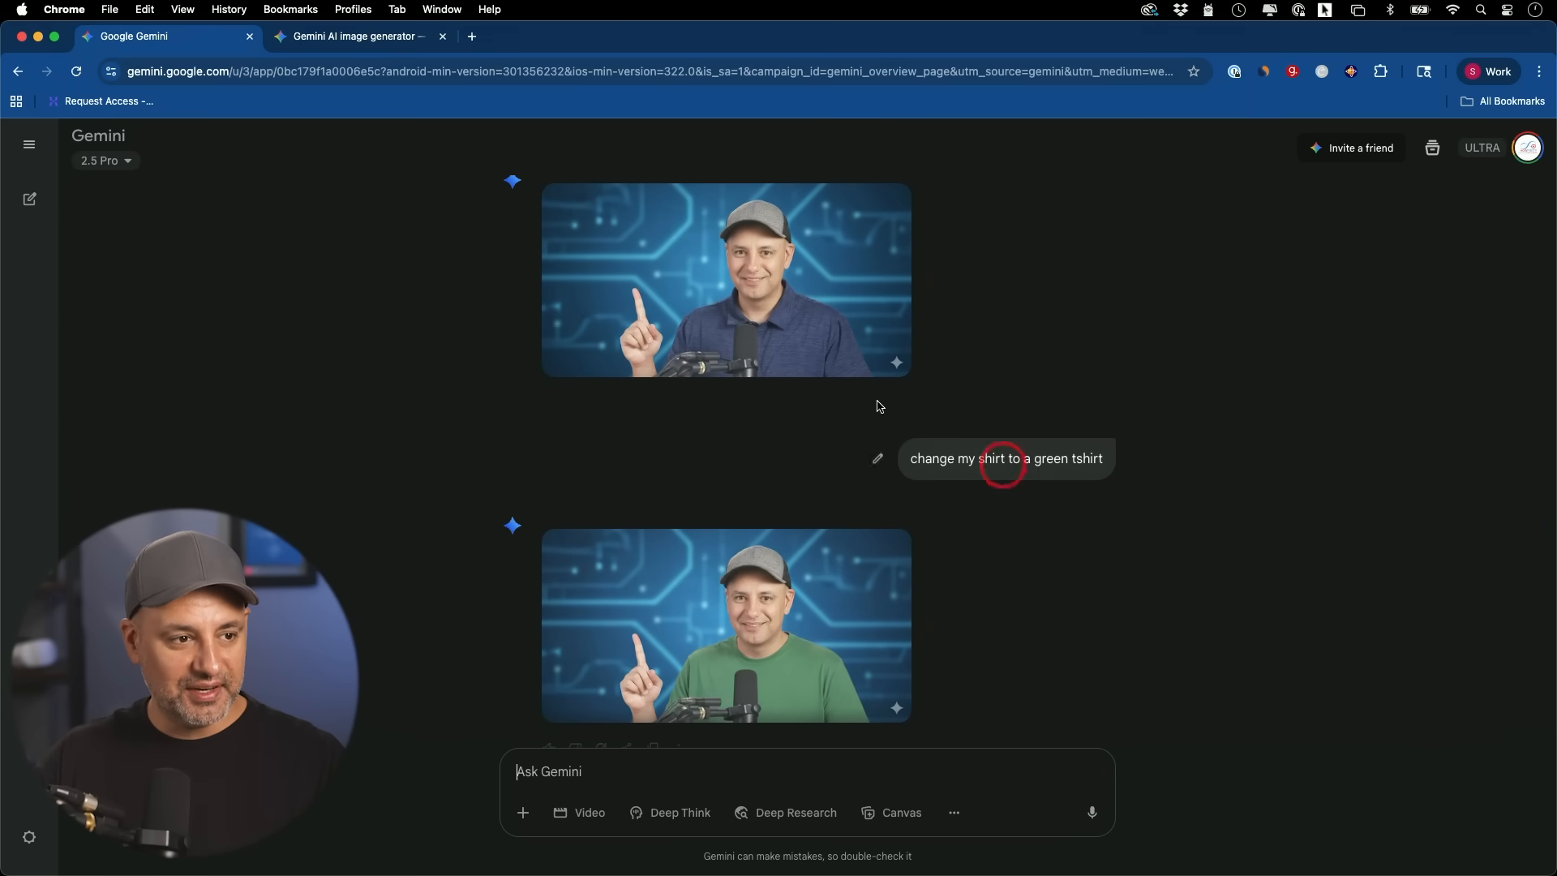
left_click(726, 624)
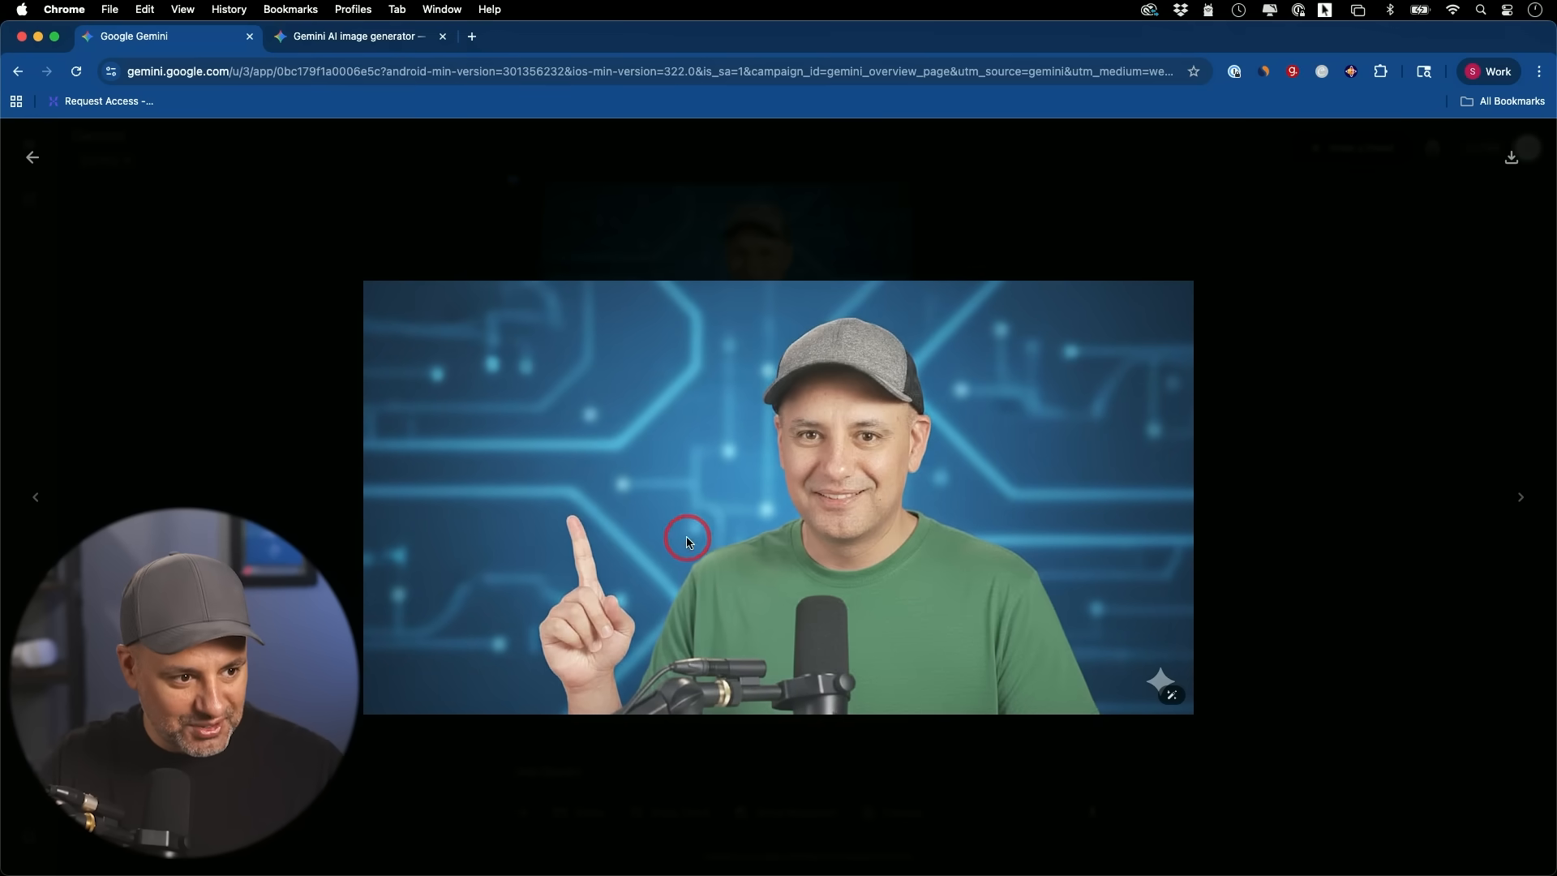
mouse_move(682, 623)
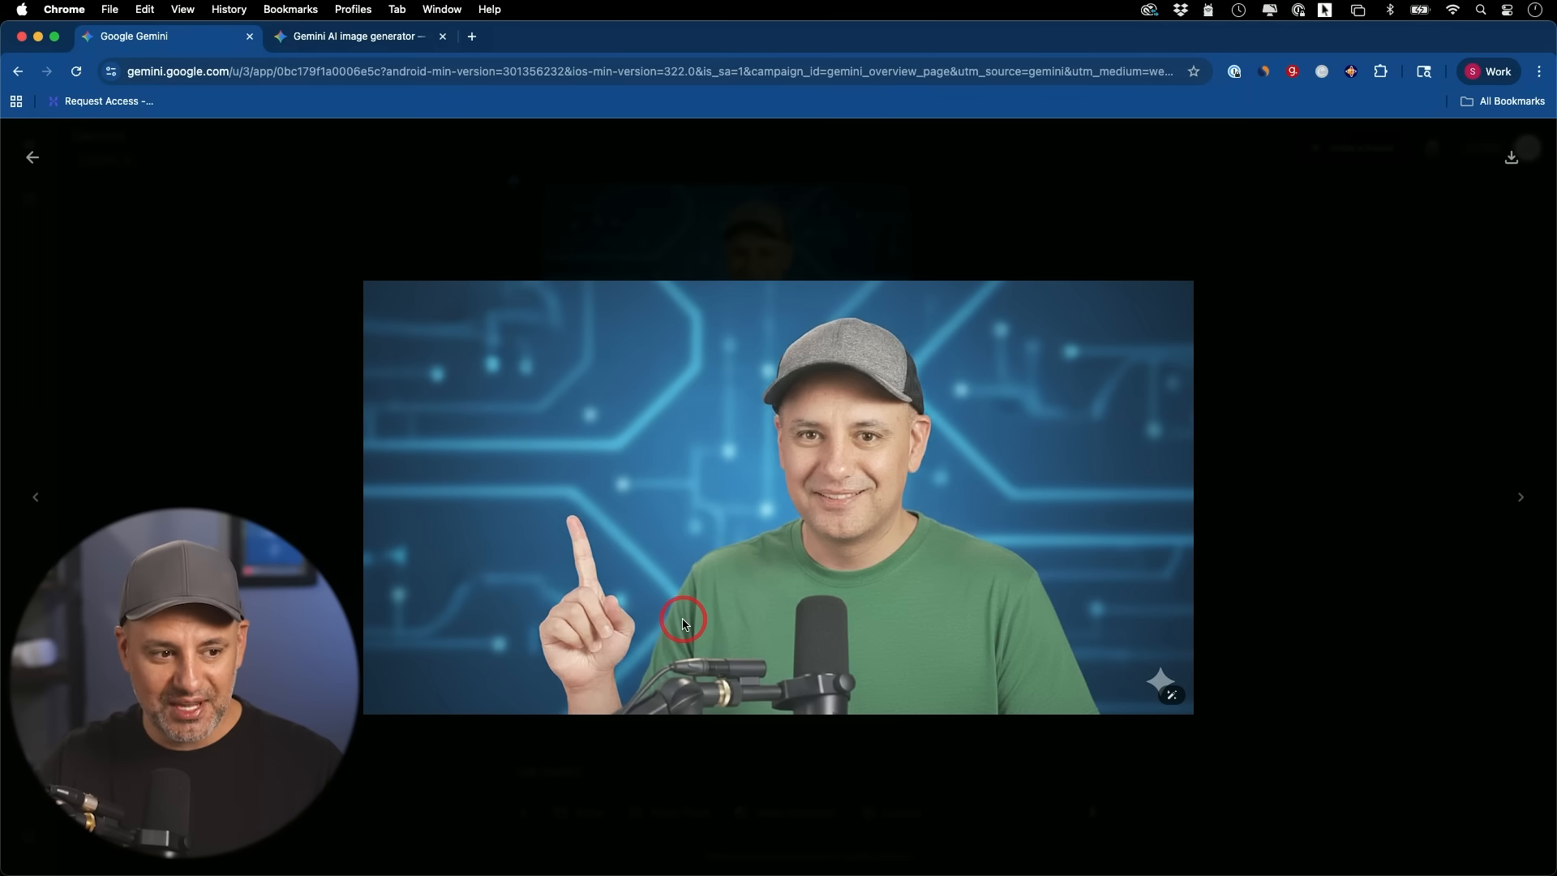
mouse_move(953, 601)
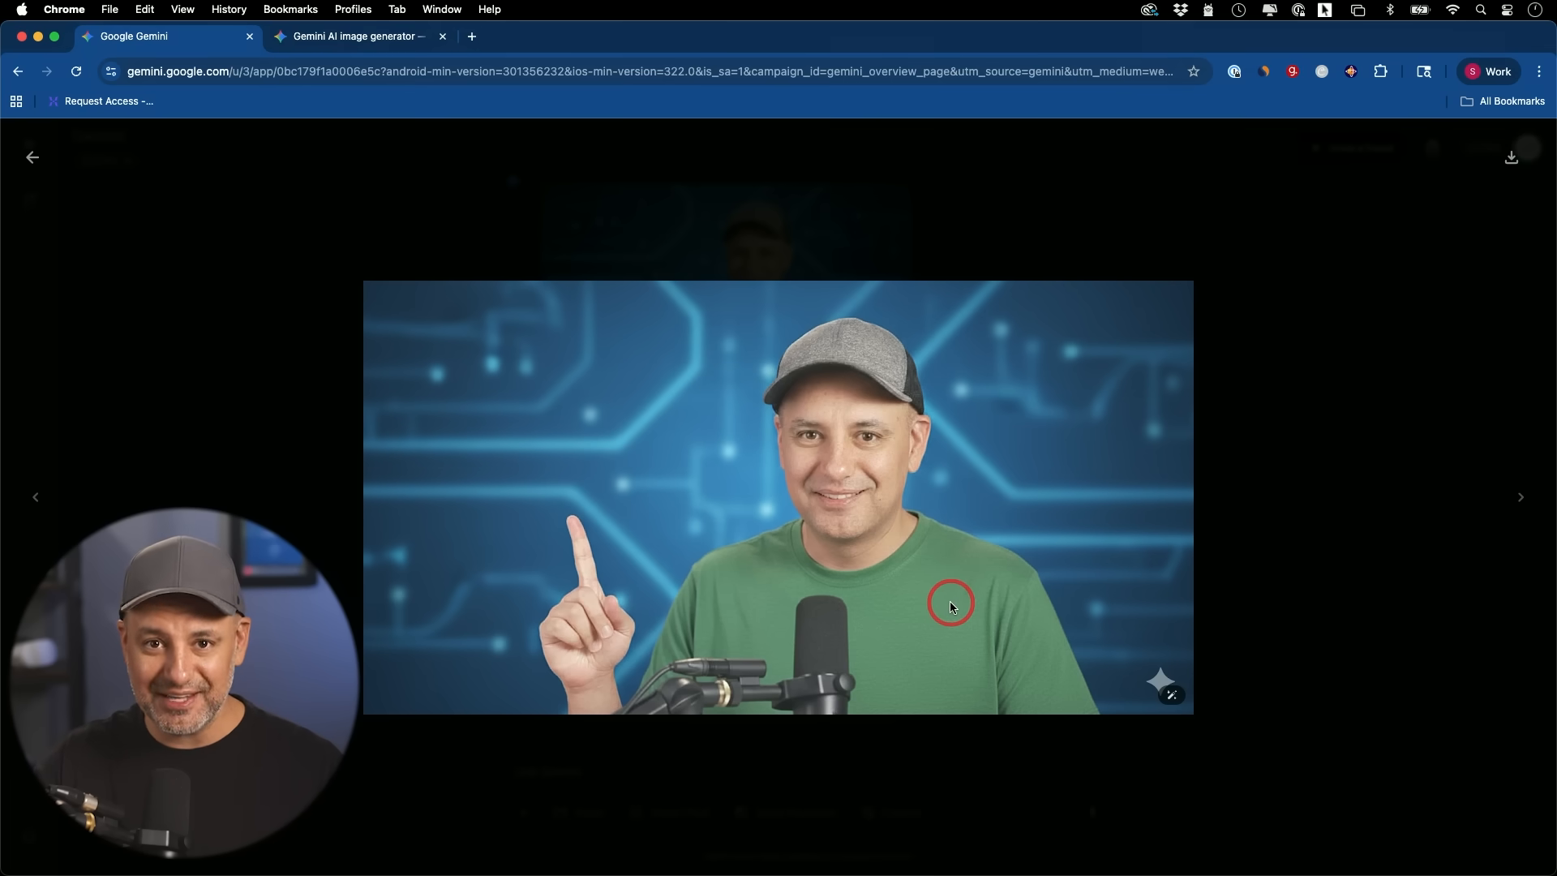
View the Pexels photo of the woman, then return to a fresh Gemini chat.
left_click(551, 37)
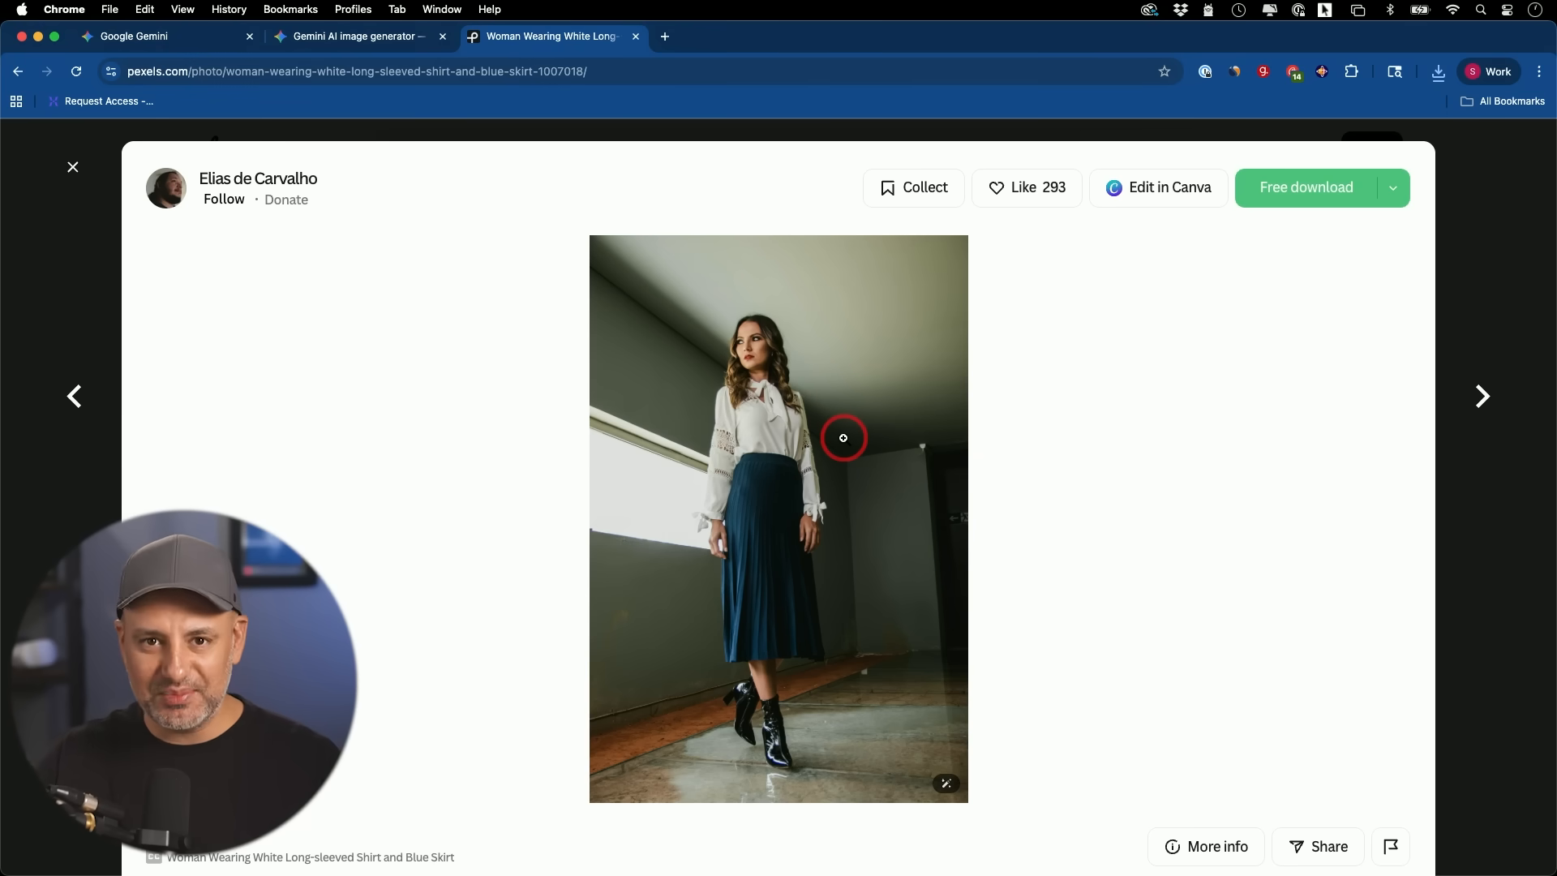
mouse_move(809, 440)
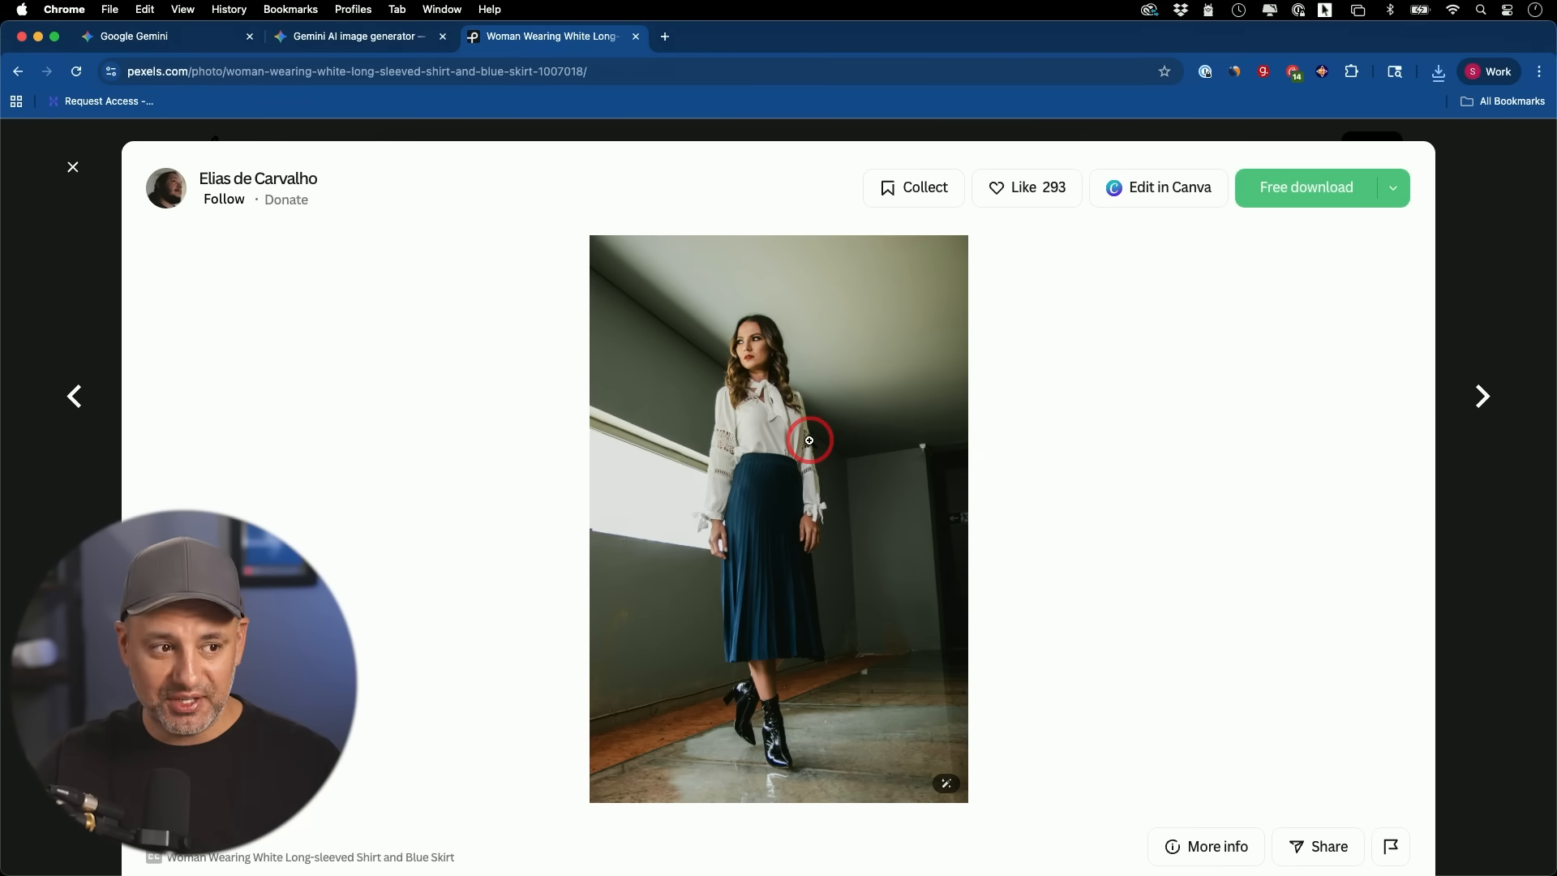
mouse_move(784, 376)
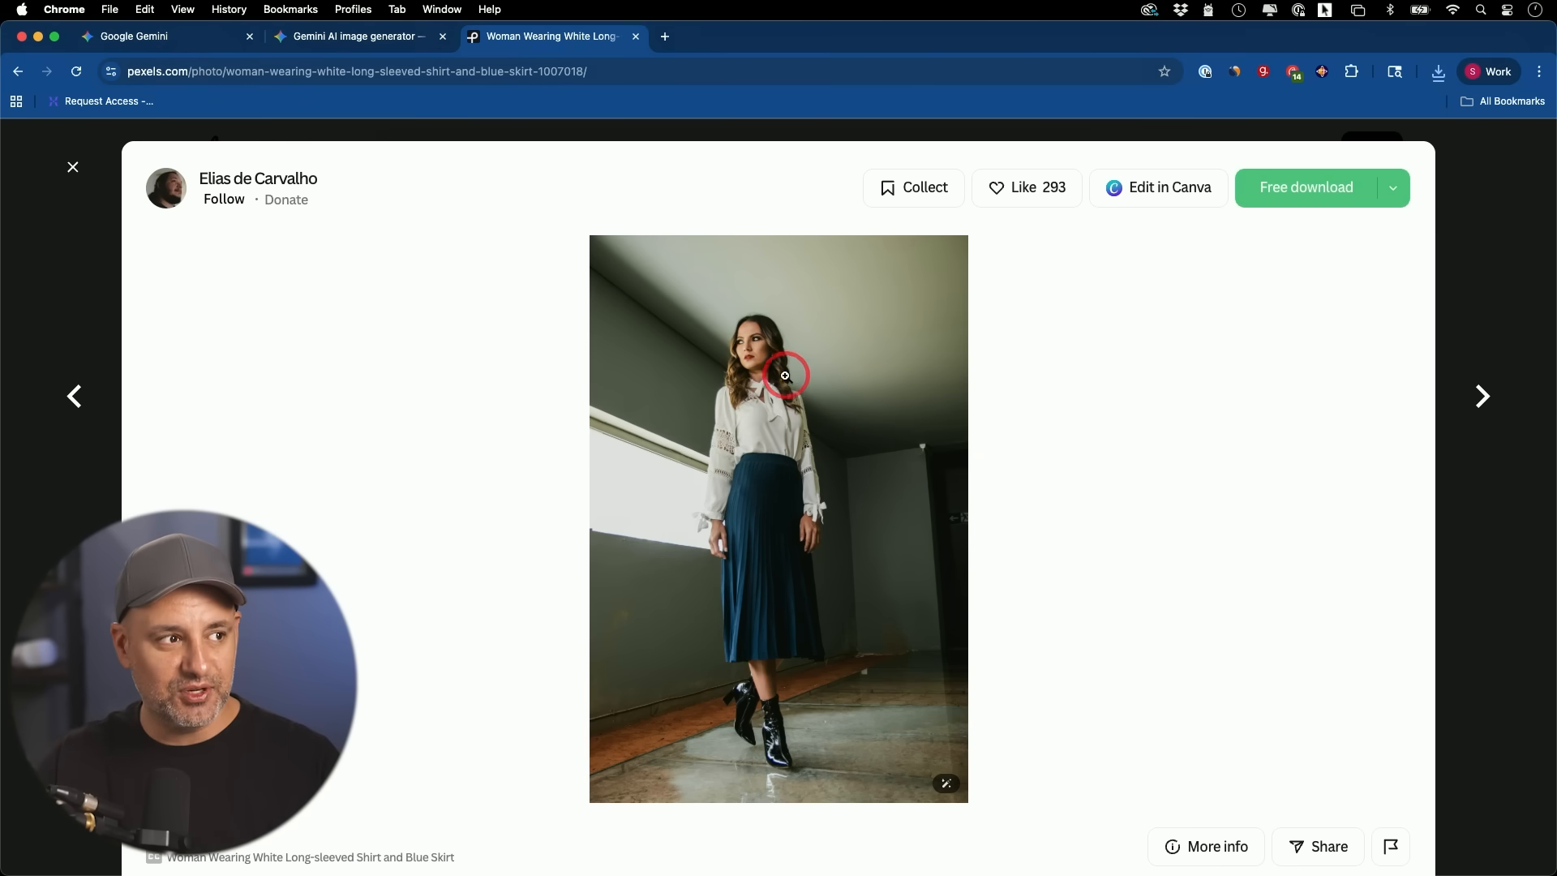
mouse_move(636, 349)
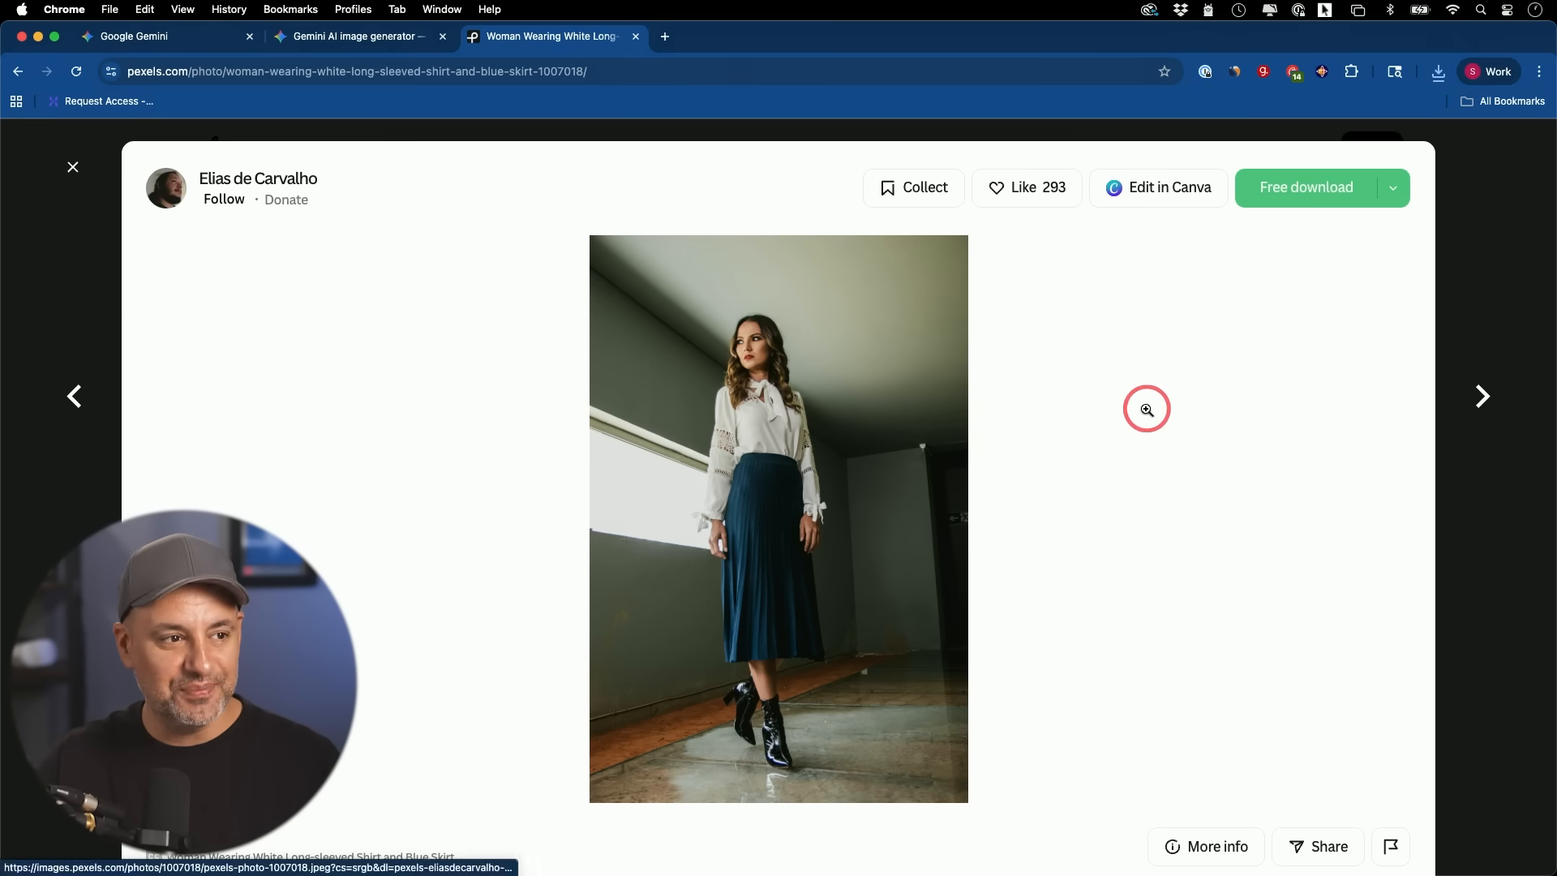
left_click(134, 37)
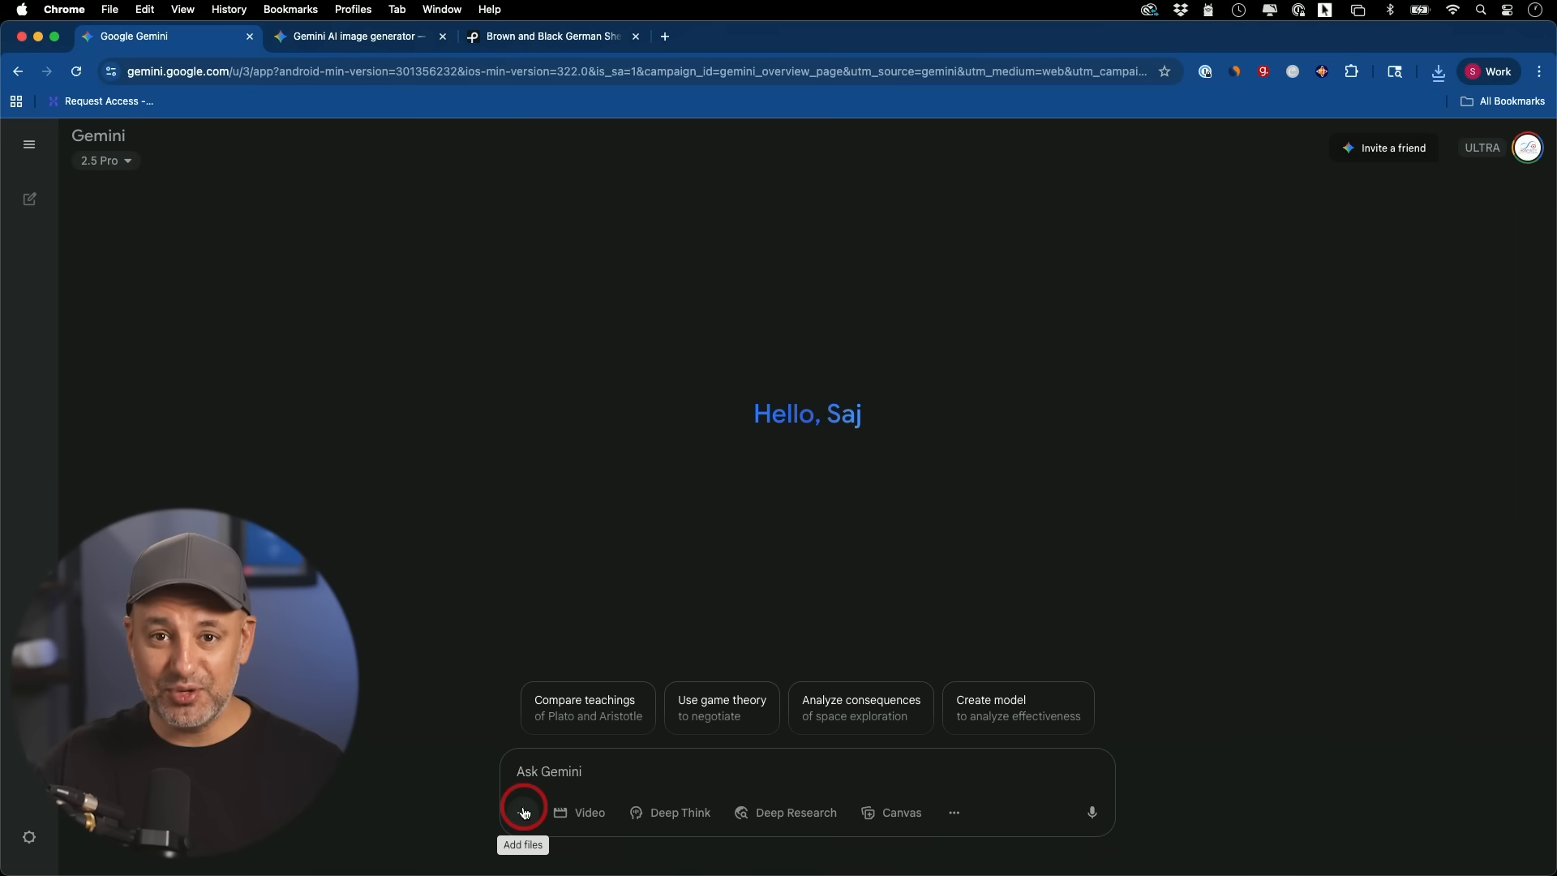
Attach the woman and brown puppy stock photos to the Gemini chat.
left_click(523, 813)
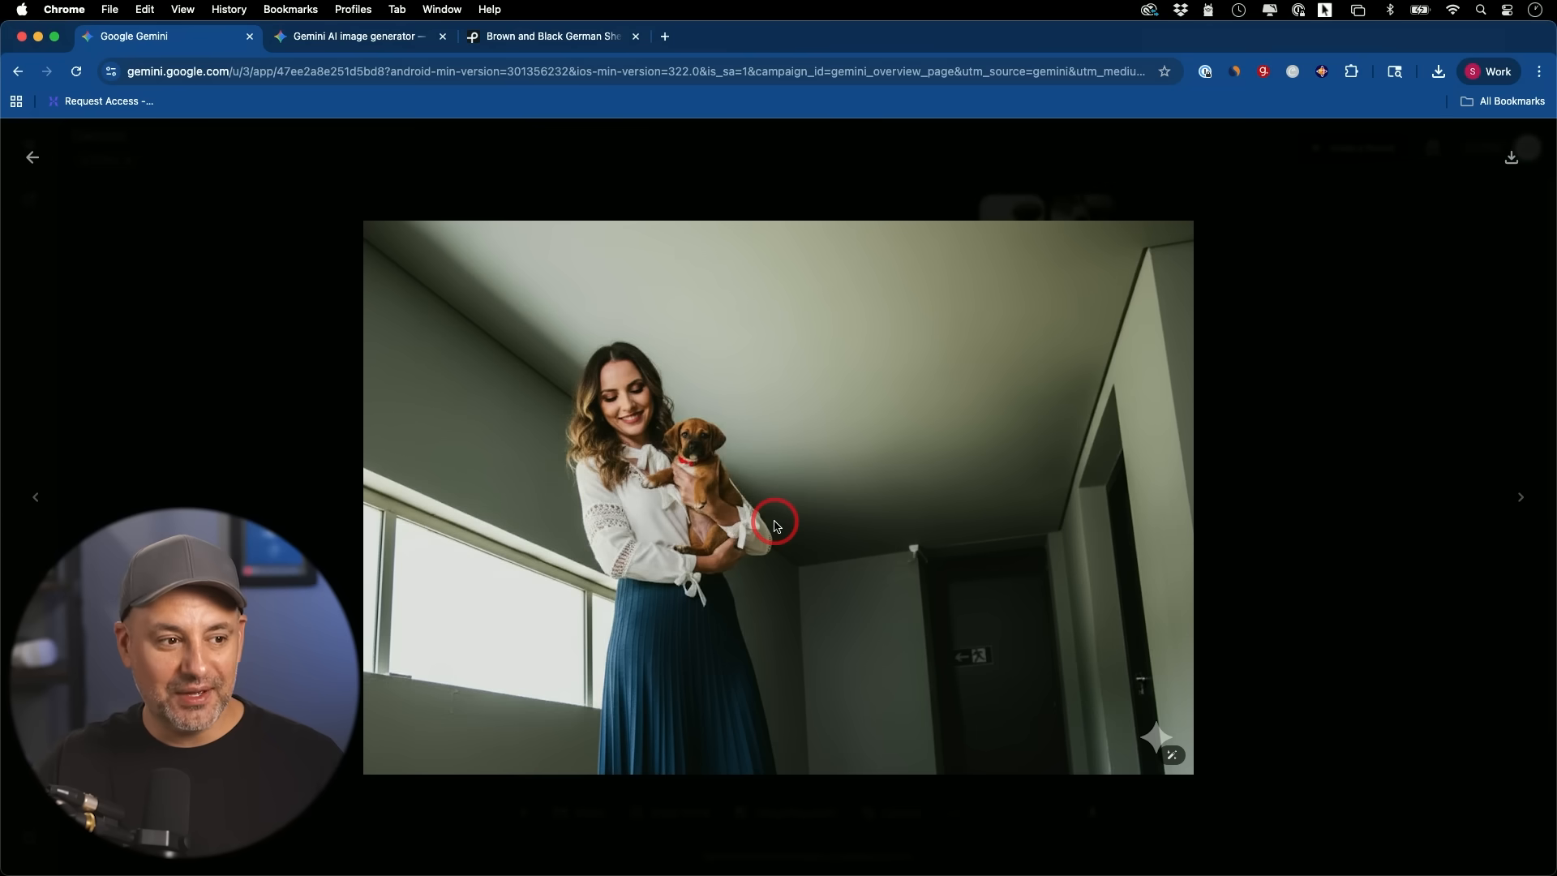
mouse_move(822, 527)
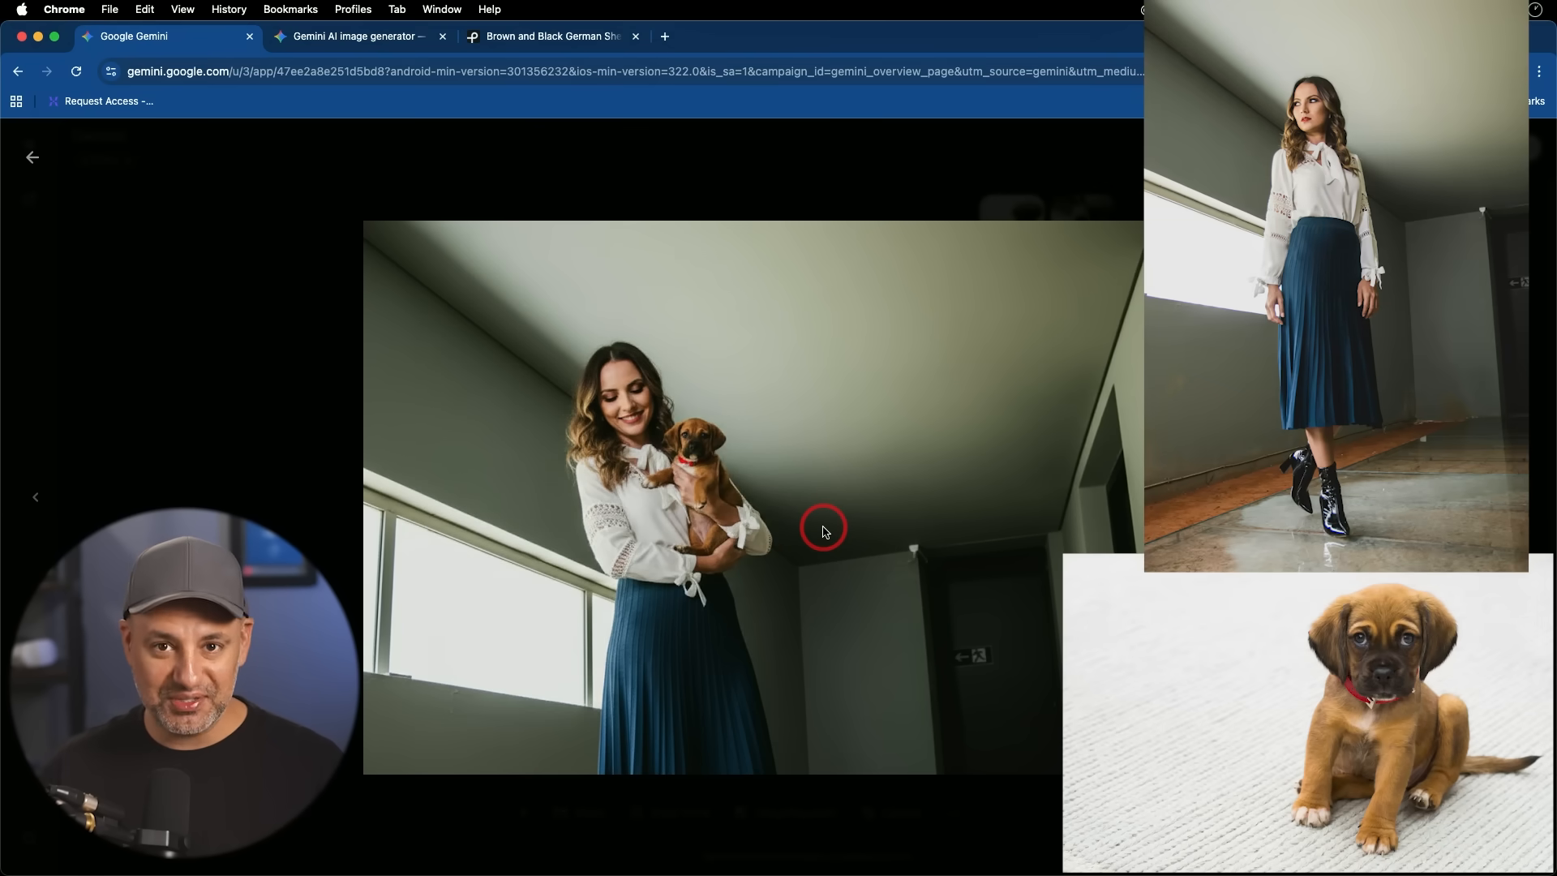
mouse_move(465, 445)
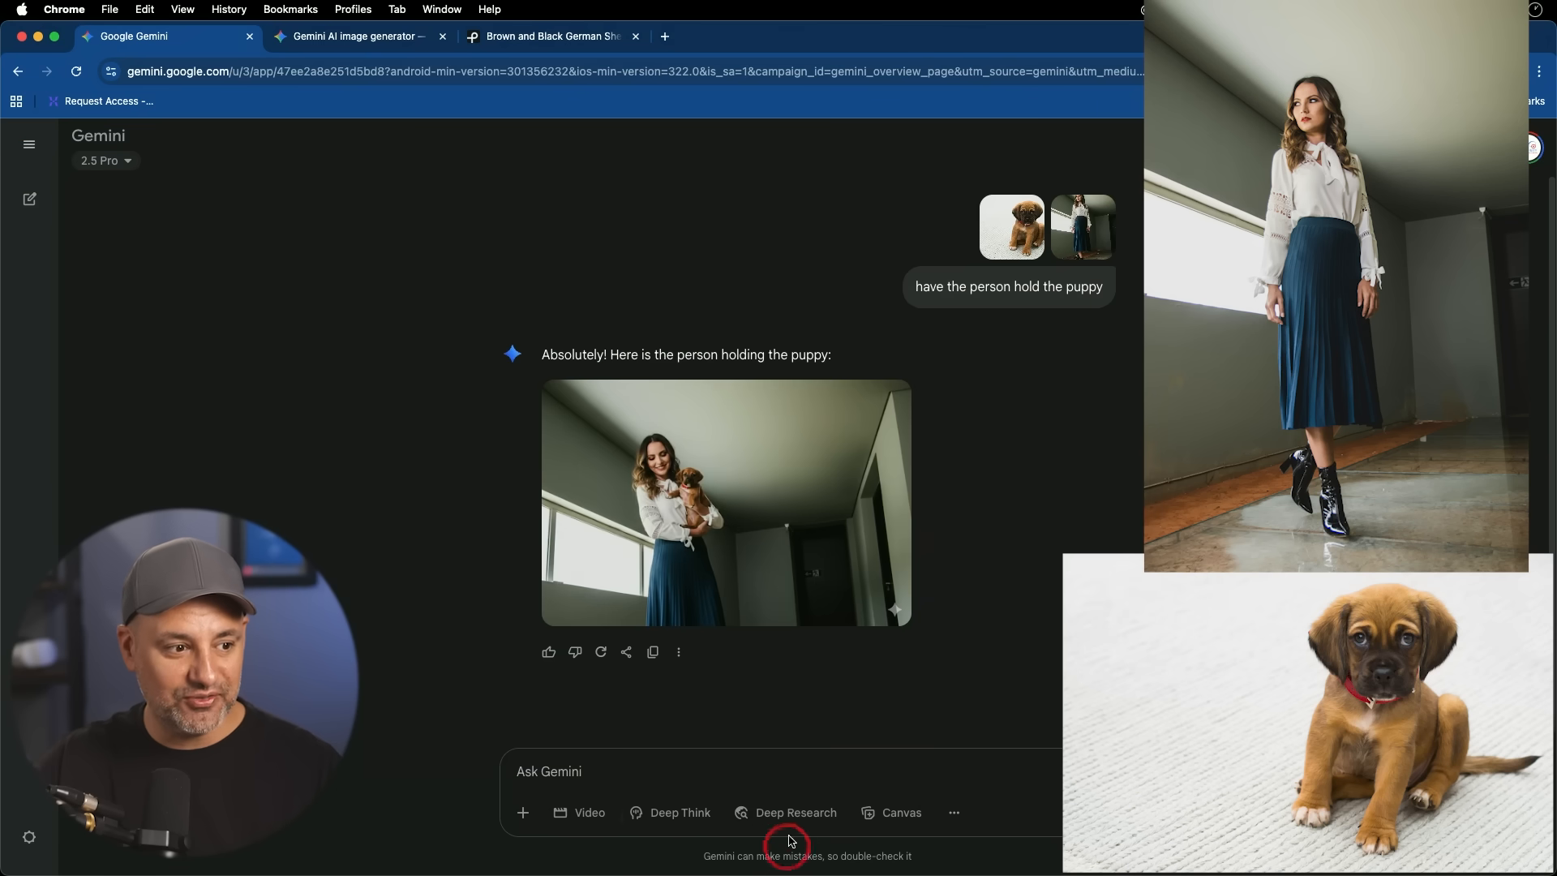
Type a follow-up prompt placing the person and puppy, same pose, outside in a park.
type("now this this person and puppy in this pose outside in a park")
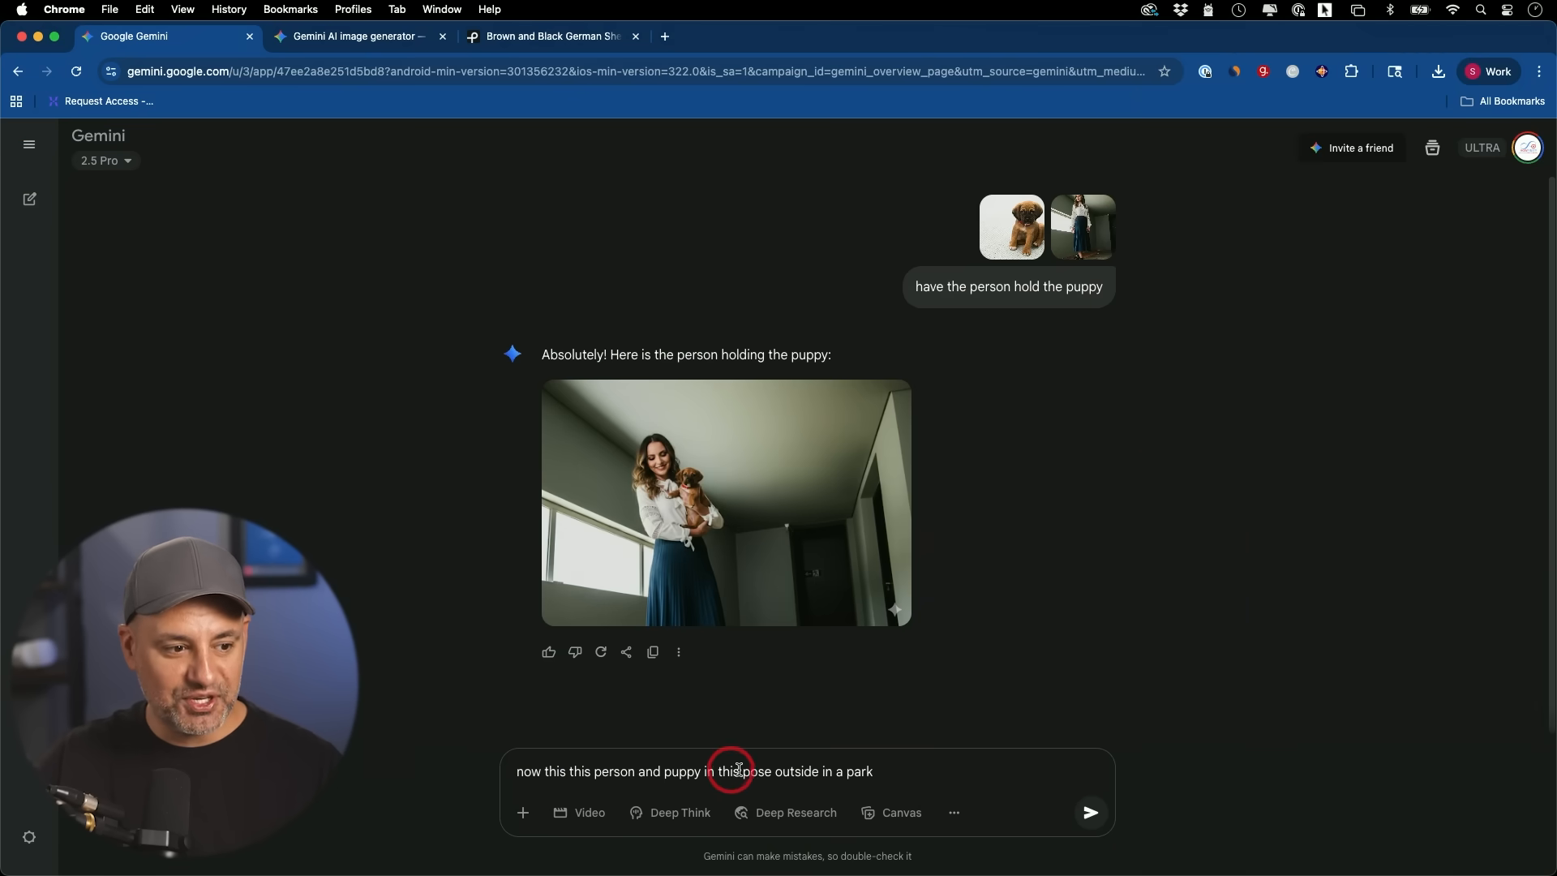
mouse_move(1088, 813)
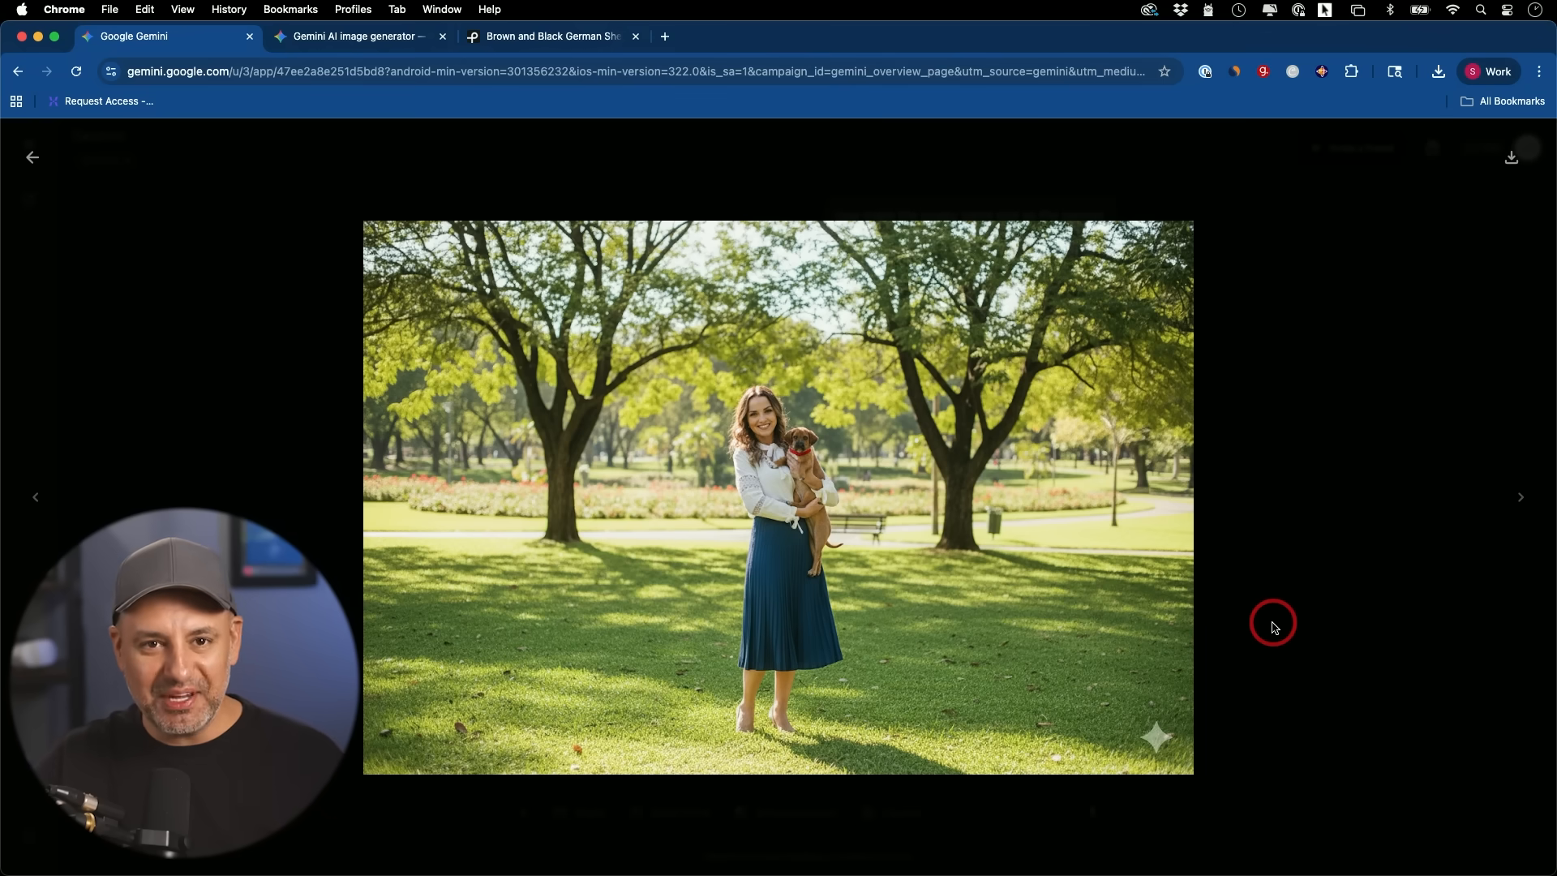
mouse_move(824, 478)
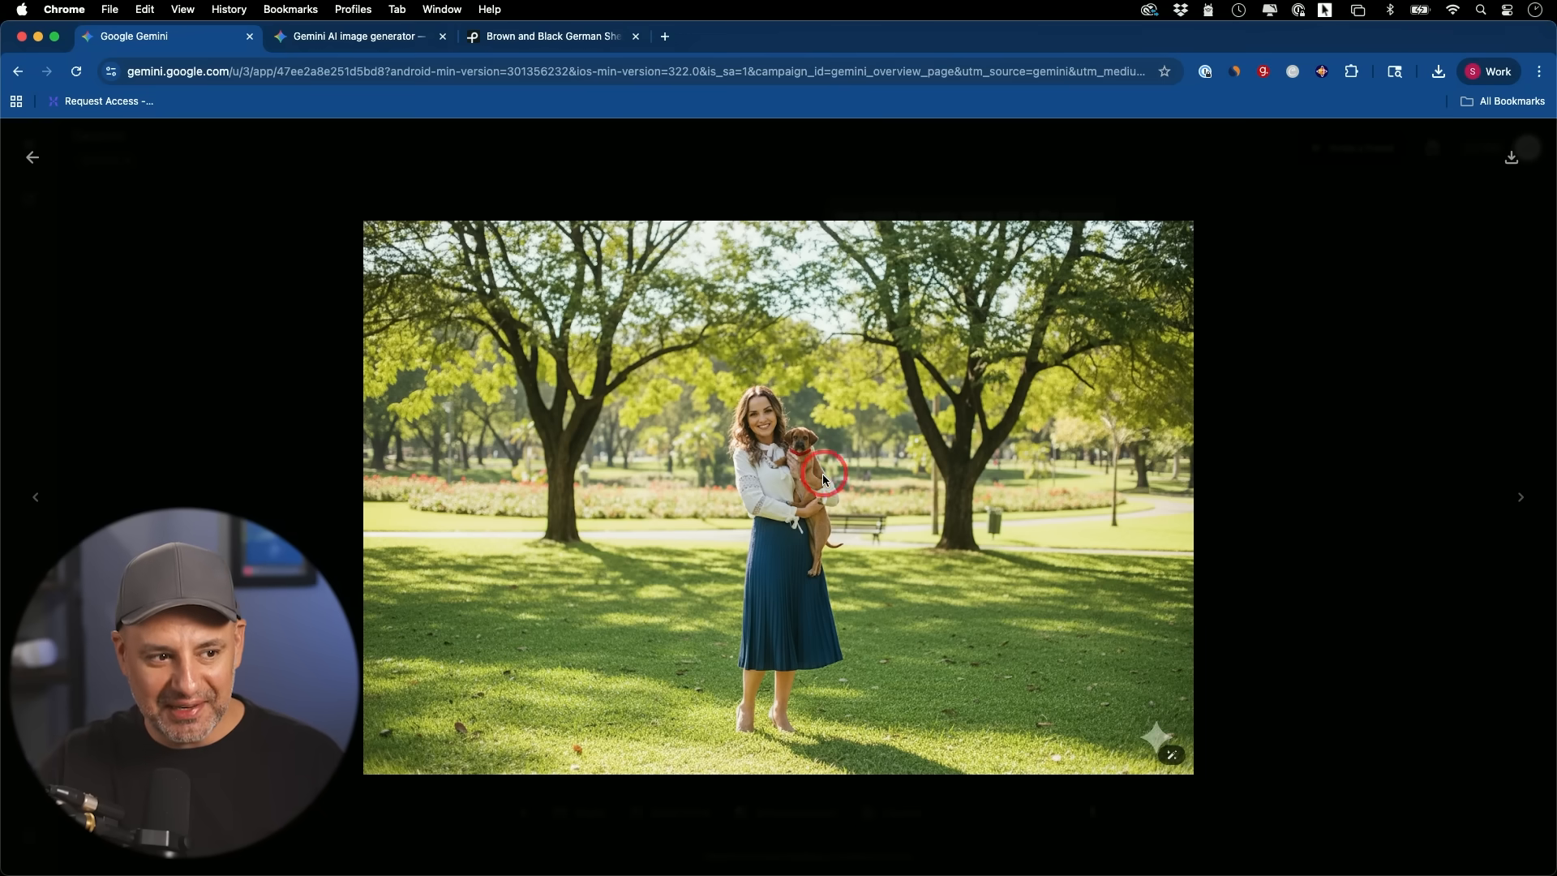
mouse_move(1040, 500)
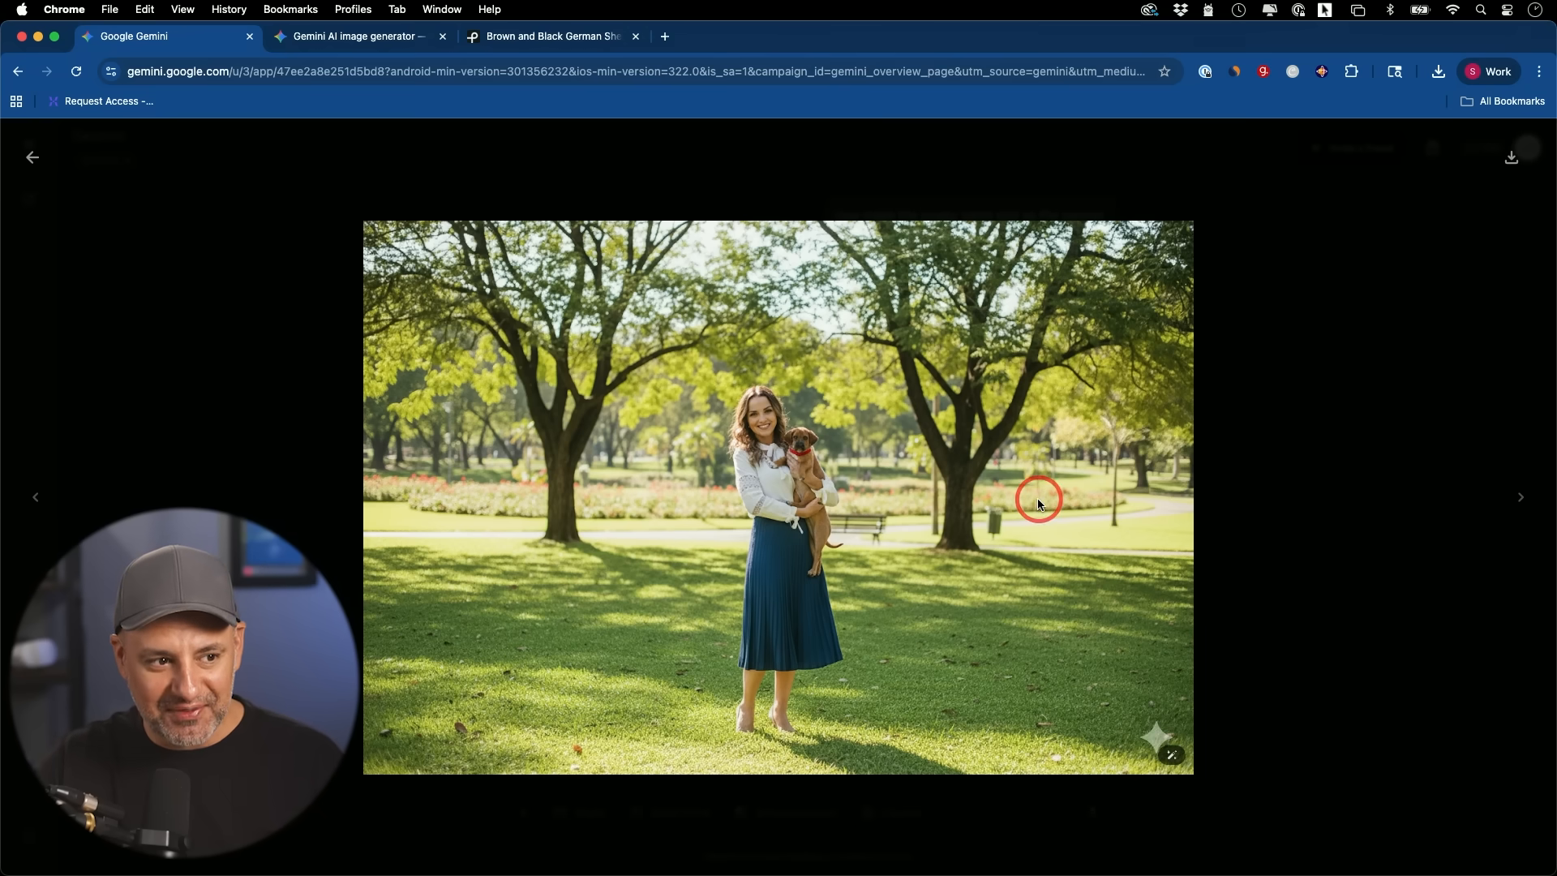
mouse_move(916, 544)
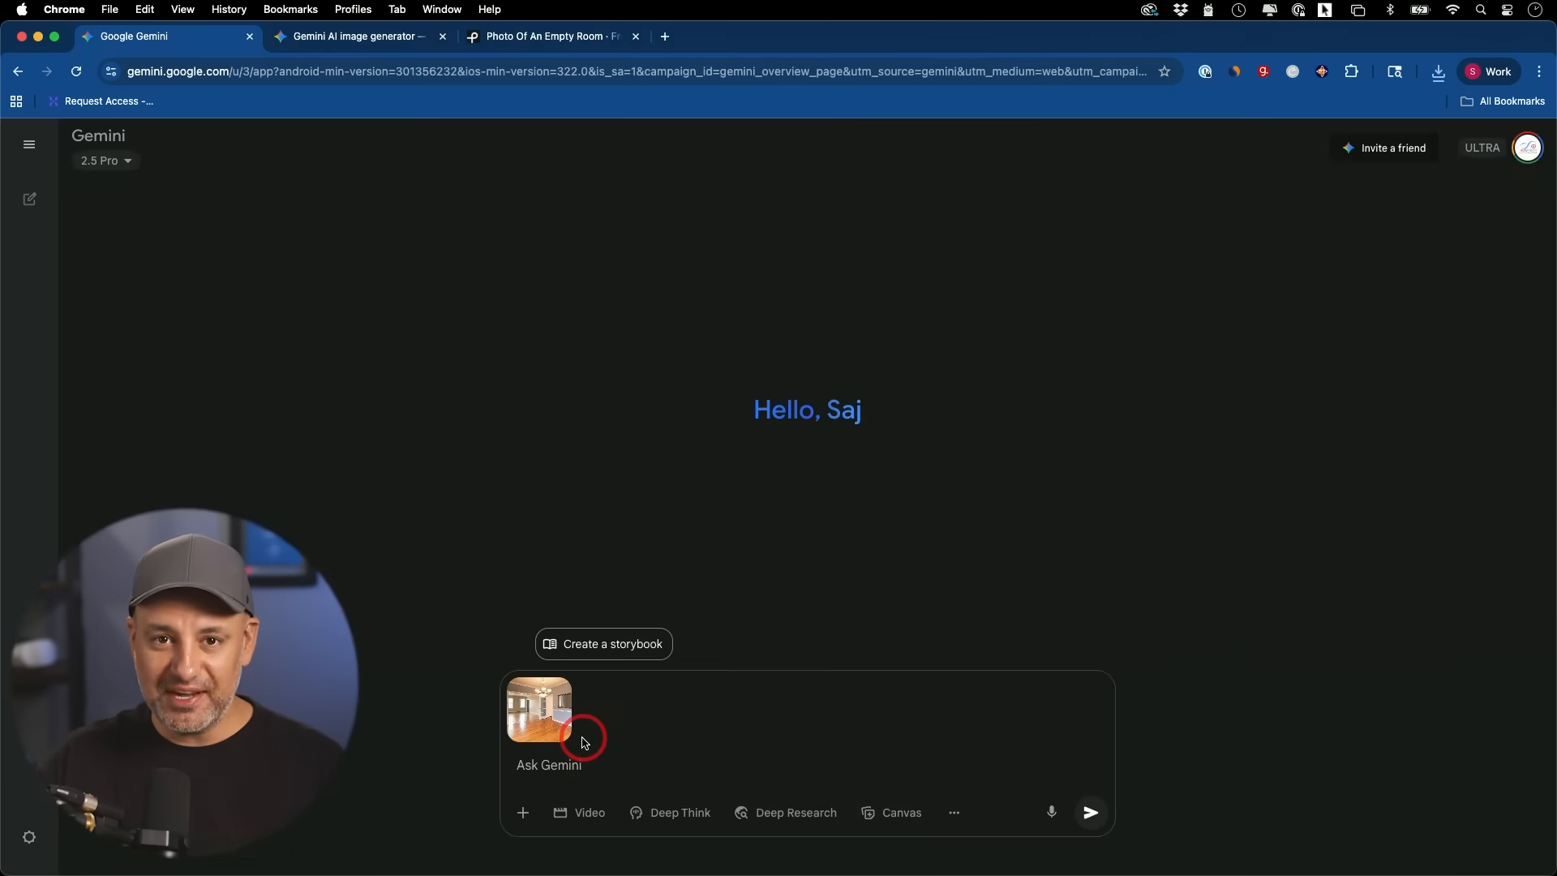
mouse_move(539, 710)
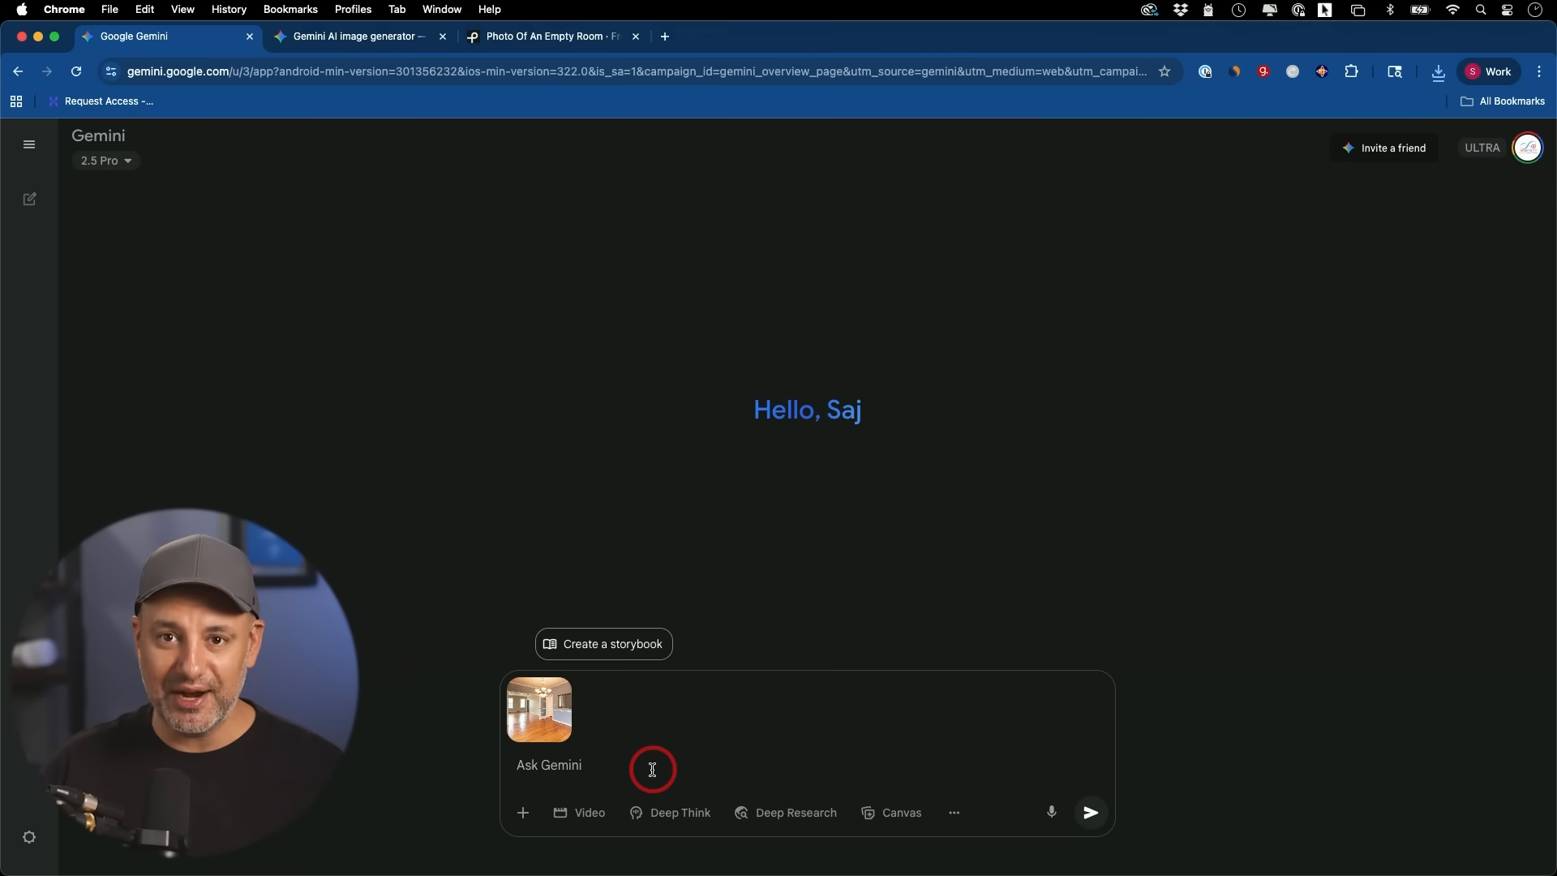
Preview the attached empty room photo.
left_click(538, 708)
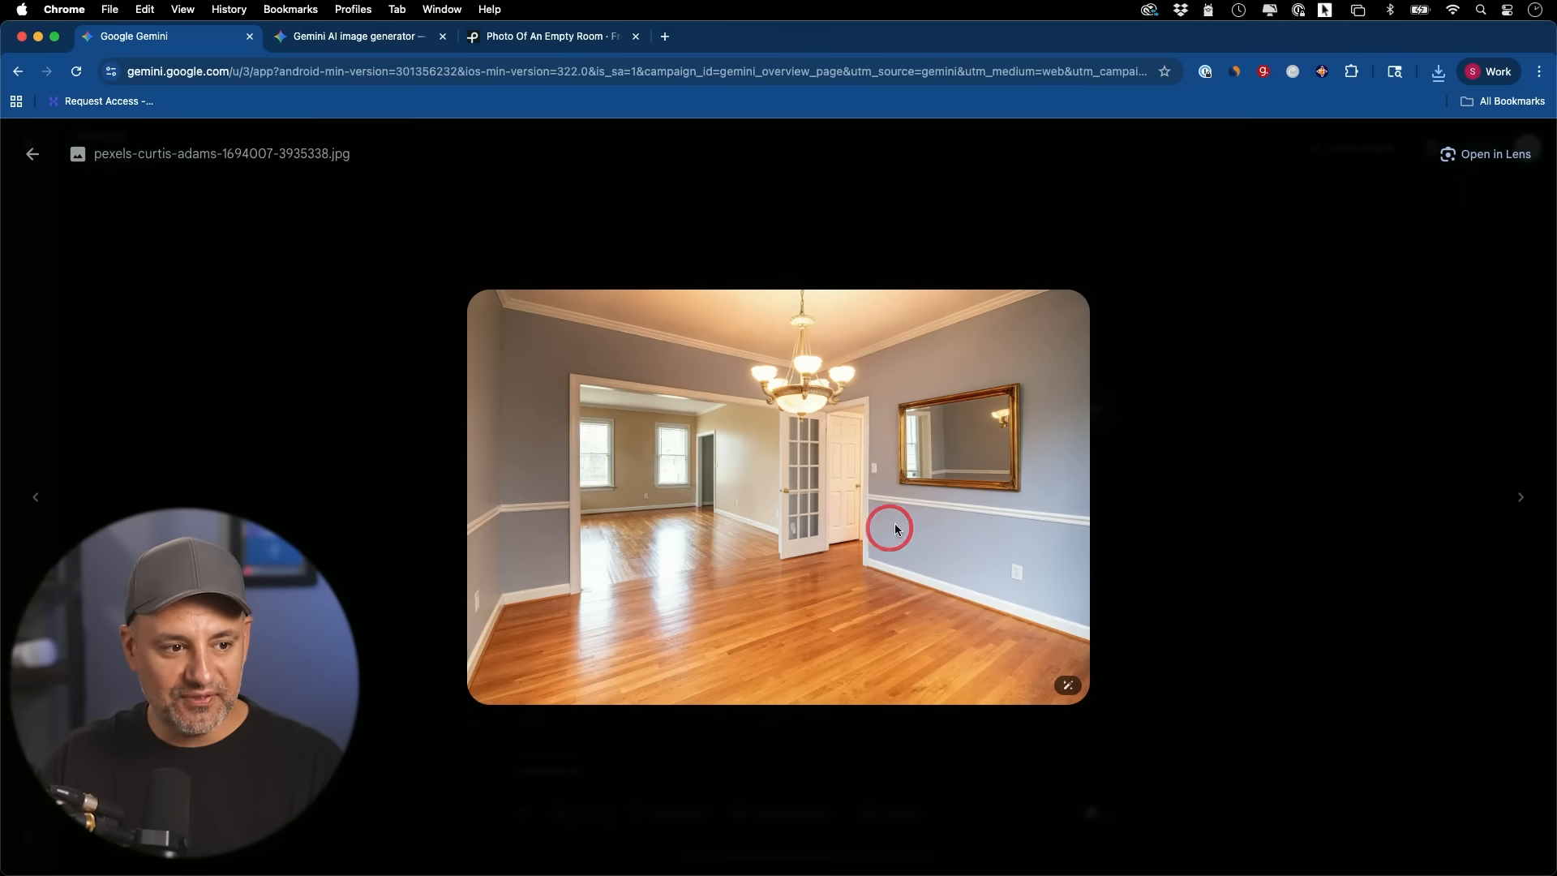
mouse_move(948, 563)
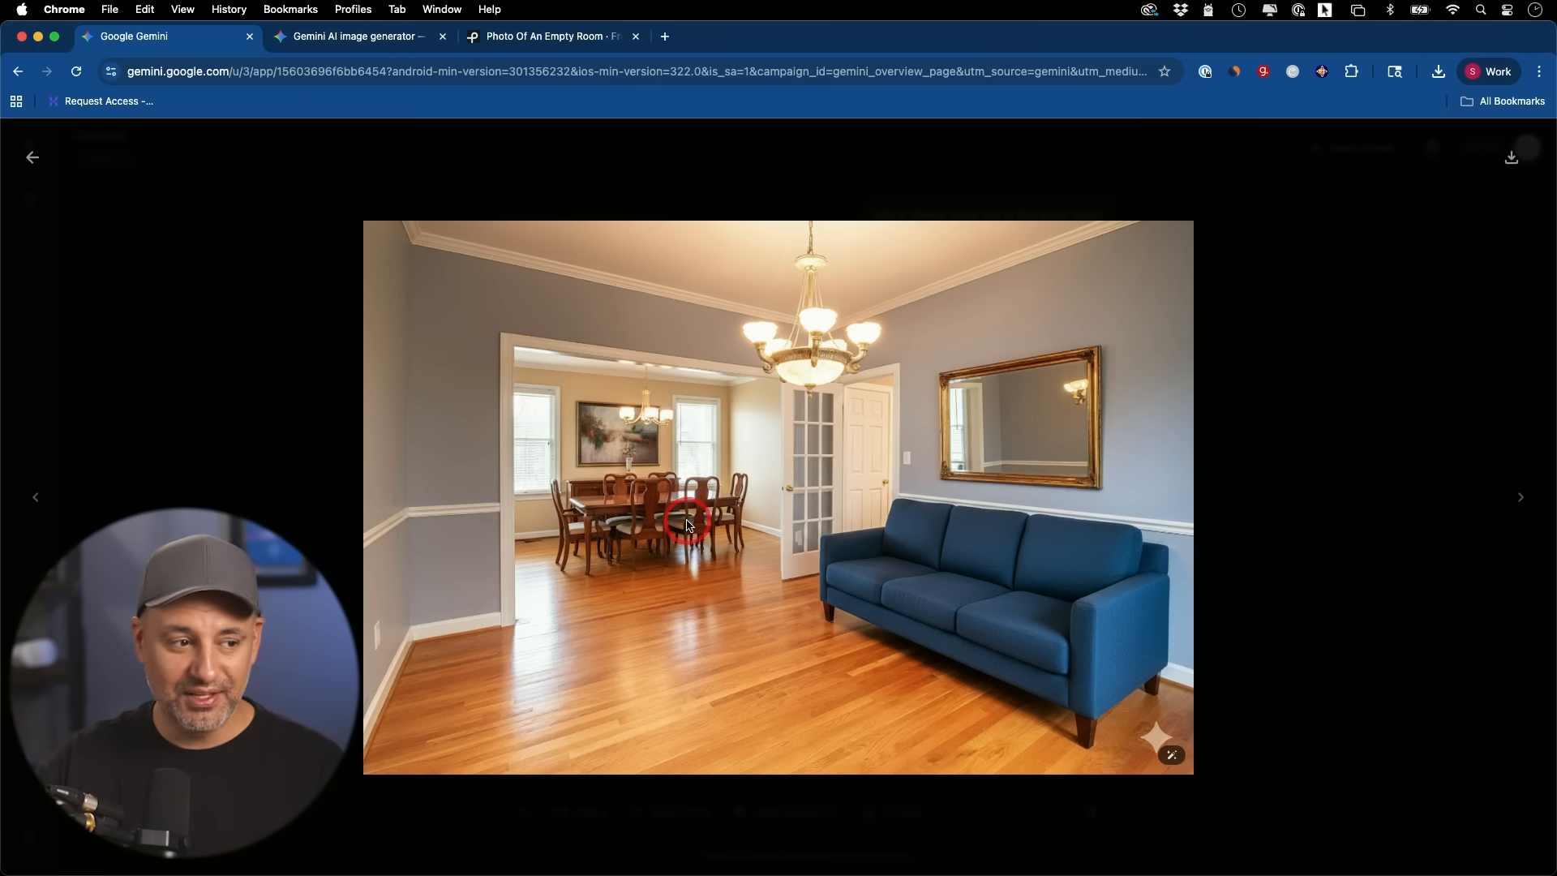
mouse_move(728, 583)
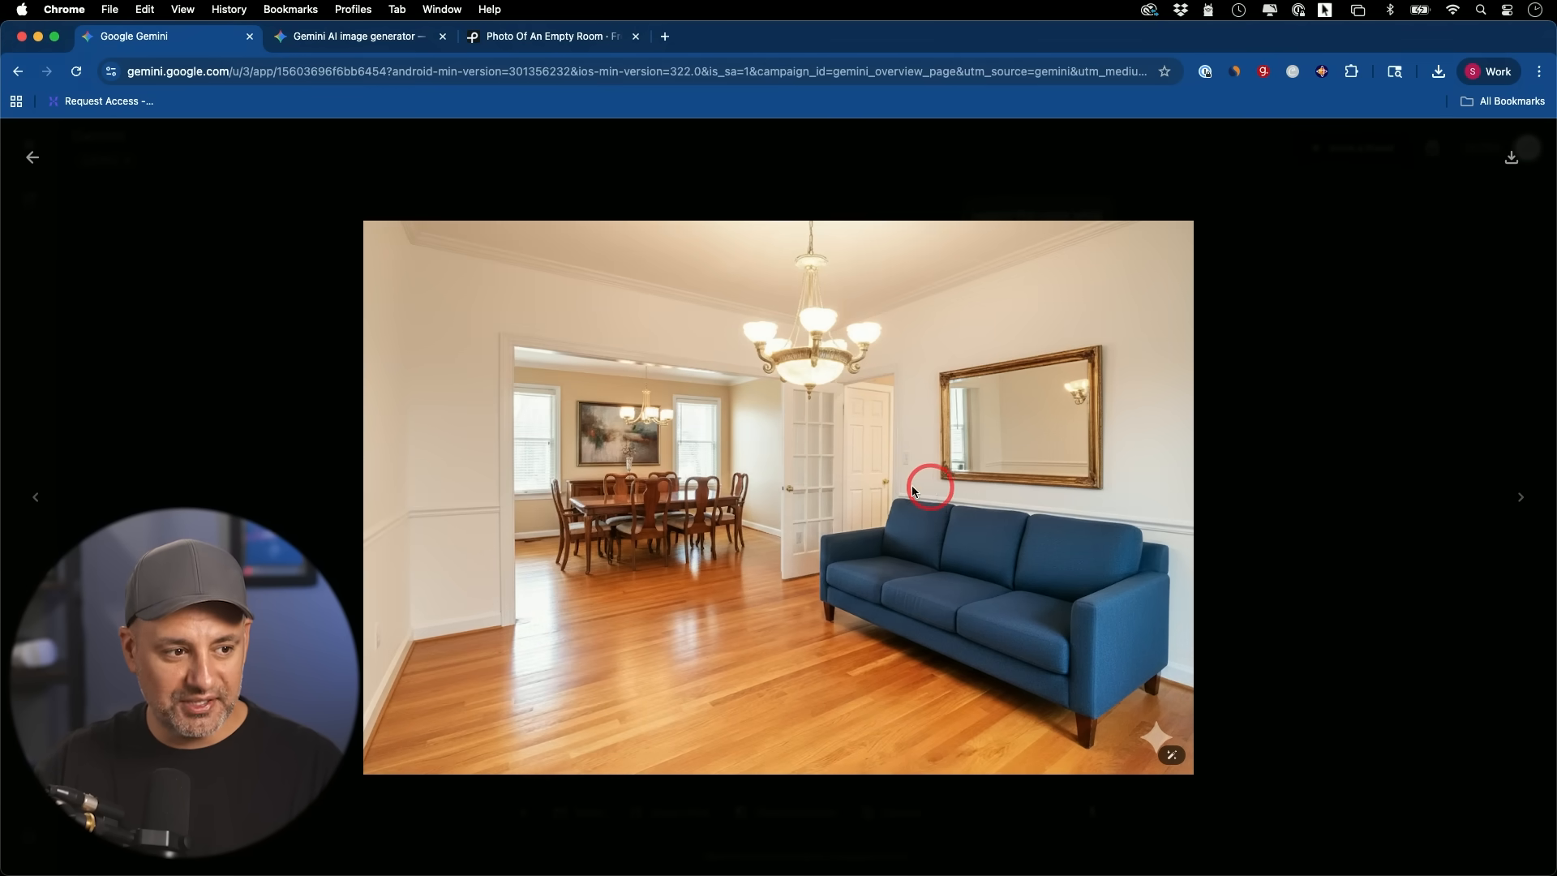
mouse_move(978, 469)
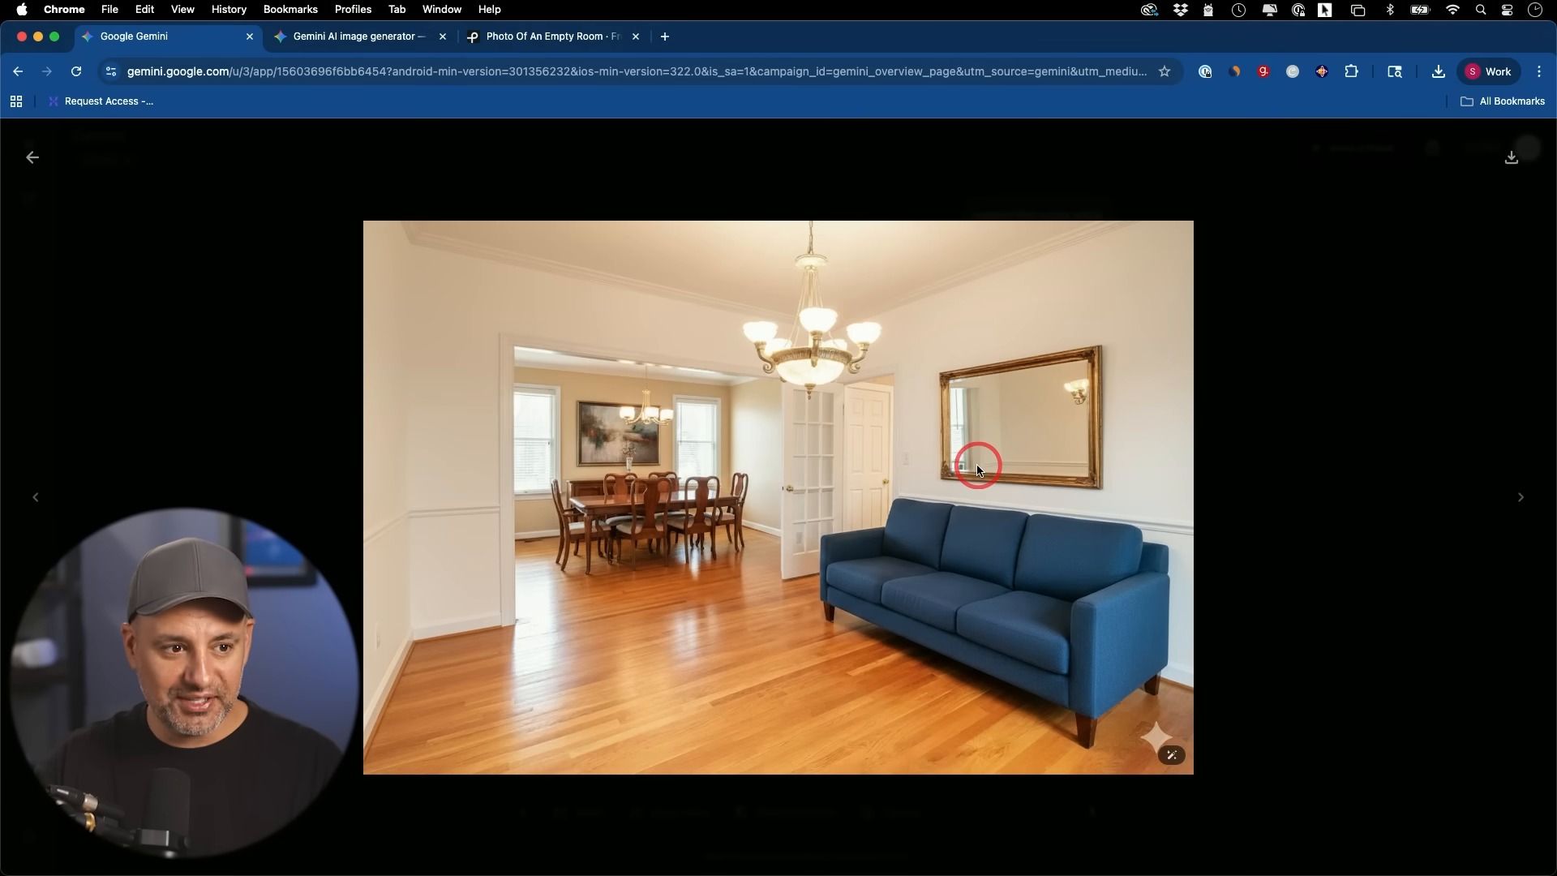
mouse_move(978, 485)
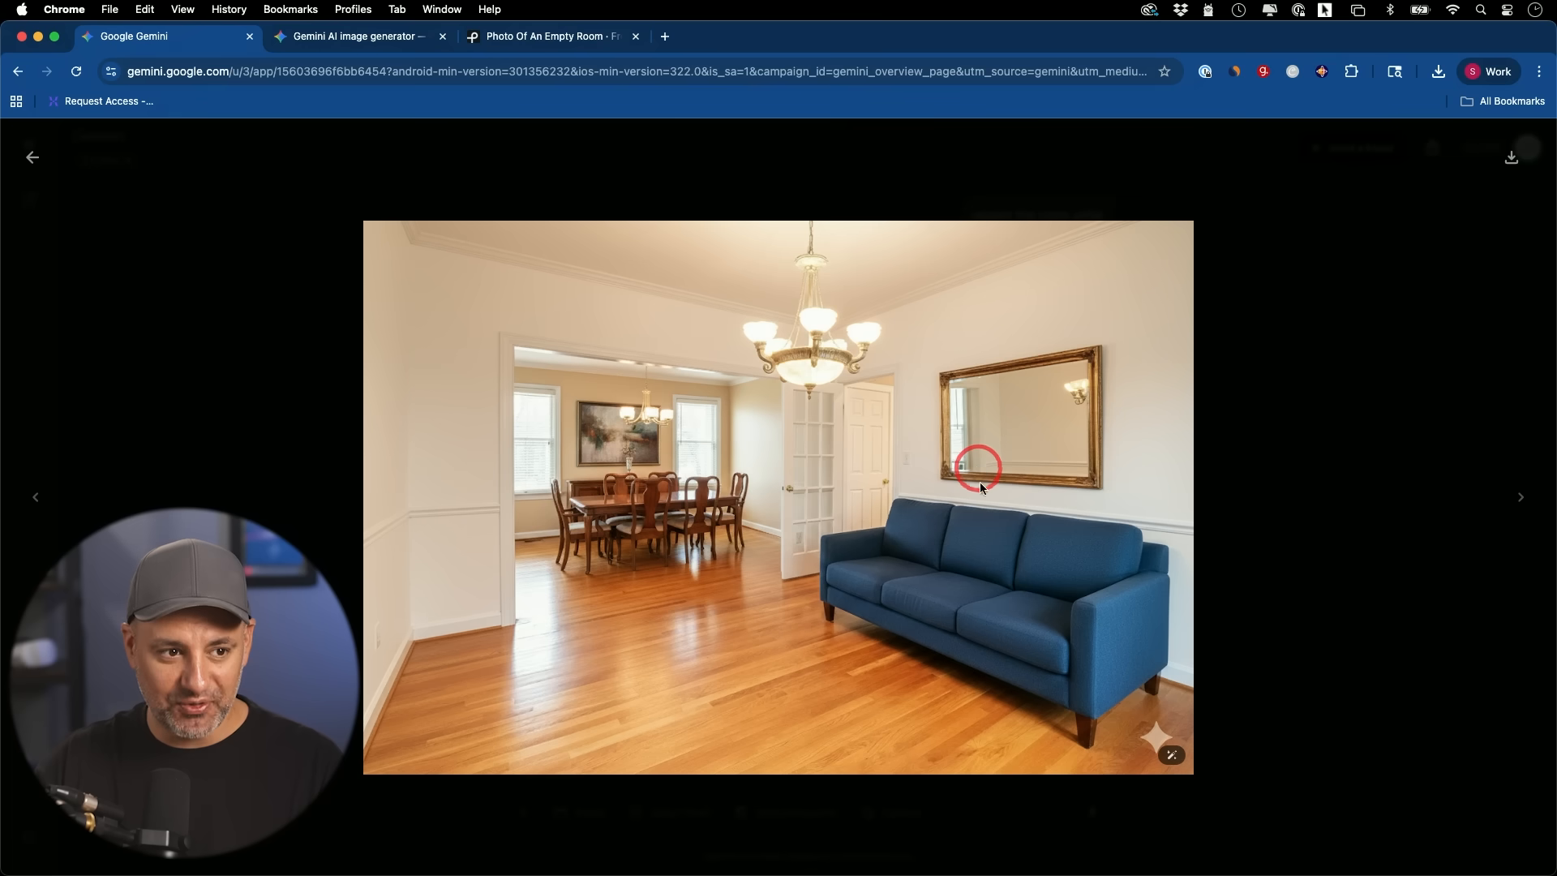
mouse_move(786, 603)
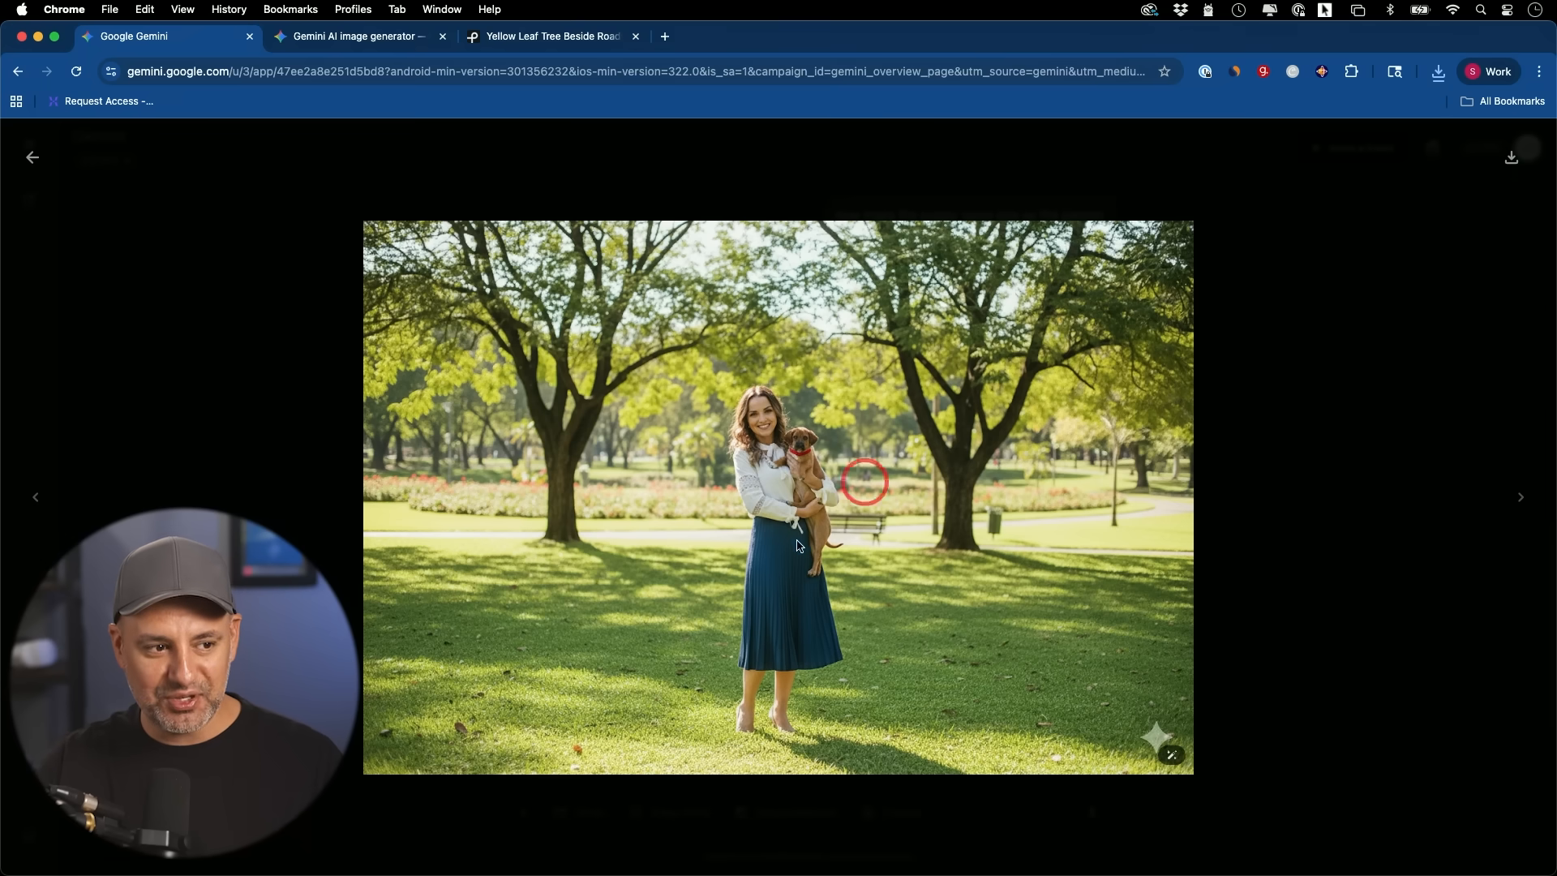
mouse_move(804, 654)
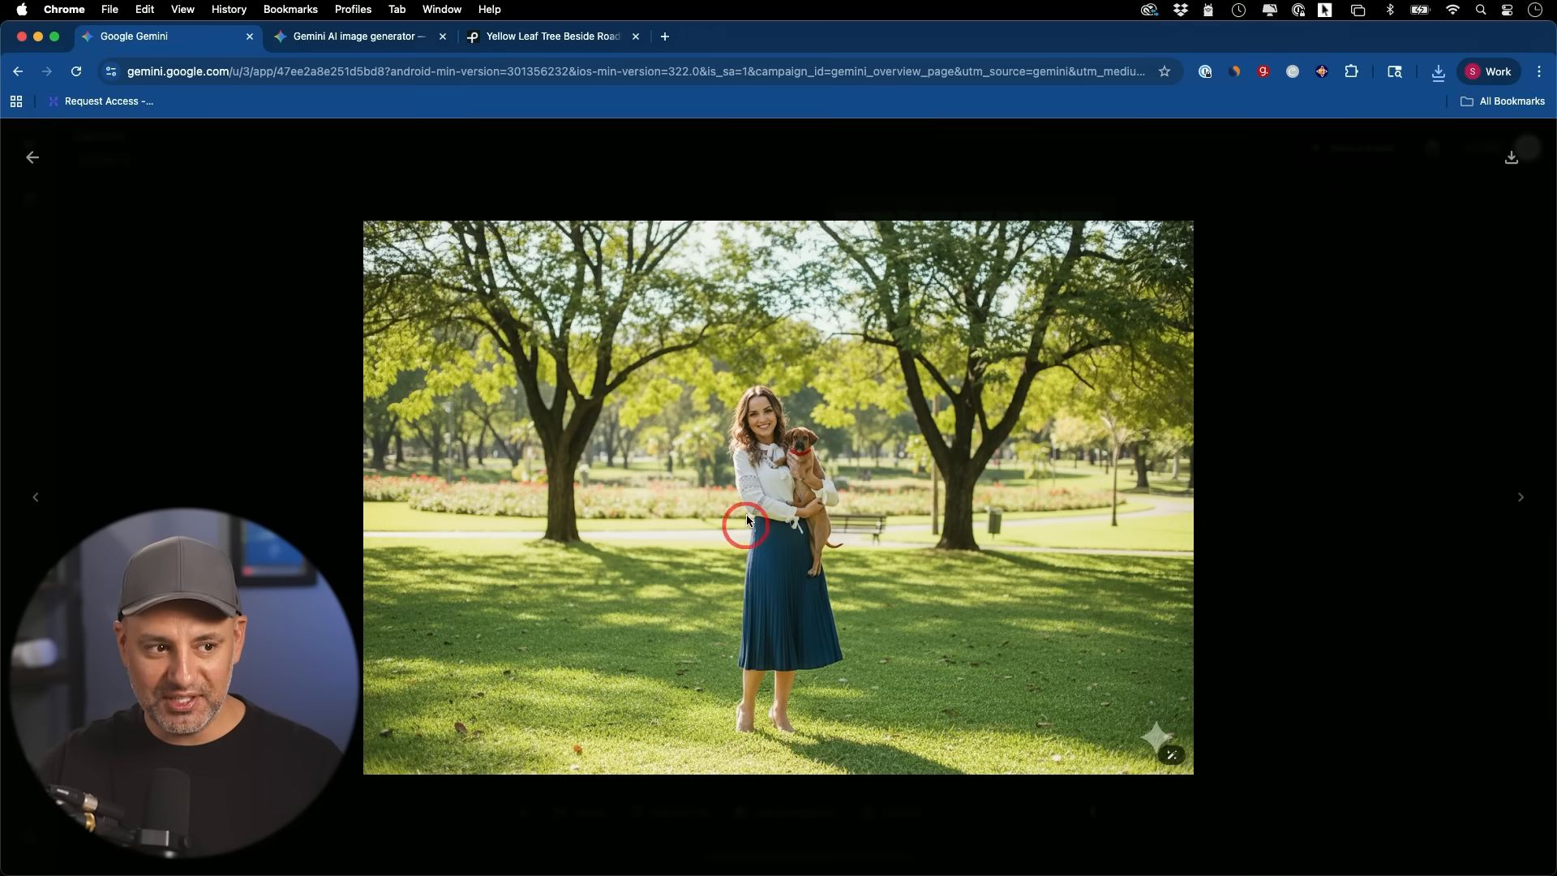
mouse_move(801, 483)
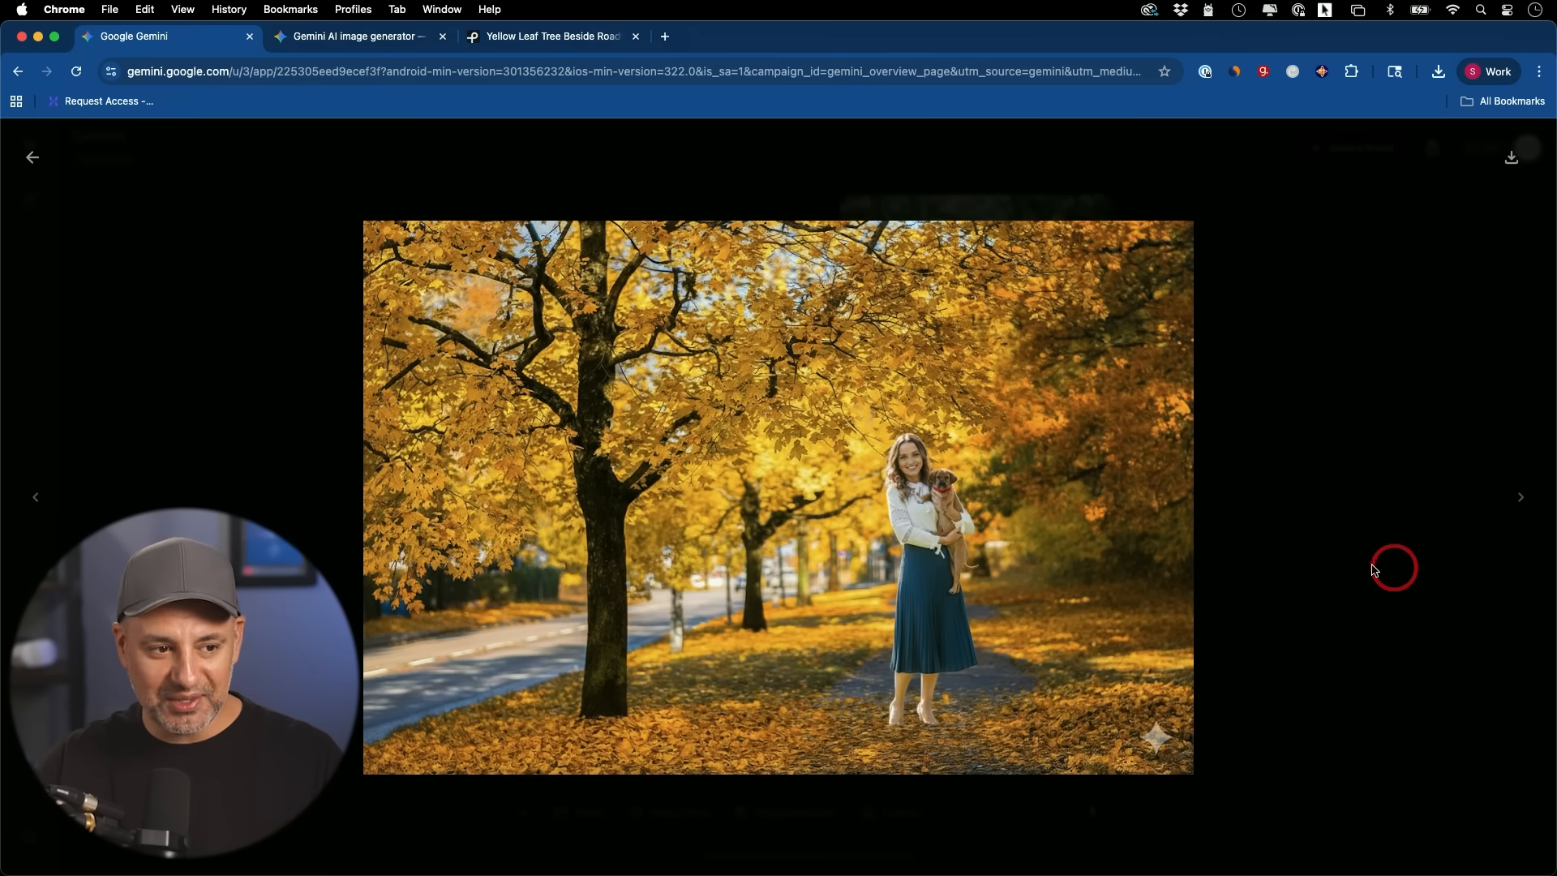
mouse_move(961, 417)
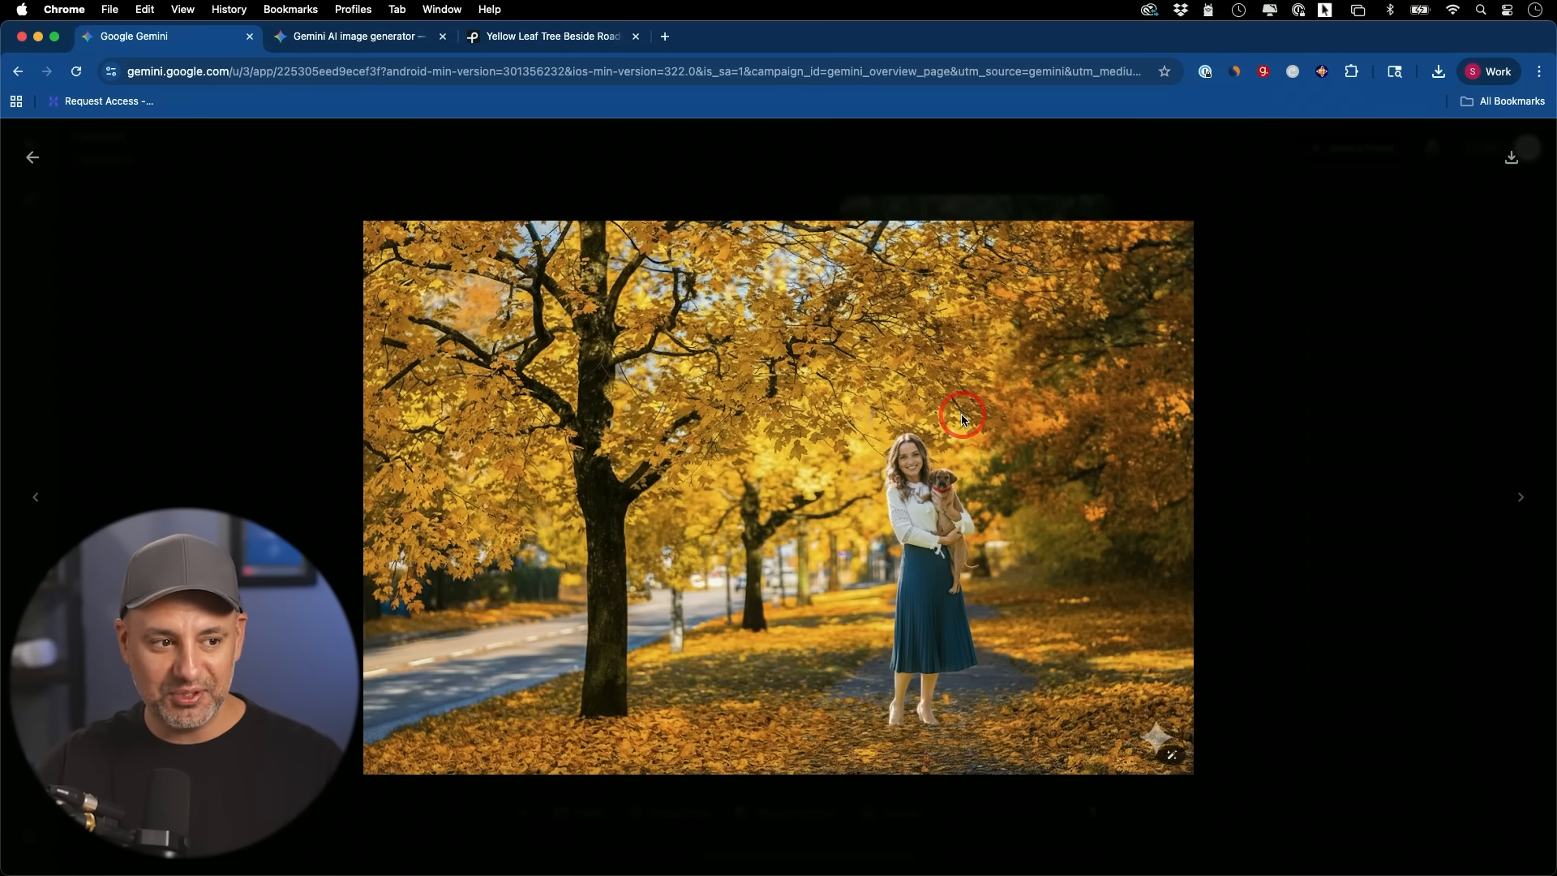
mouse_move(543, 662)
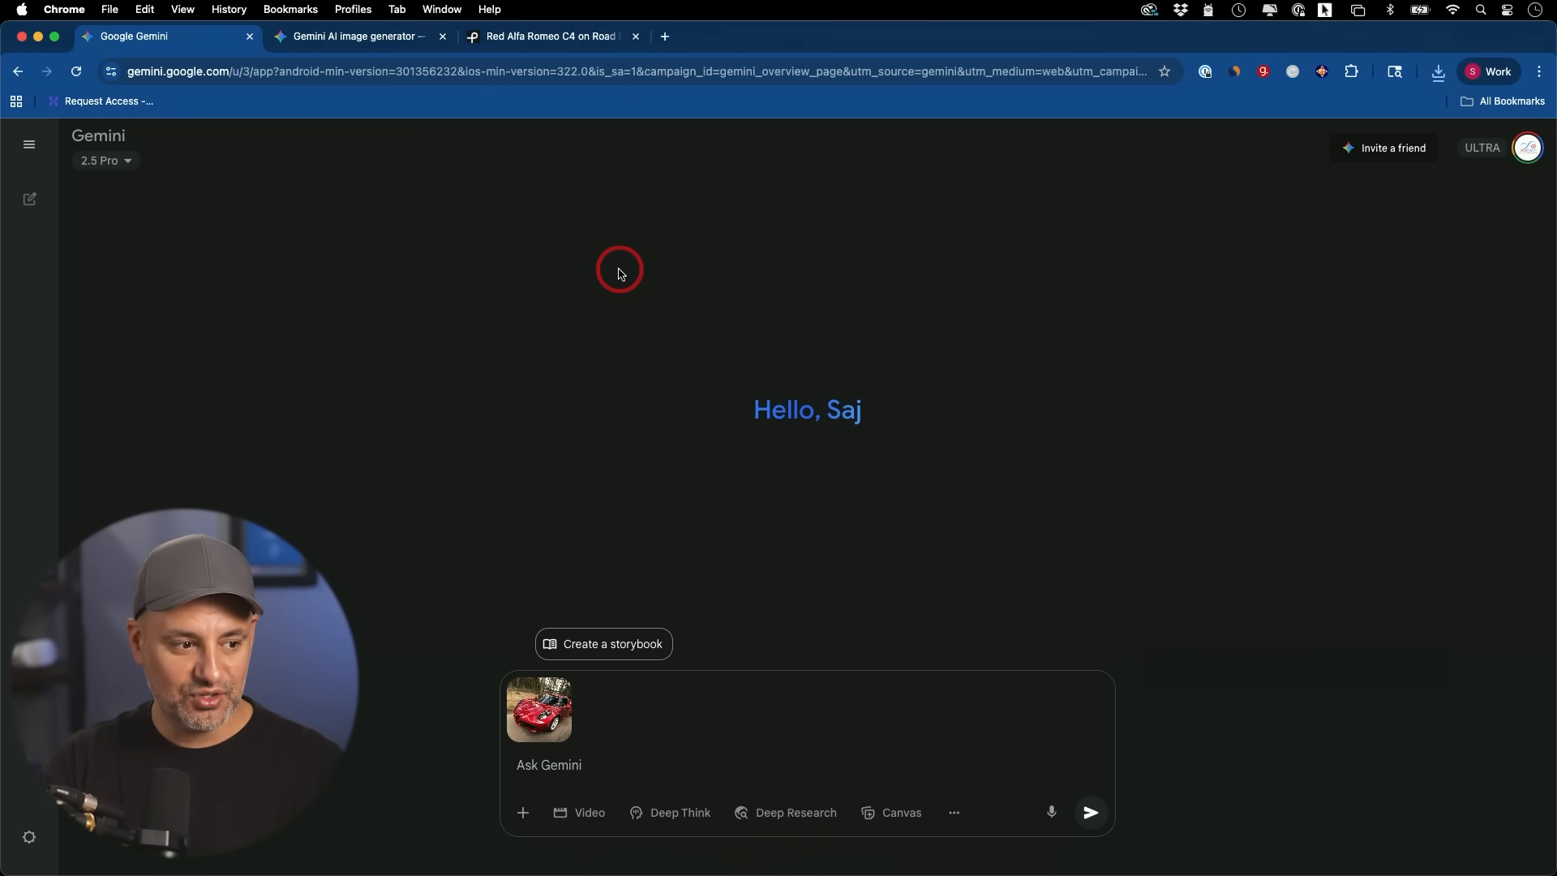
Preview the attached red car photo at full size.
left_click(538, 709)
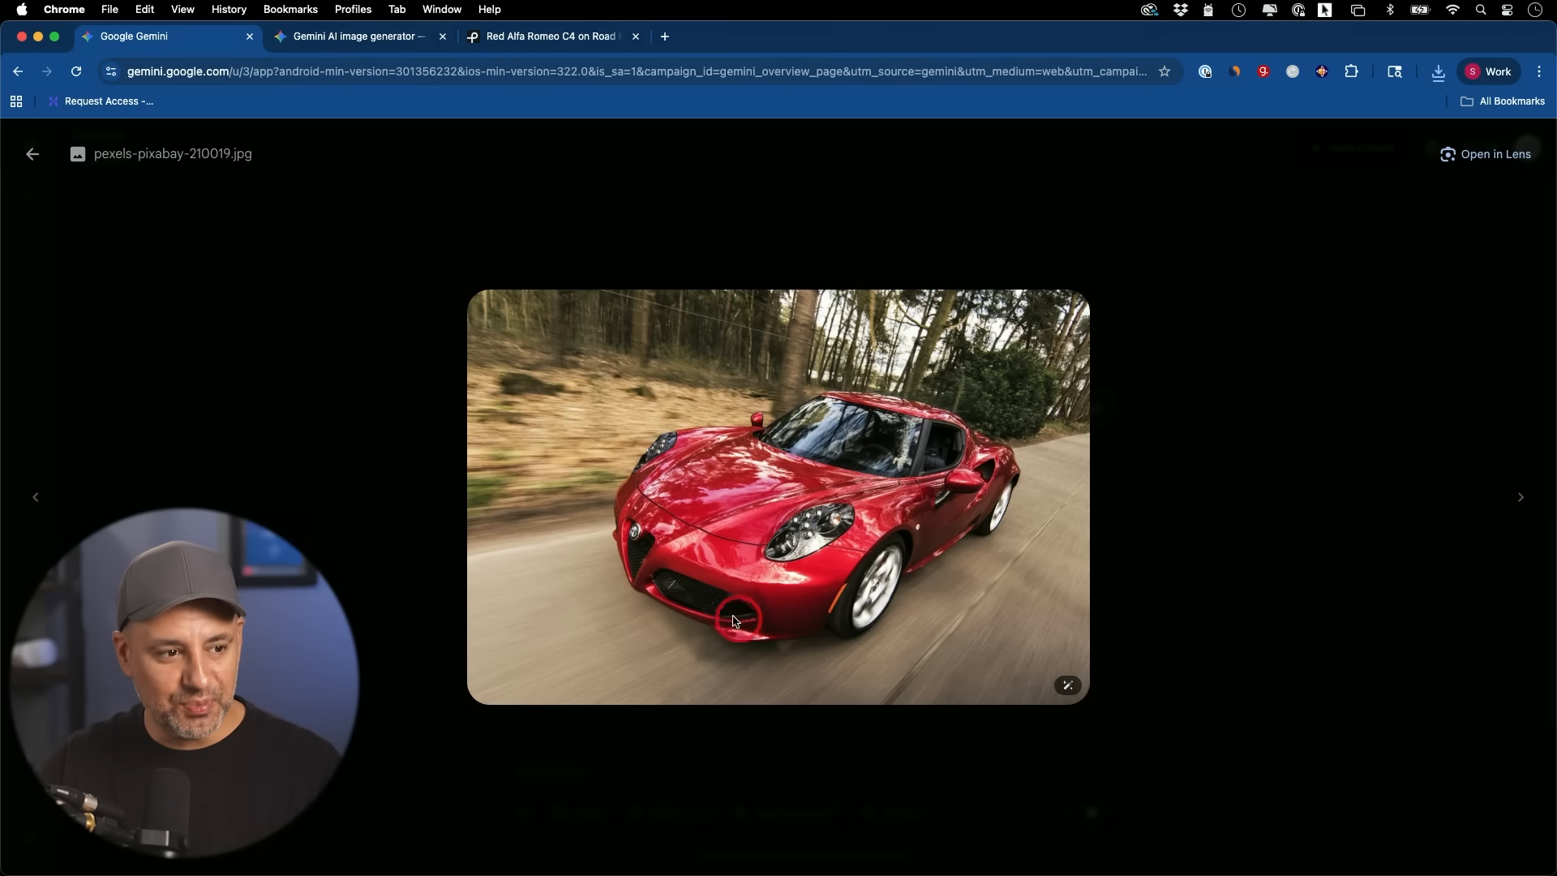
mouse_move(734, 524)
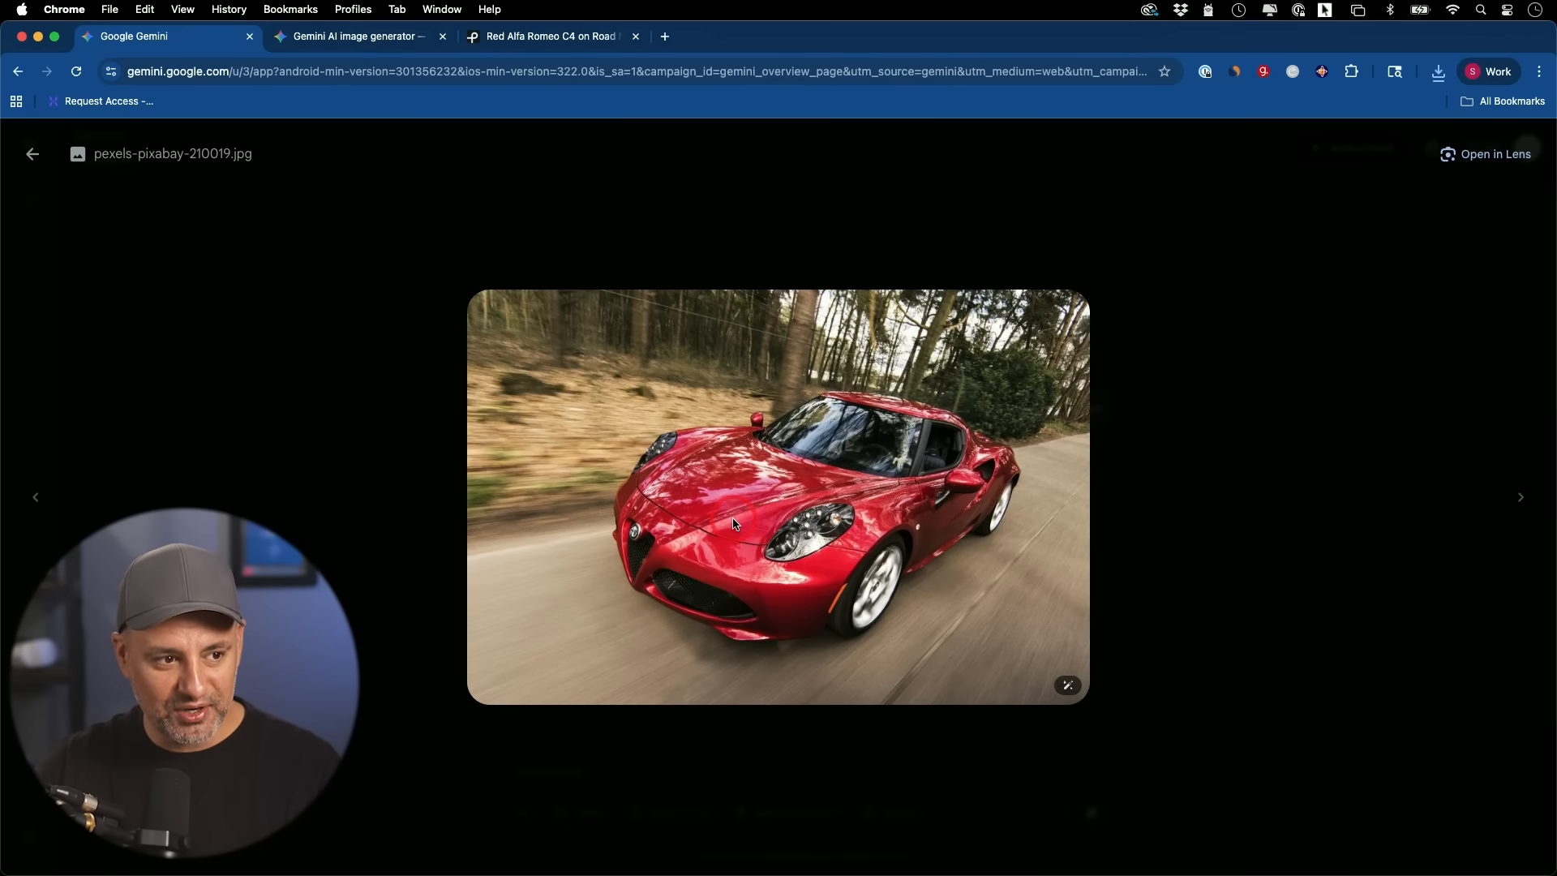
mouse_move(885, 500)
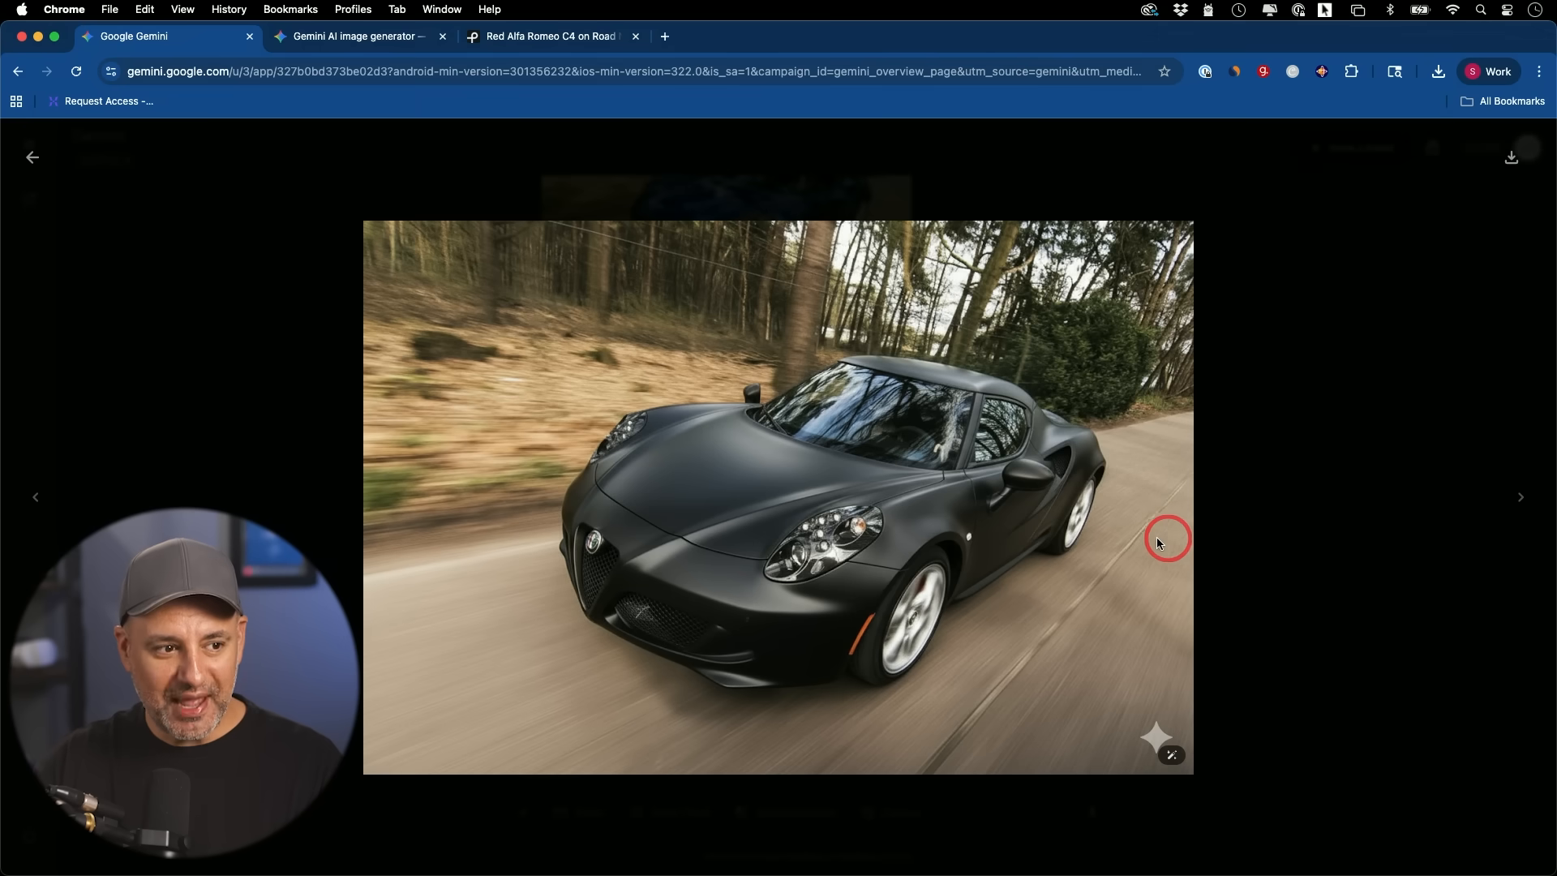
mouse_move(752, 450)
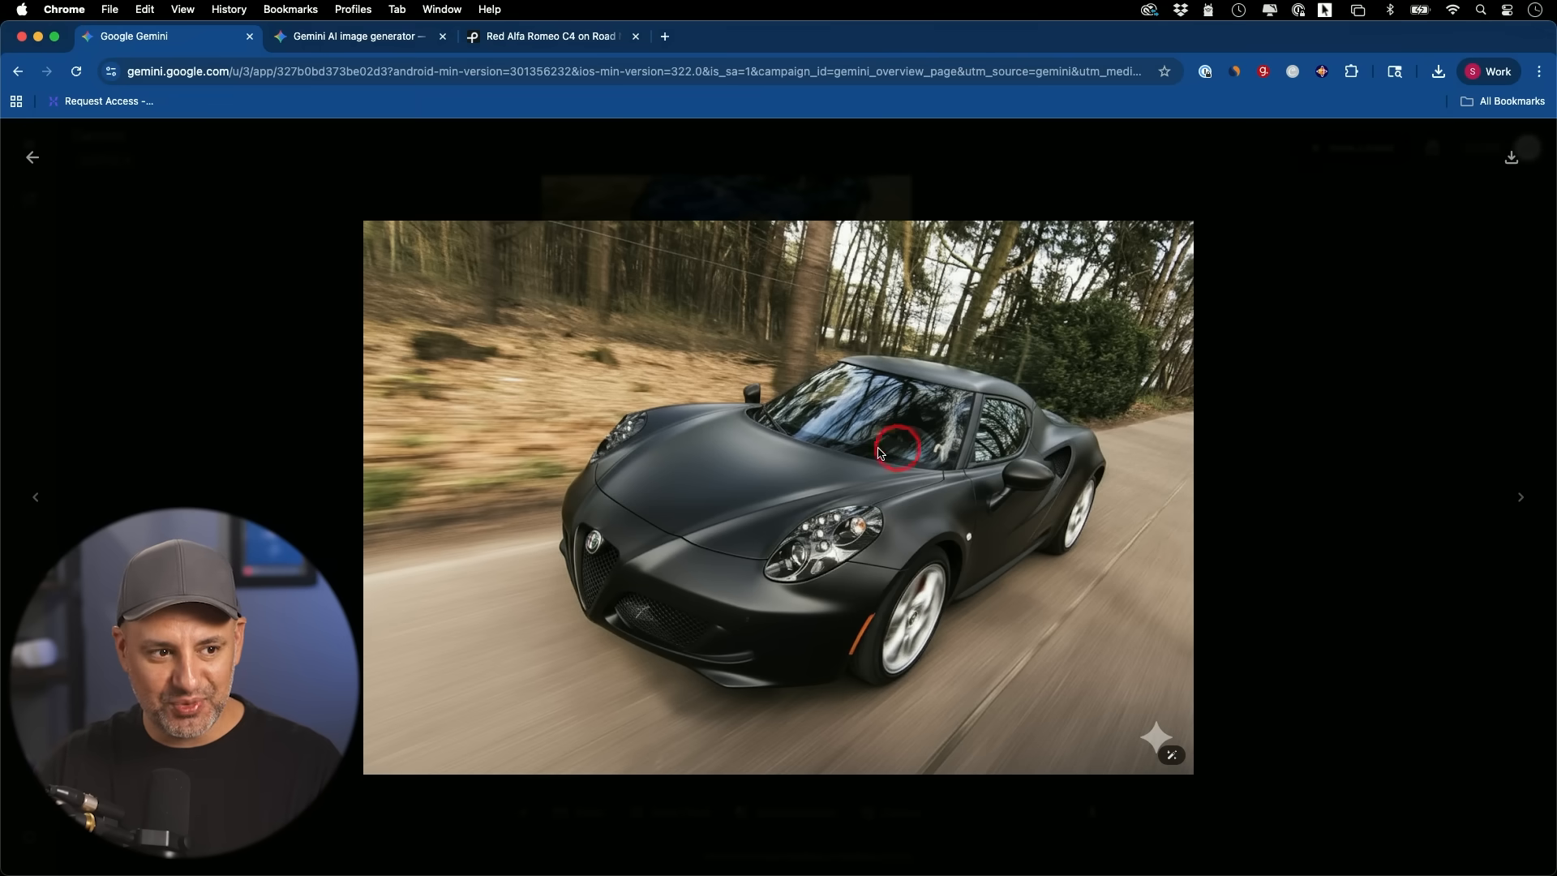
mouse_move(676, 483)
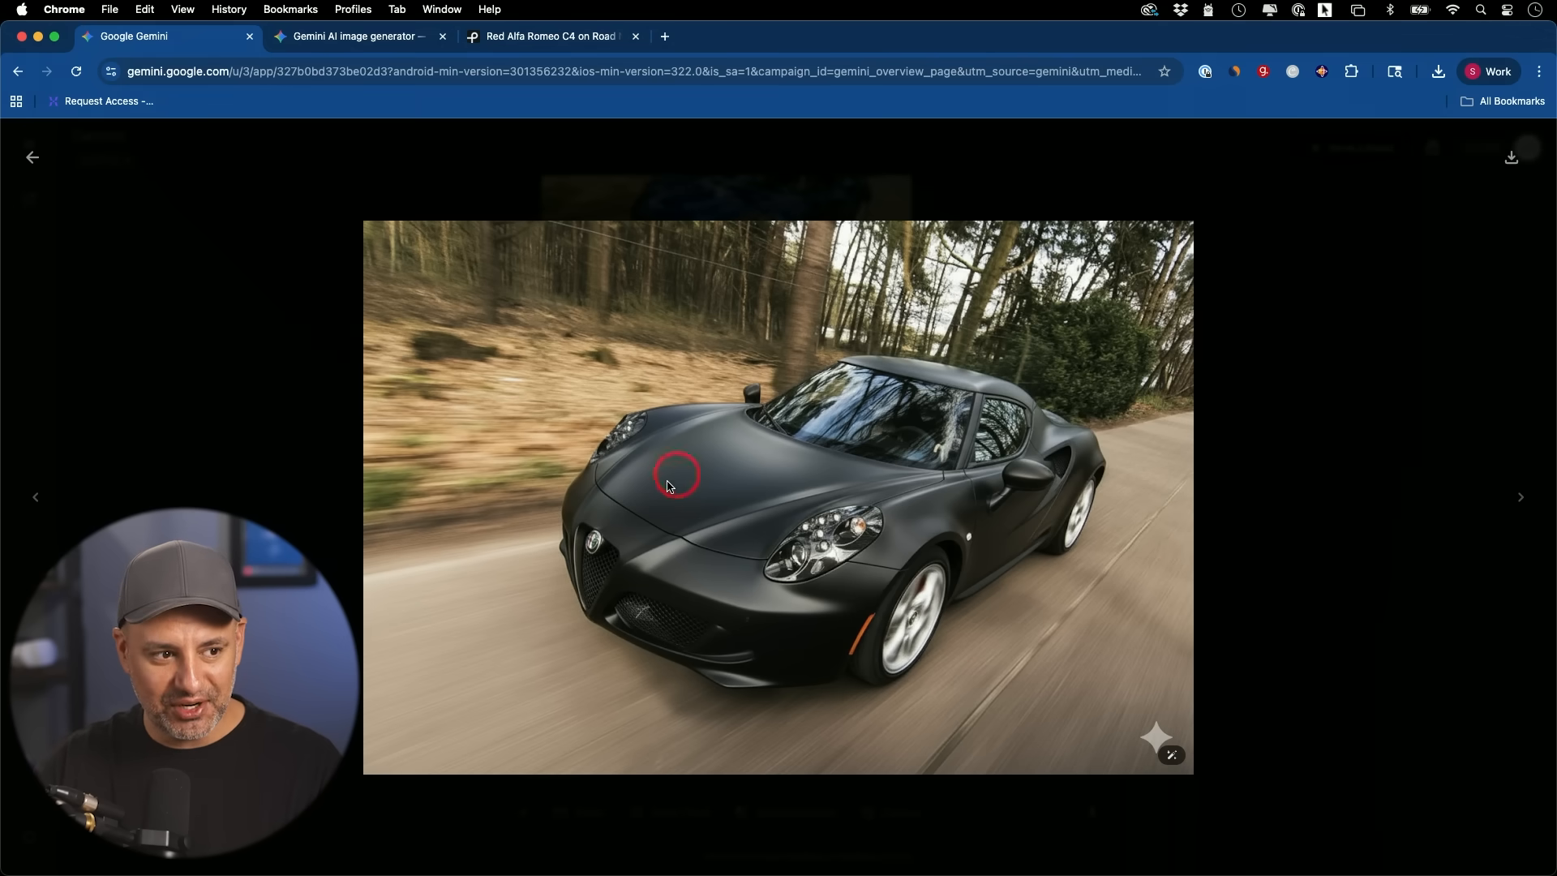
mouse_move(711, 524)
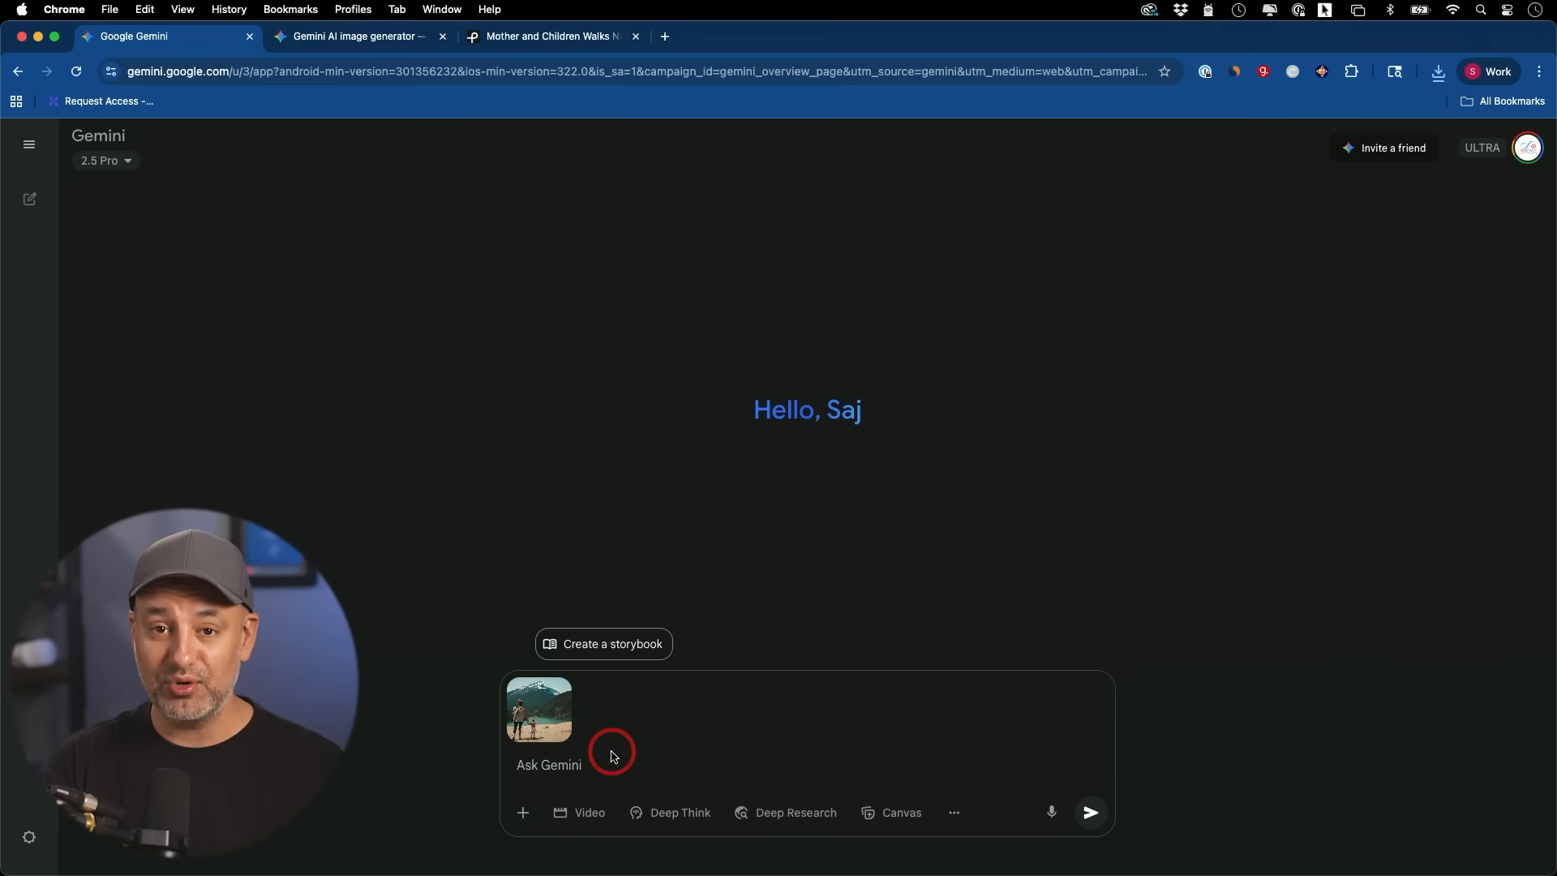
Request an acrylic-painting version of the puppy photo and review the returned image.
type("turn this into a acrylic painting")
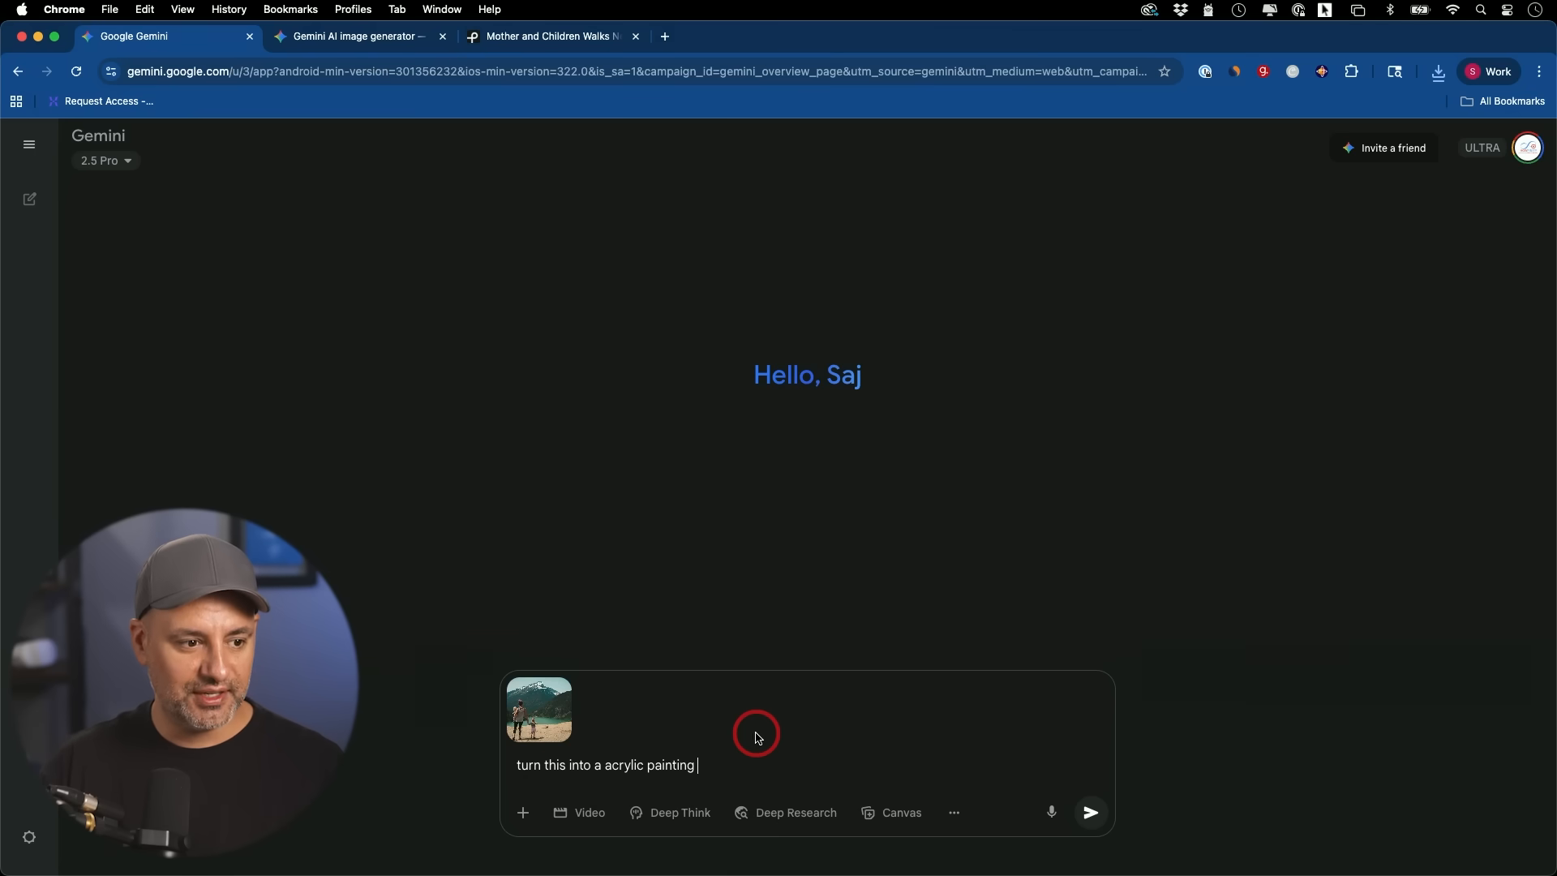
left_click(539, 709)
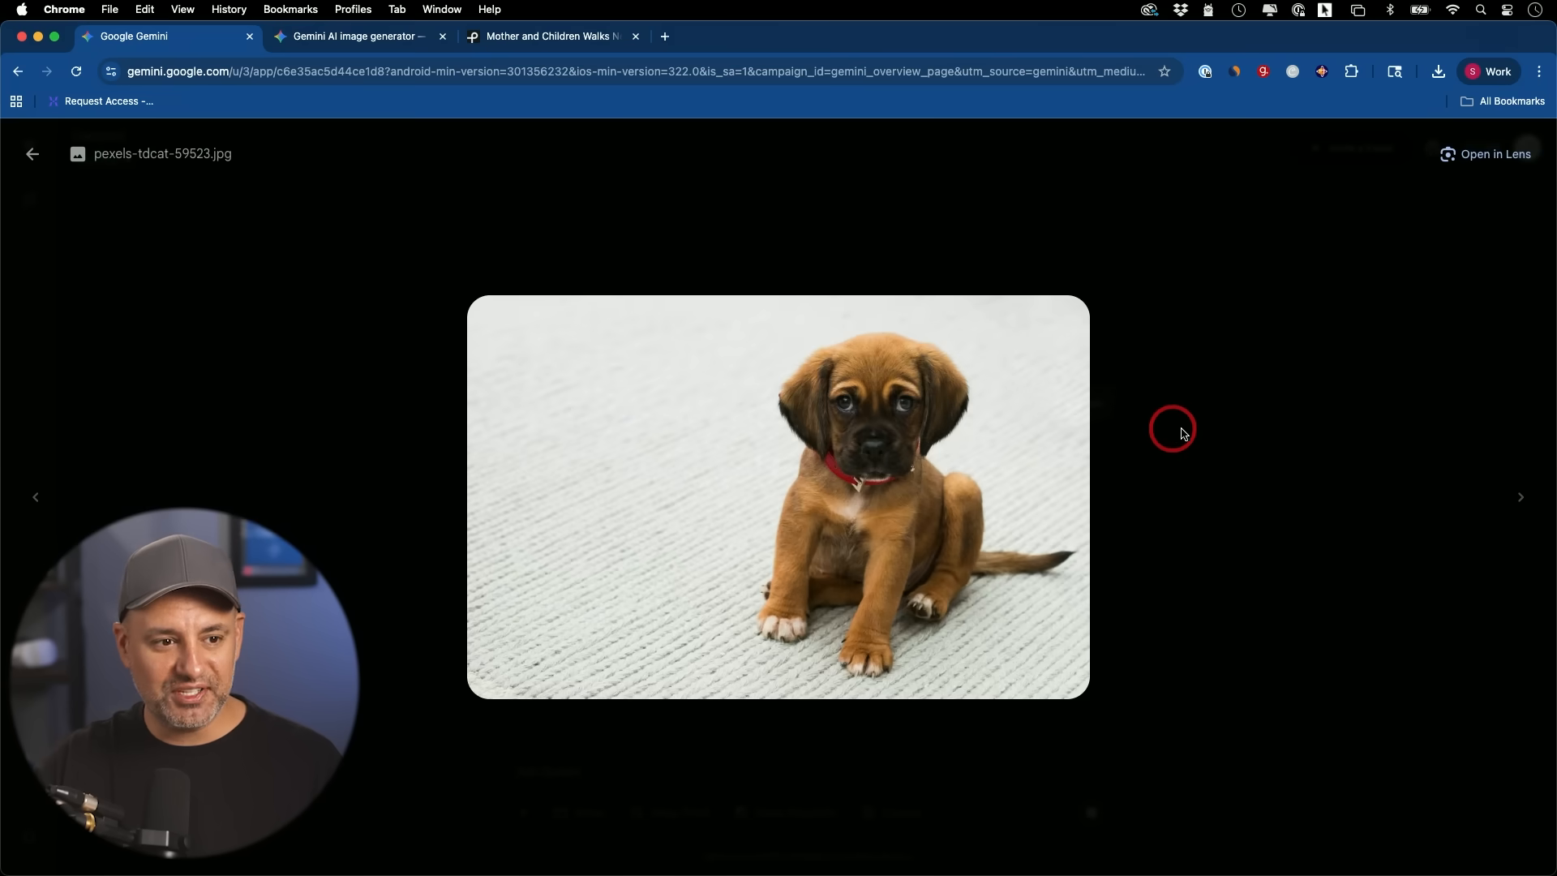
mouse_move(31, 155)
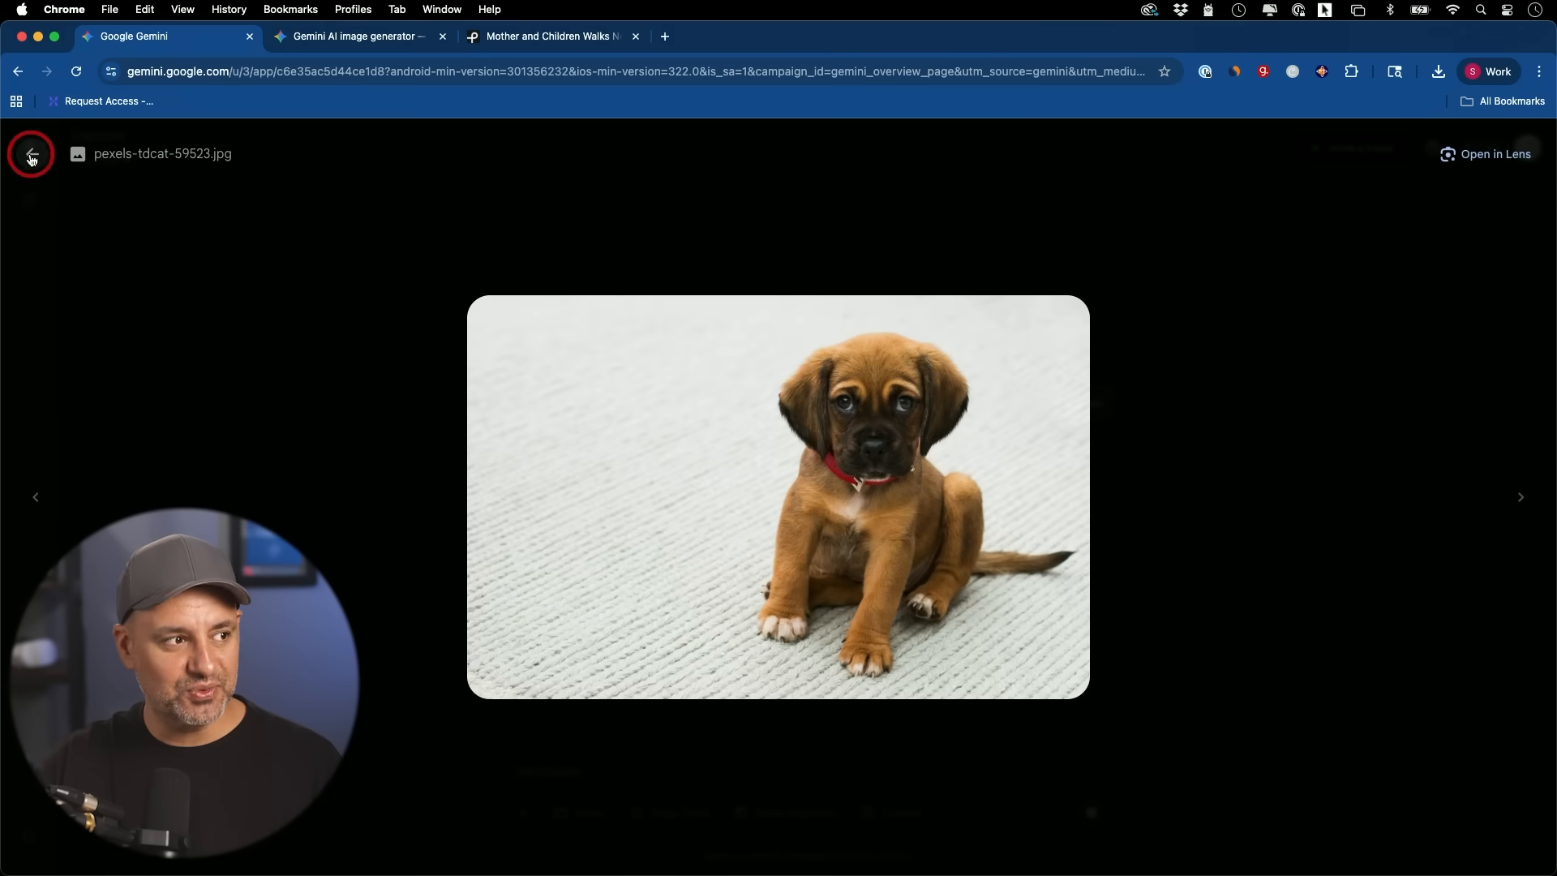
left_click(30, 154)
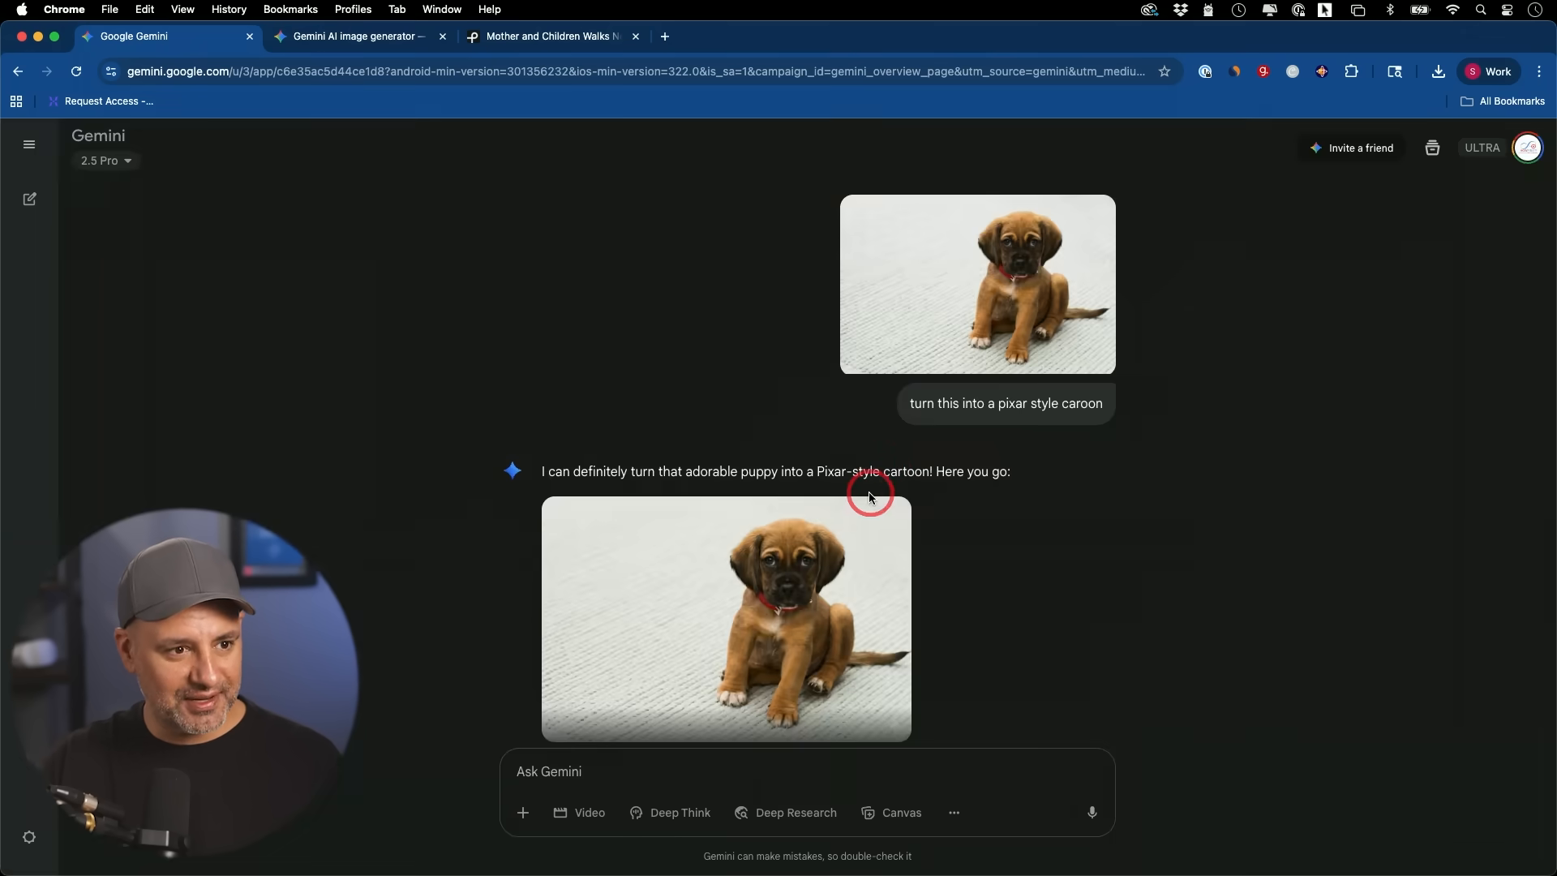
left_click(726, 618)
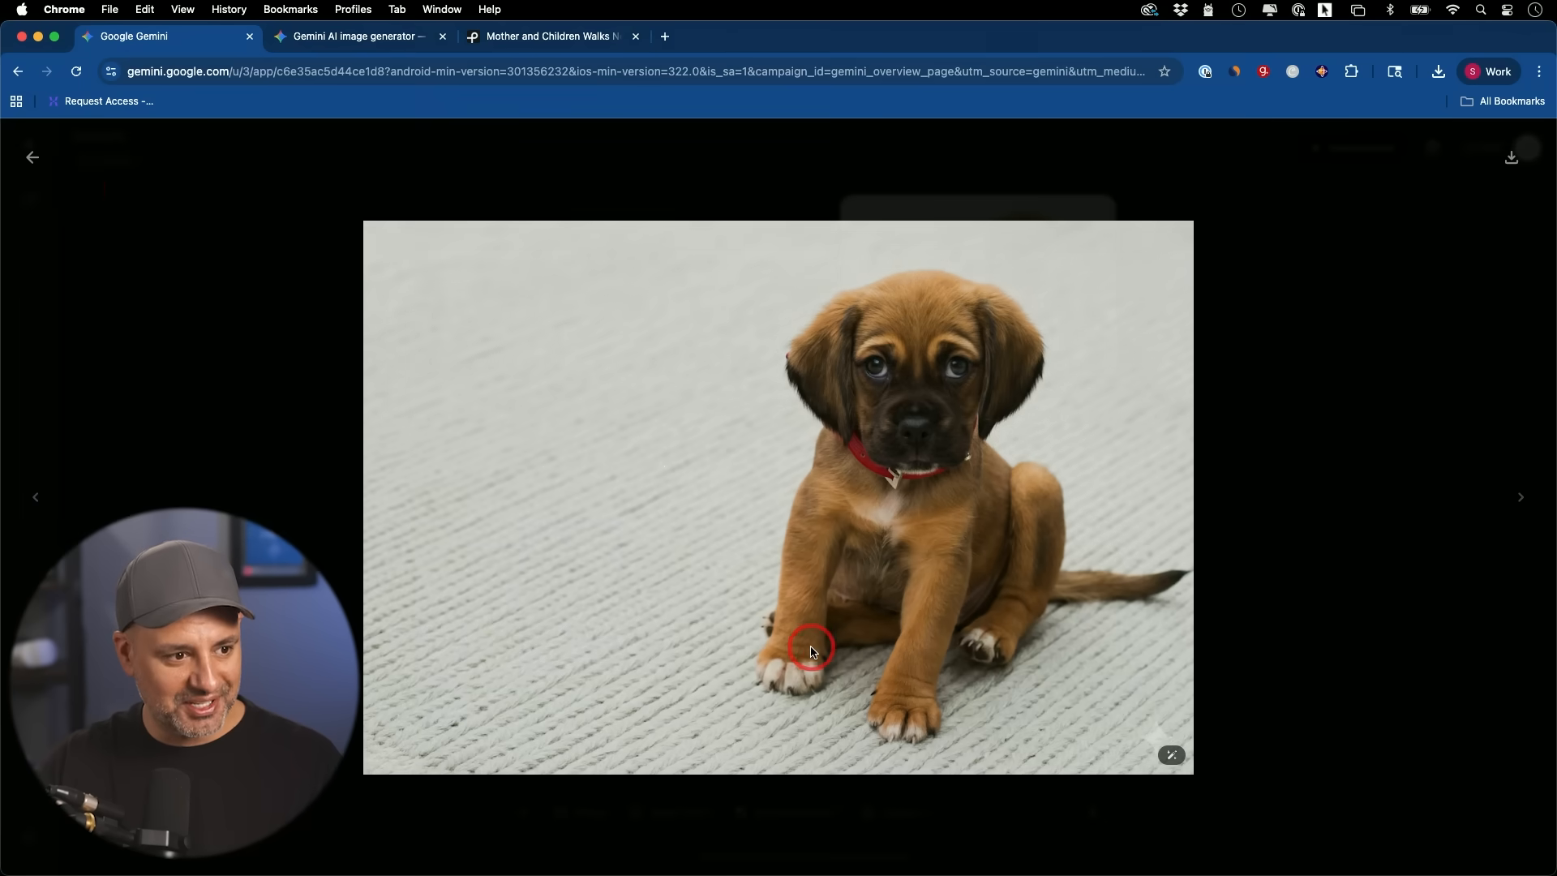
left_click(32, 156)
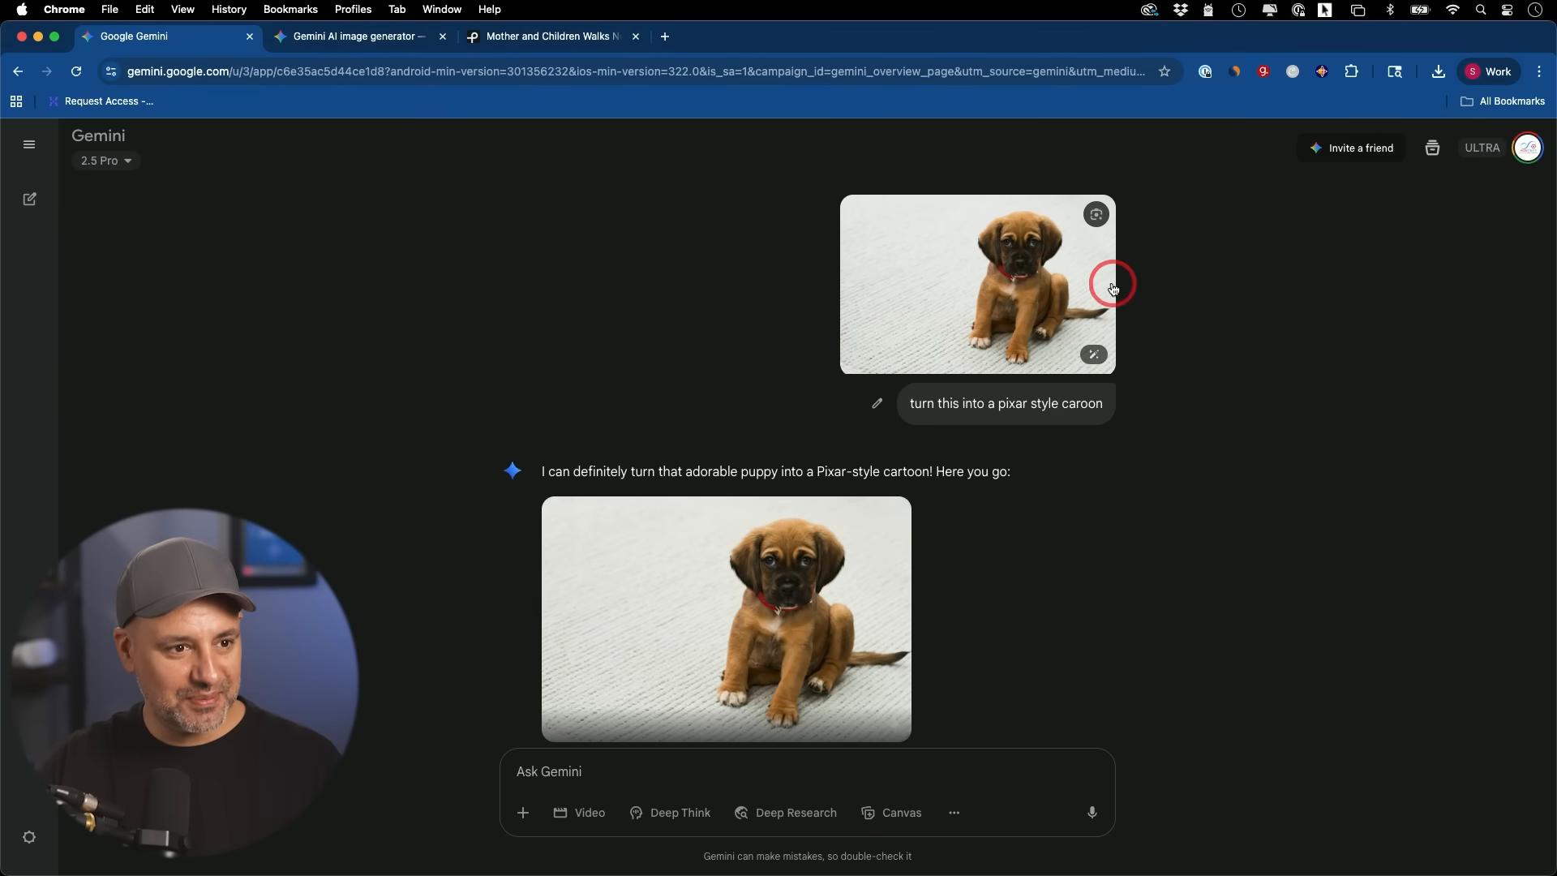
scroll("down", 3)
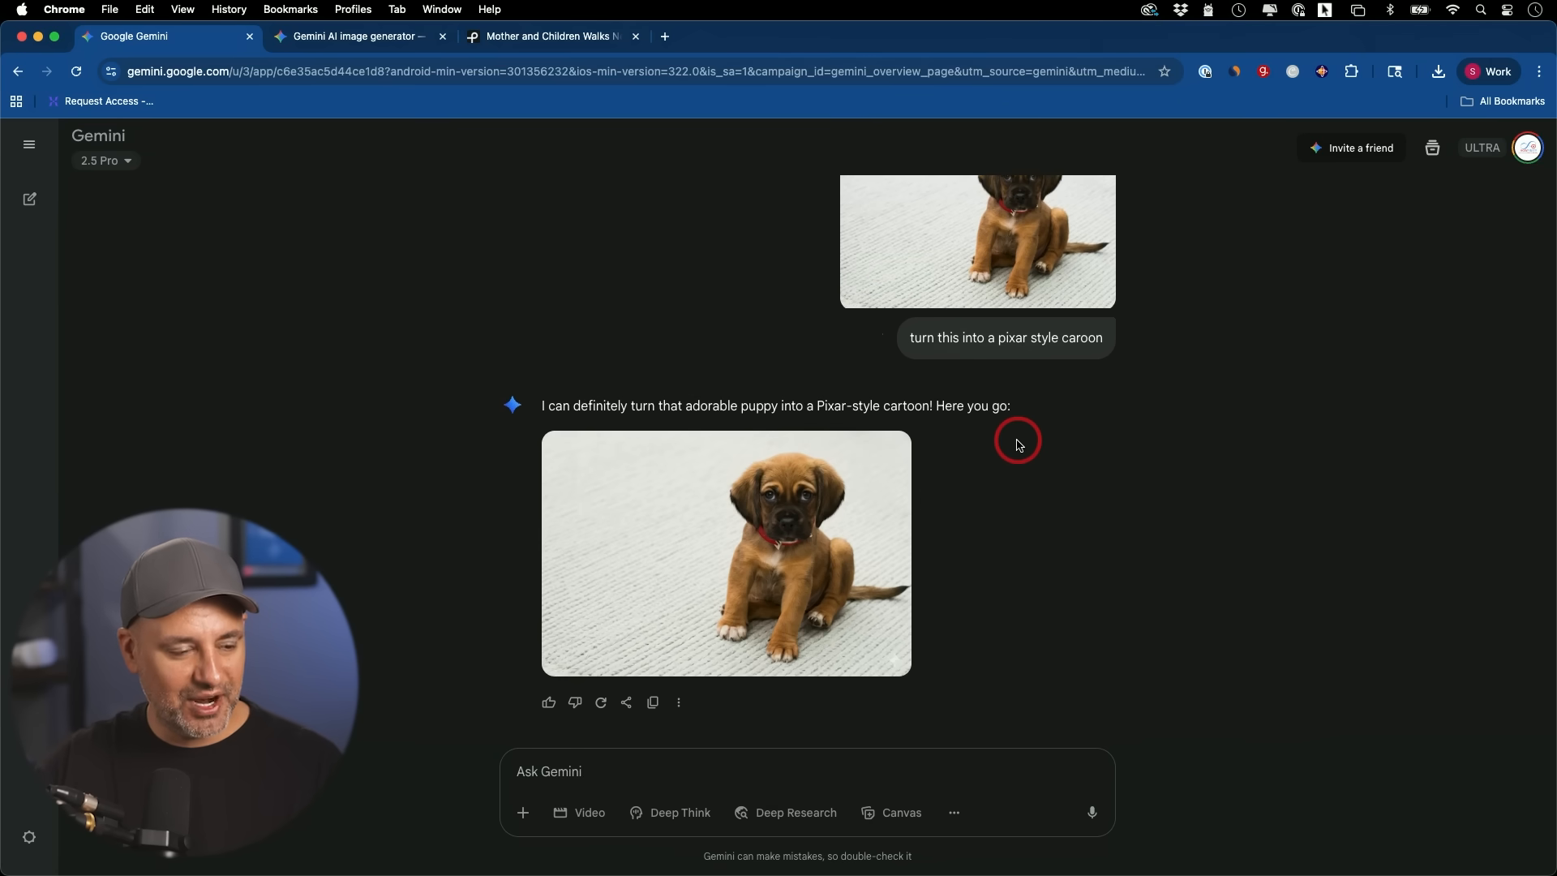
mouse_move(845, 395)
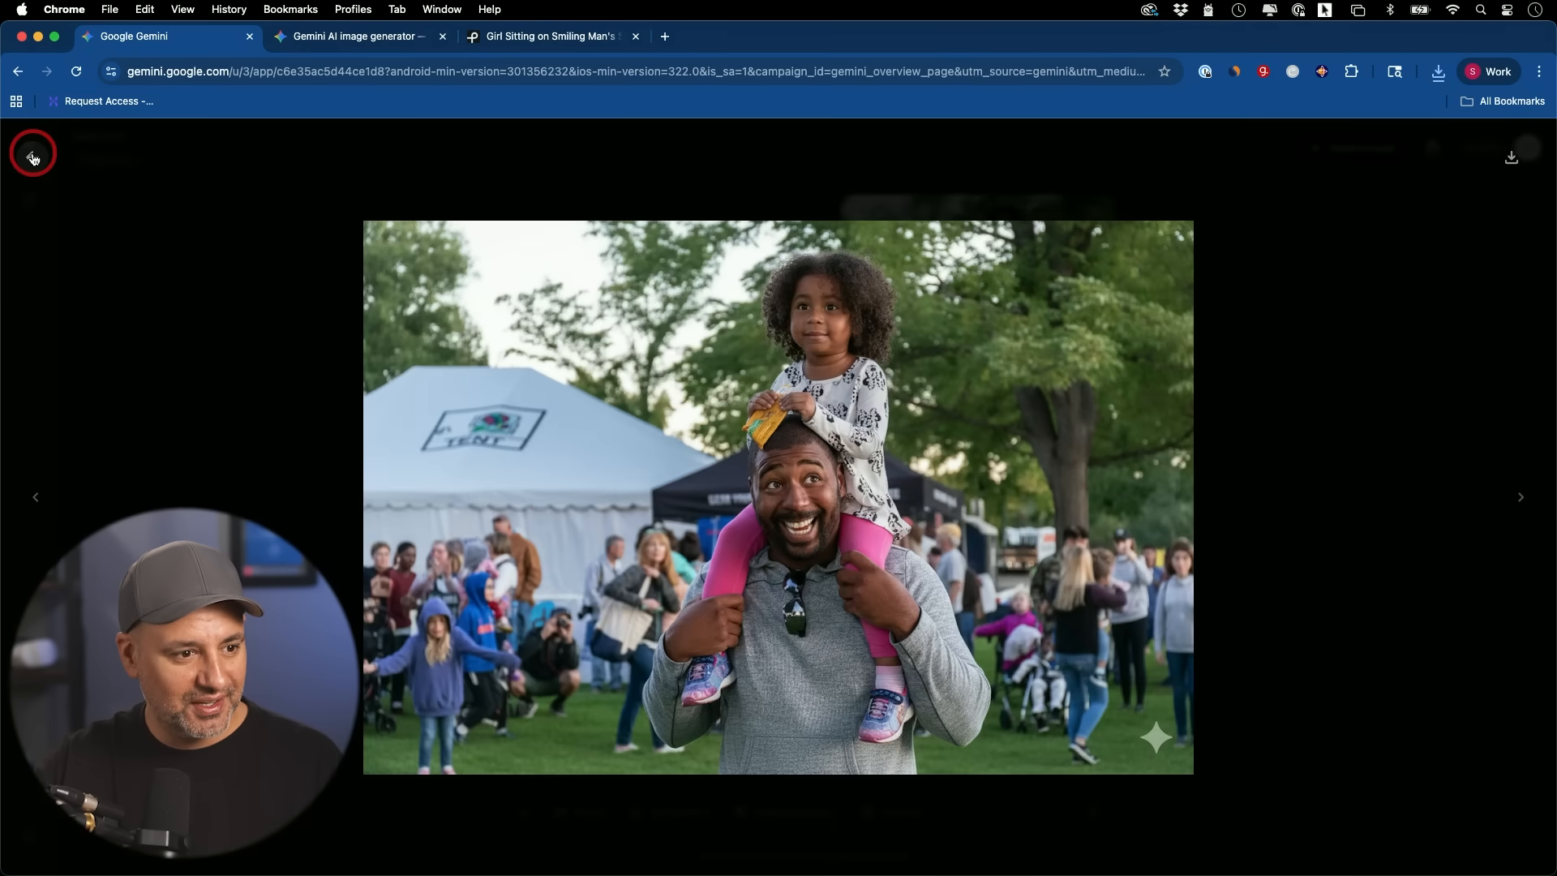
Close the original family photo and enlarge the generated father-and-daughter cartoon image.
left_click(32, 153)
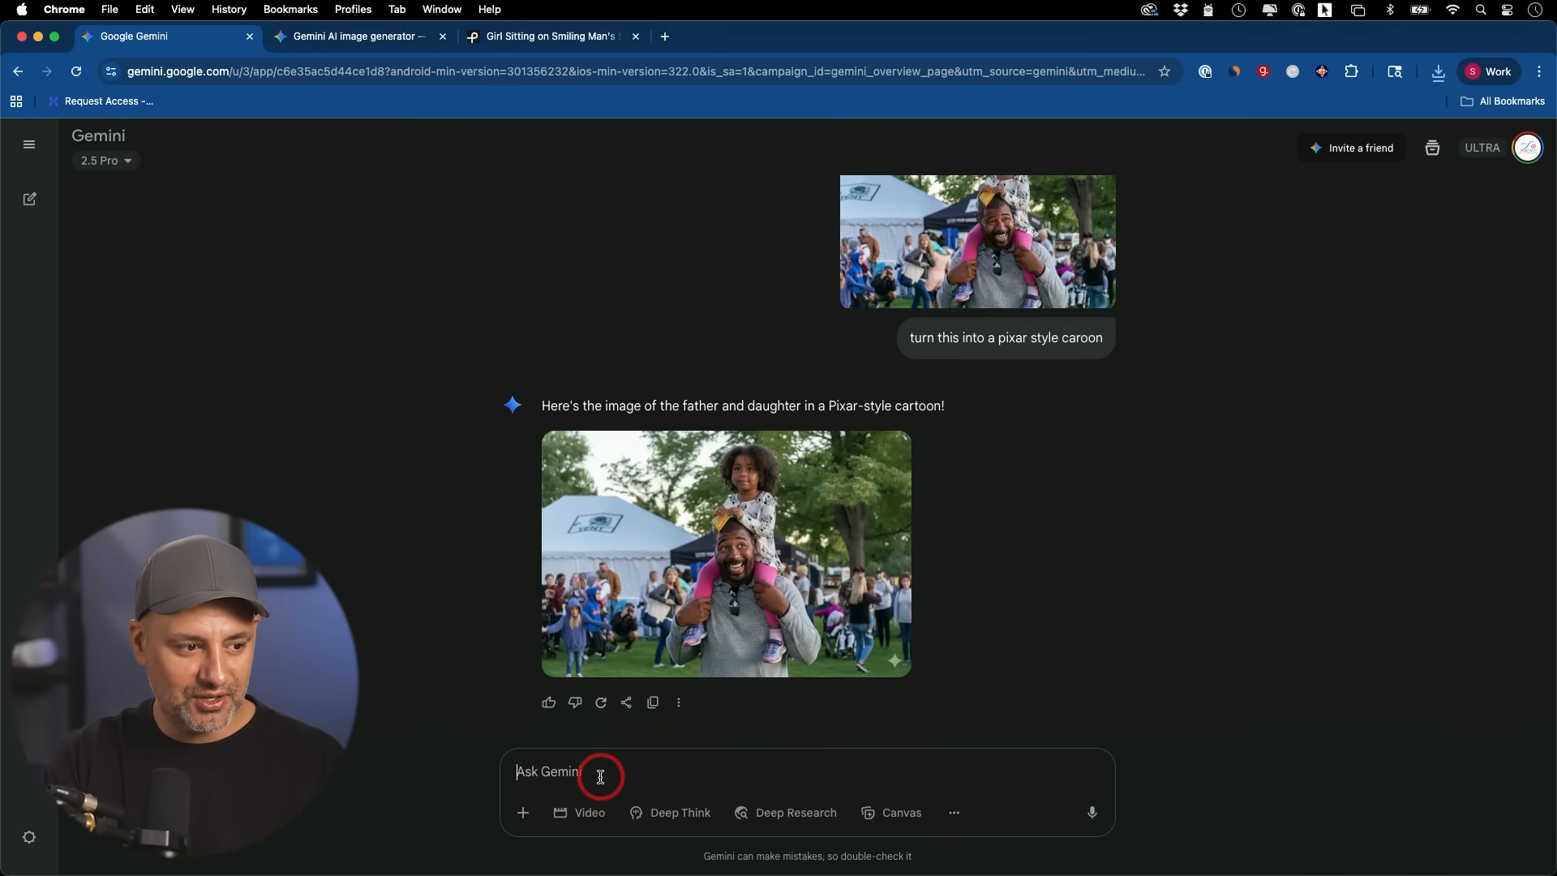
left_click(726, 554)
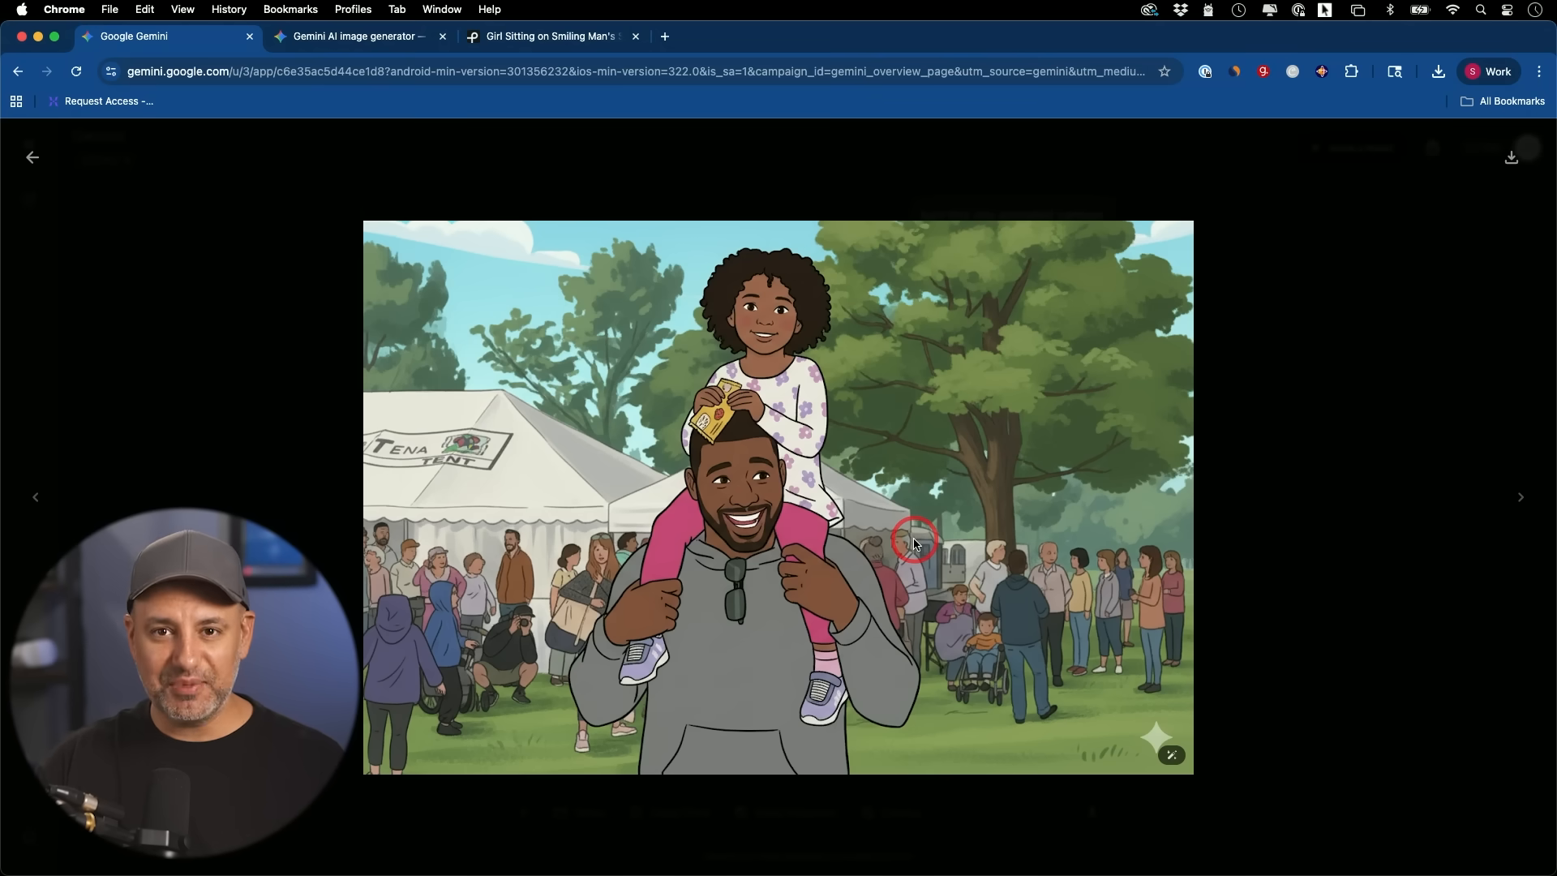
mouse_move(837, 461)
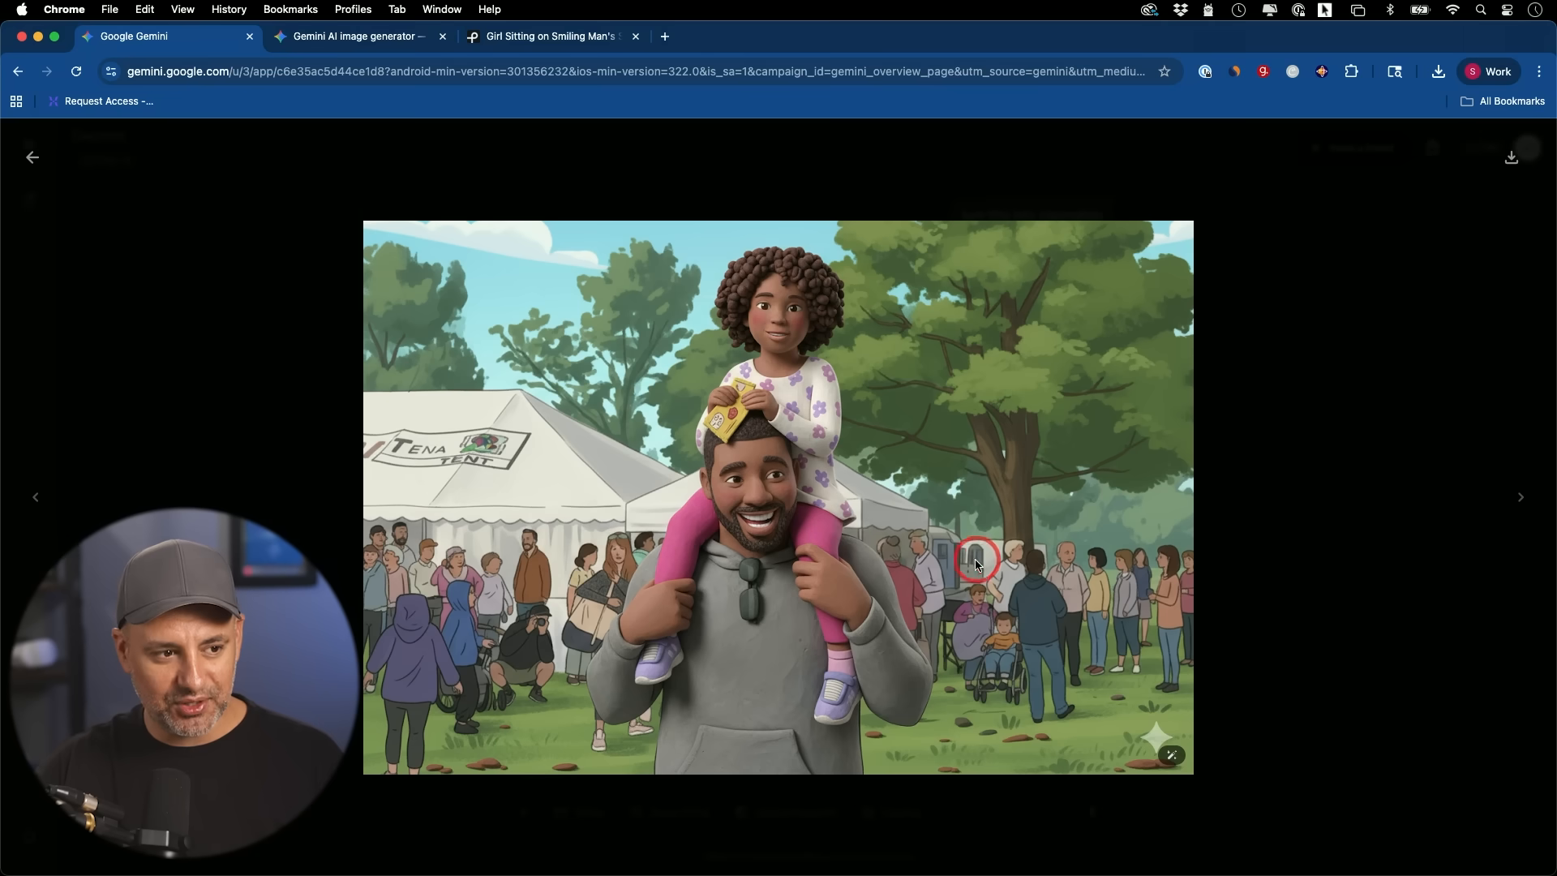
mouse_move(831, 440)
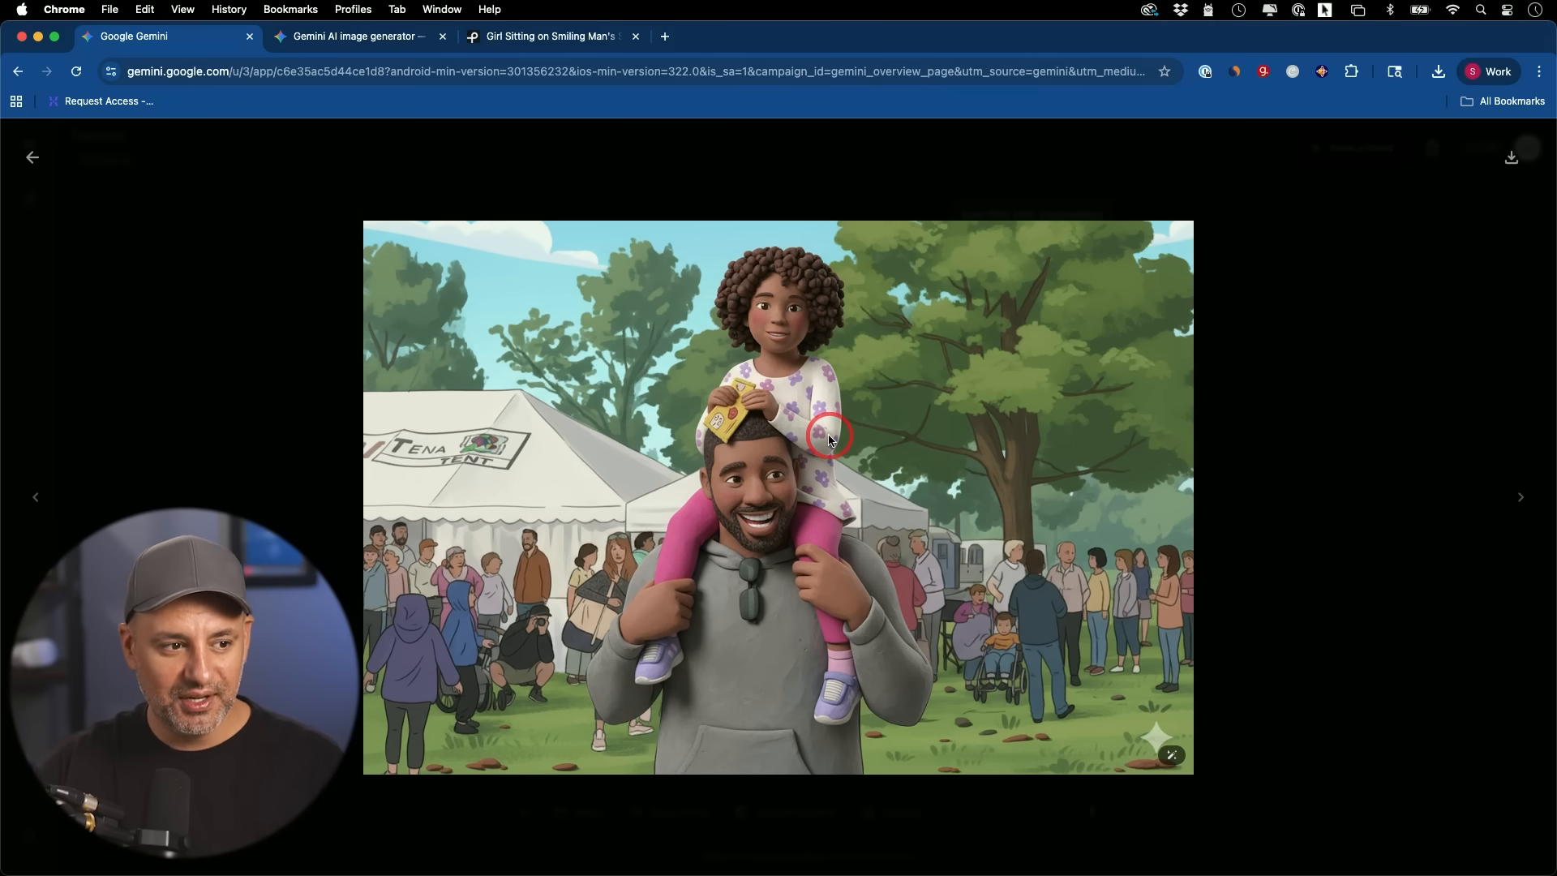
In a new chat, send the YouTube thumbnail prompt about Gemini's AI image editor.
left_click(31, 156)
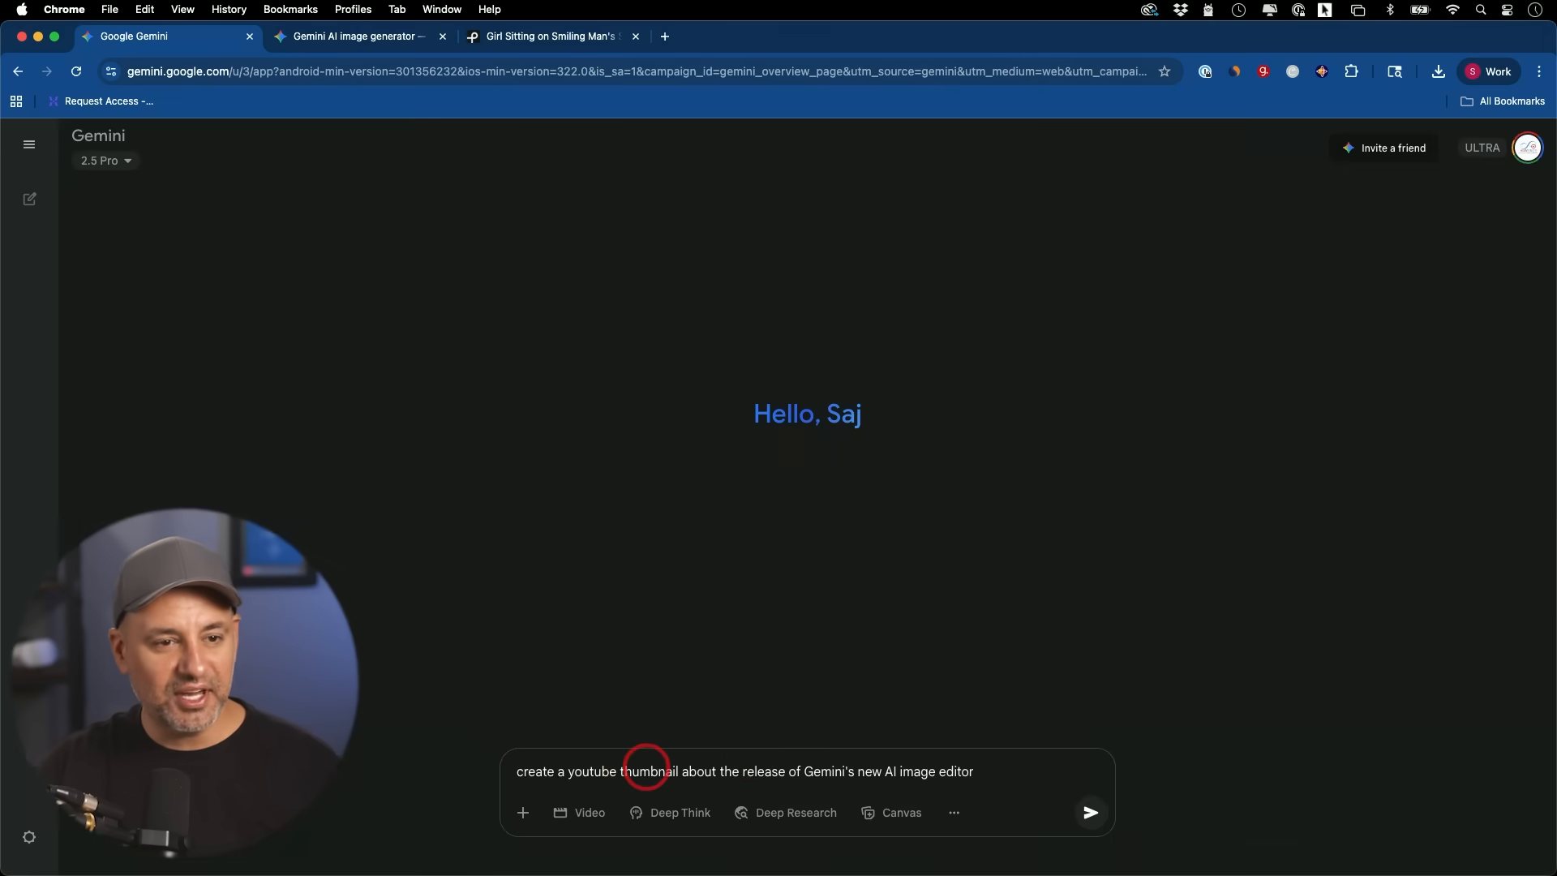
mouse_move(750, 757)
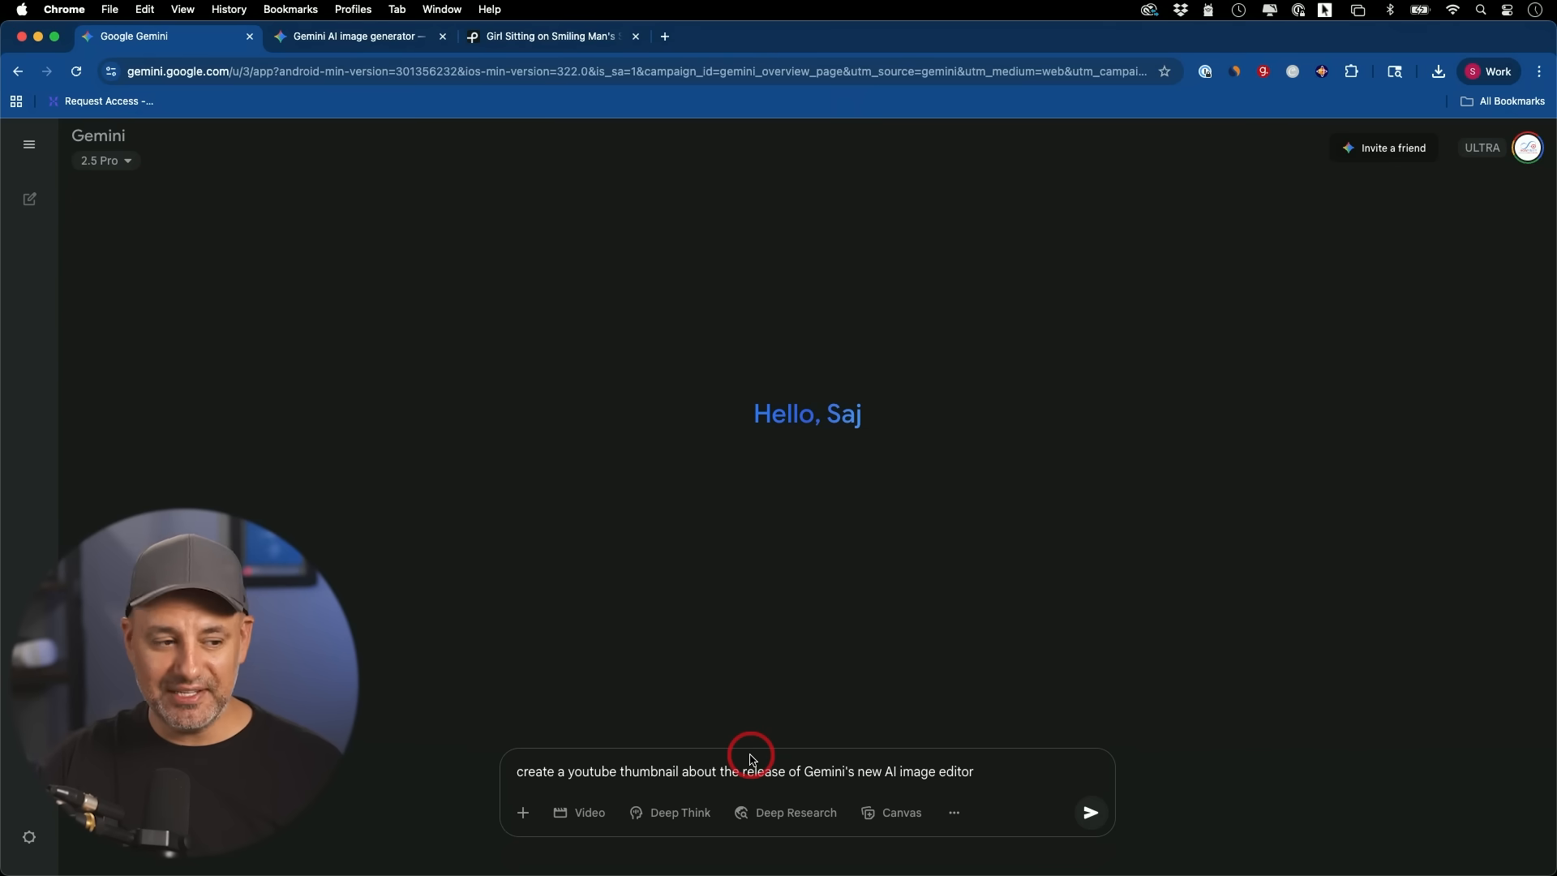
mouse_move(734, 780)
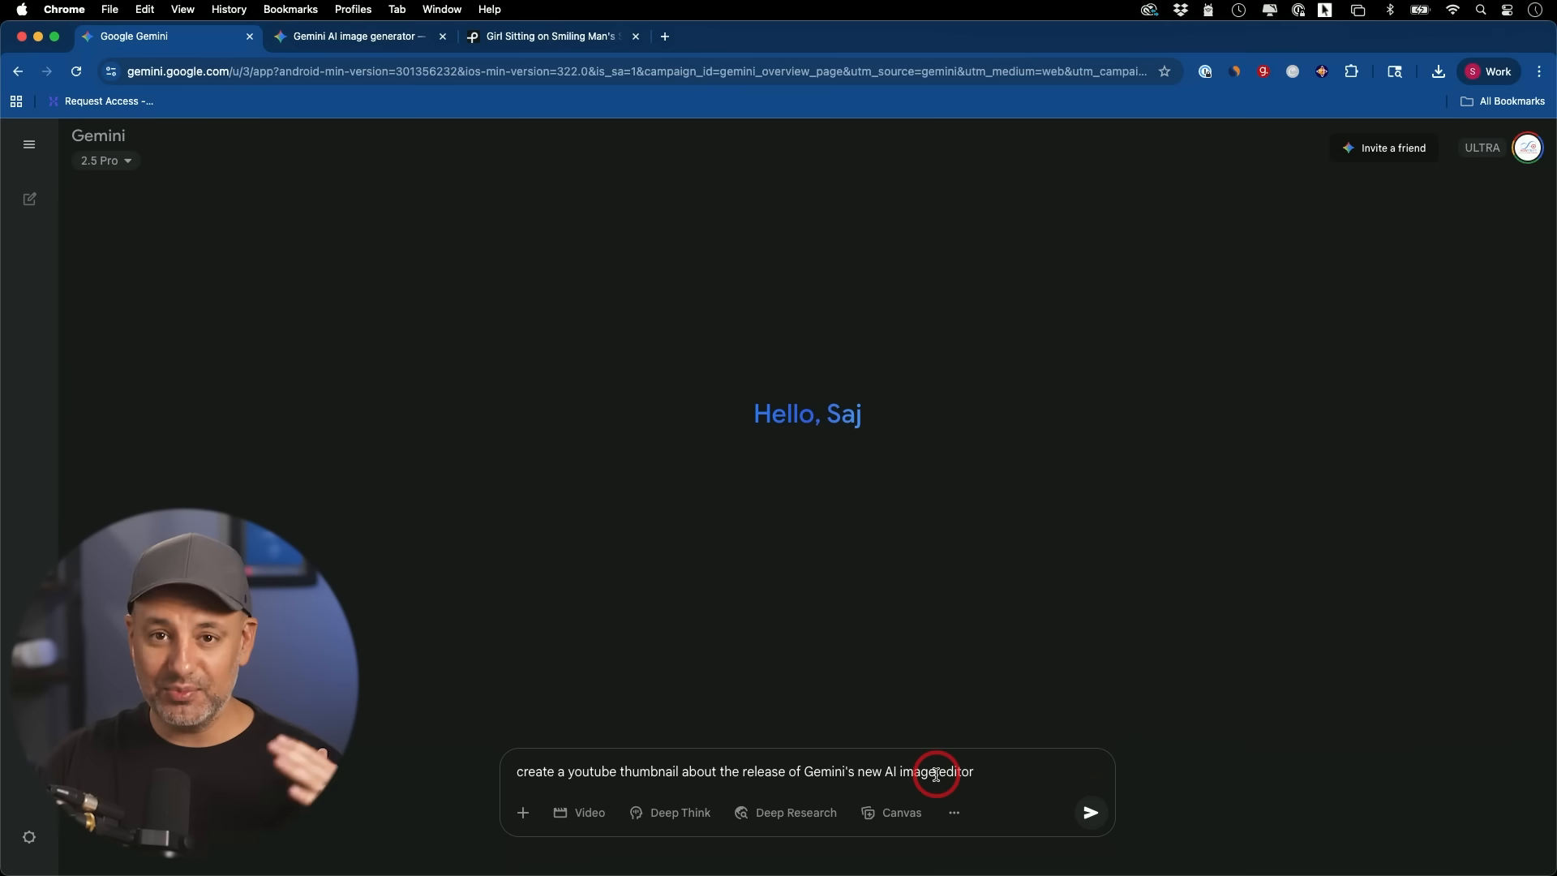
mouse_move(1089, 805)
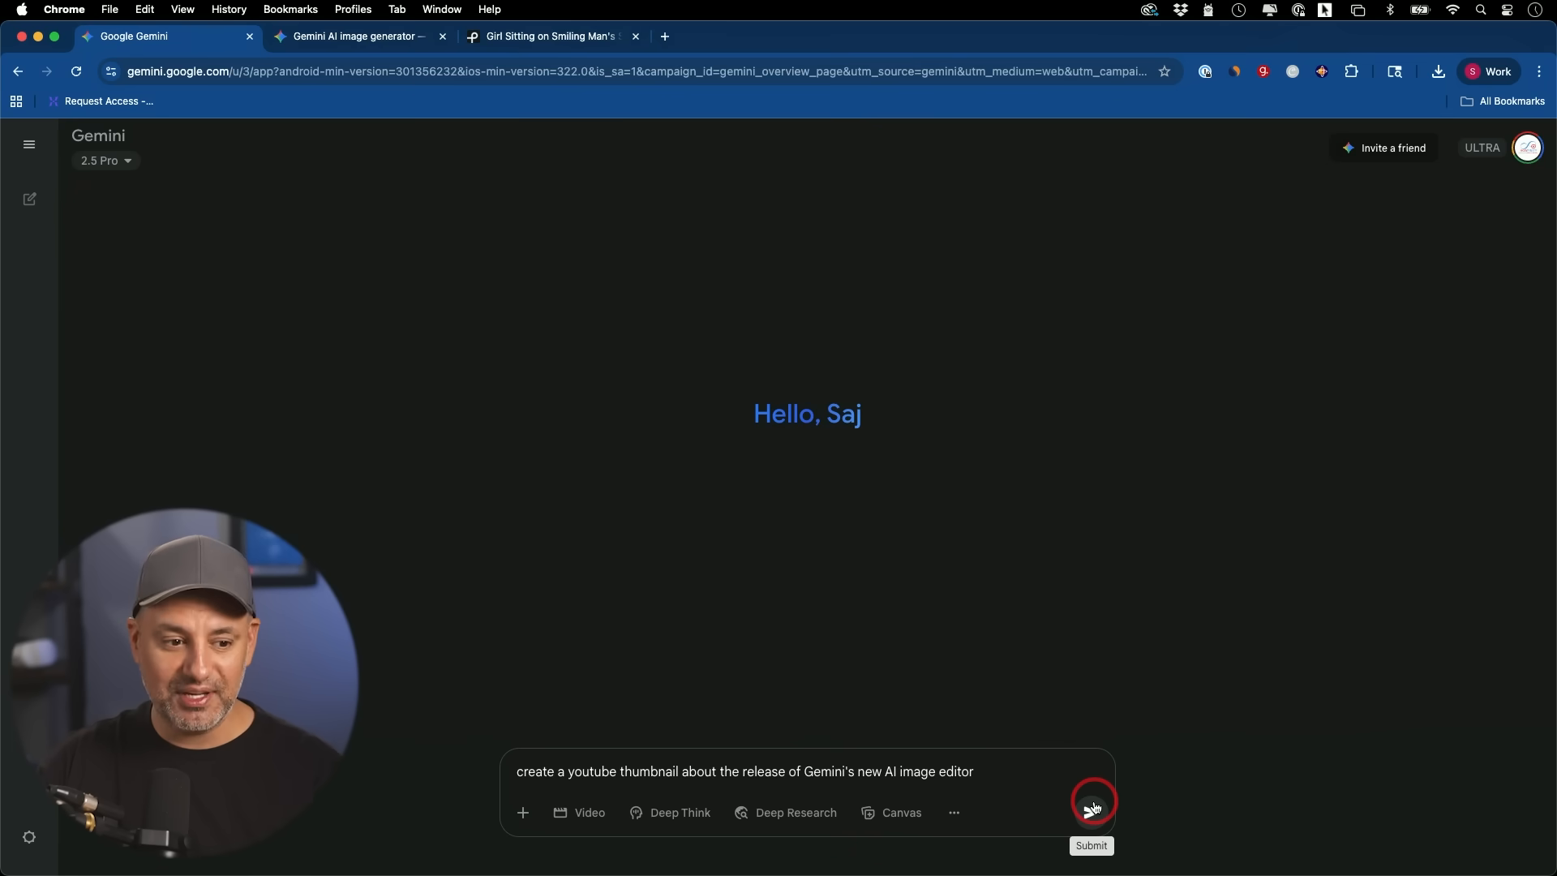
left_click(1092, 801)
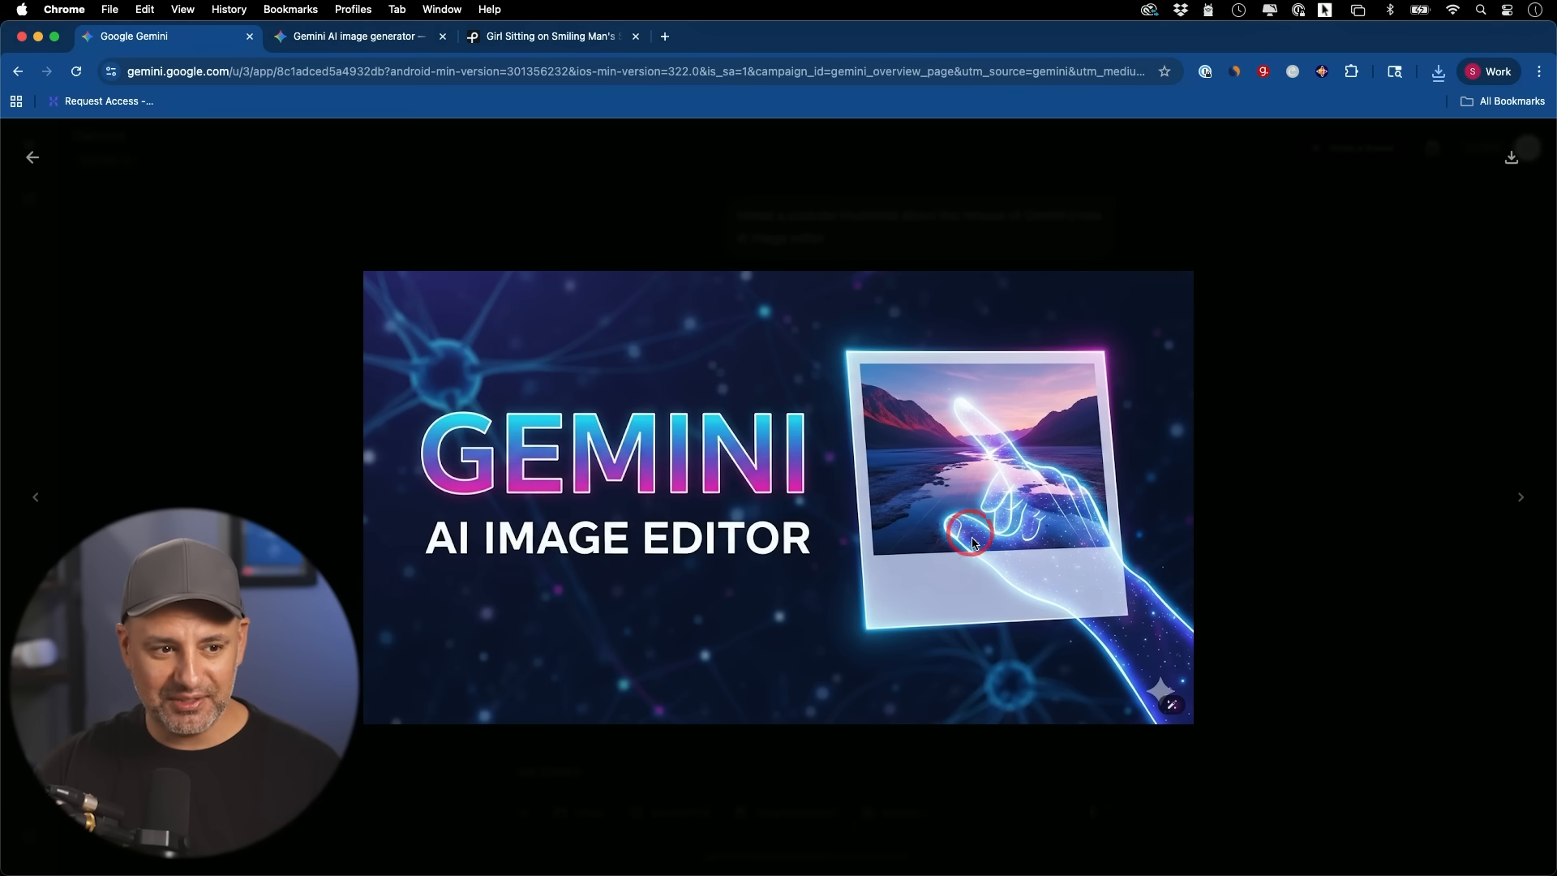
mouse_move(906, 429)
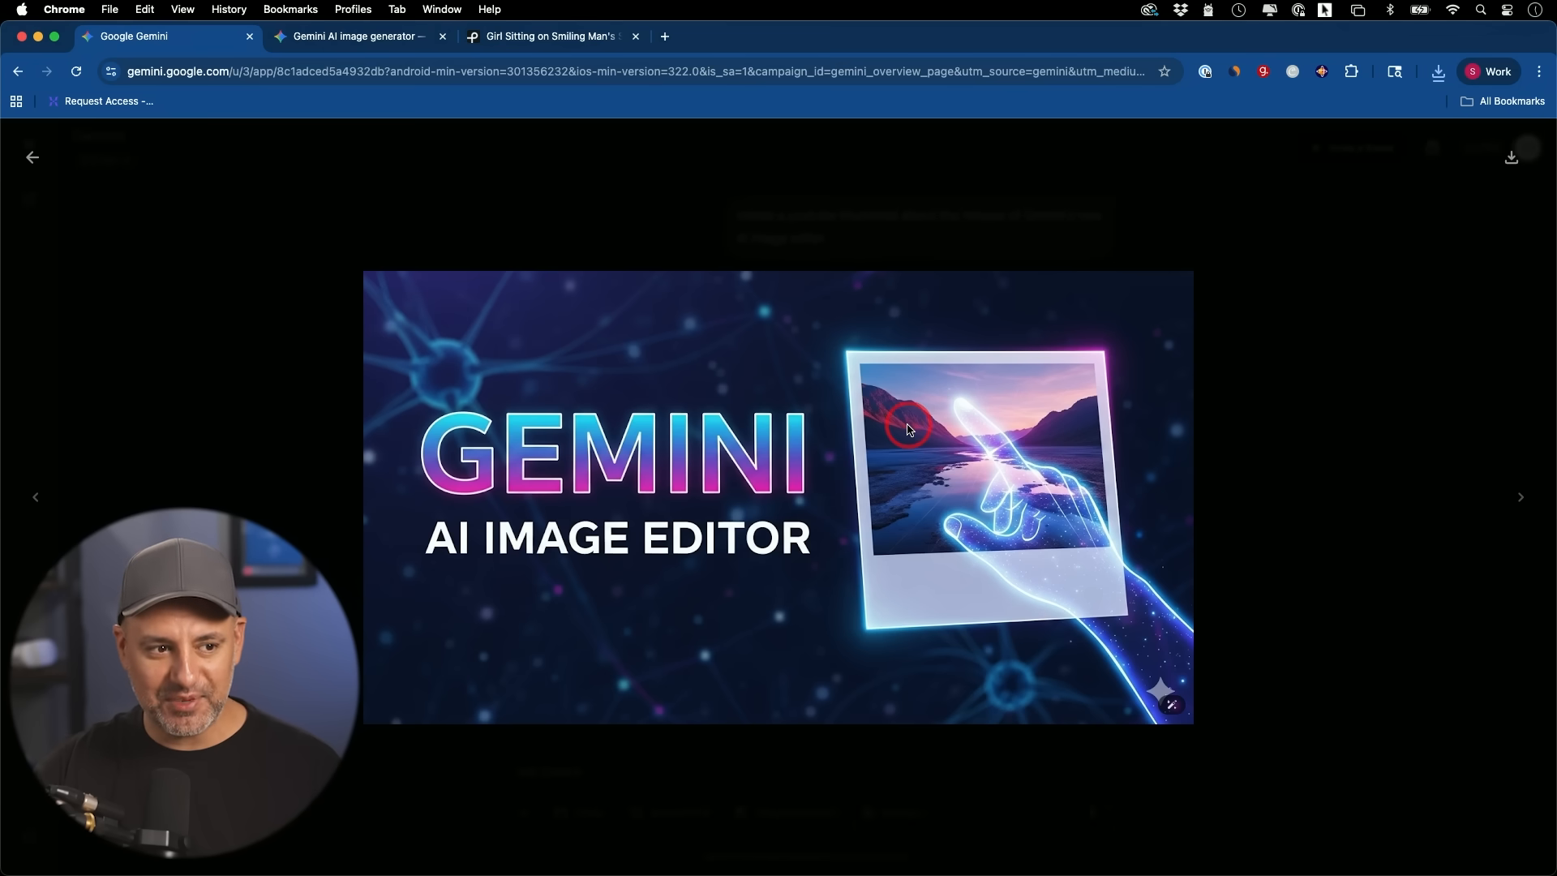
mouse_move(129, 236)
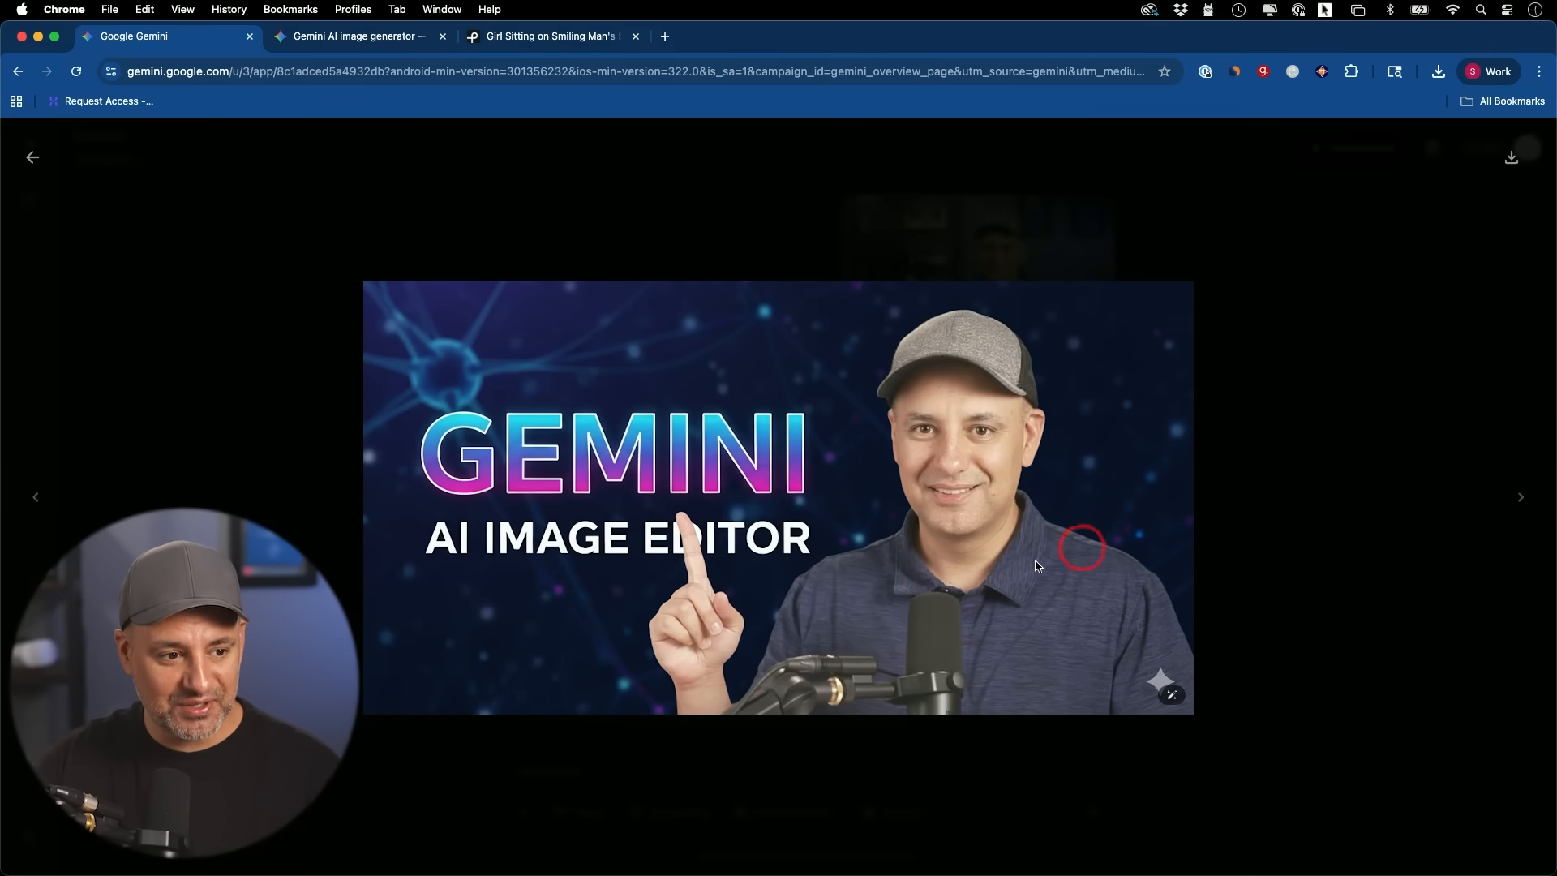
mouse_move(1009, 576)
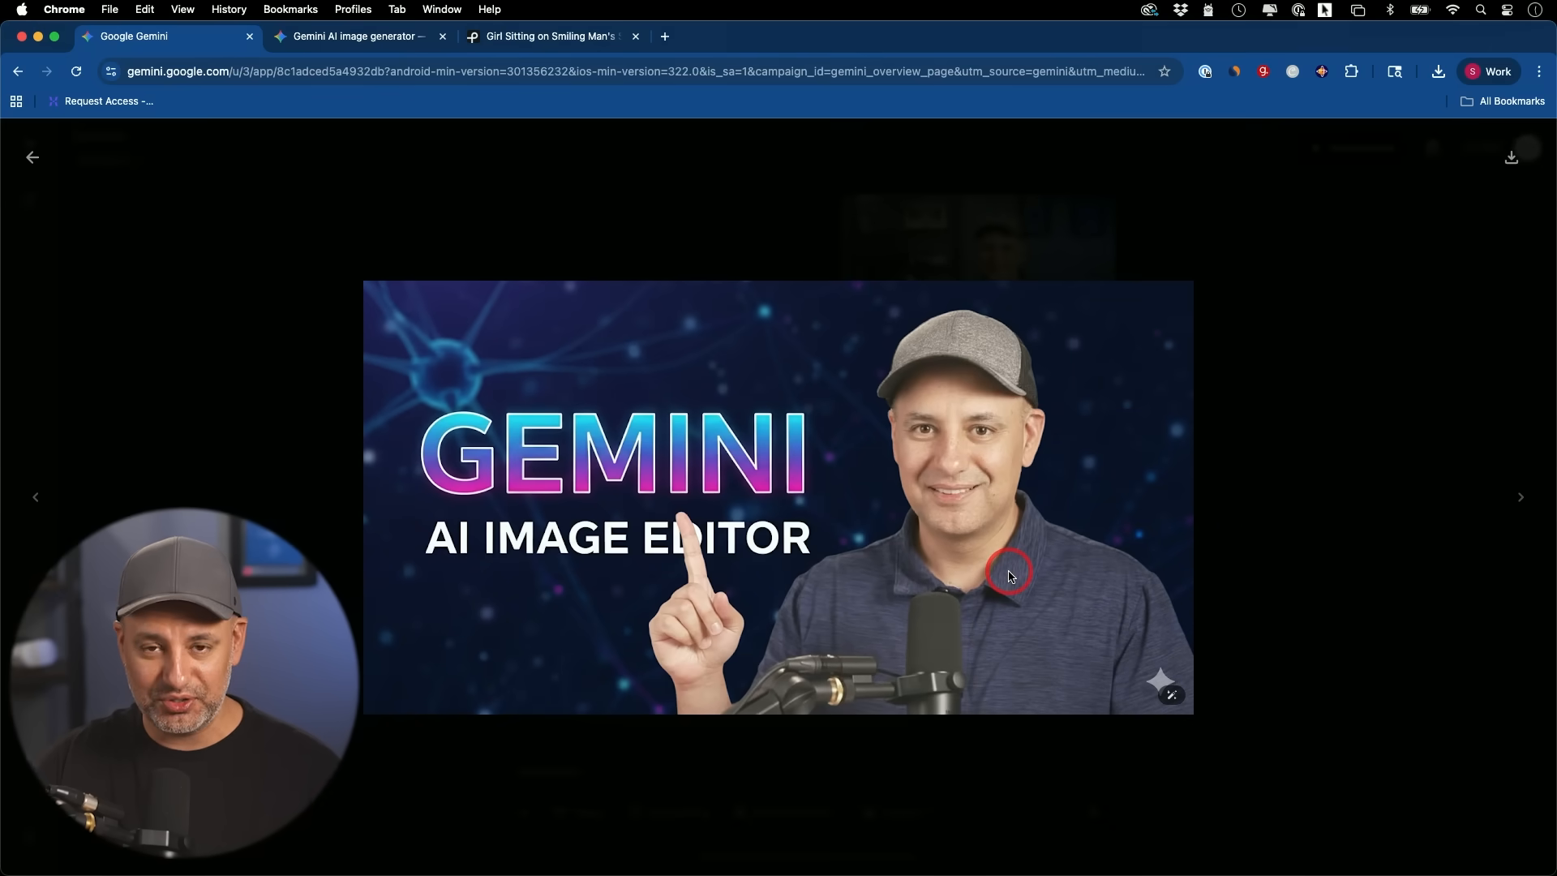
mouse_move(969, 646)
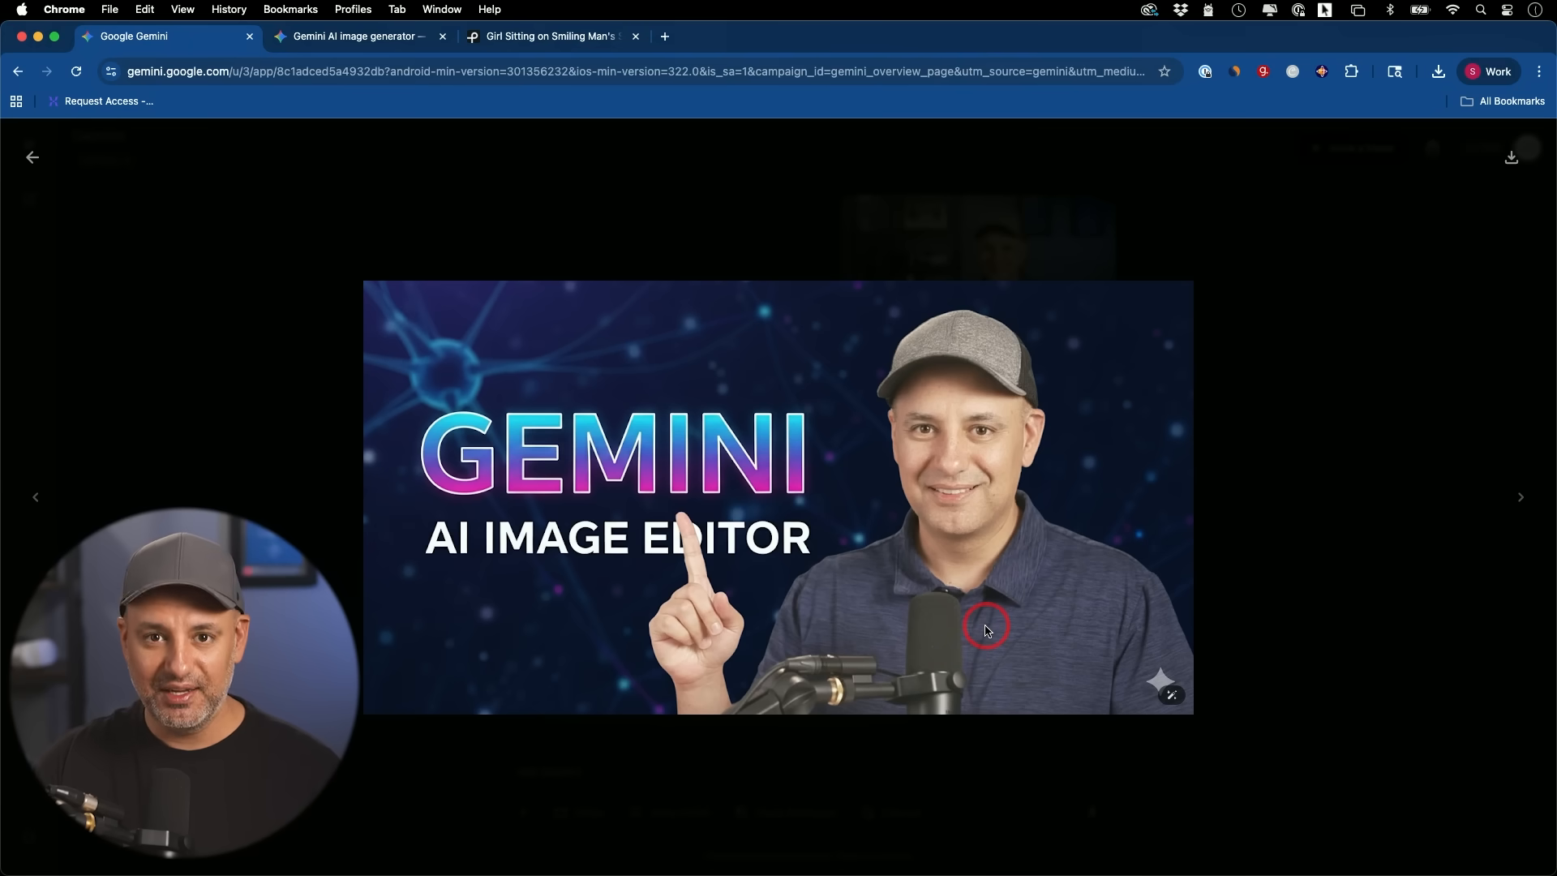
mouse_move(655, 330)
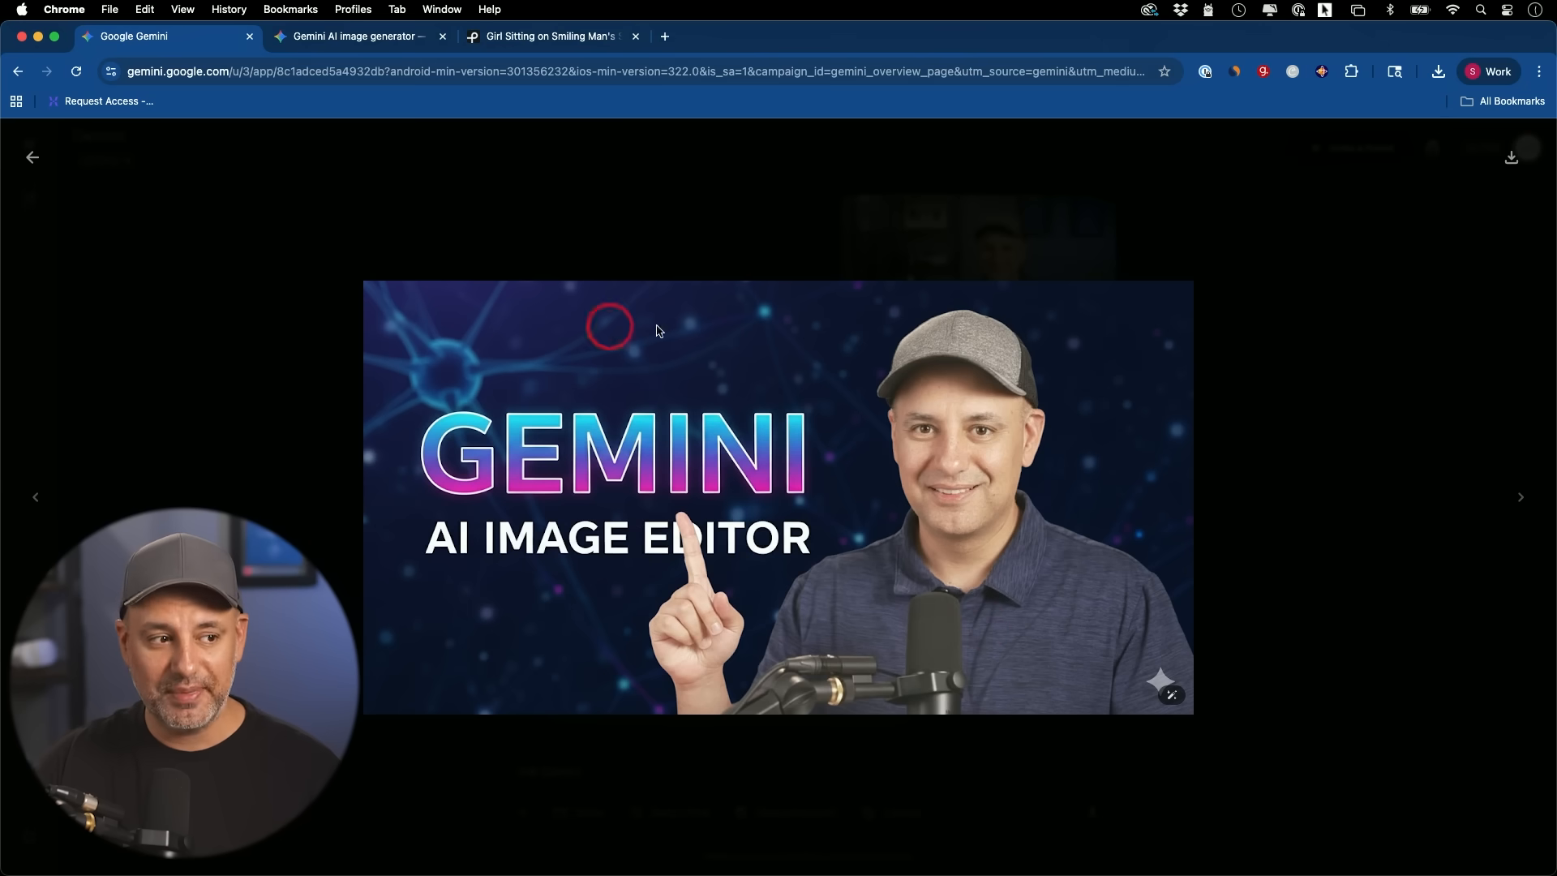
mouse_move(78, 154)
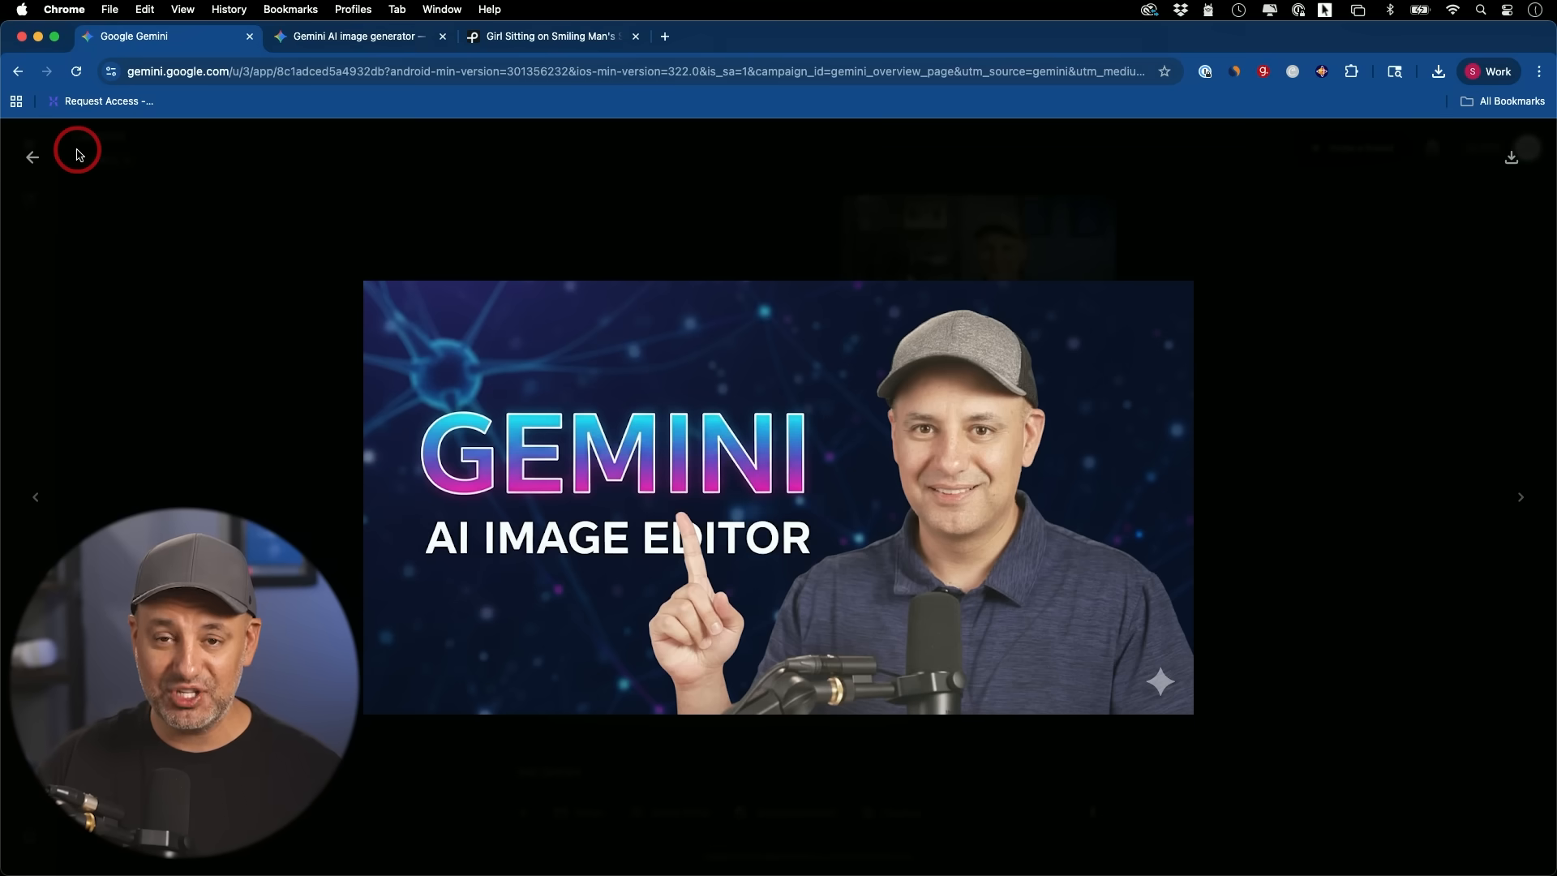
mouse_move(347, 266)
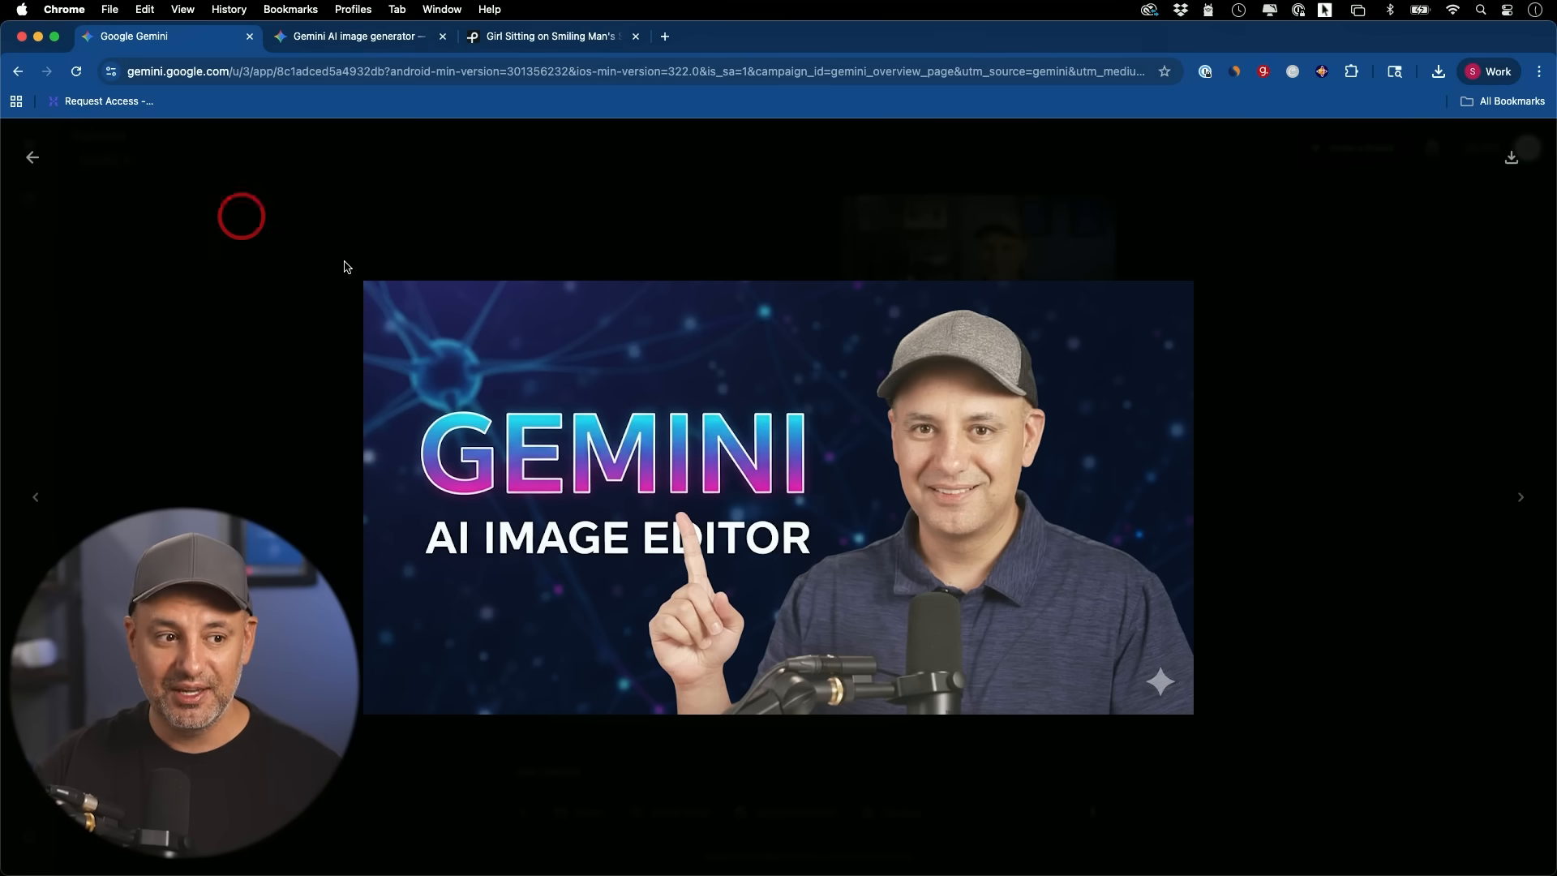
mouse_move(25, 157)
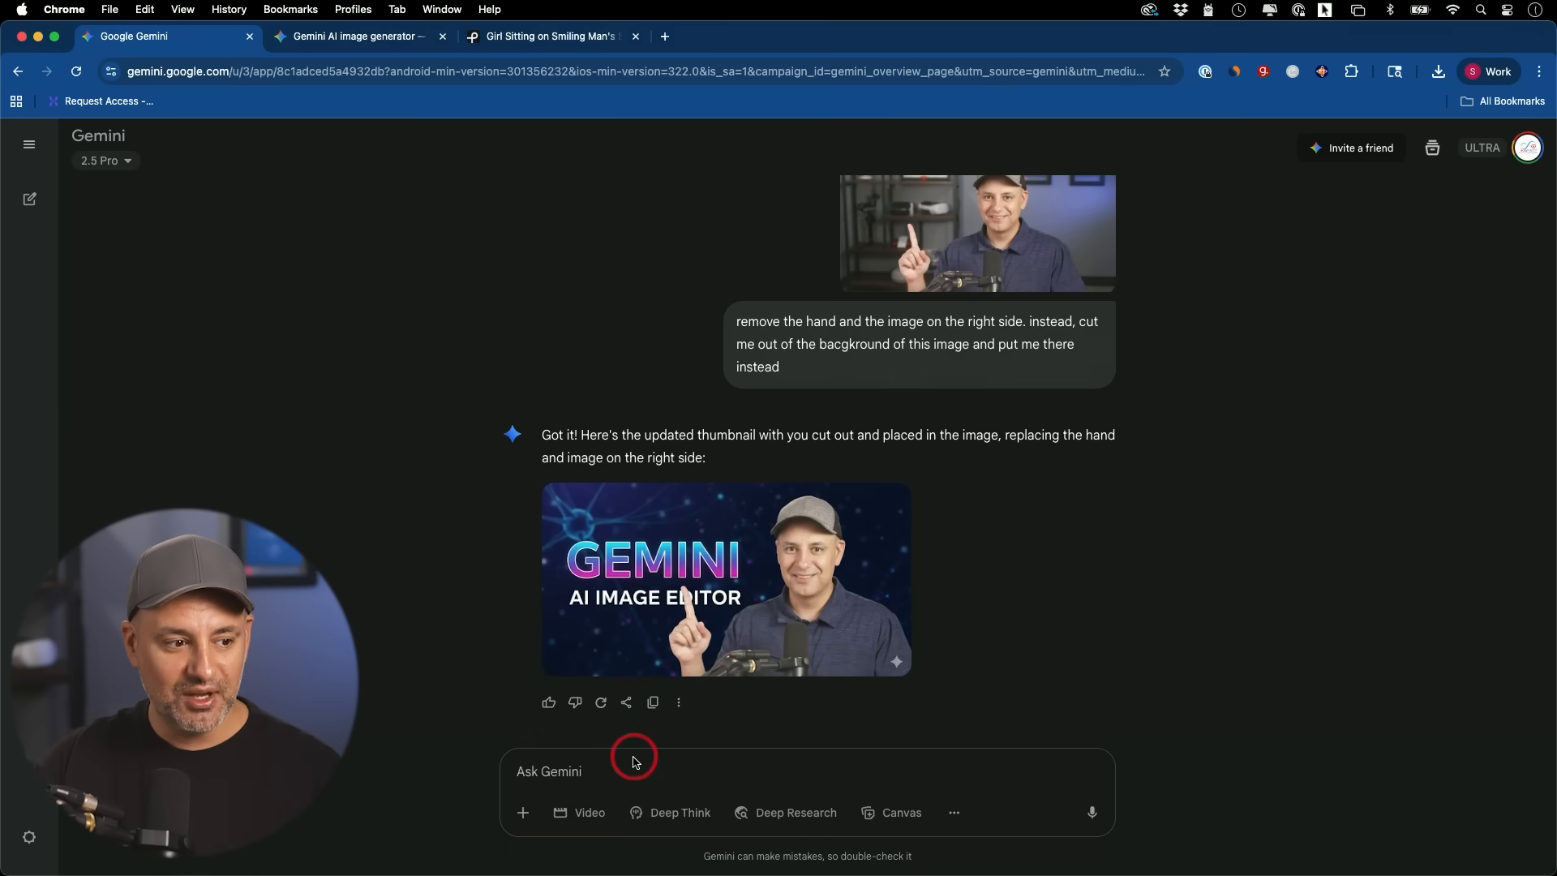
Write follow-up thumbnail edits: swap the hand for the cut-out photo, move text up.
left_click(725, 580)
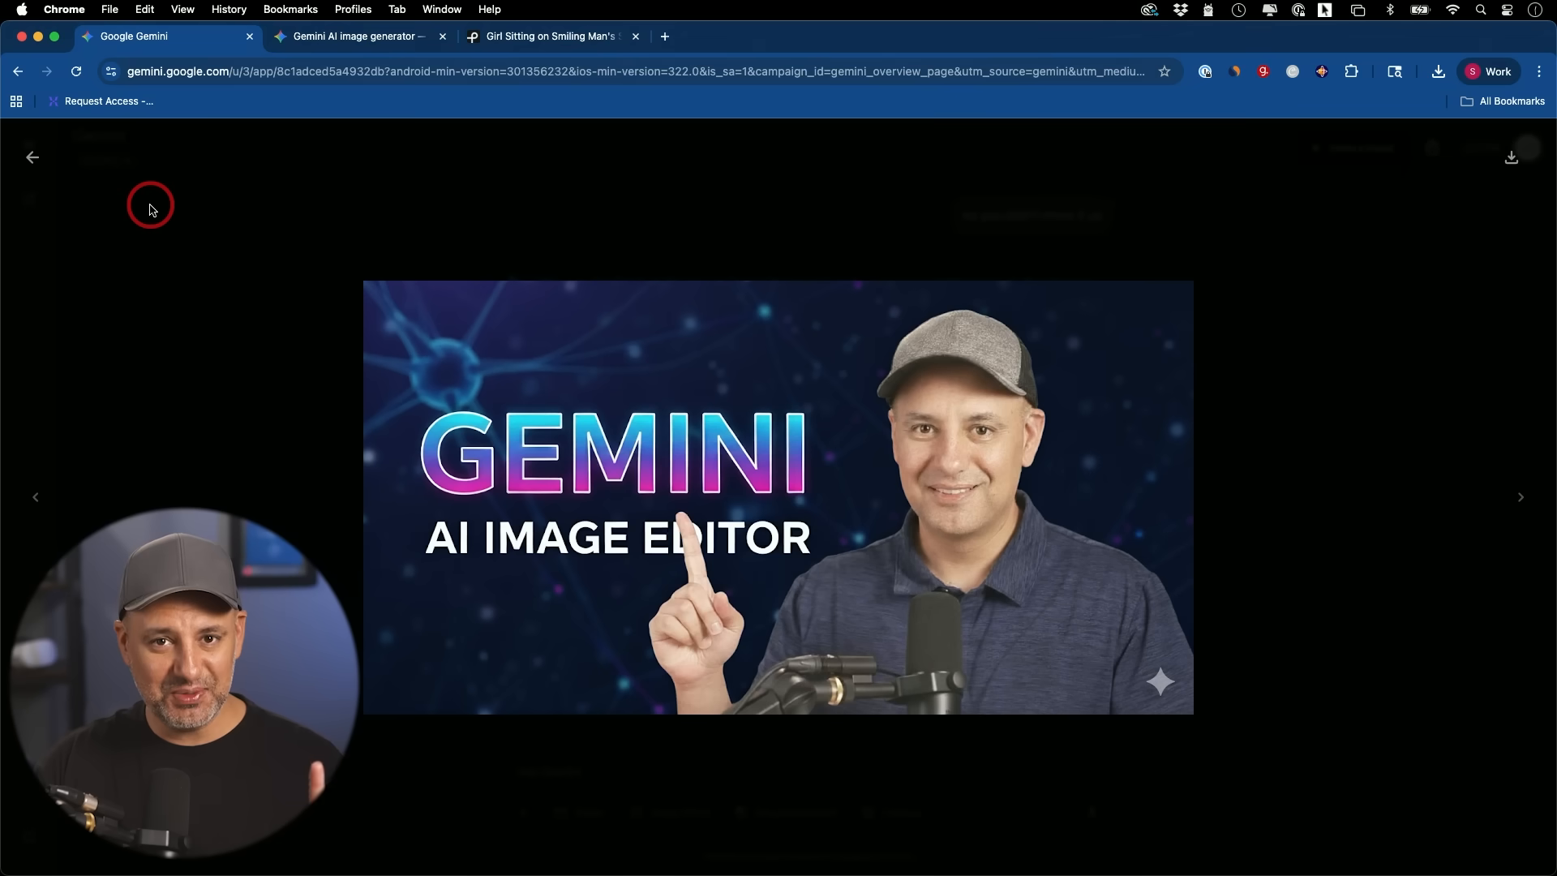
mouse_move(34, 159)
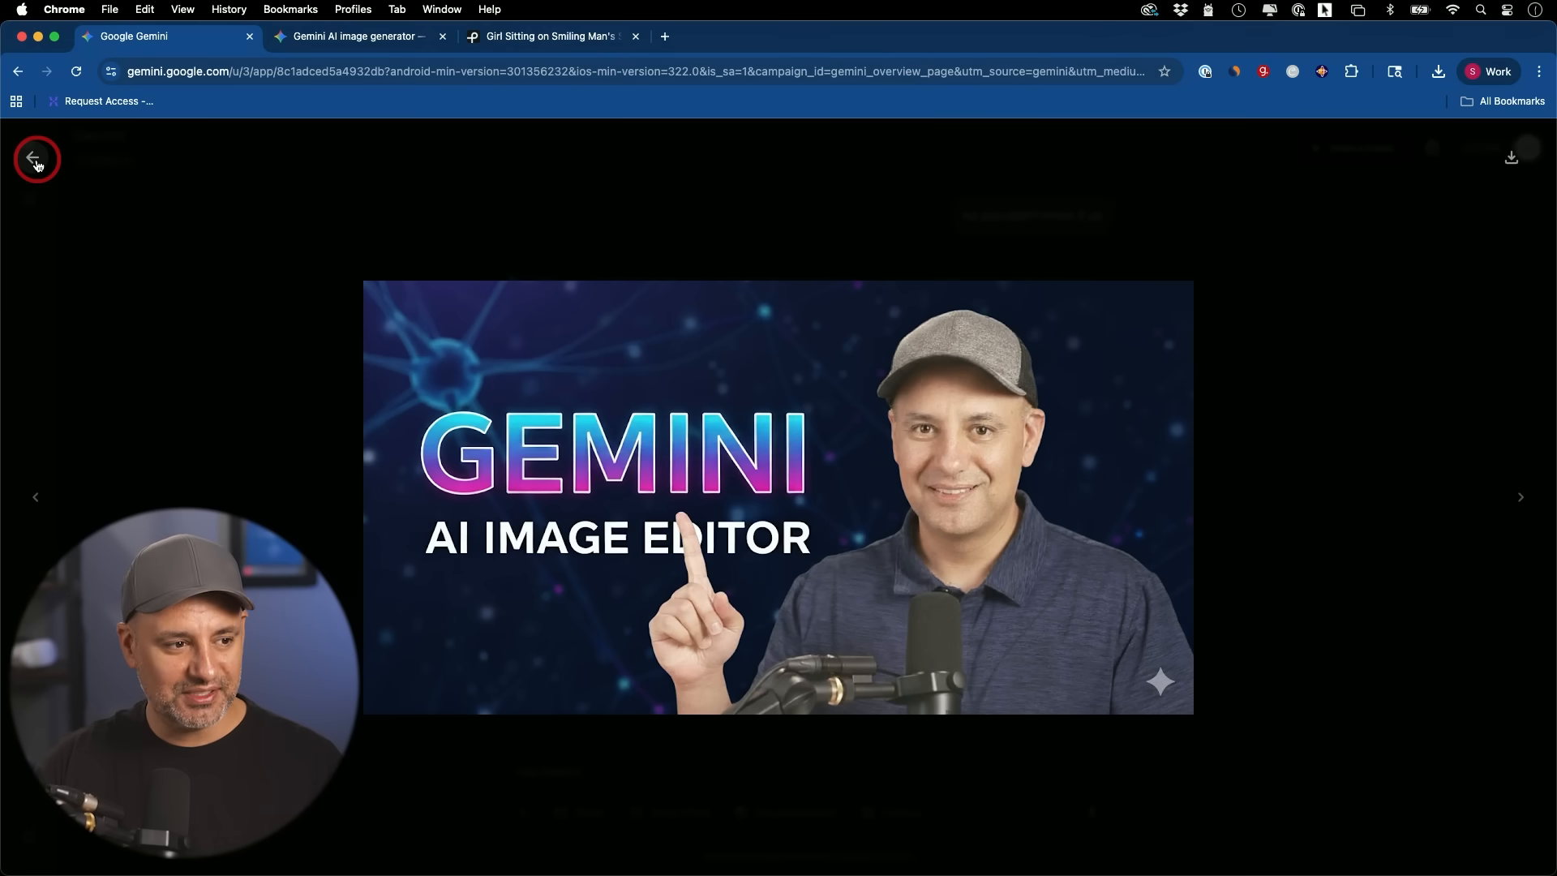
mouse_move(15, 215)
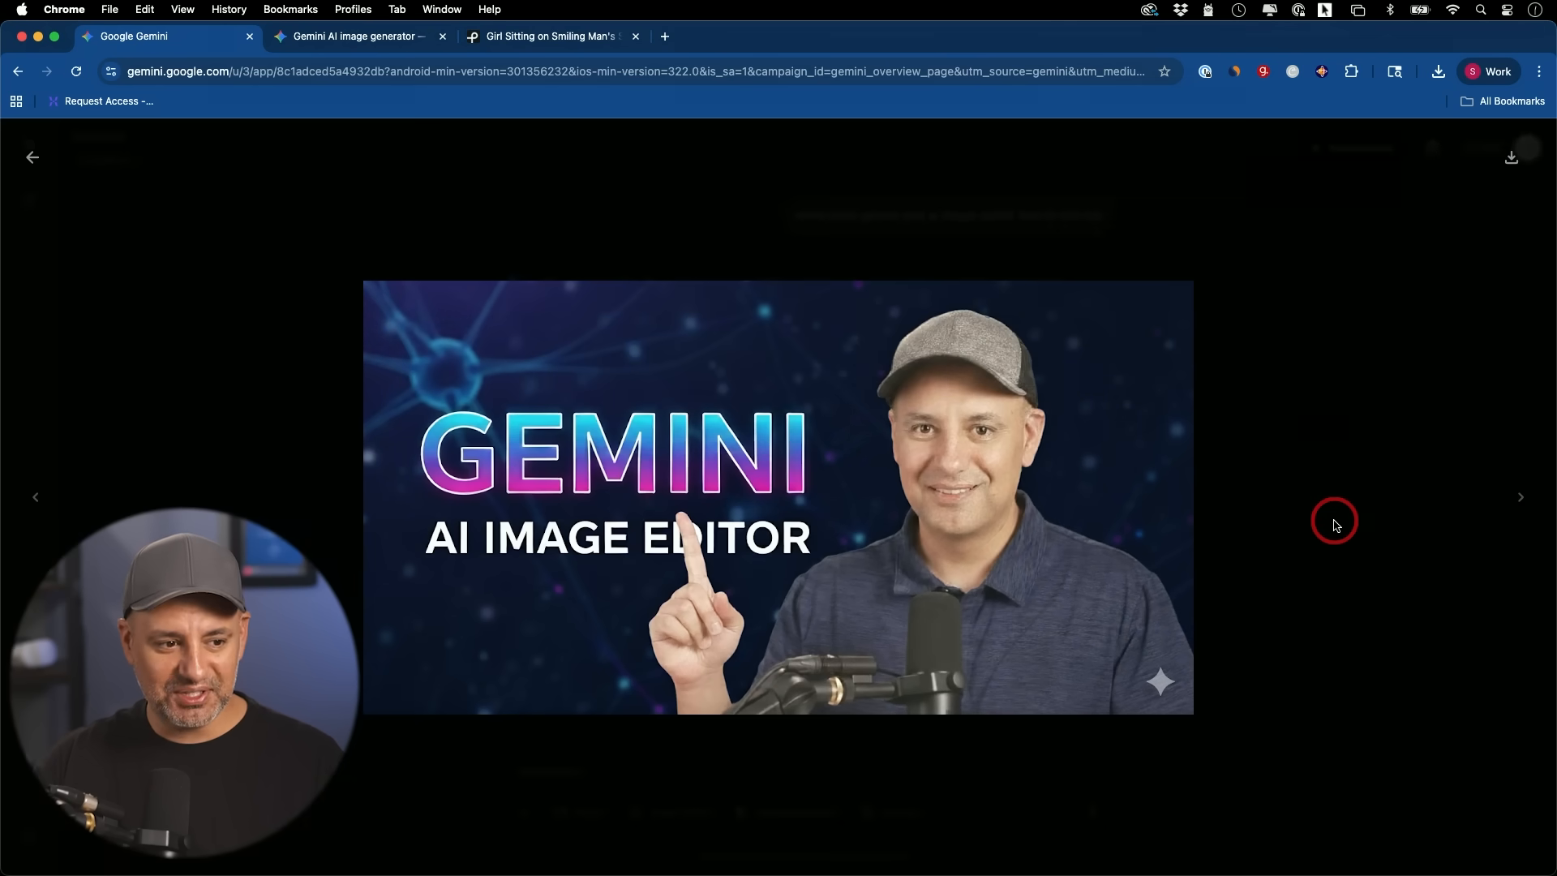
mouse_move(1345, 455)
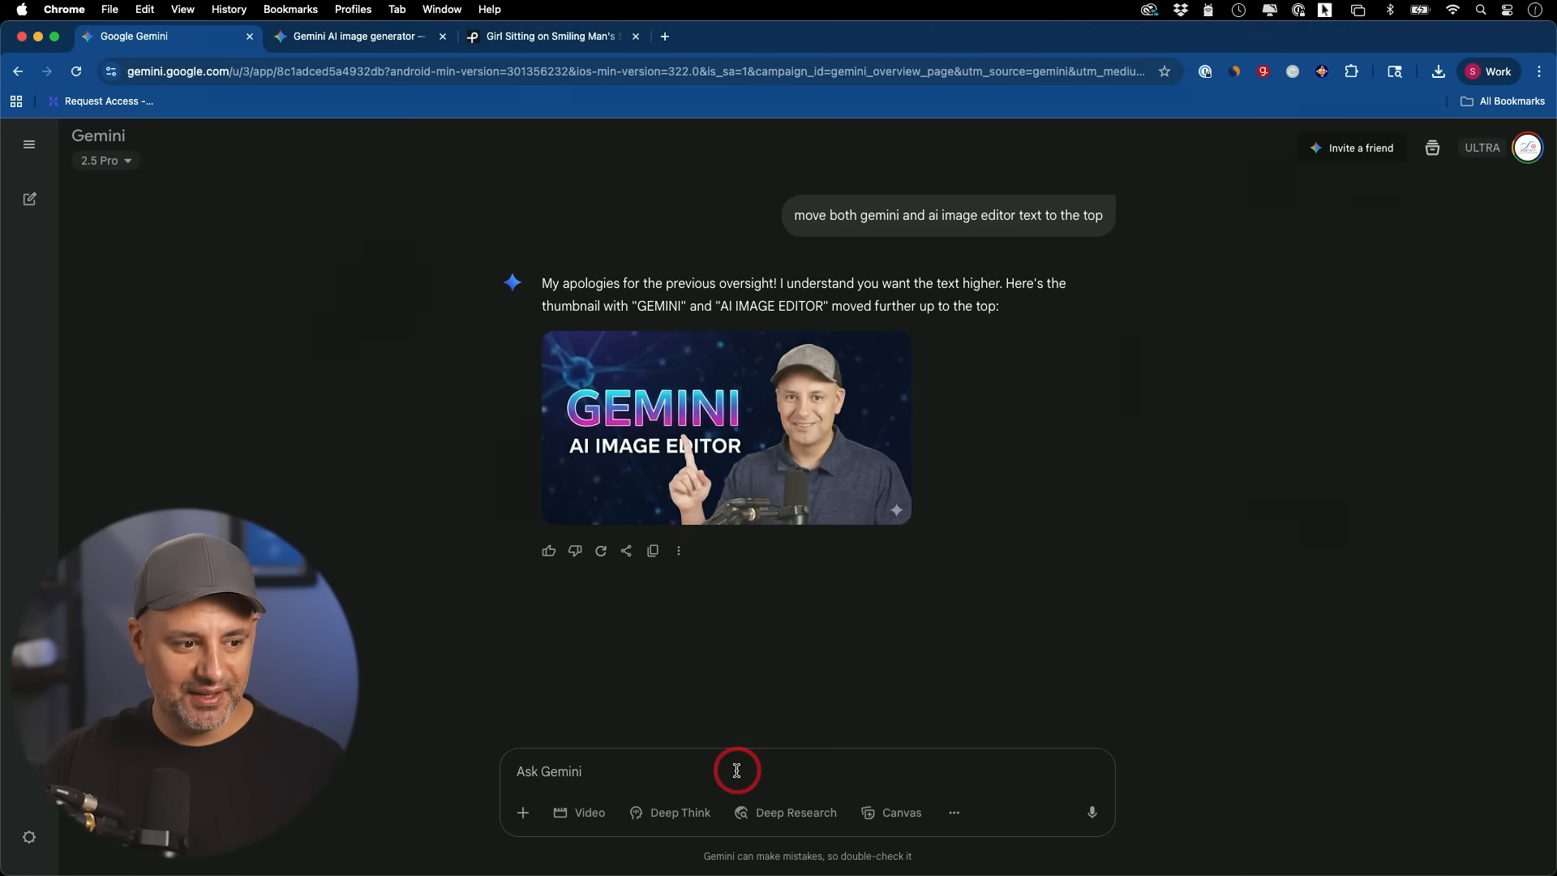
left_click(725, 427)
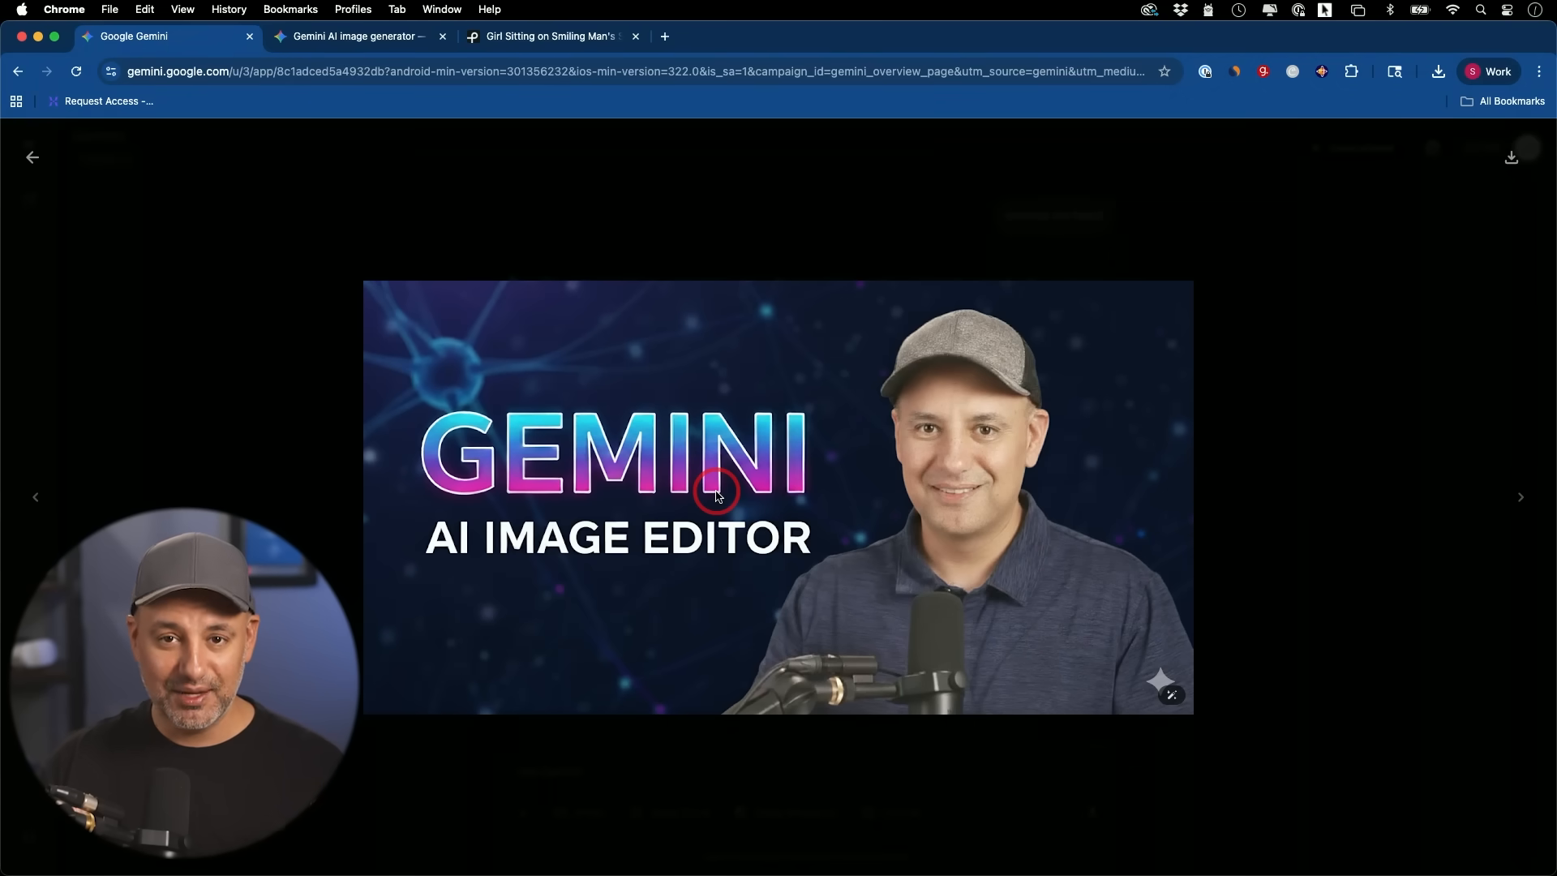
mouse_move(969, 417)
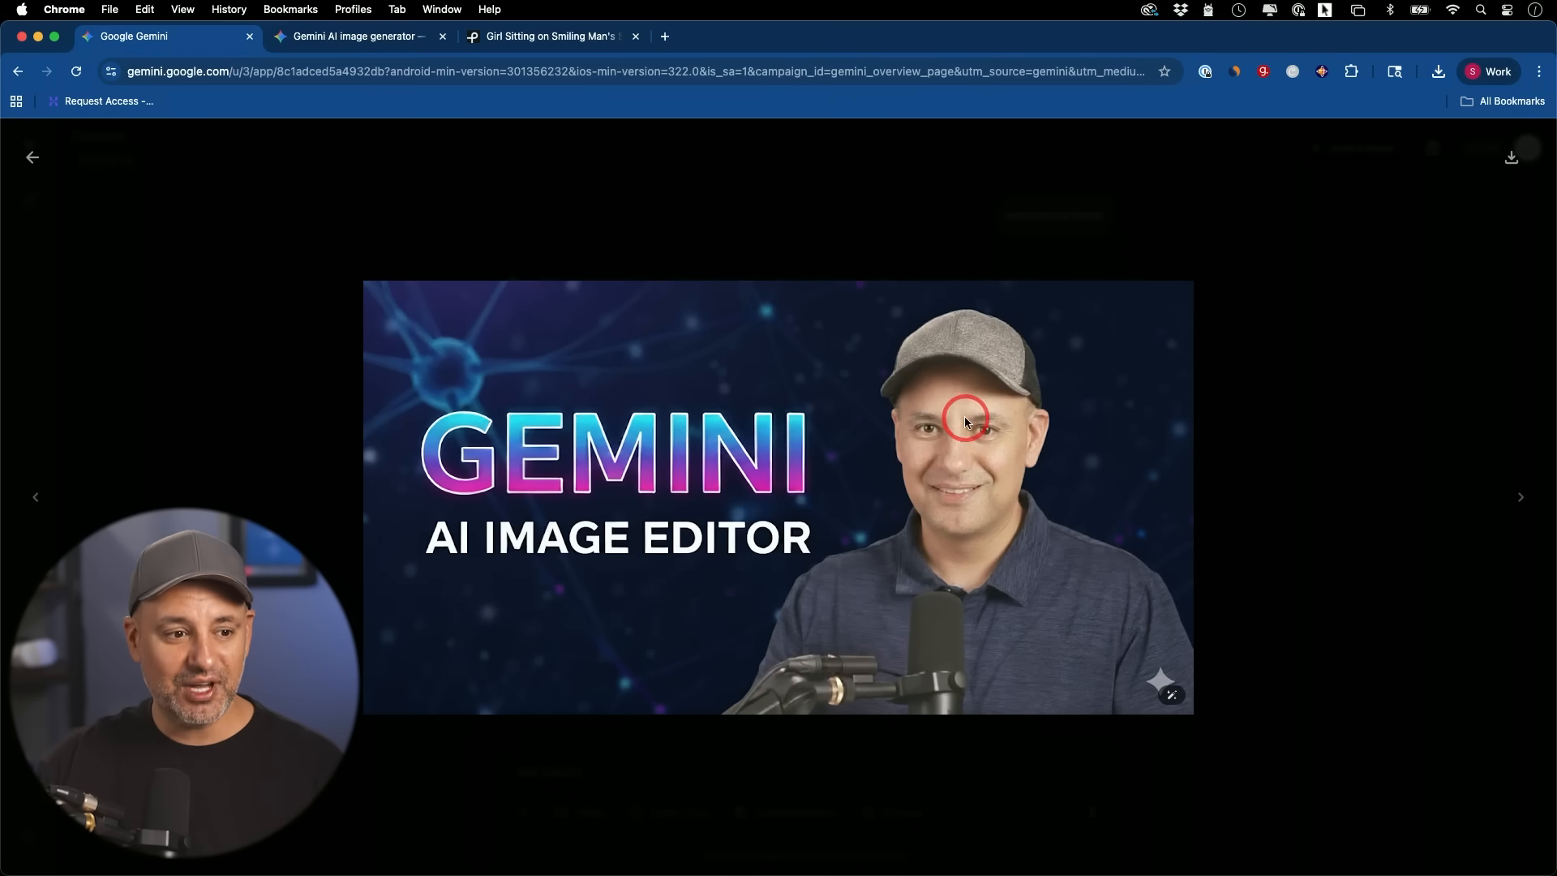
mouse_move(99, 178)
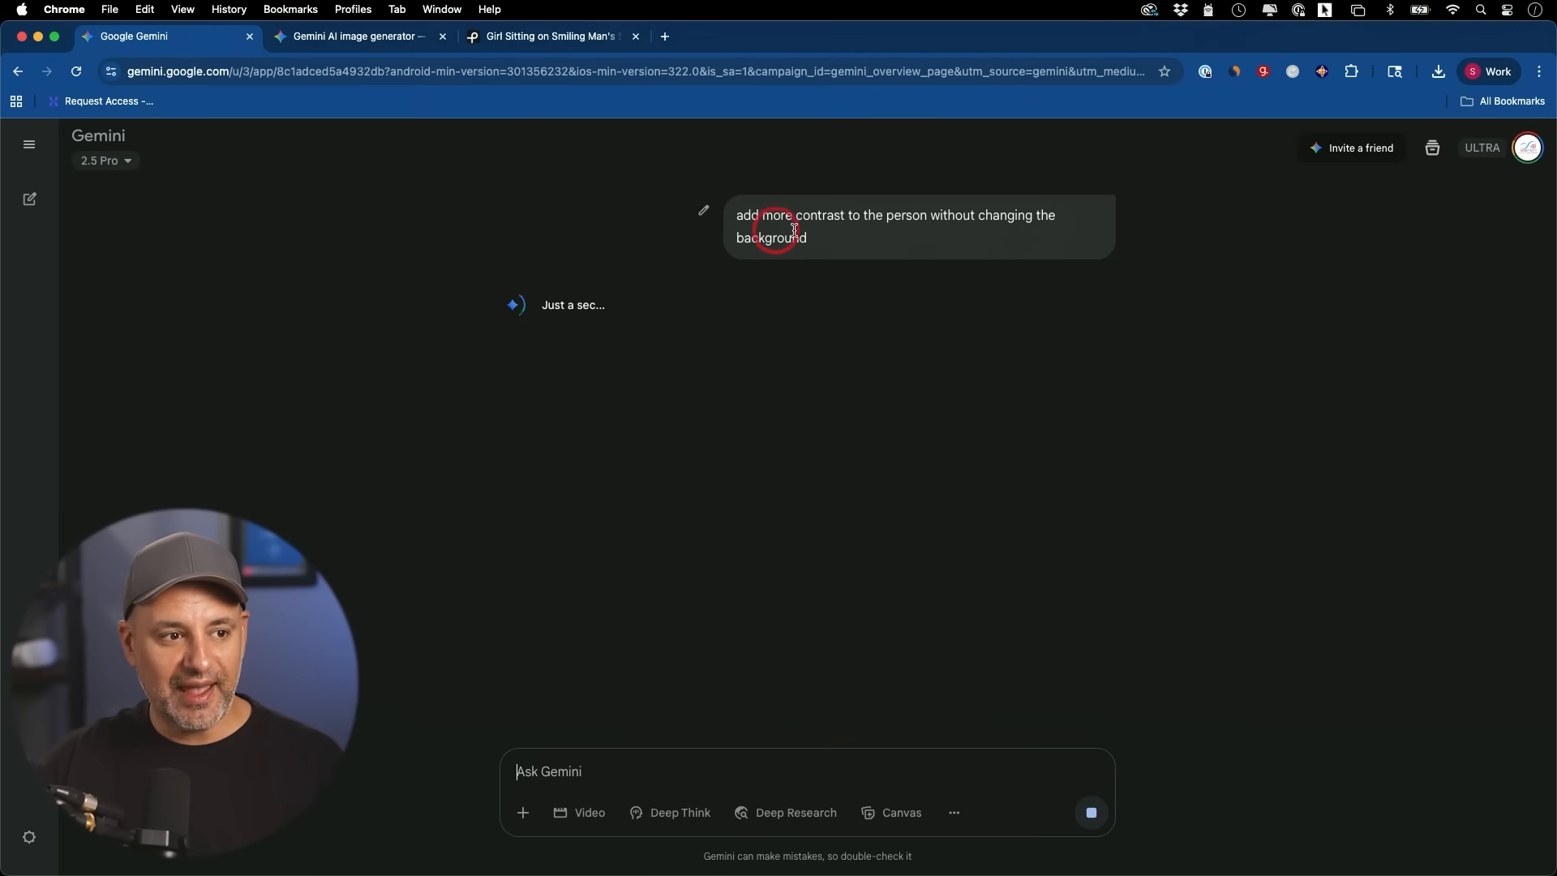
mouse_move(958, 234)
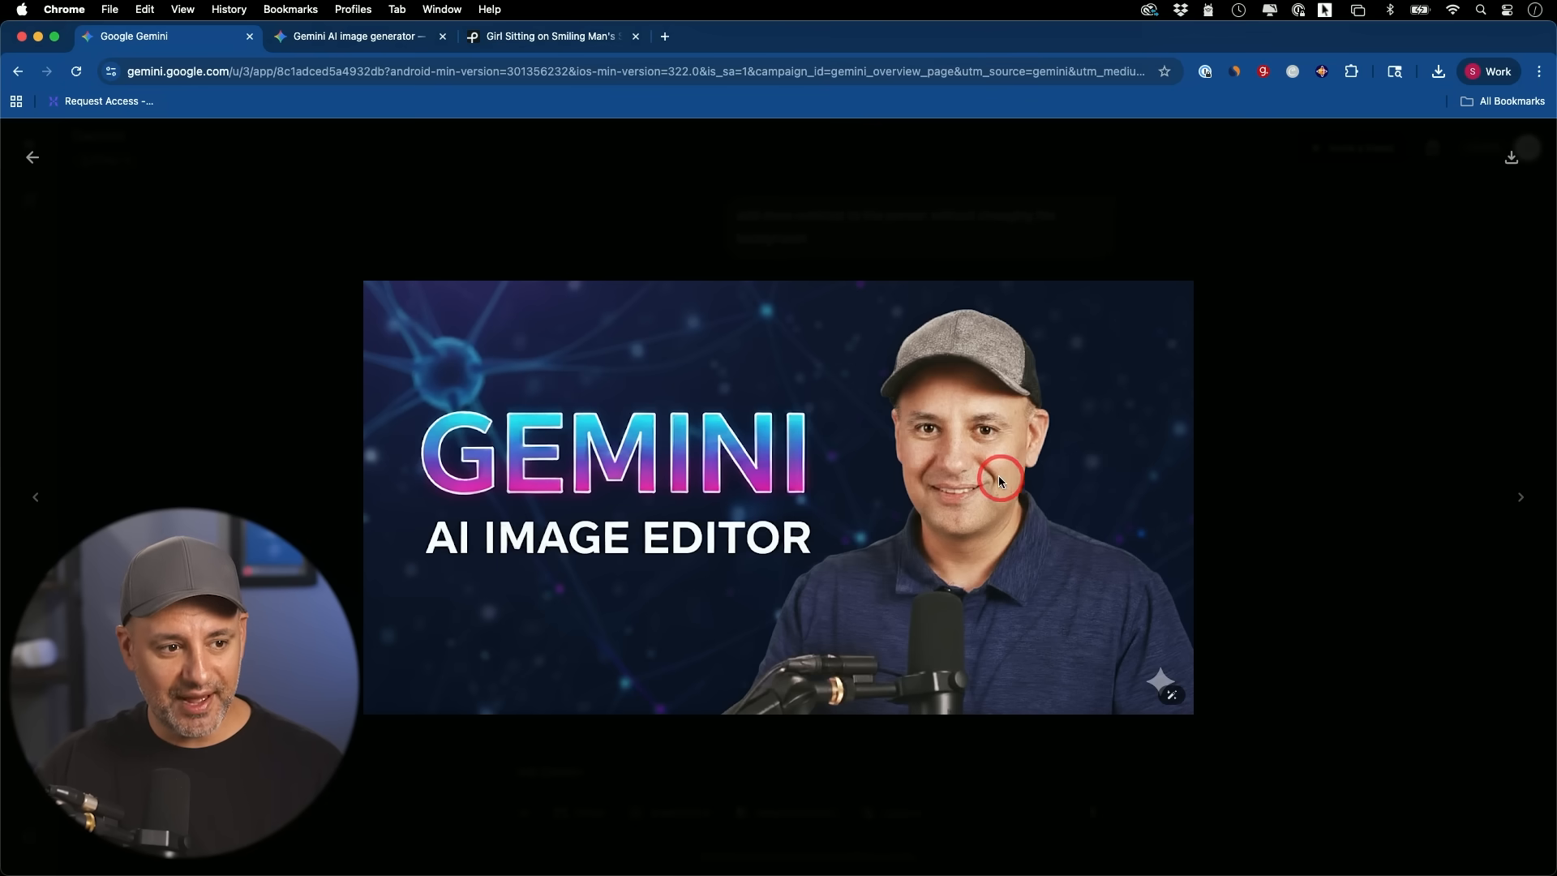
mouse_move(628, 494)
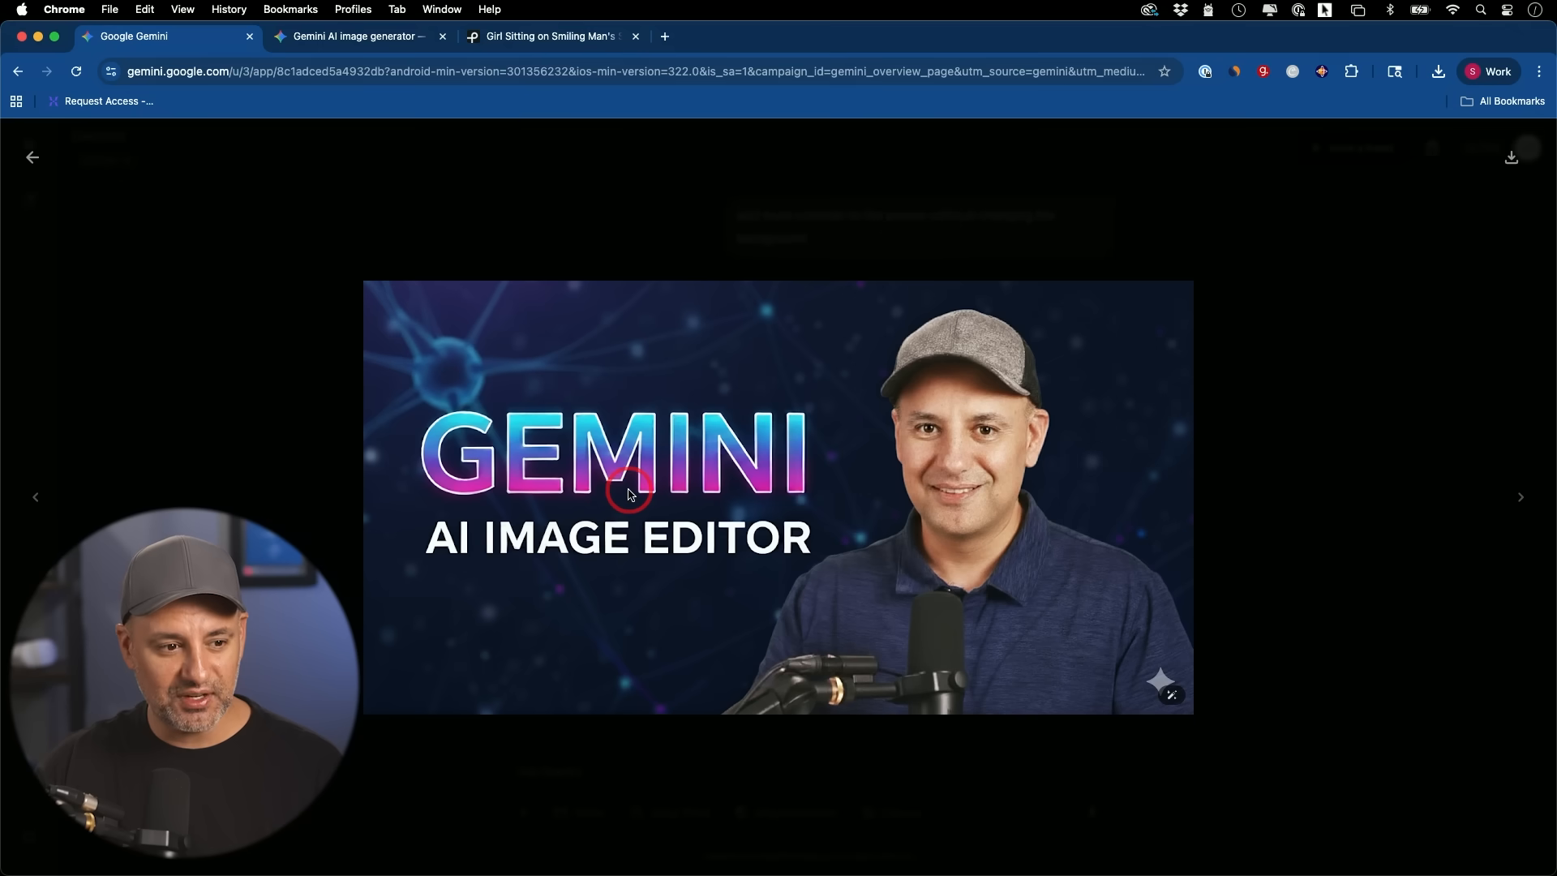
View the original McDonald's billboard photo at full size.
left_click(1520, 496)
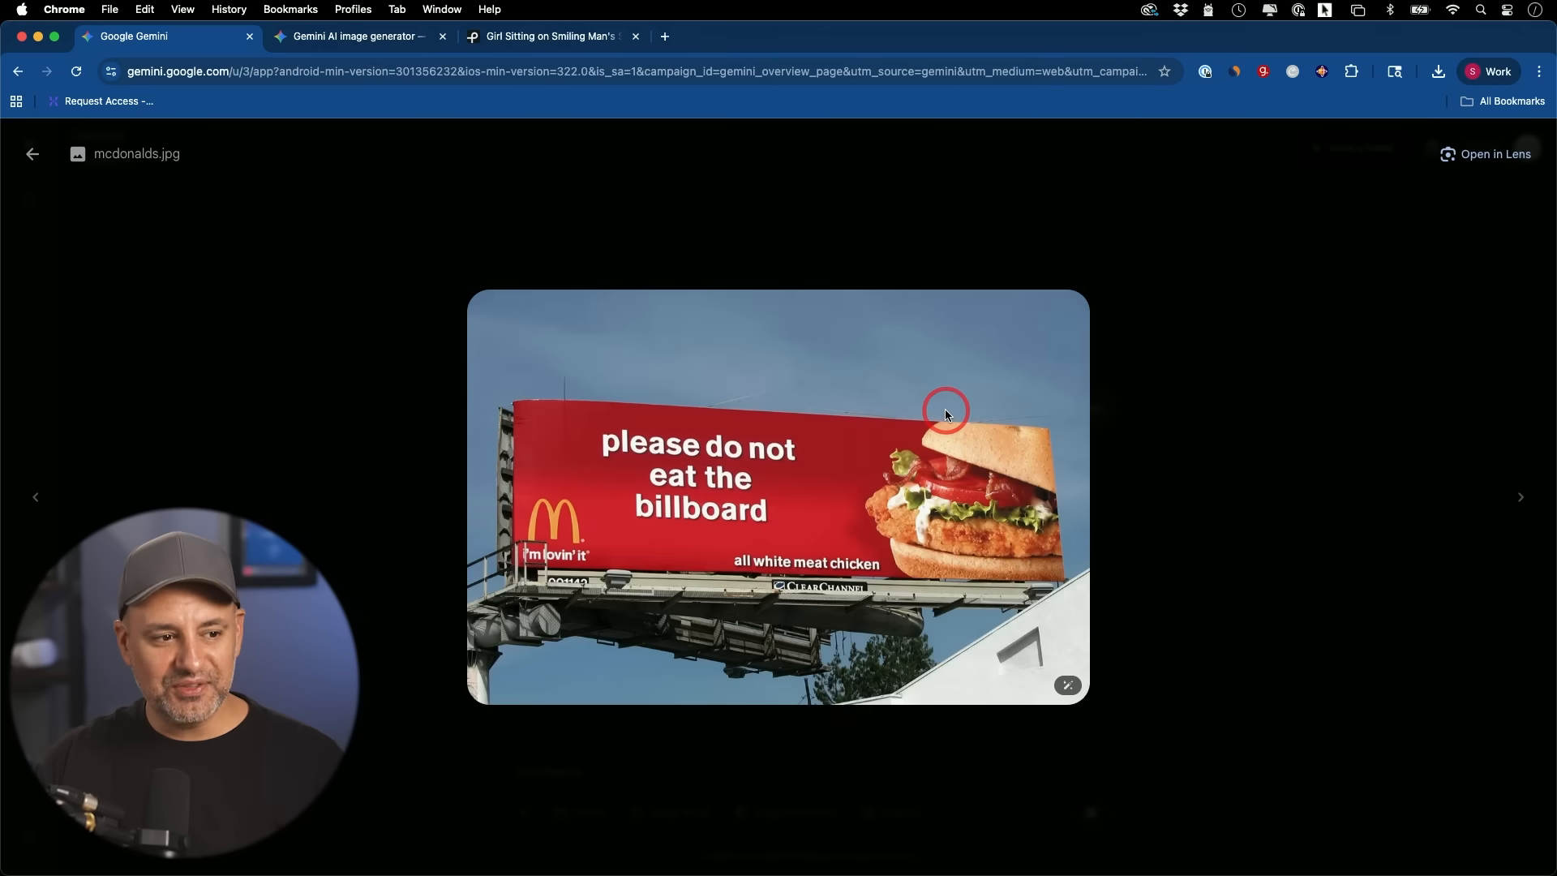
mouse_move(983, 581)
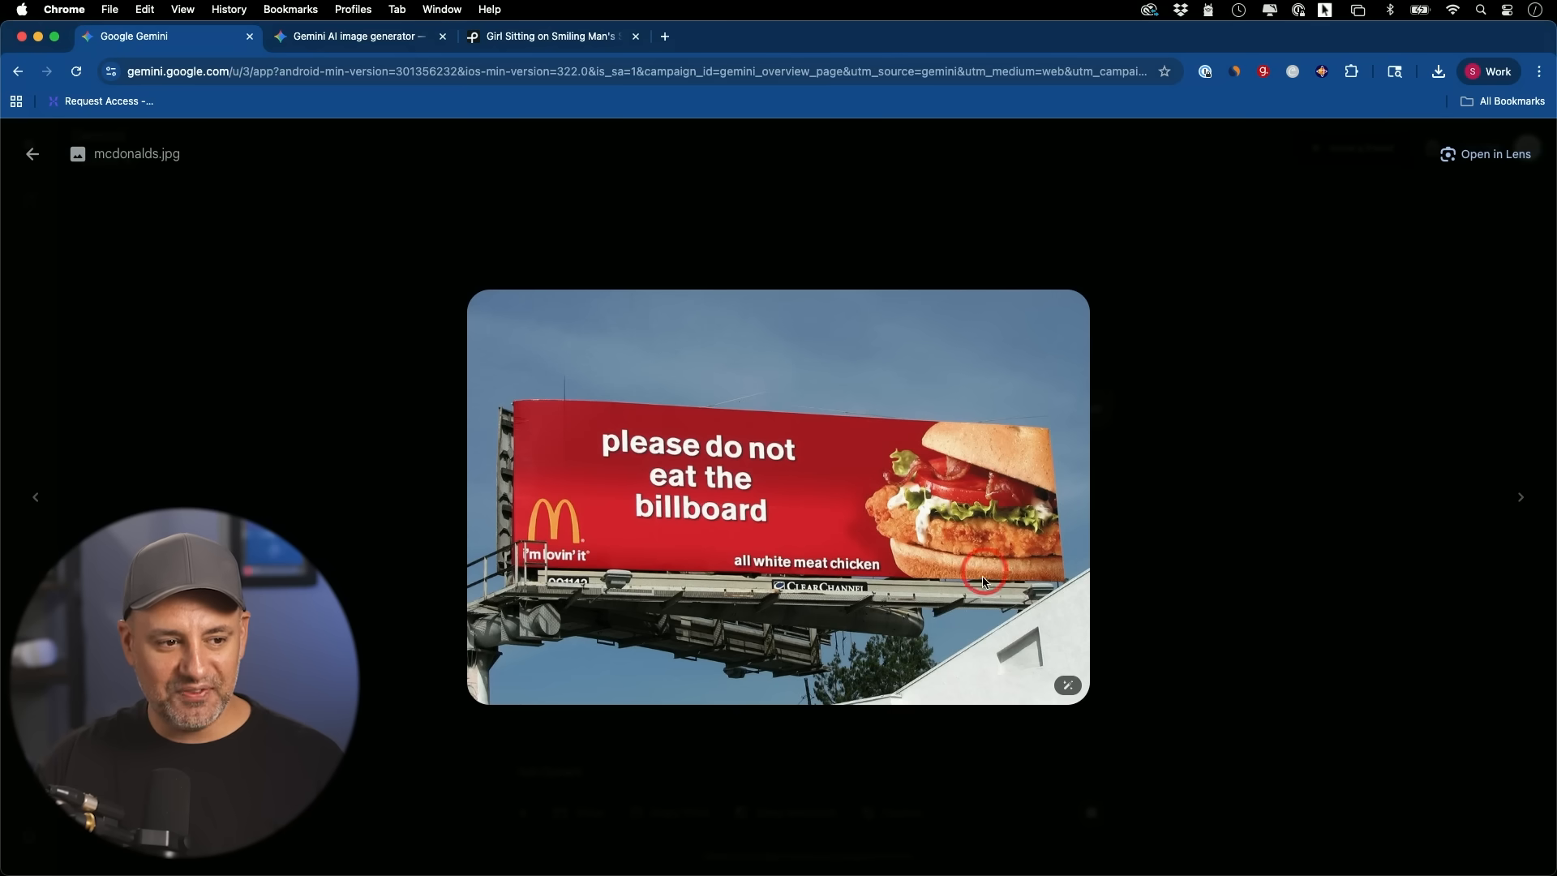
mouse_move(889, 545)
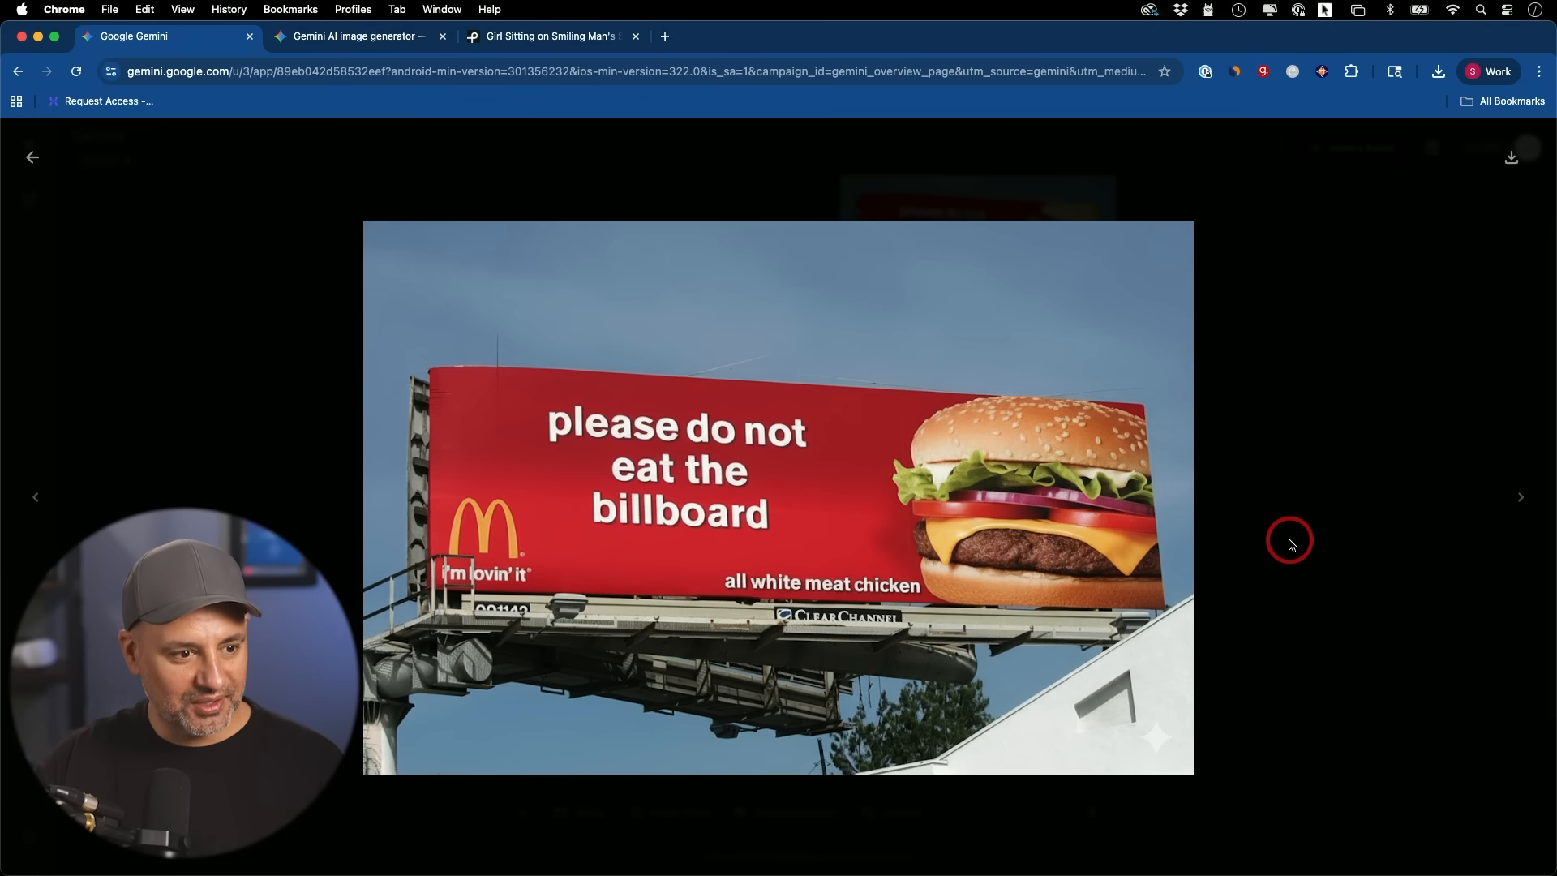
mouse_move(655, 534)
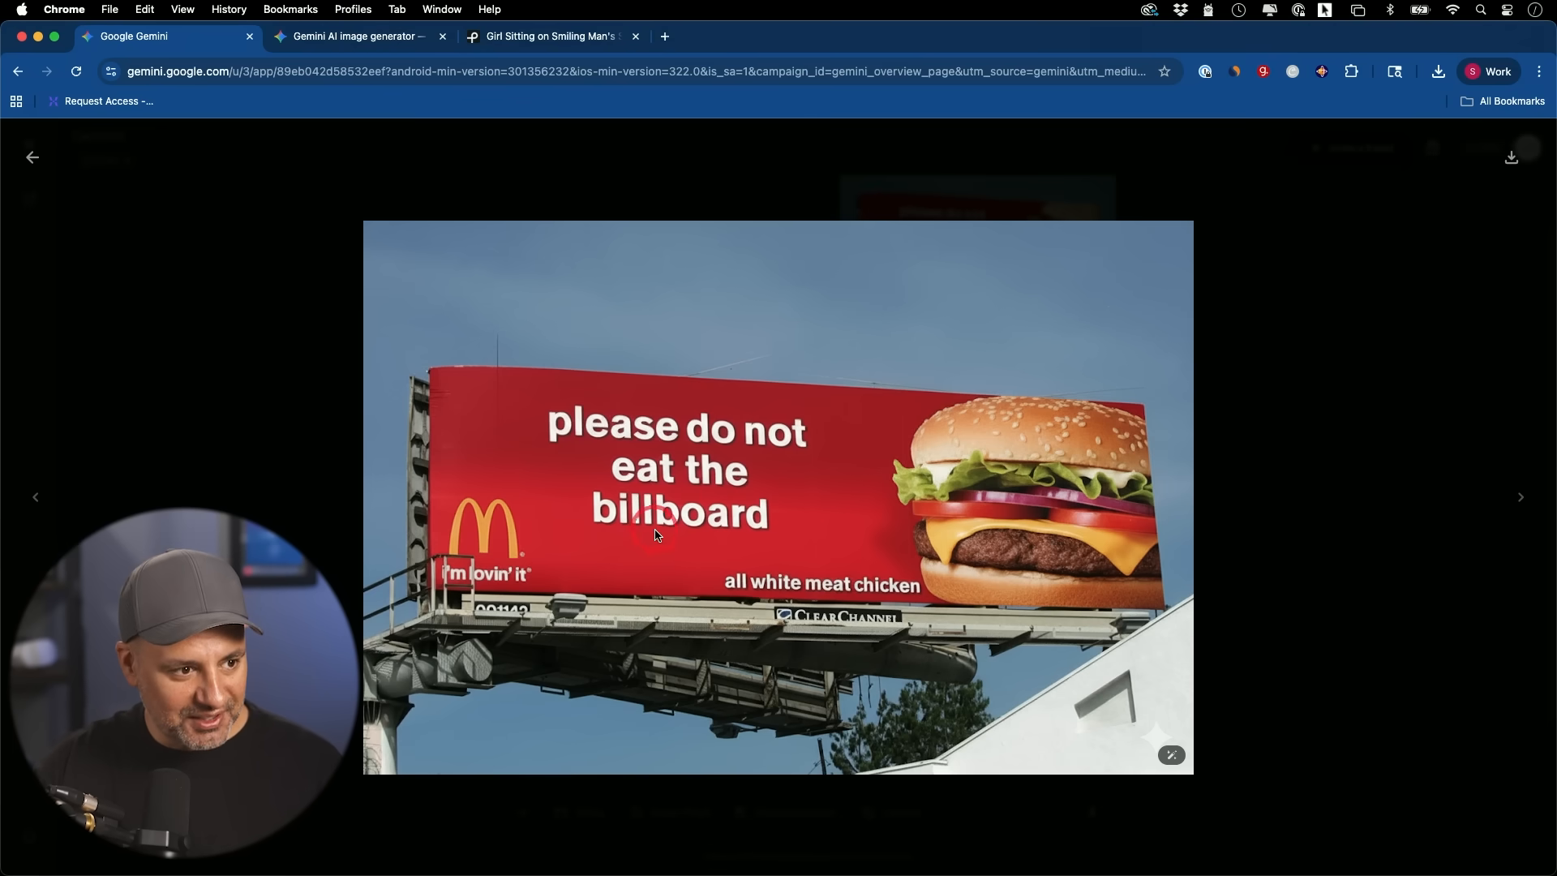
mouse_move(787, 592)
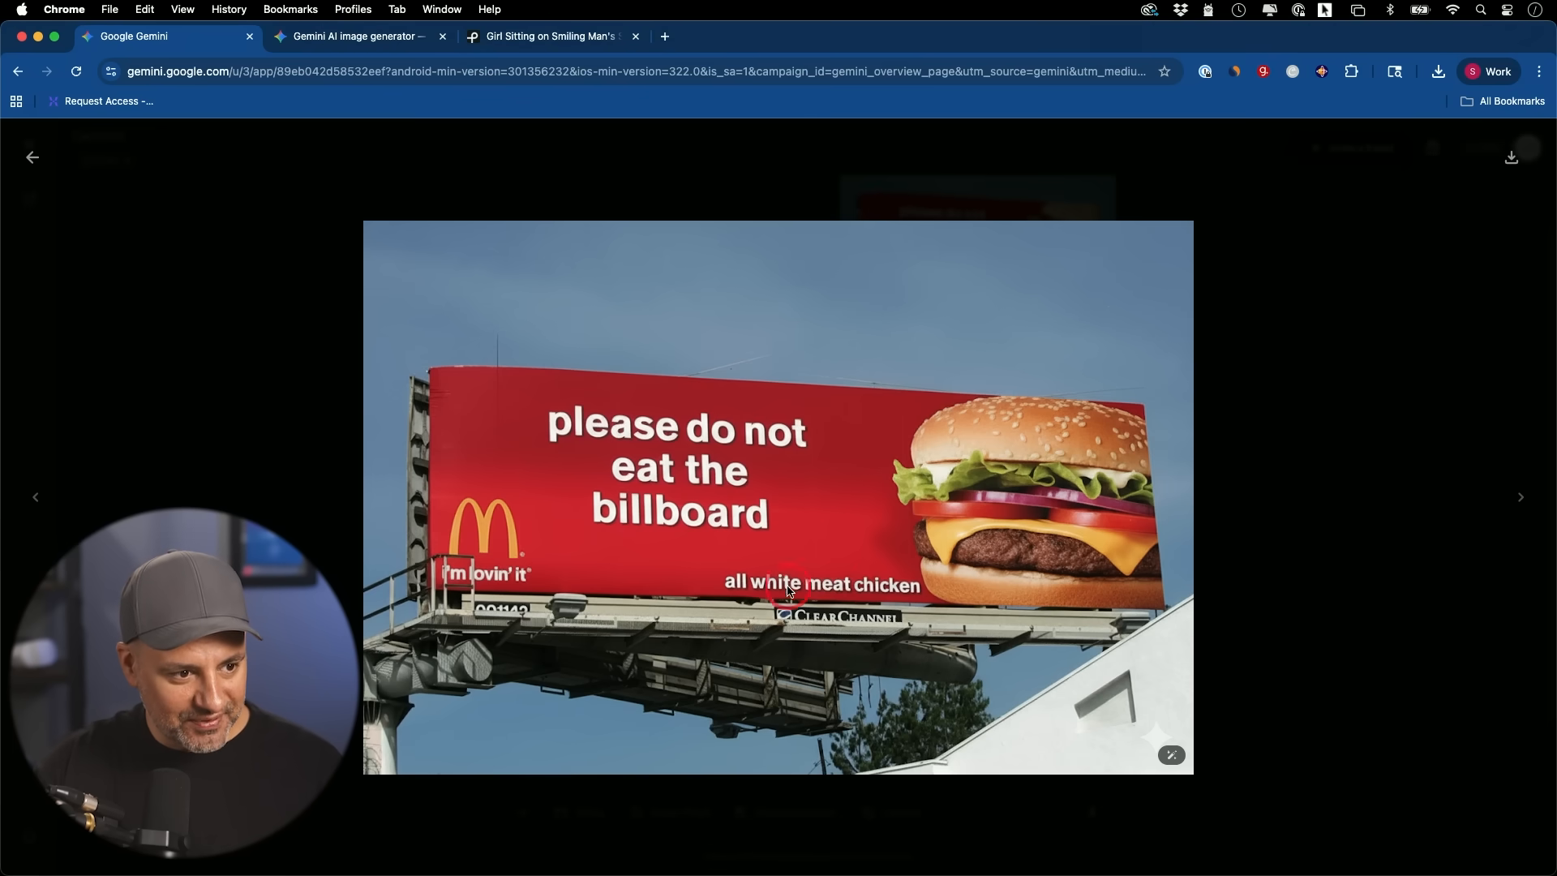
mouse_move(916, 583)
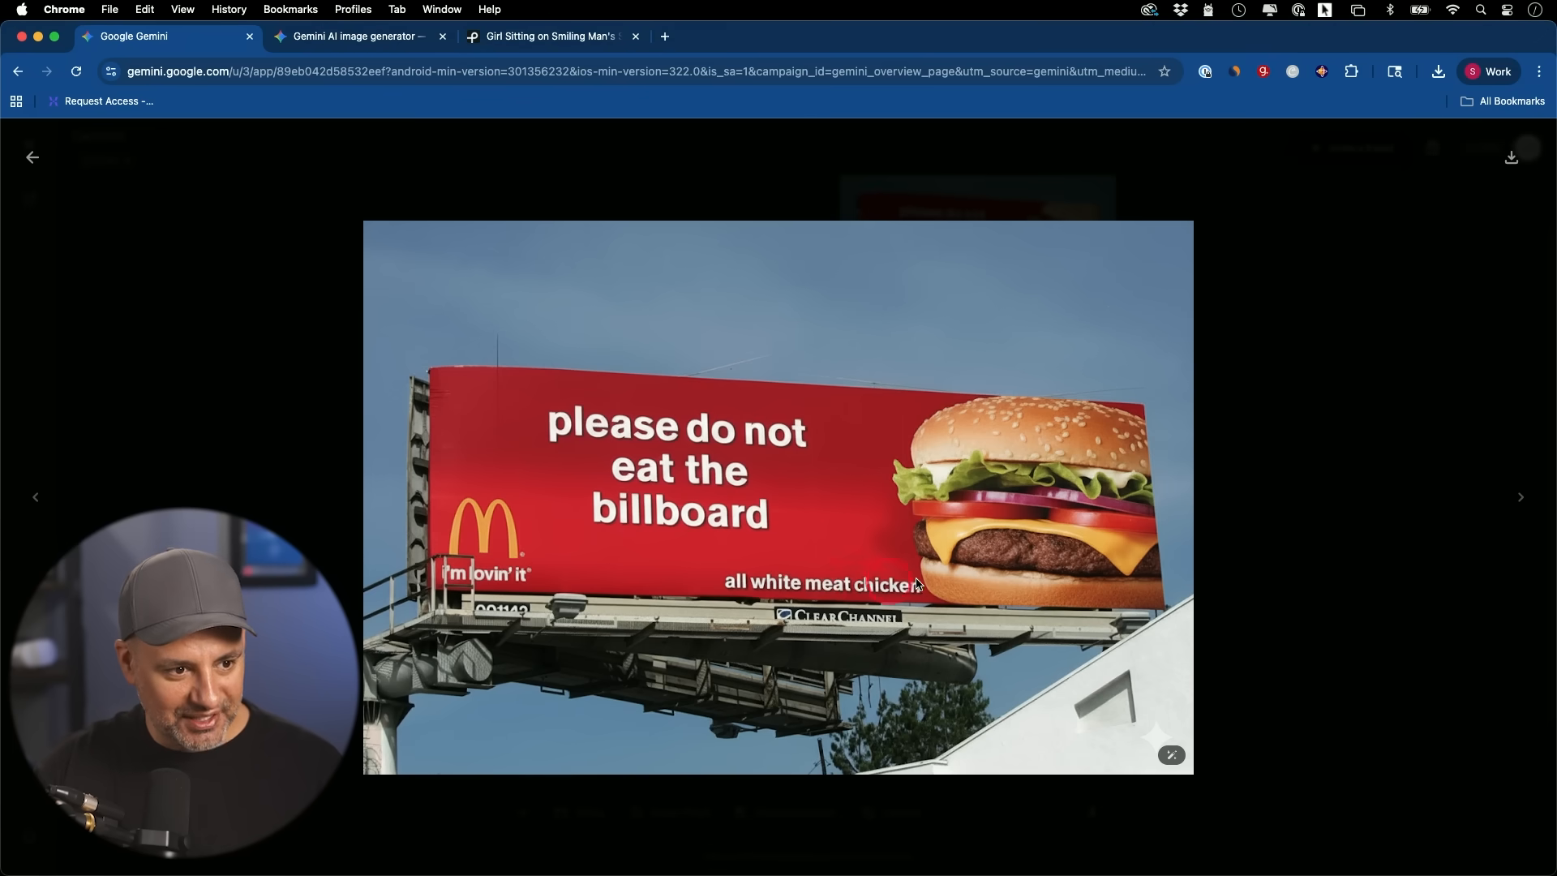
mouse_move(779, 593)
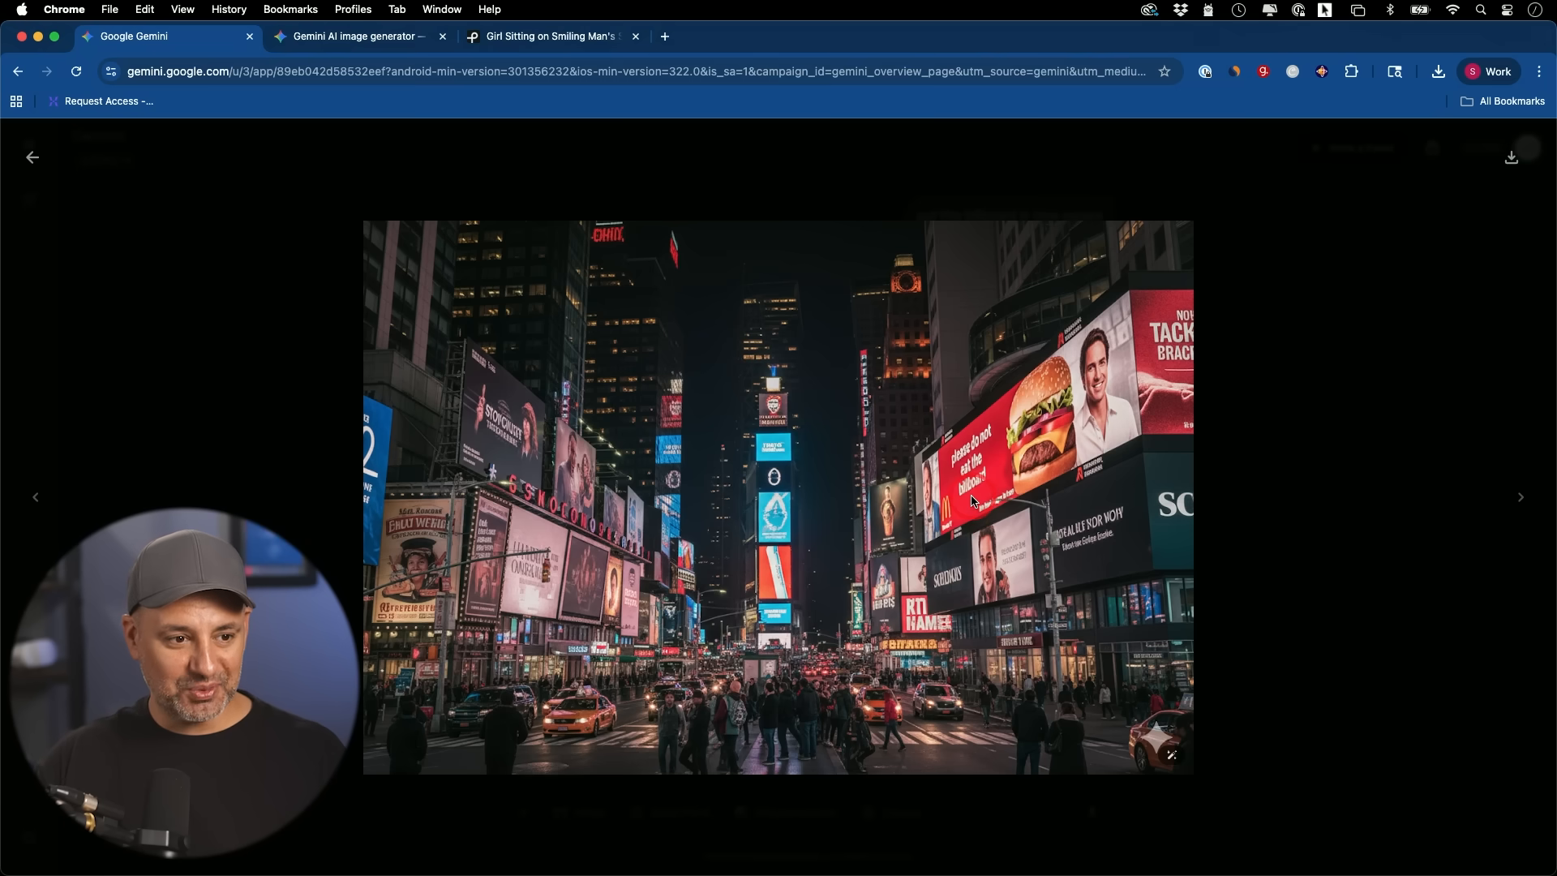
mouse_move(996, 489)
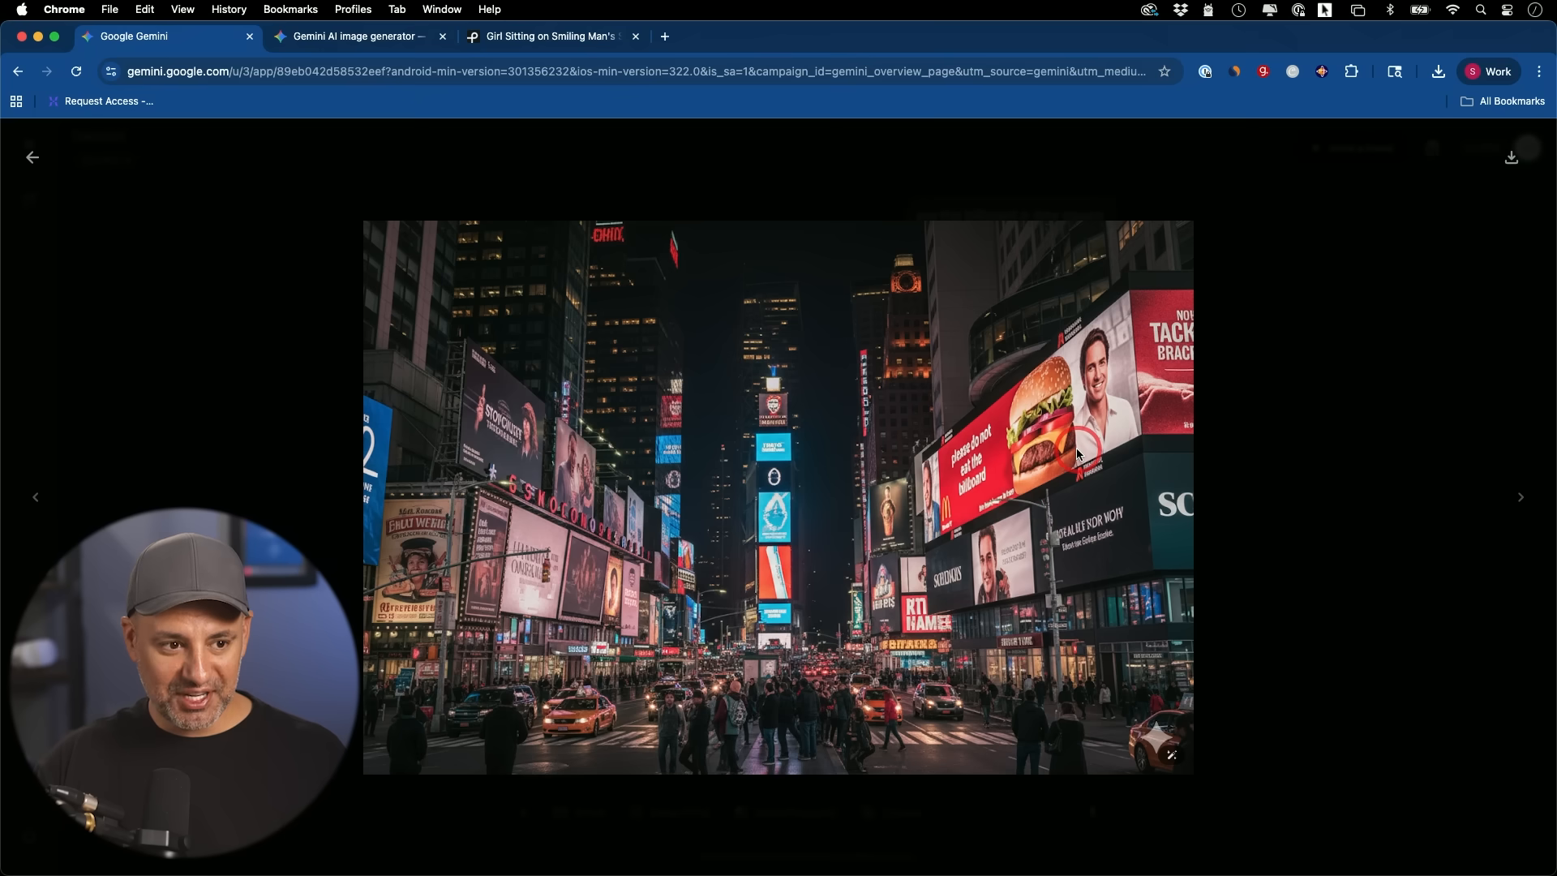
mouse_move(981, 469)
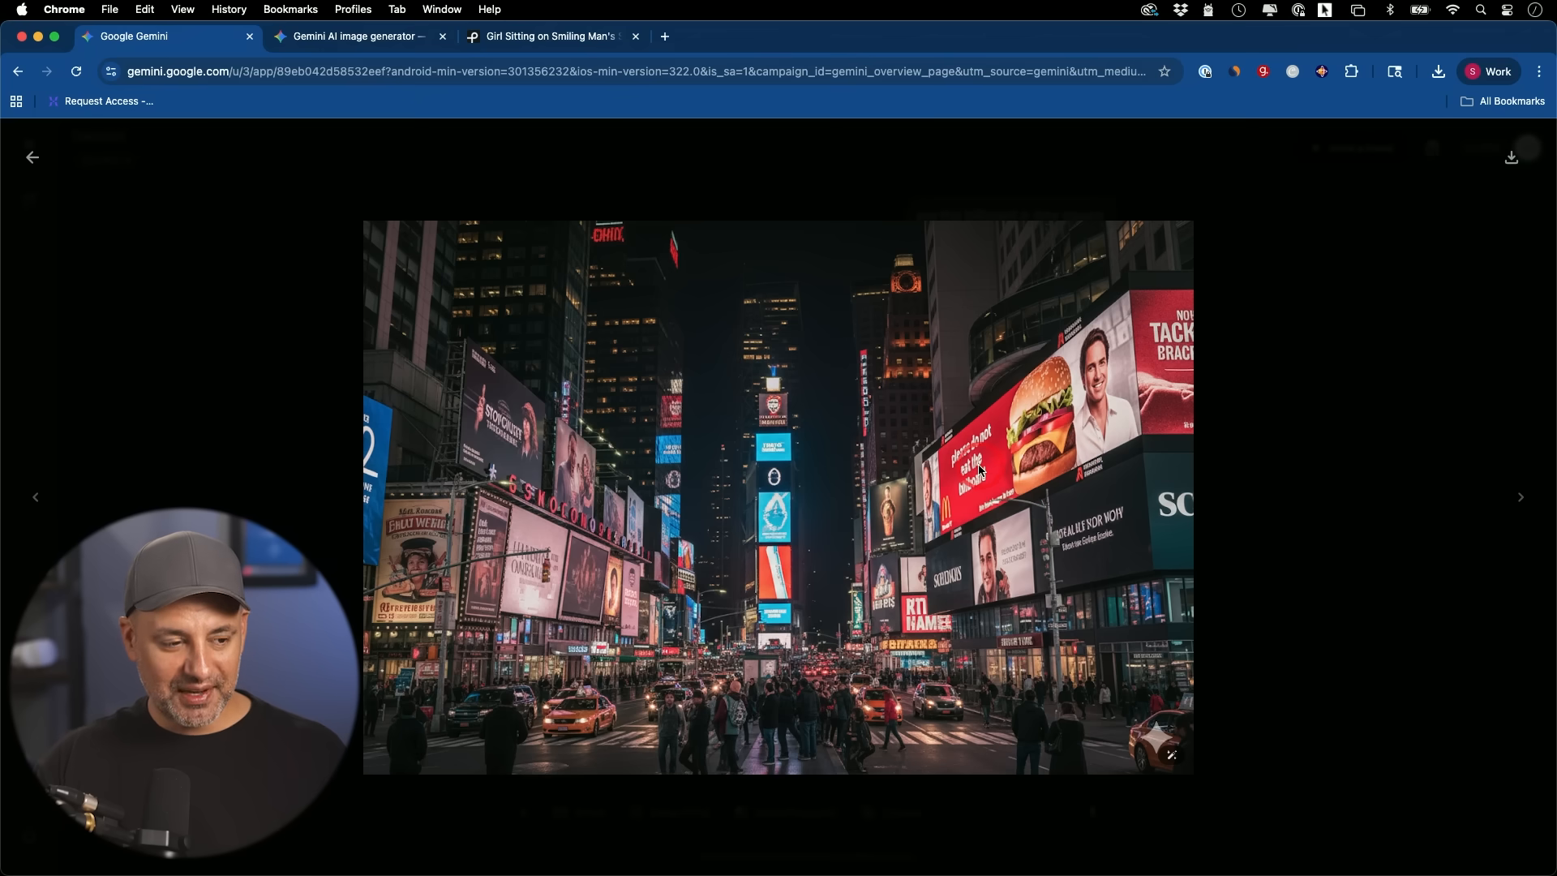
mouse_move(942, 476)
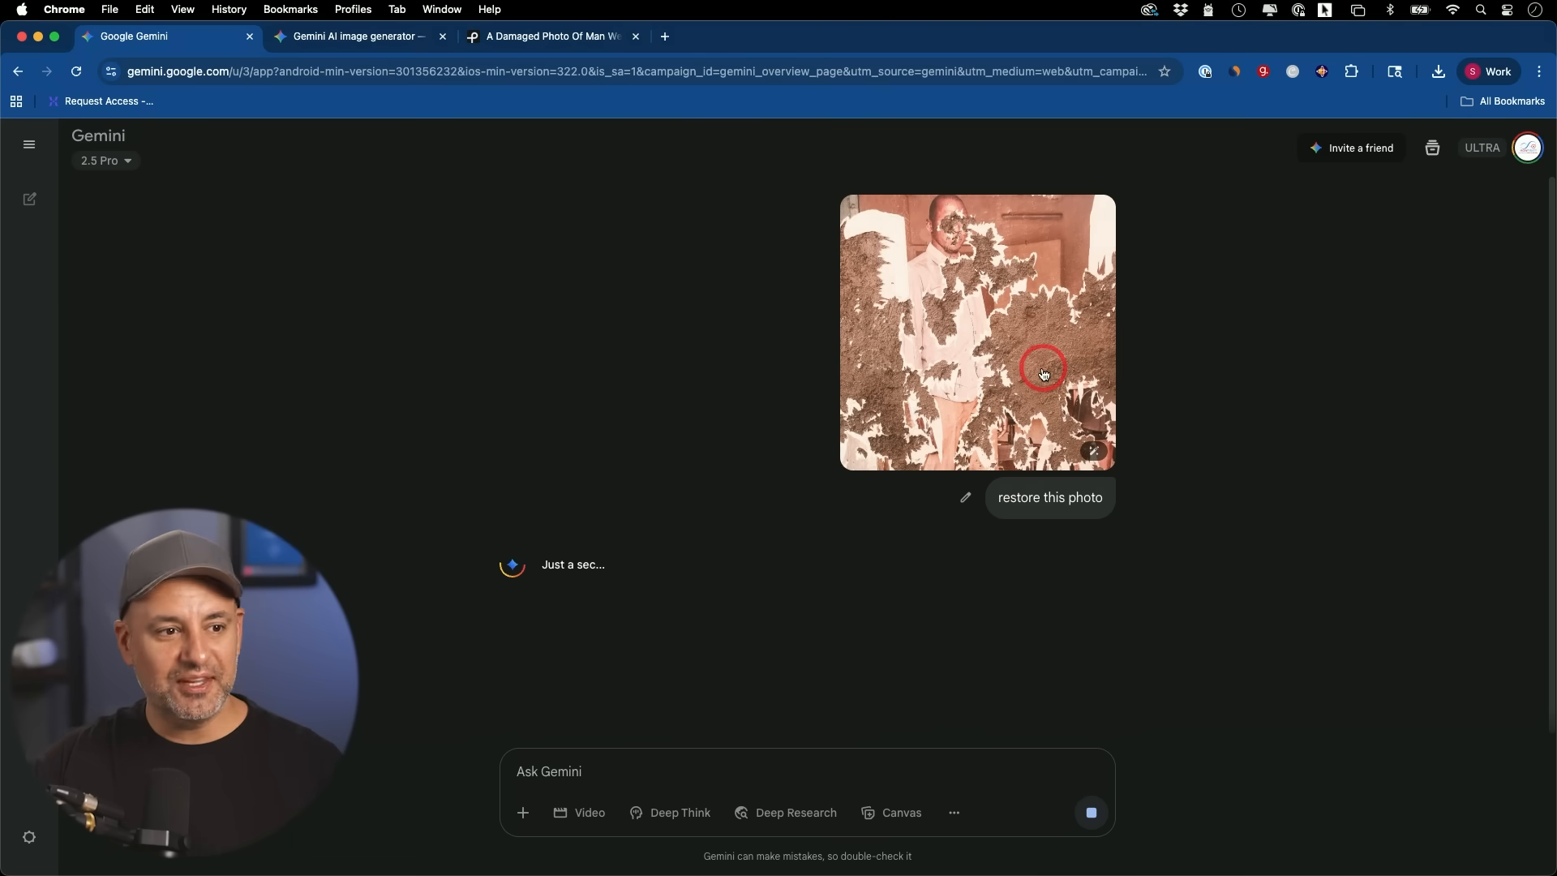
mouse_move(960, 345)
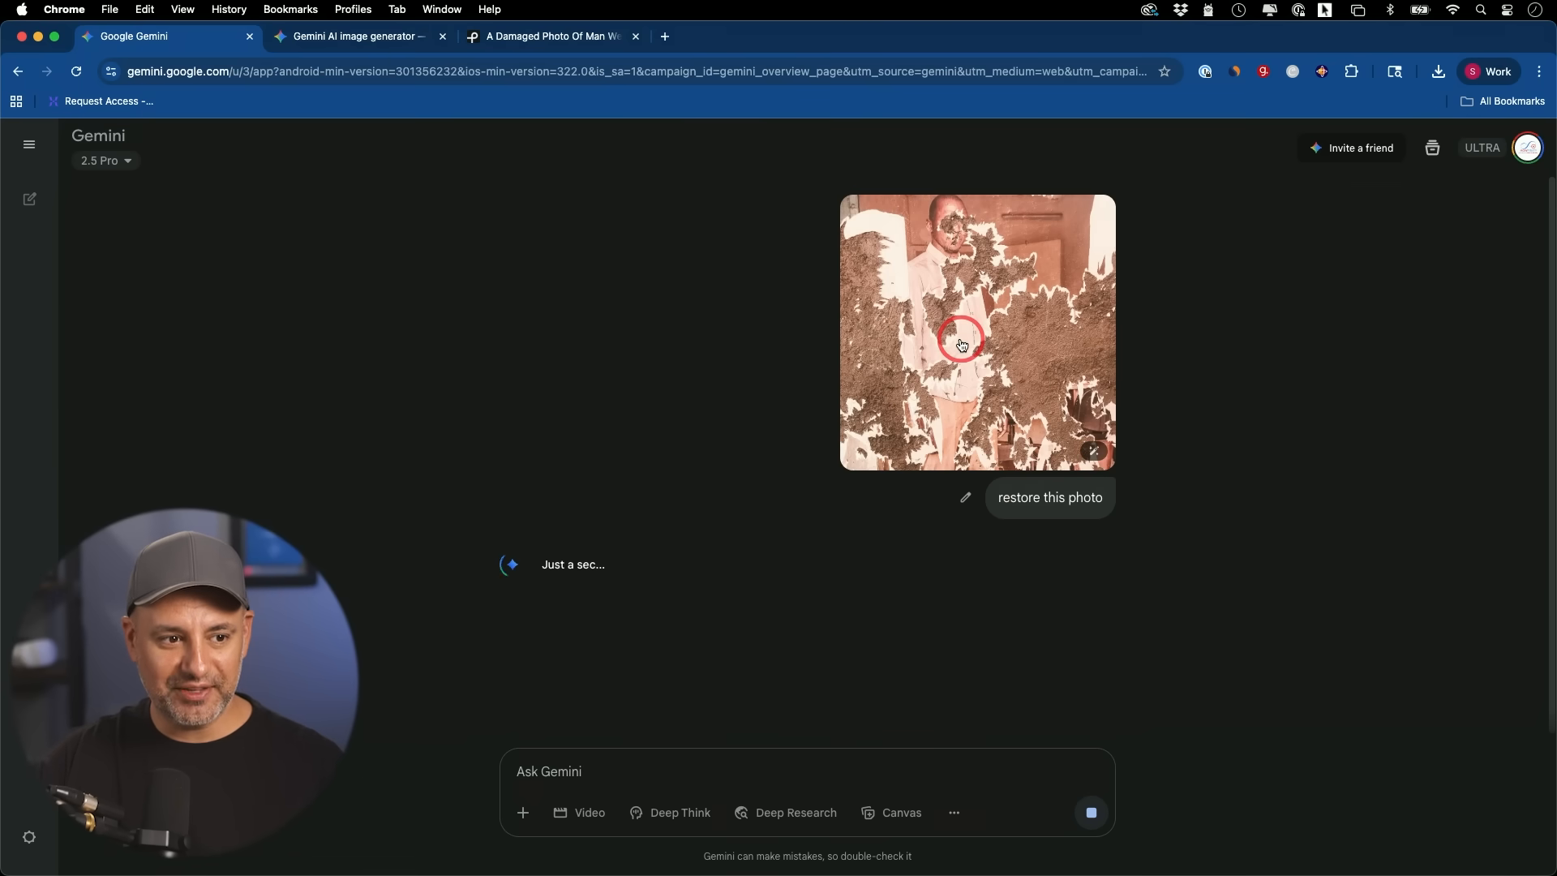
Preview the damaged photo of the standing man at full size.
left_click(976, 333)
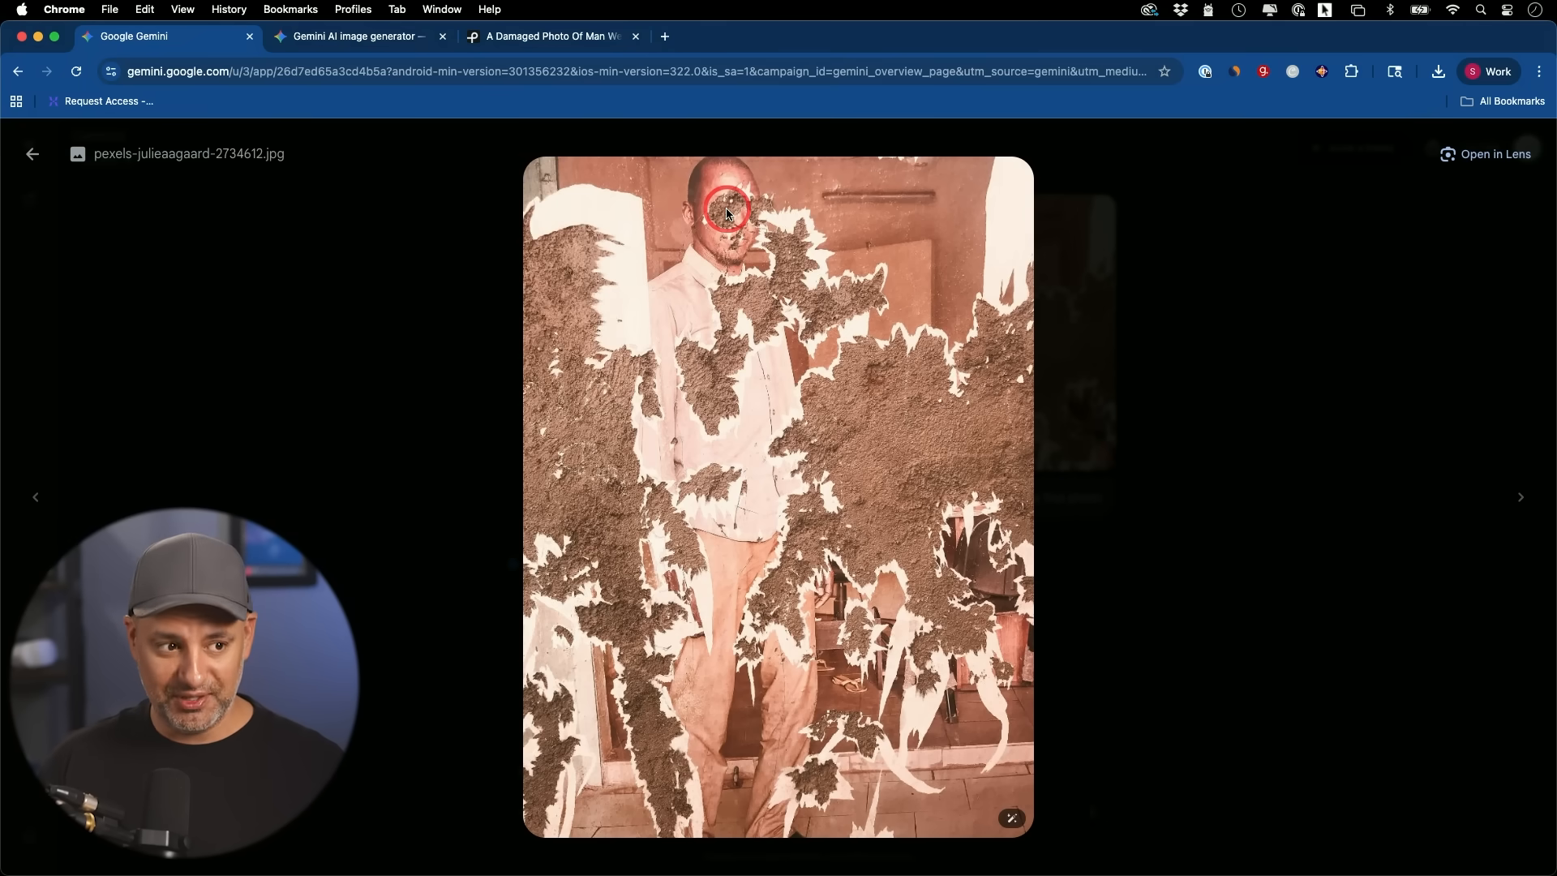
mouse_move(367, 327)
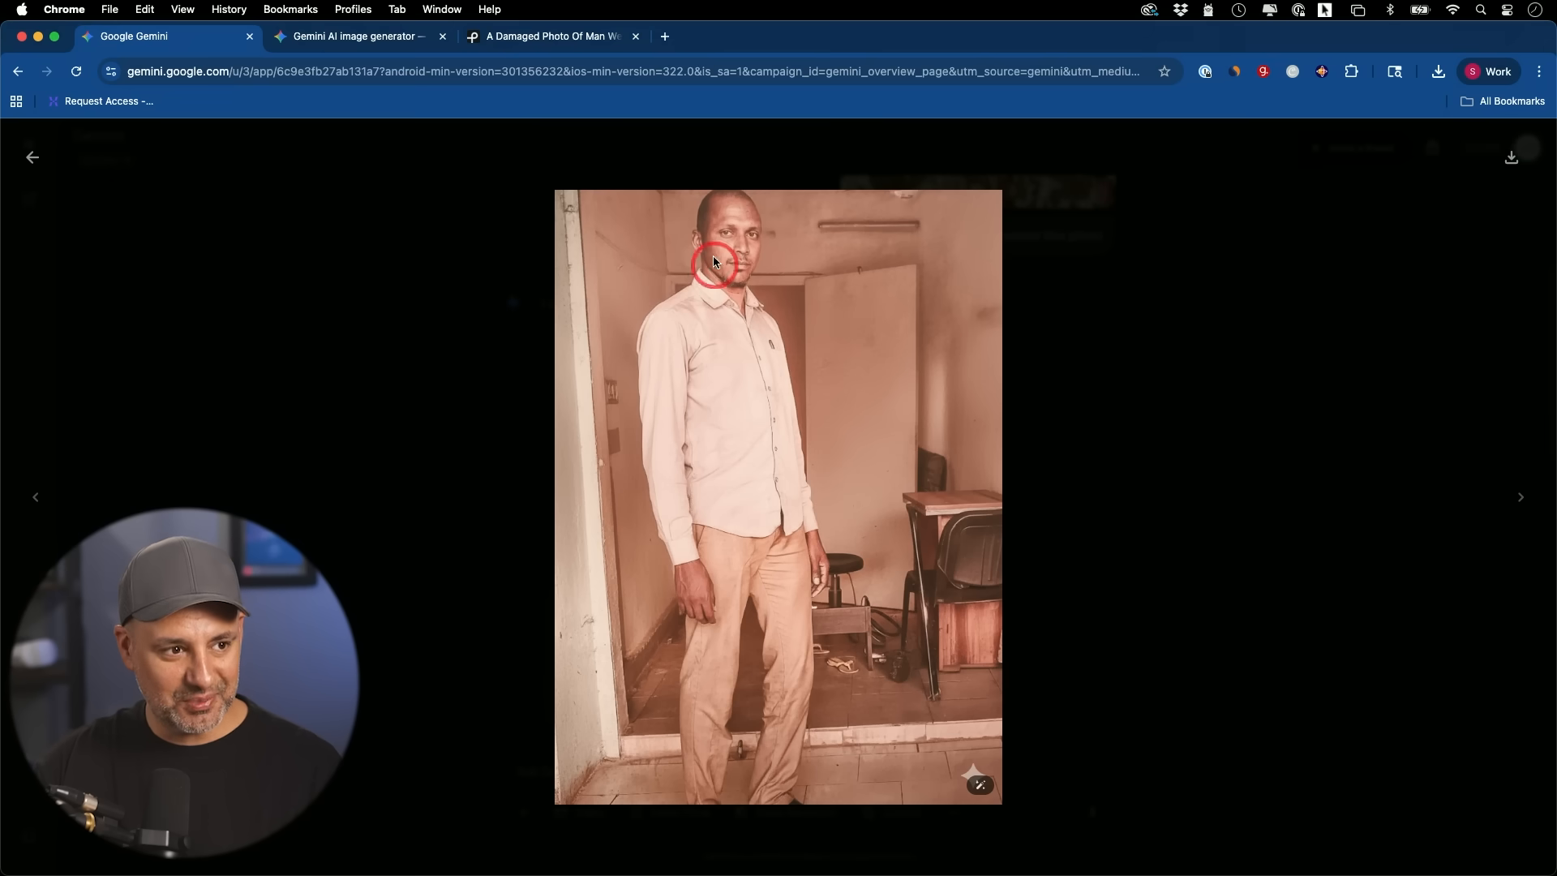
mouse_move(887, 438)
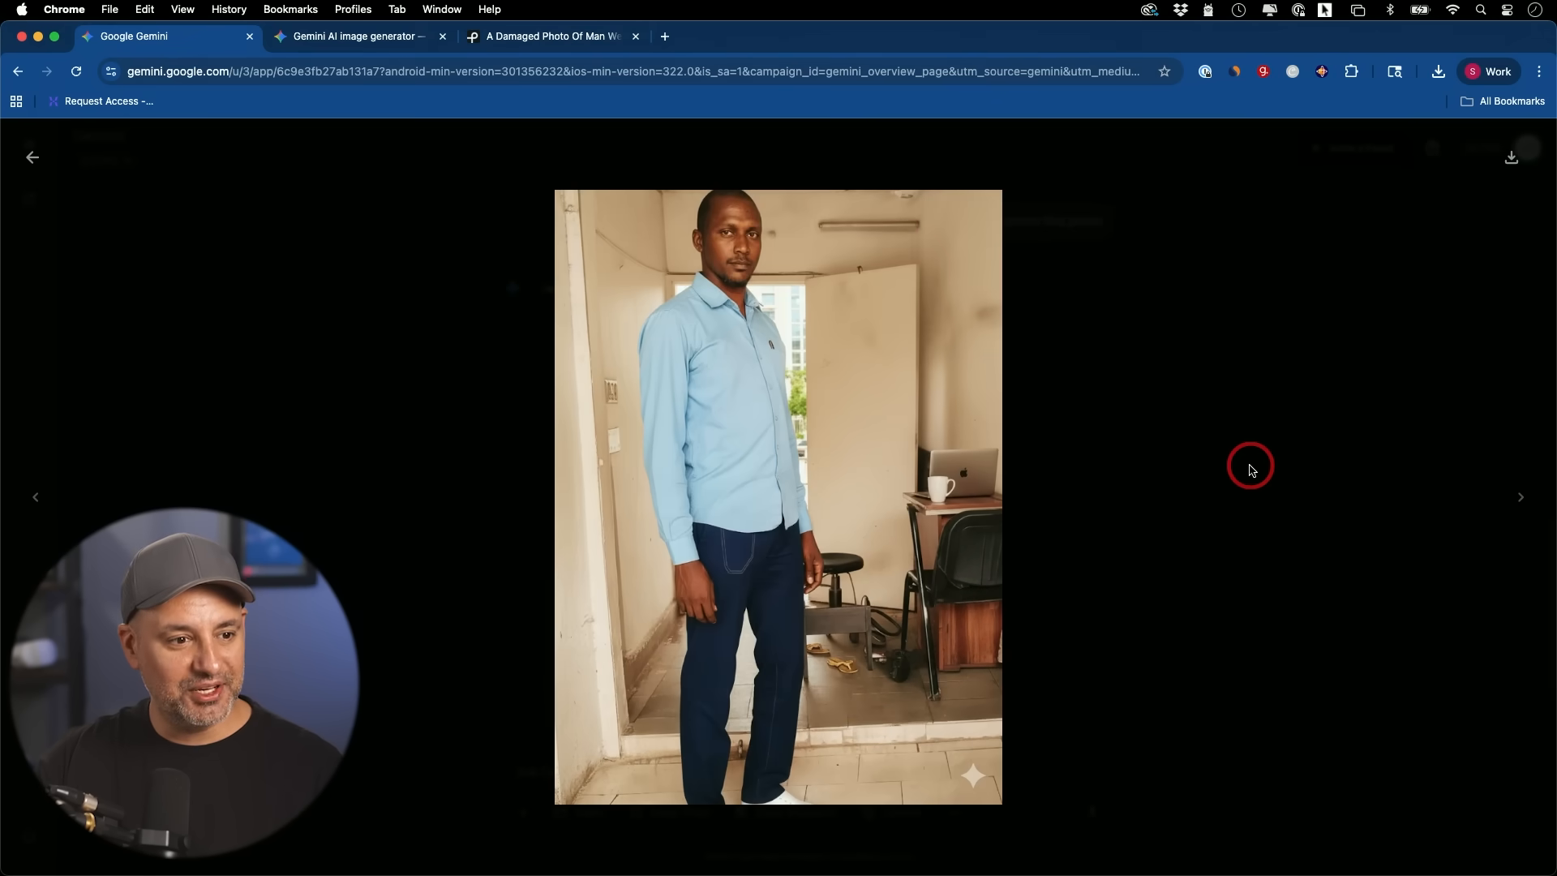
mouse_move(960, 476)
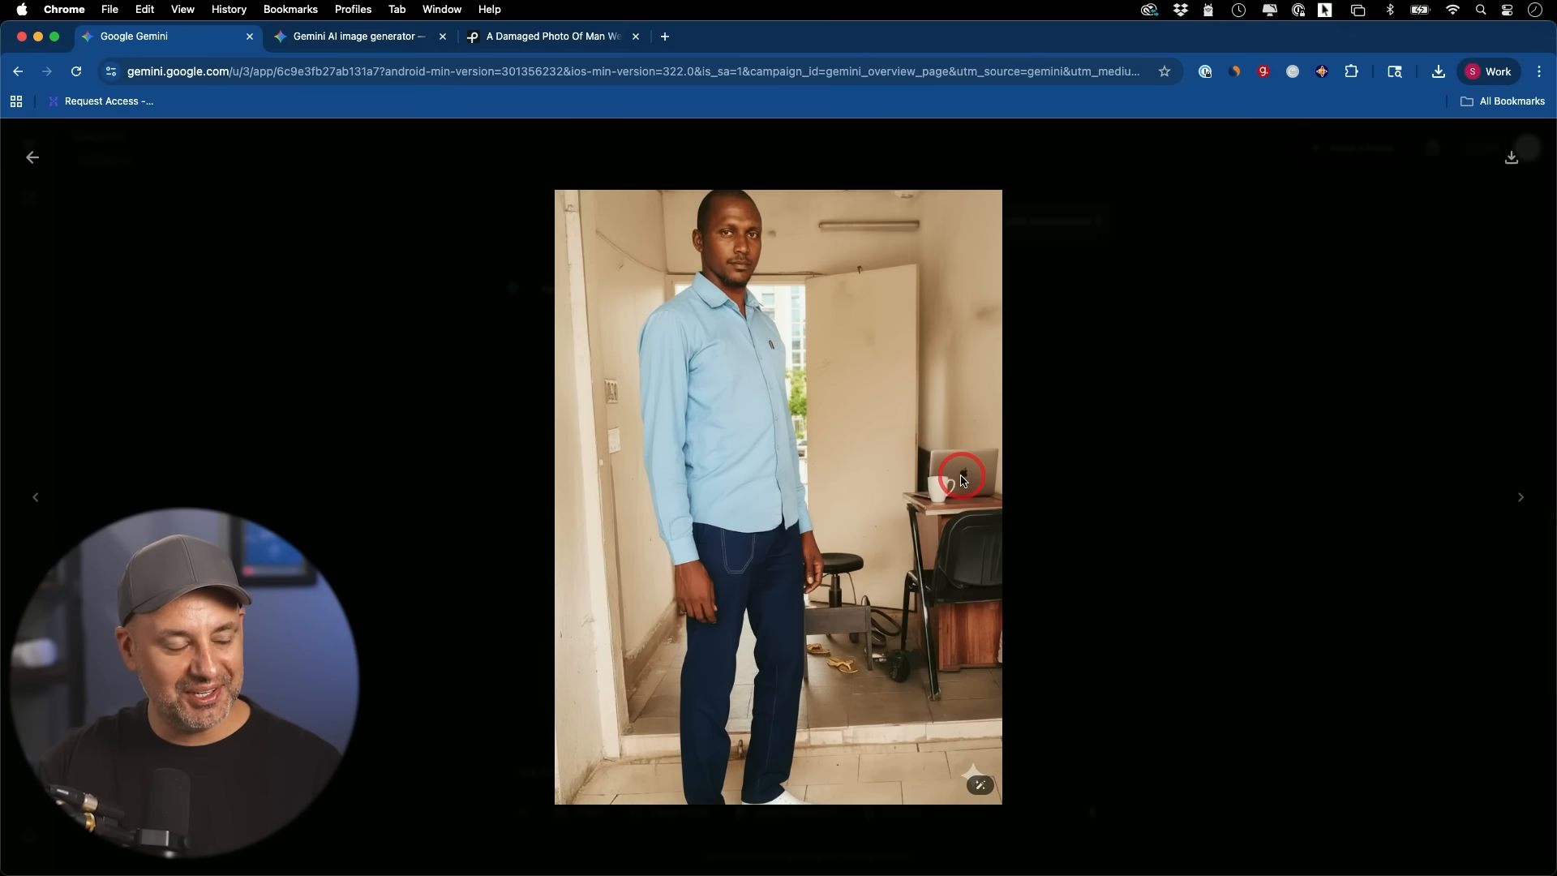
mouse_move(728, 409)
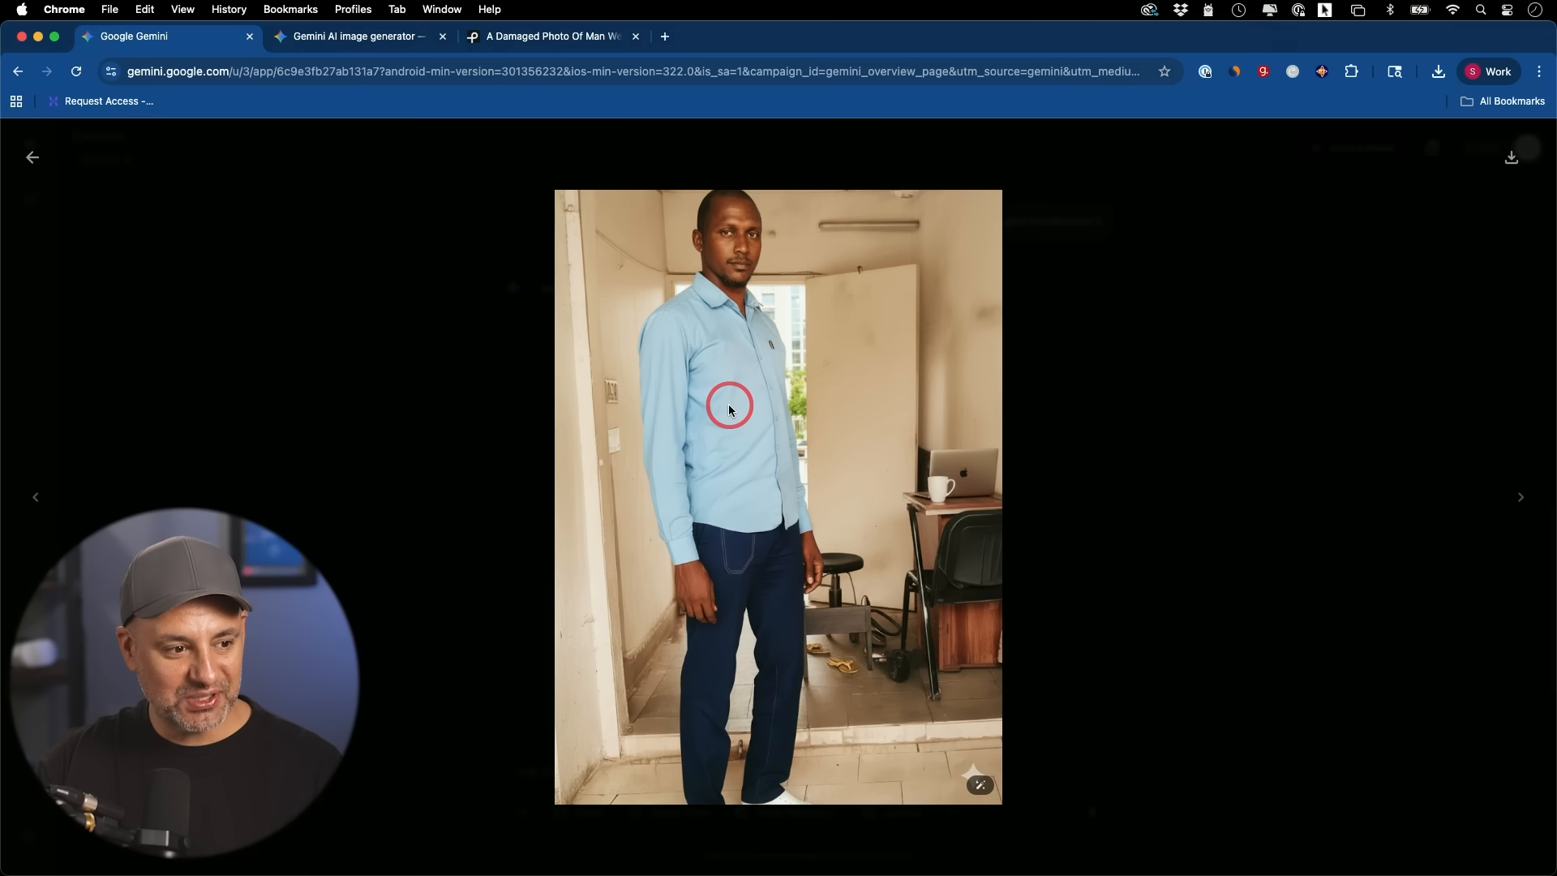
mouse_move(708, 239)
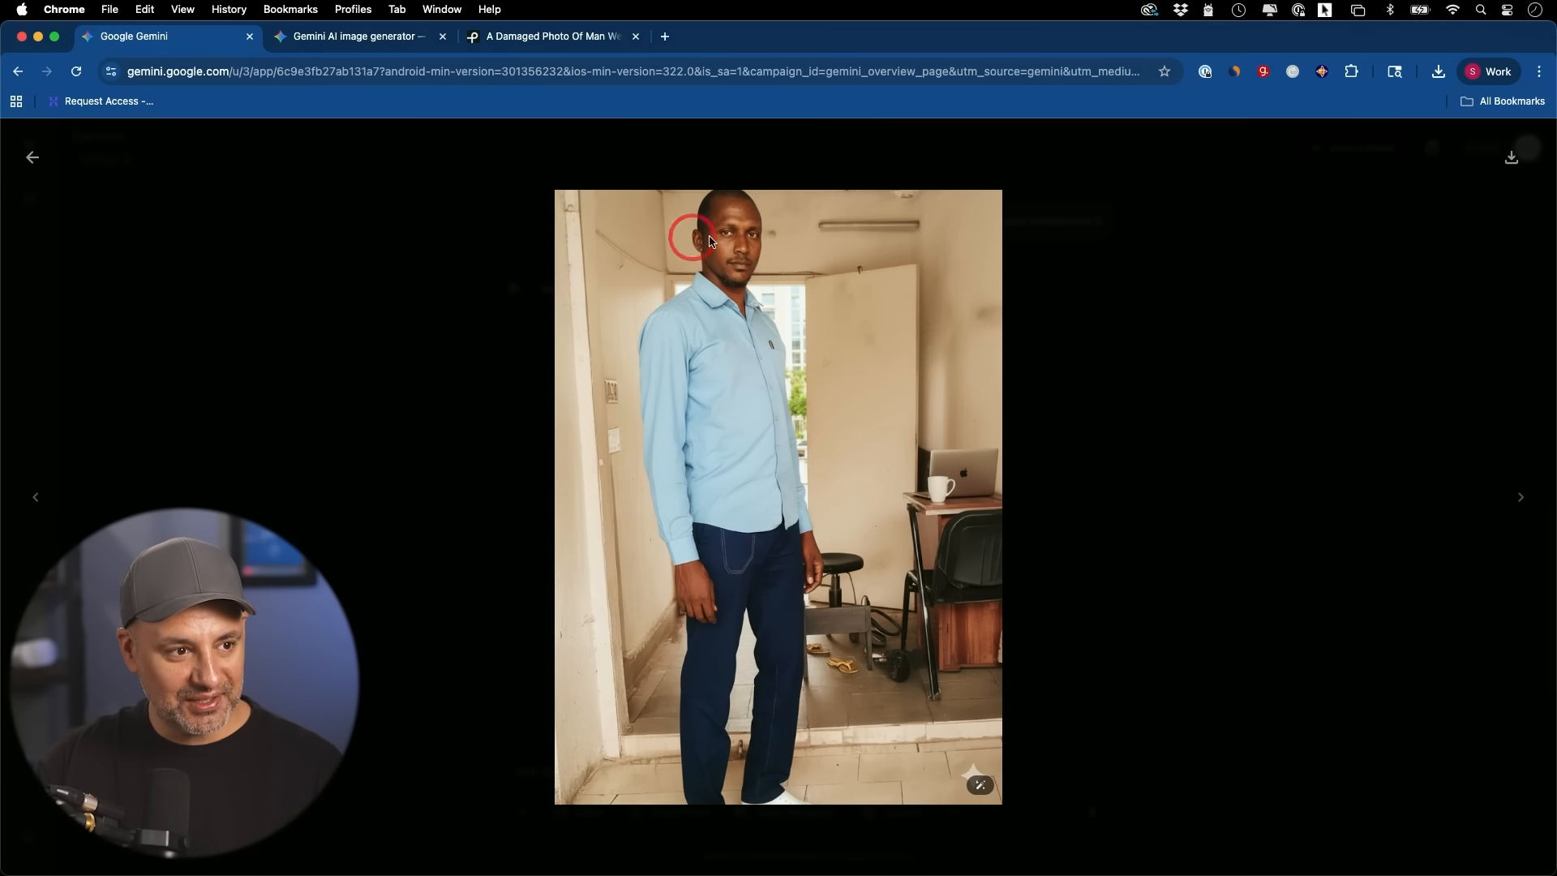
mouse_move(777, 286)
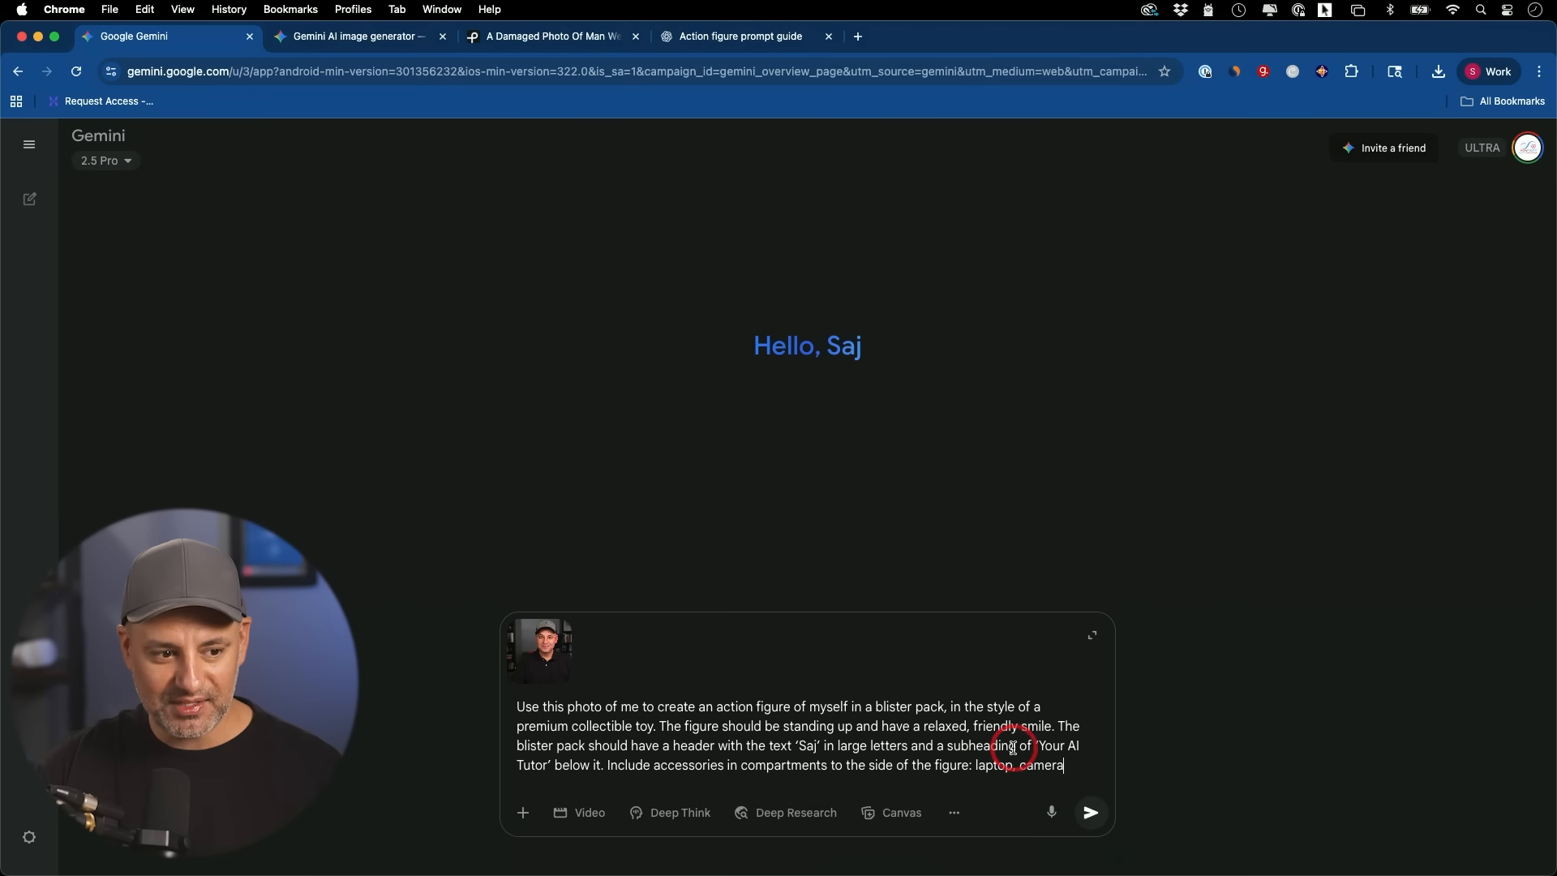
mouse_move(1089, 814)
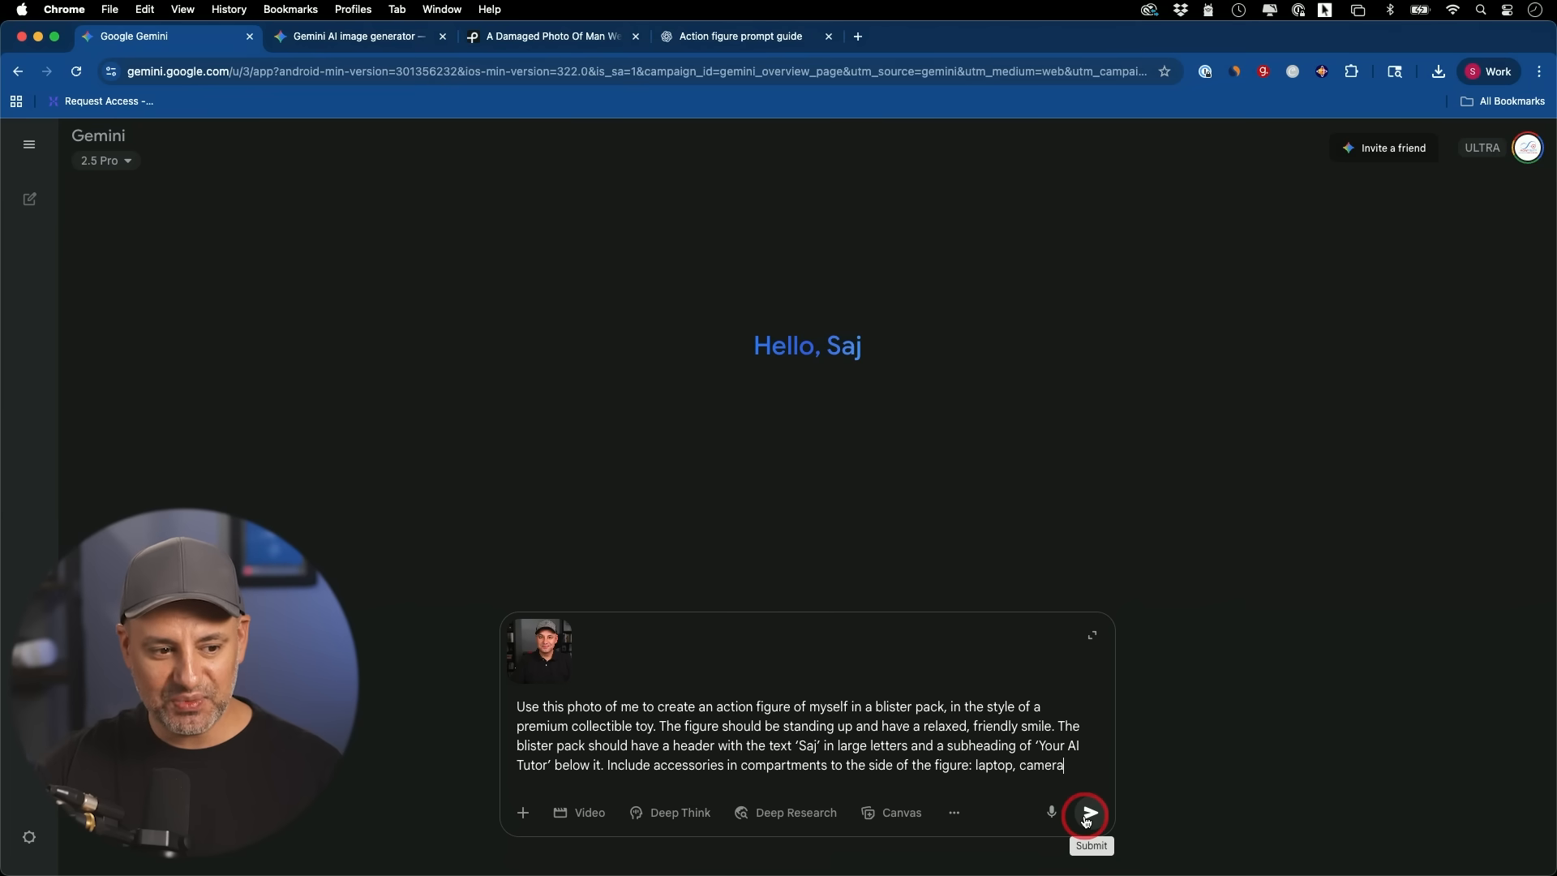
Submit the action-figure blister-pack prompt with the attached portrait photo.
left_click(1085, 814)
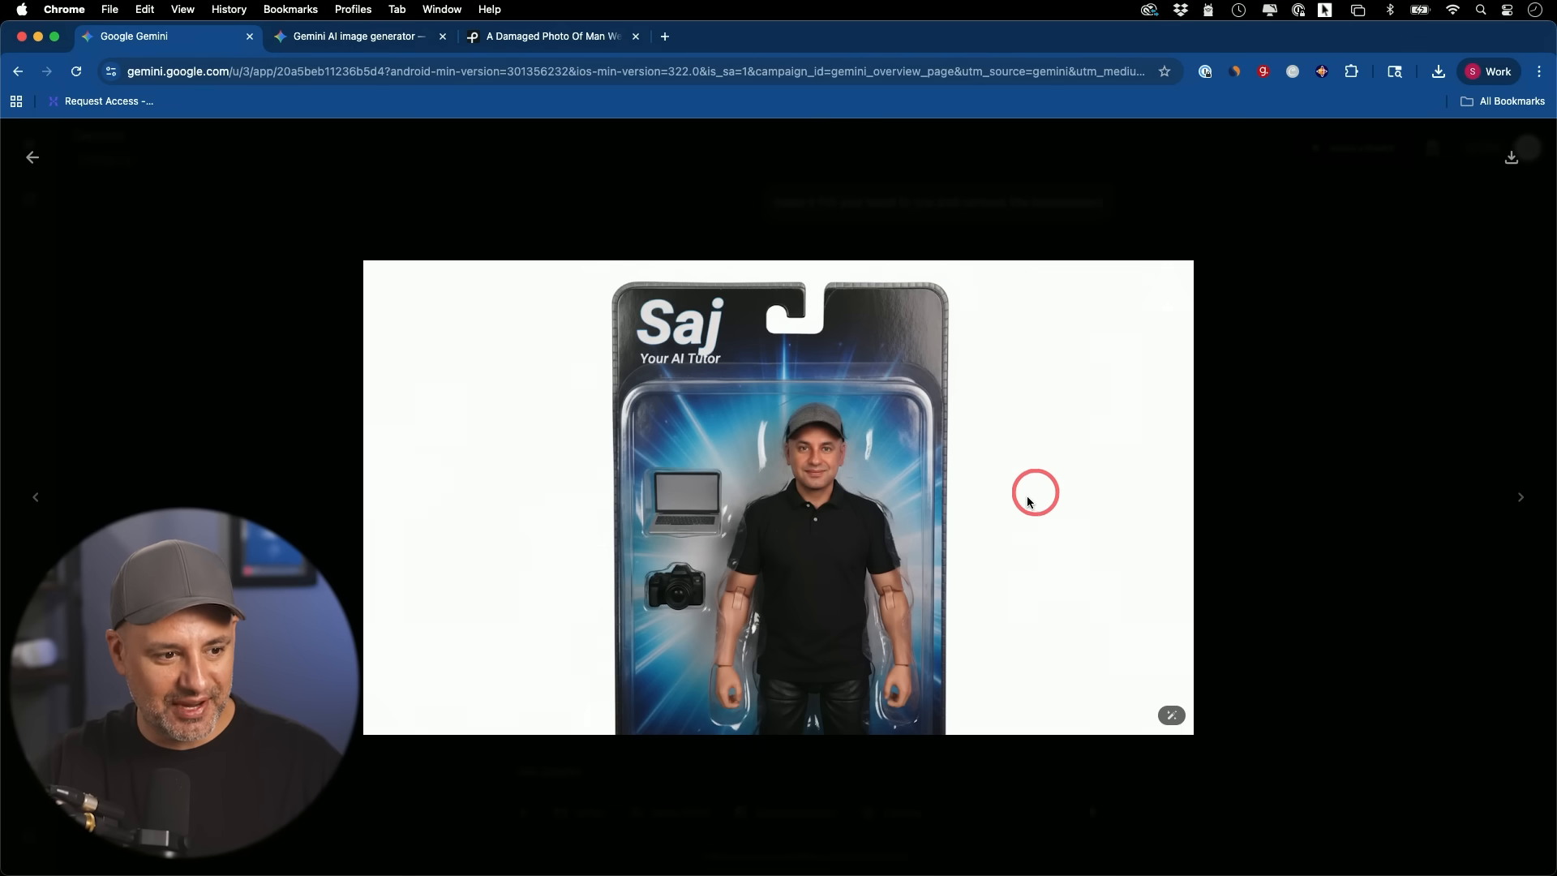
mouse_move(824, 600)
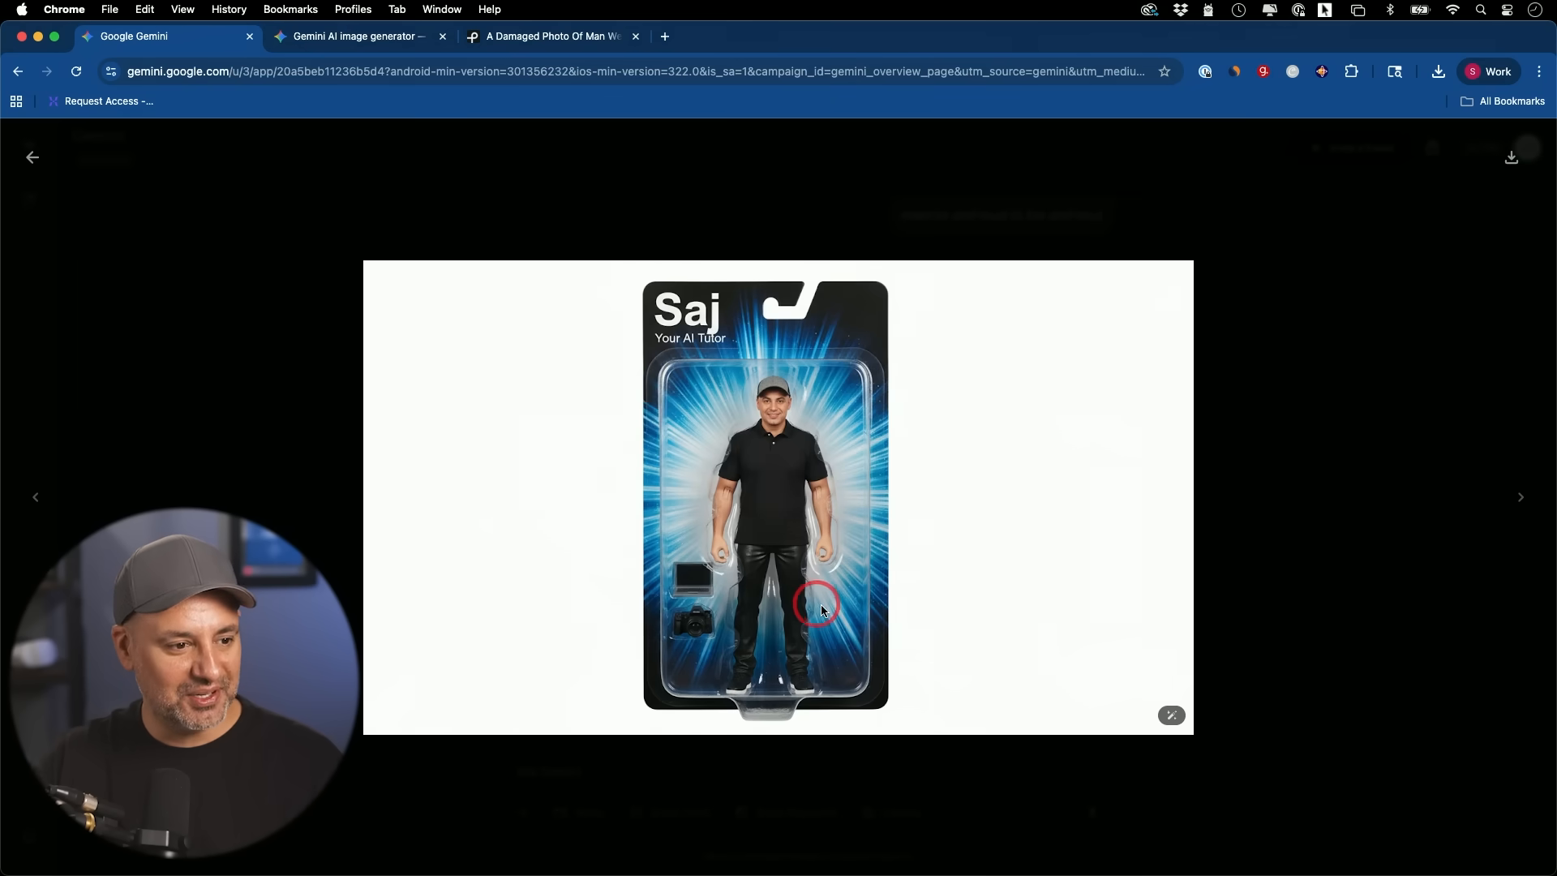
mouse_move(763, 566)
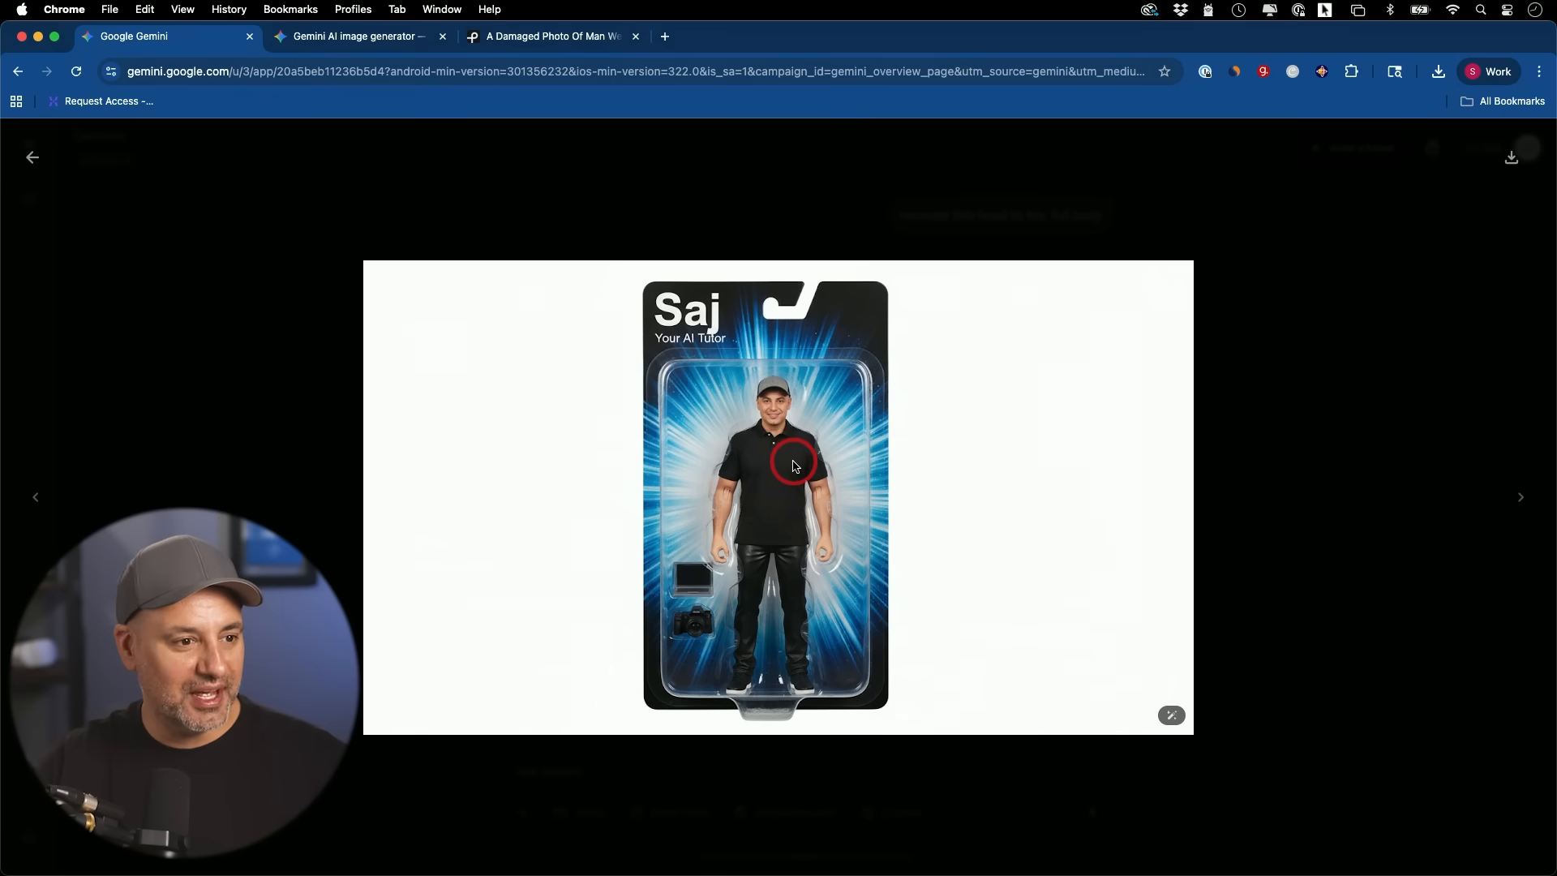
mouse_move(978, 477)
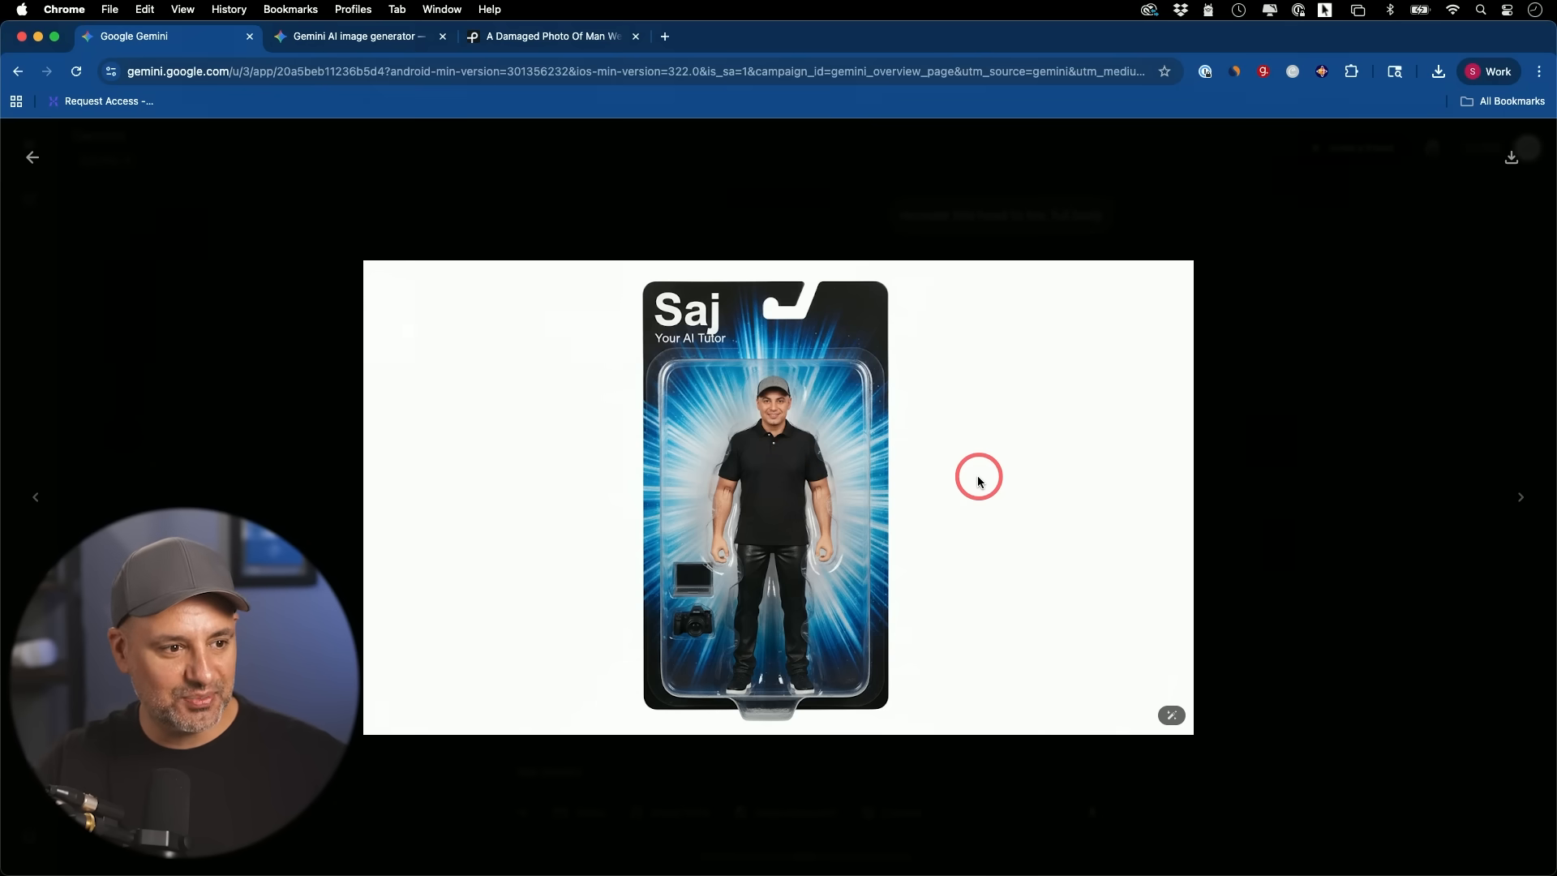